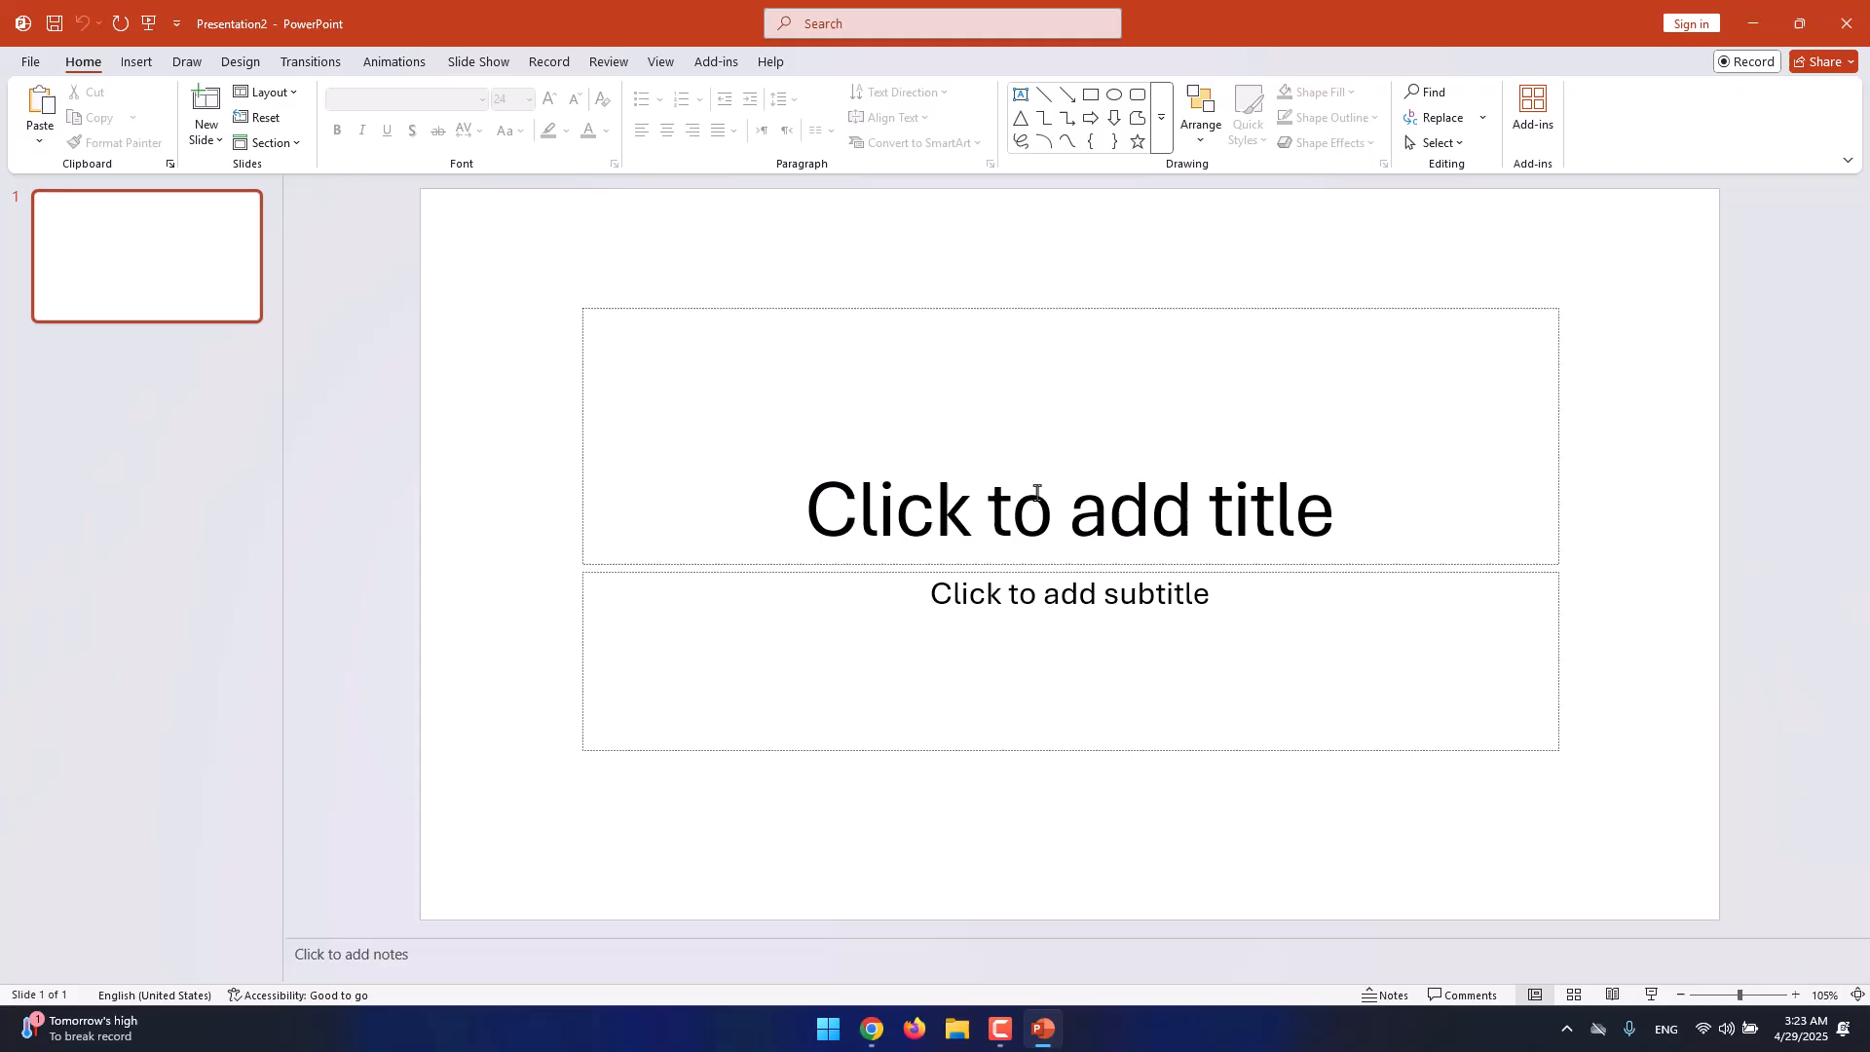
{"action": "mouse_move", "coordinate": [765, 123]}
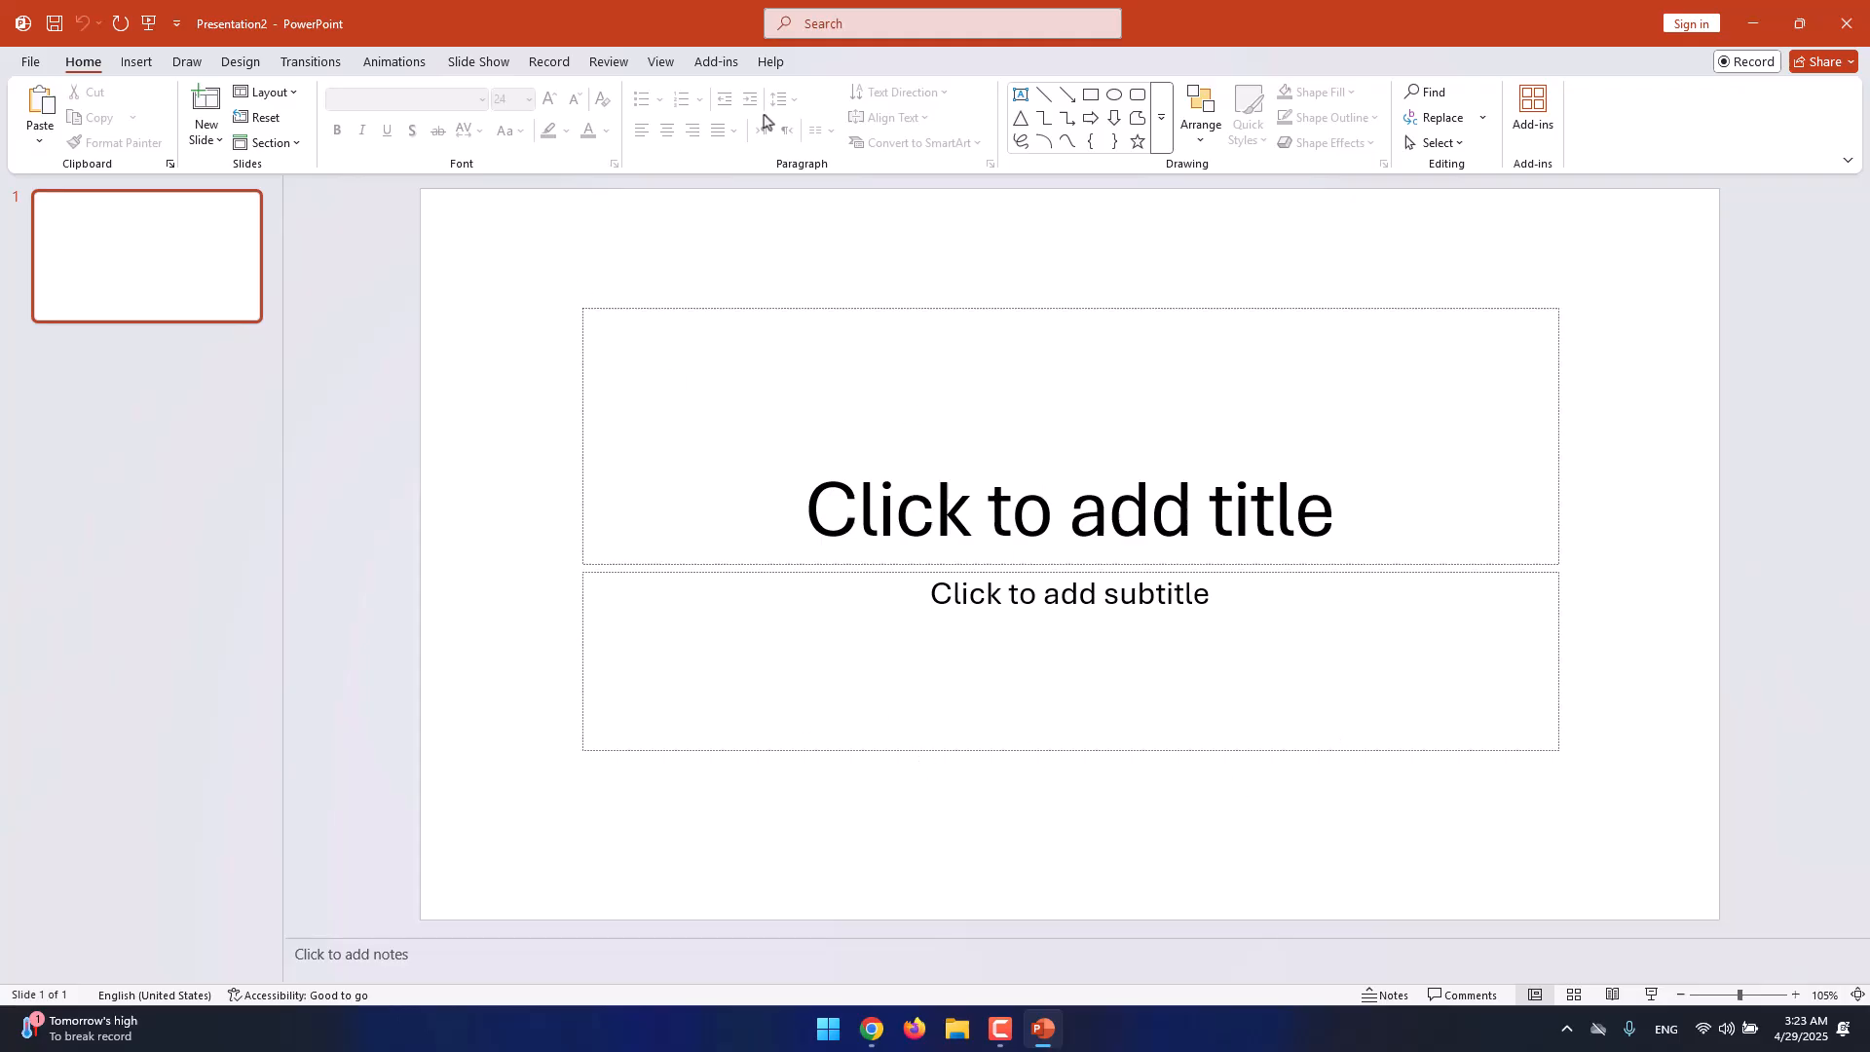
{"action": "mouse_move", "coordinate": [572, 469]}
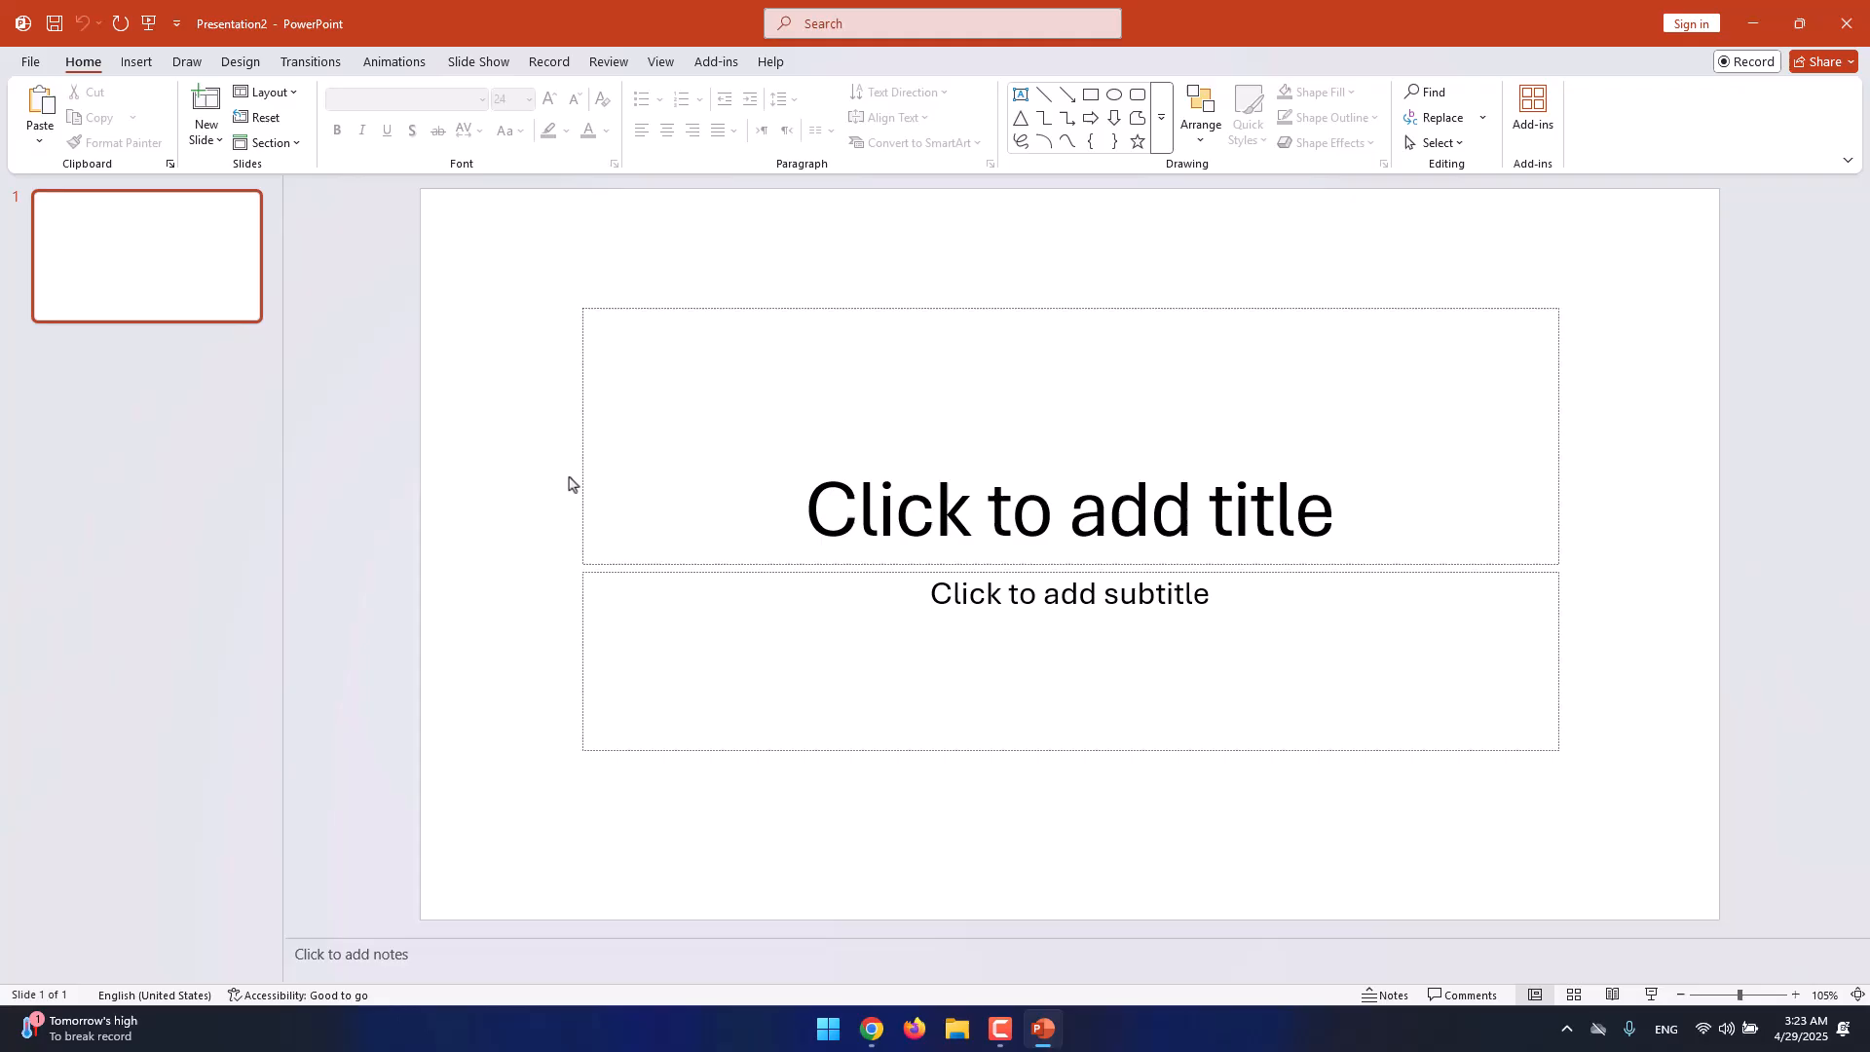
{"action": "mouse_move", "coordinate": [576, 466]}
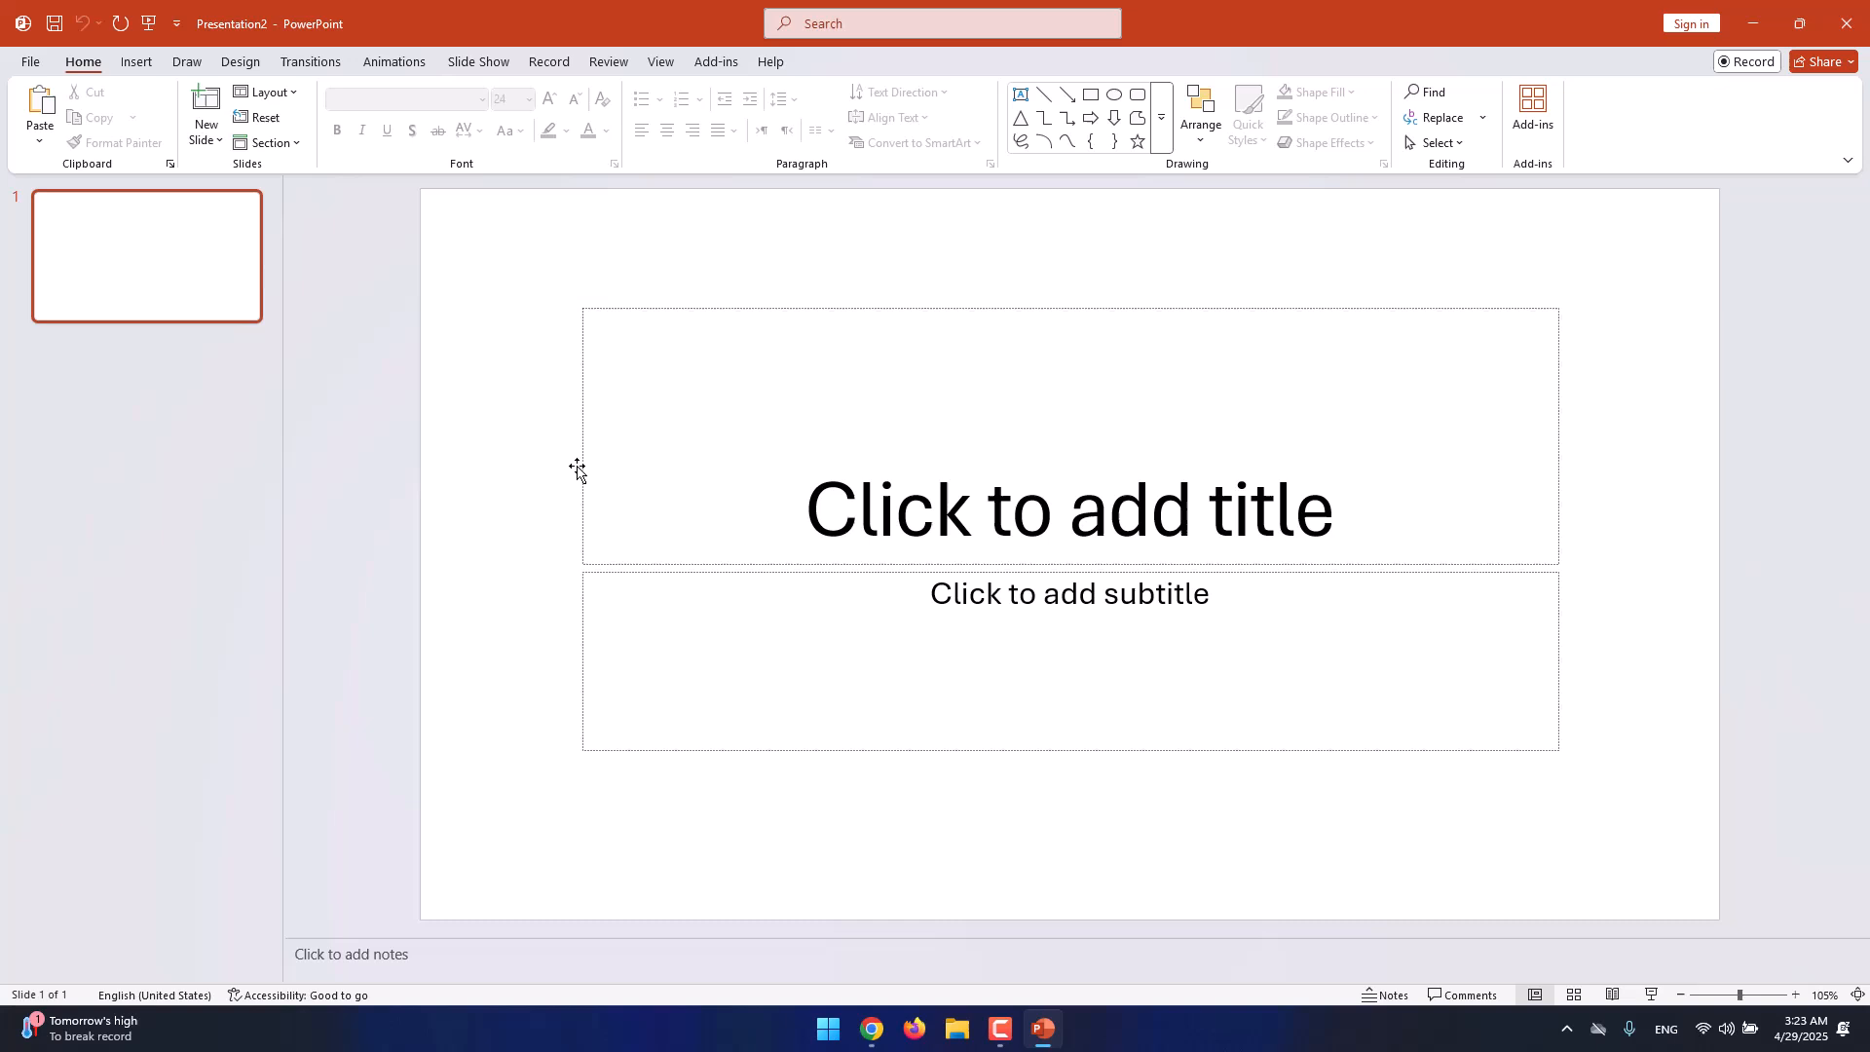
{"action": "mouse_move", "coordinate": [97, 88]}
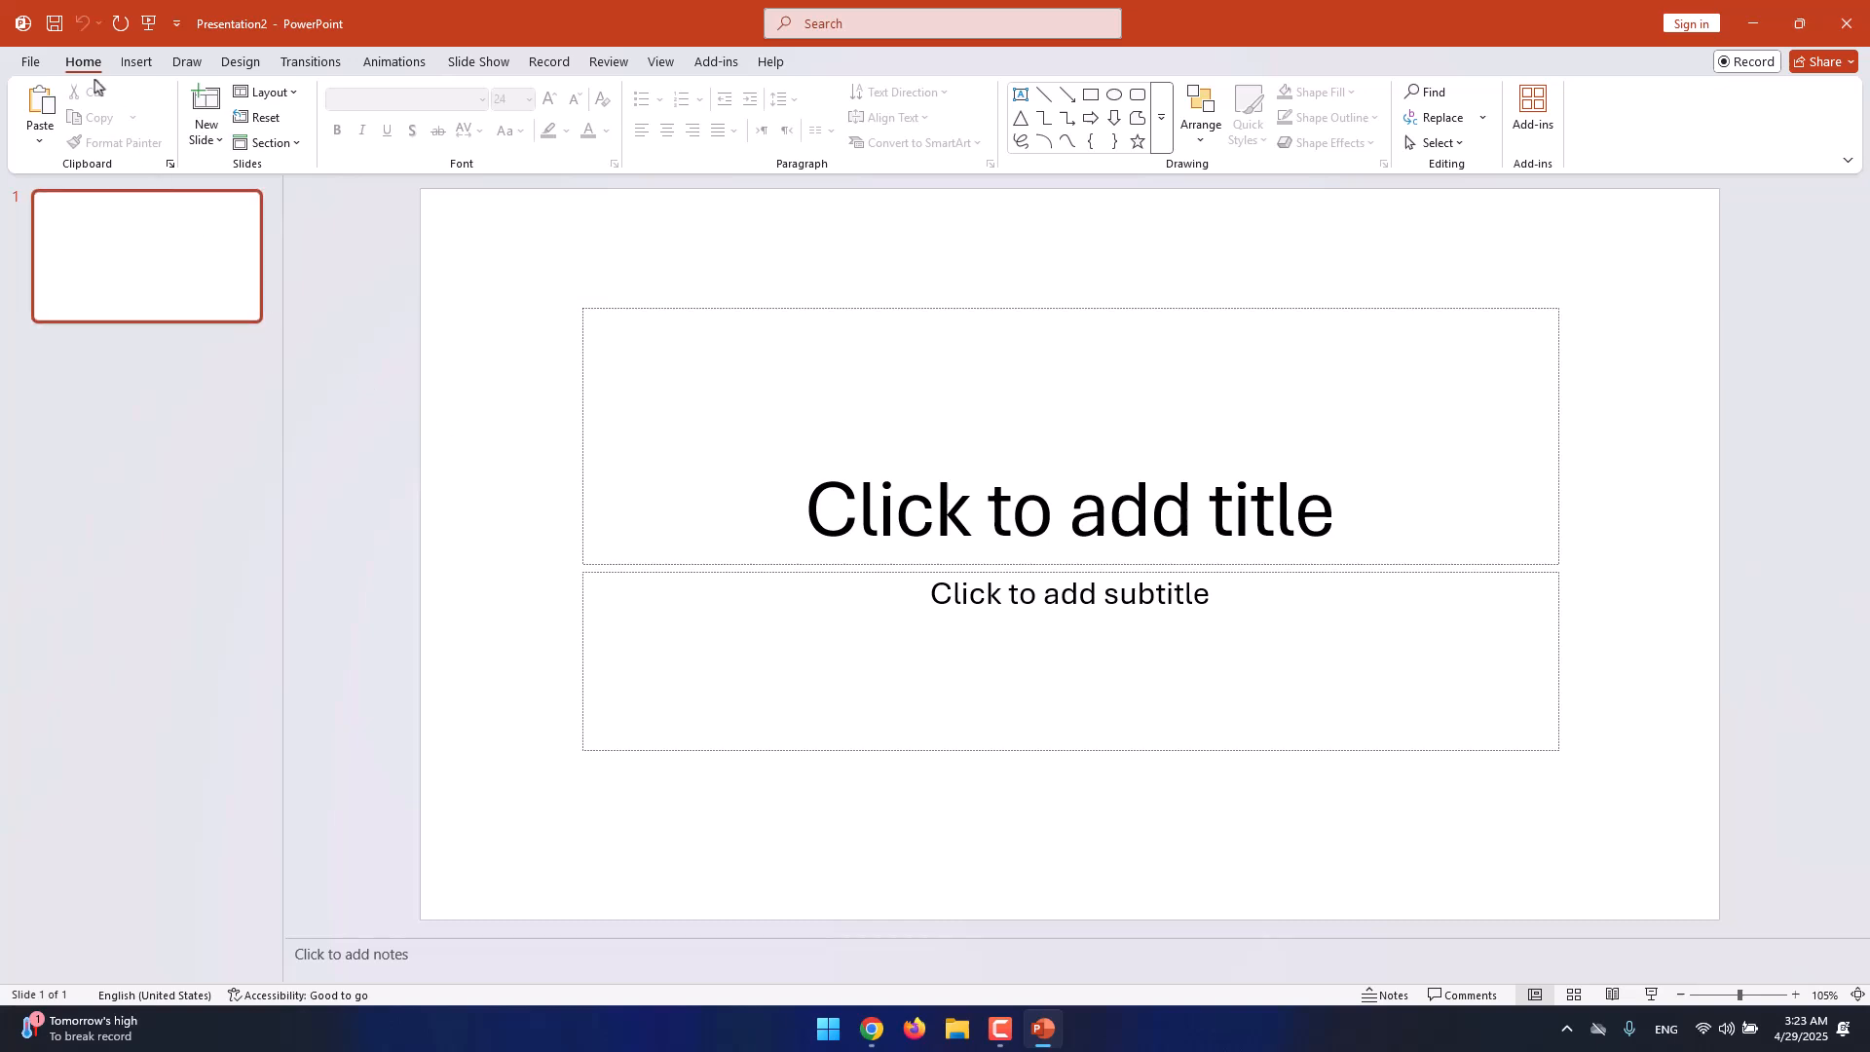
{"action": "mouse_move", "coordinate": [90, 80]}
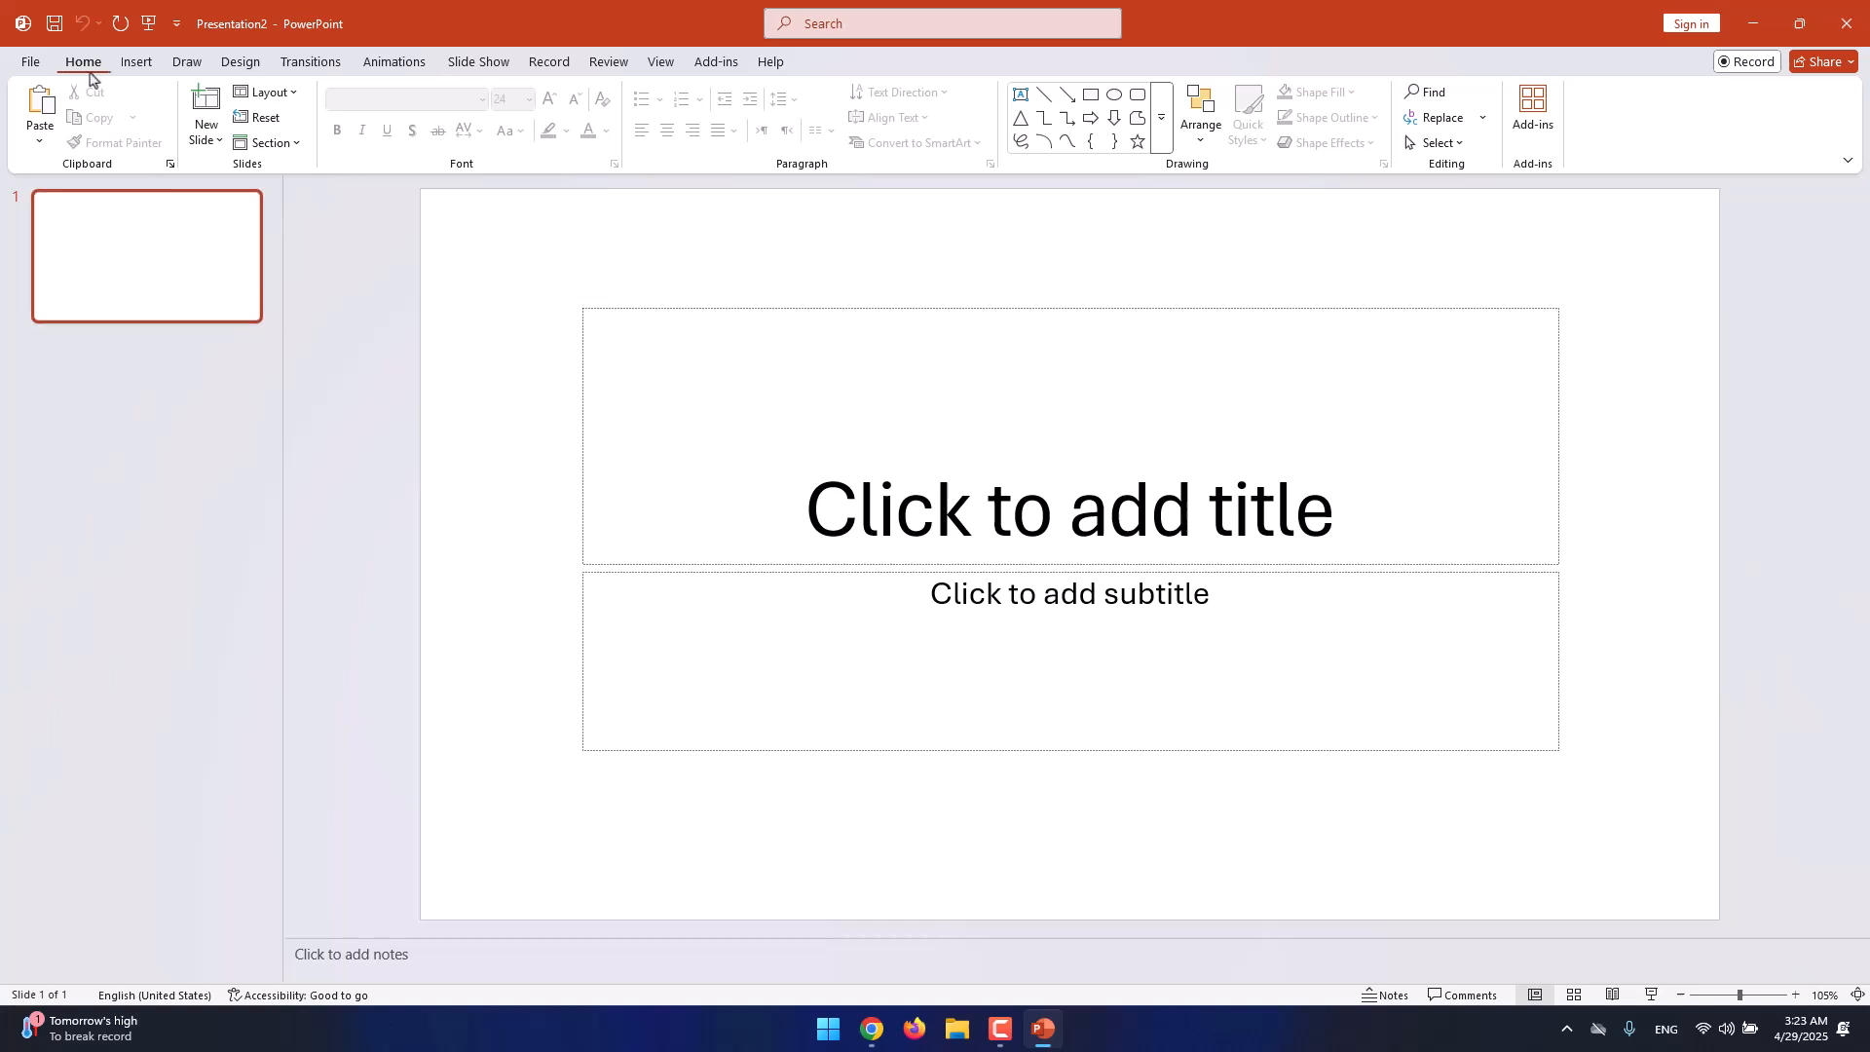
{"action": "mouse_move", "coordinate": [298, 176]}
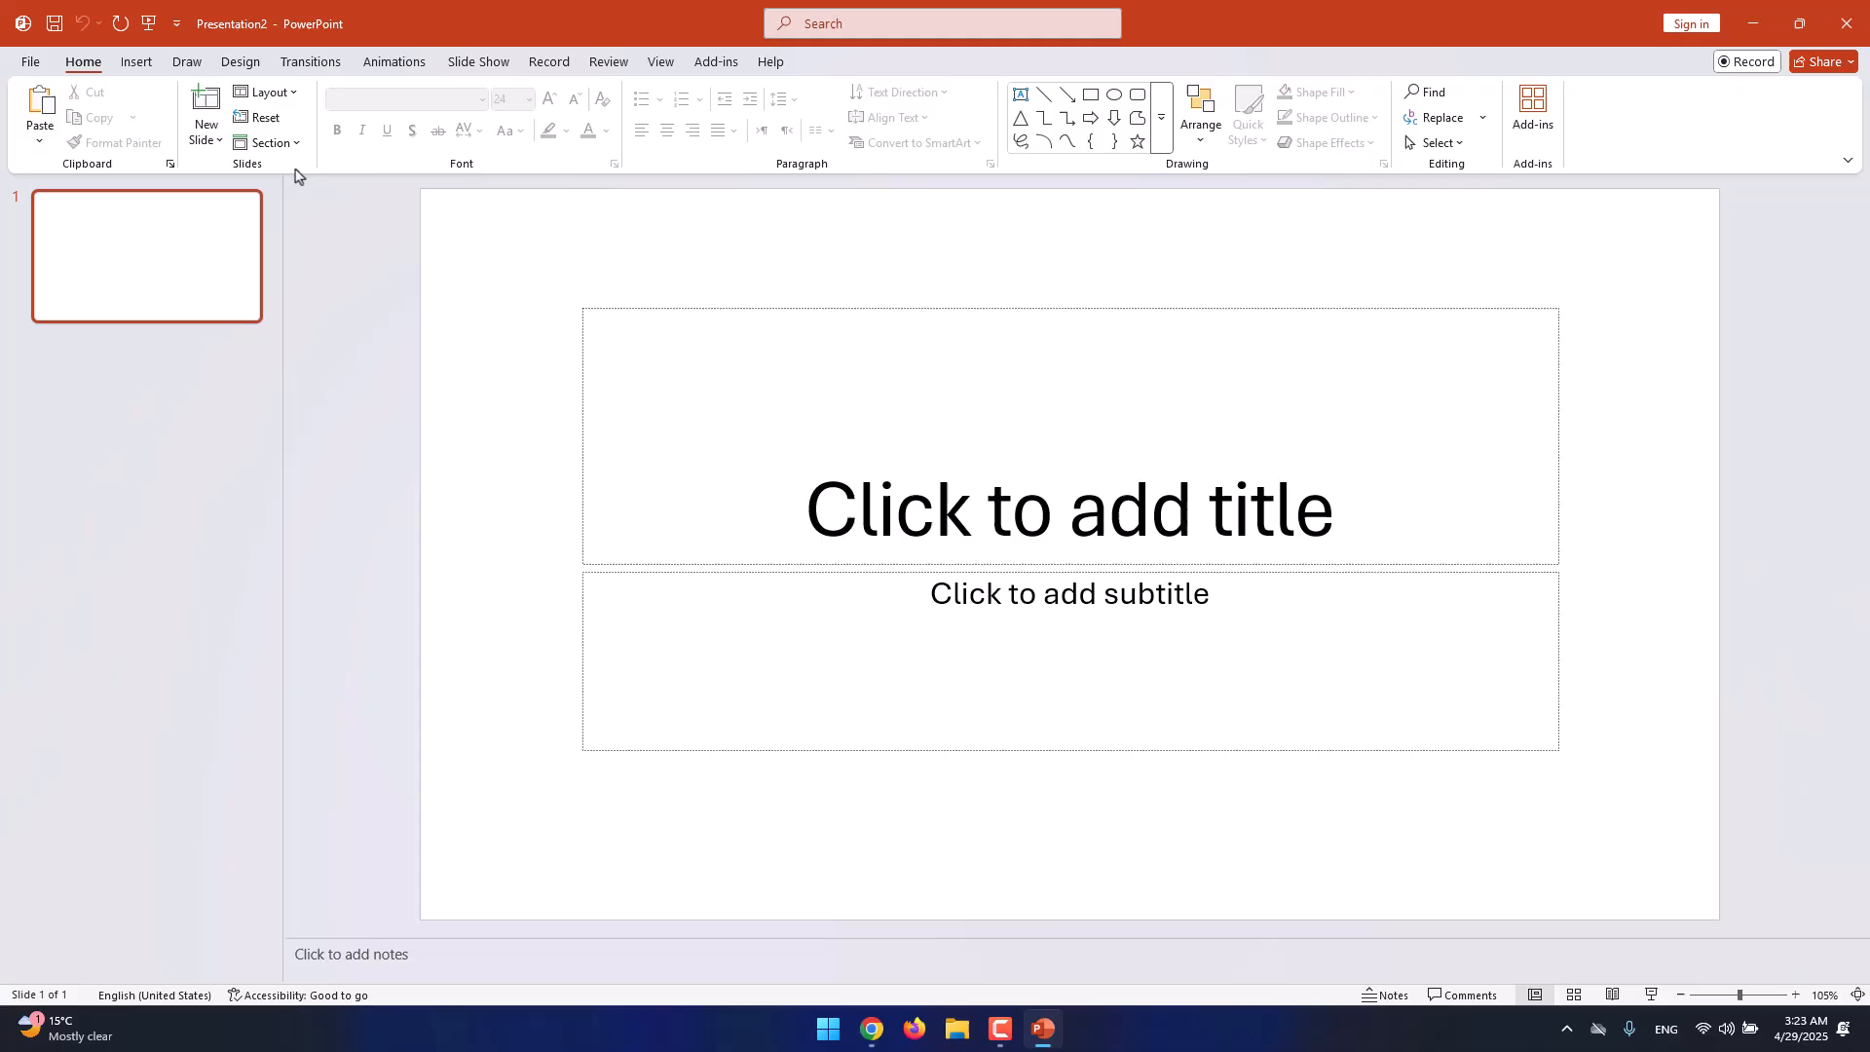
{"action": "mouse_move", "coordinate": [230, 185]}
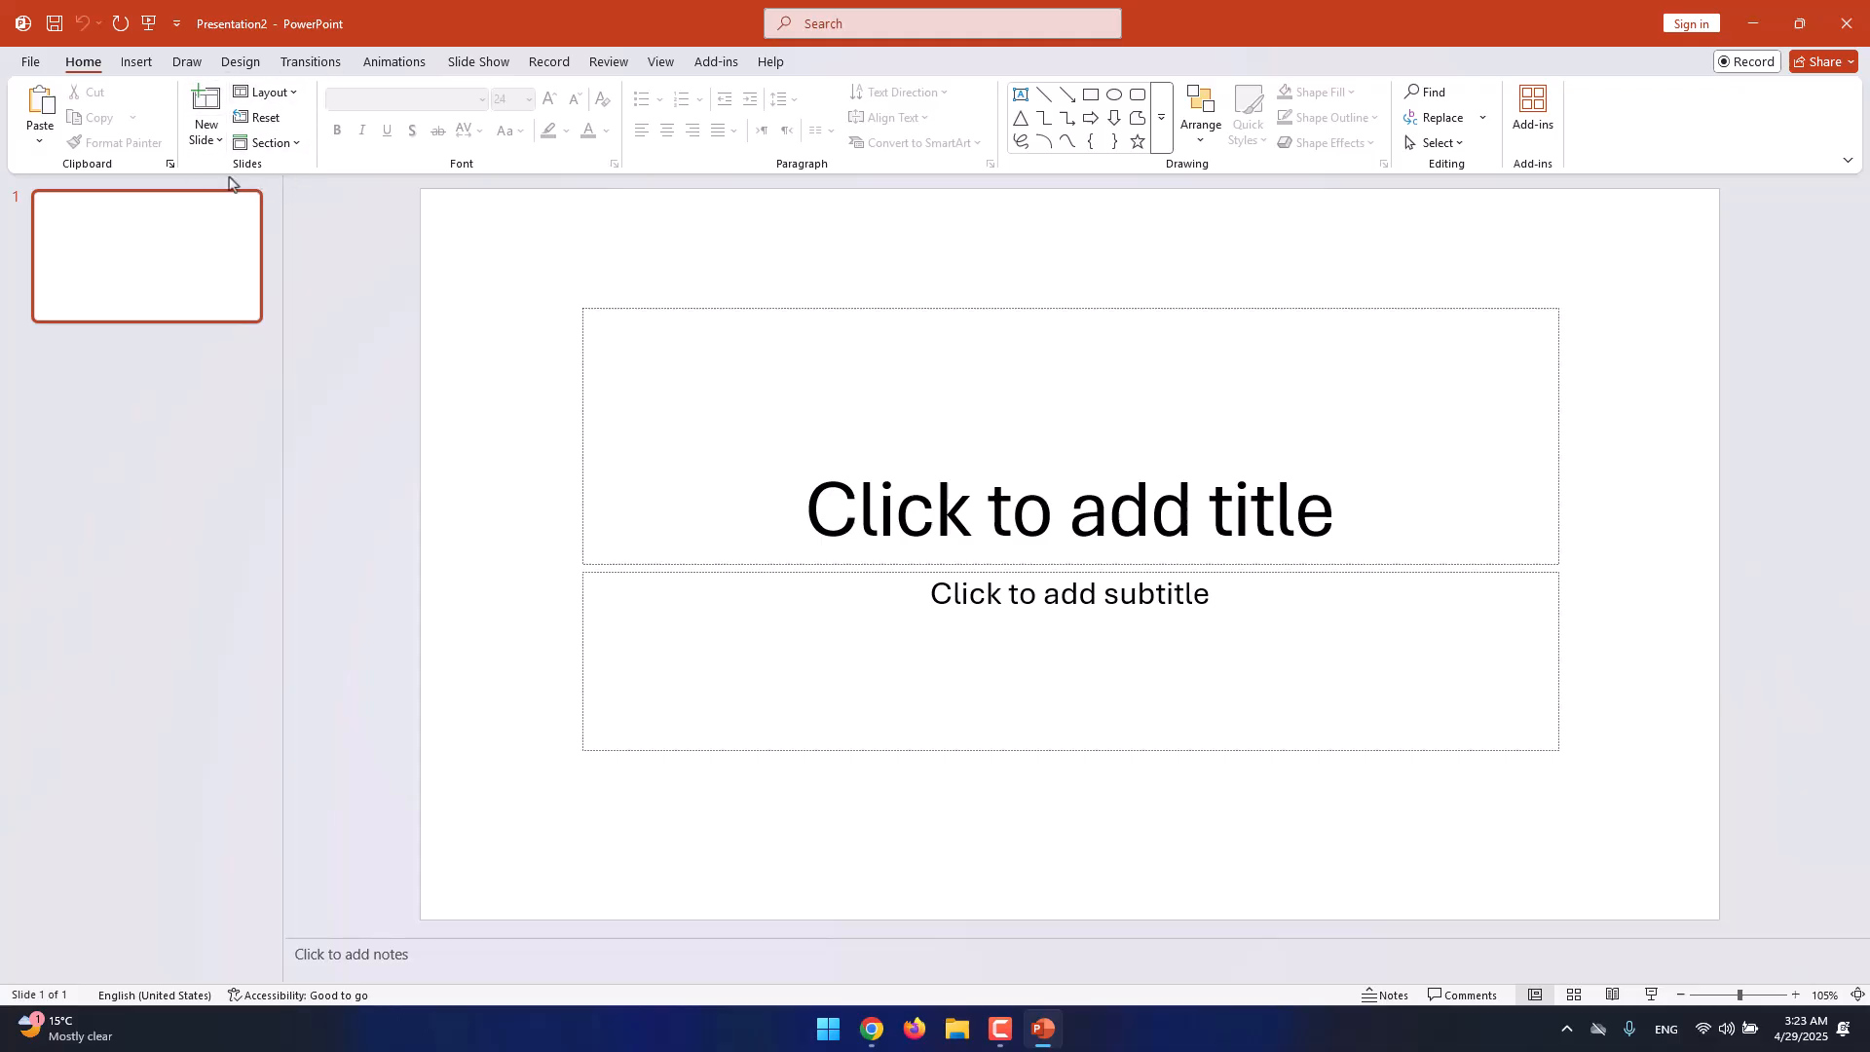
{"action": "mouse_move", "coordinate": [267, 143]}
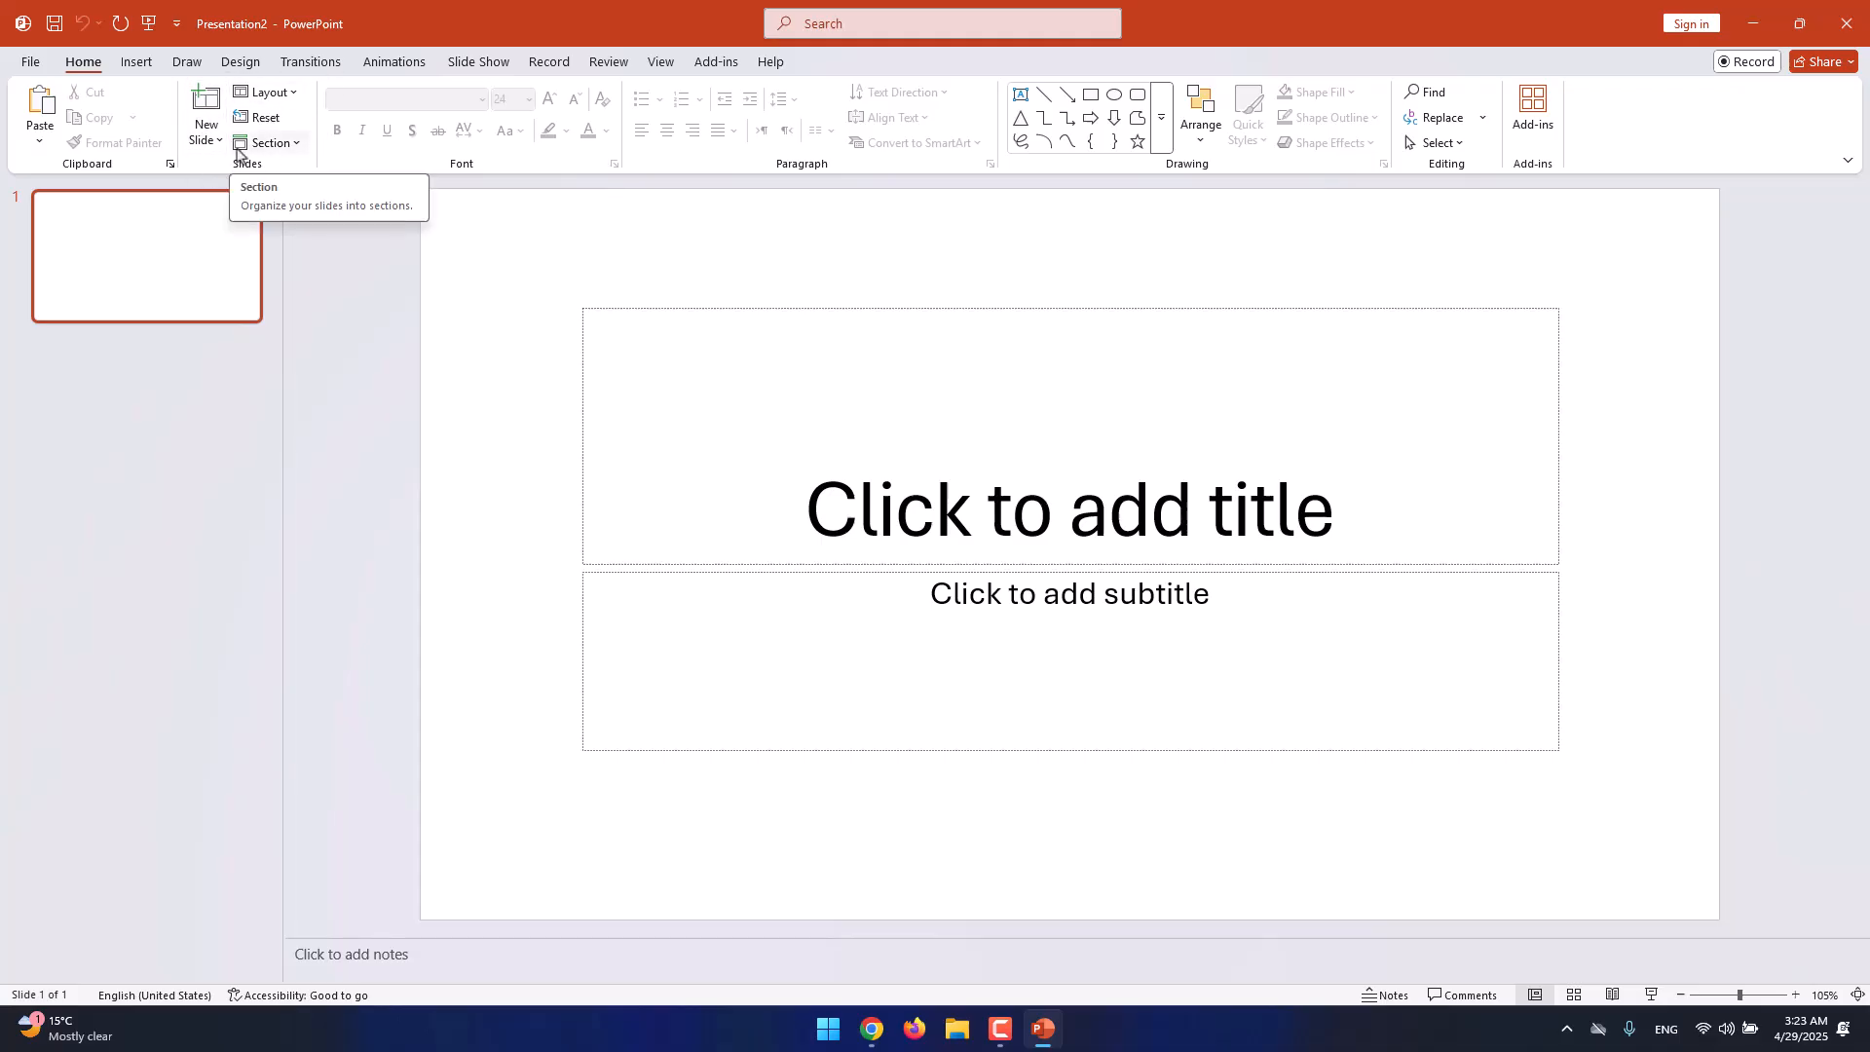
{"action": "mouse_move", "coordinate": [204, 107]}
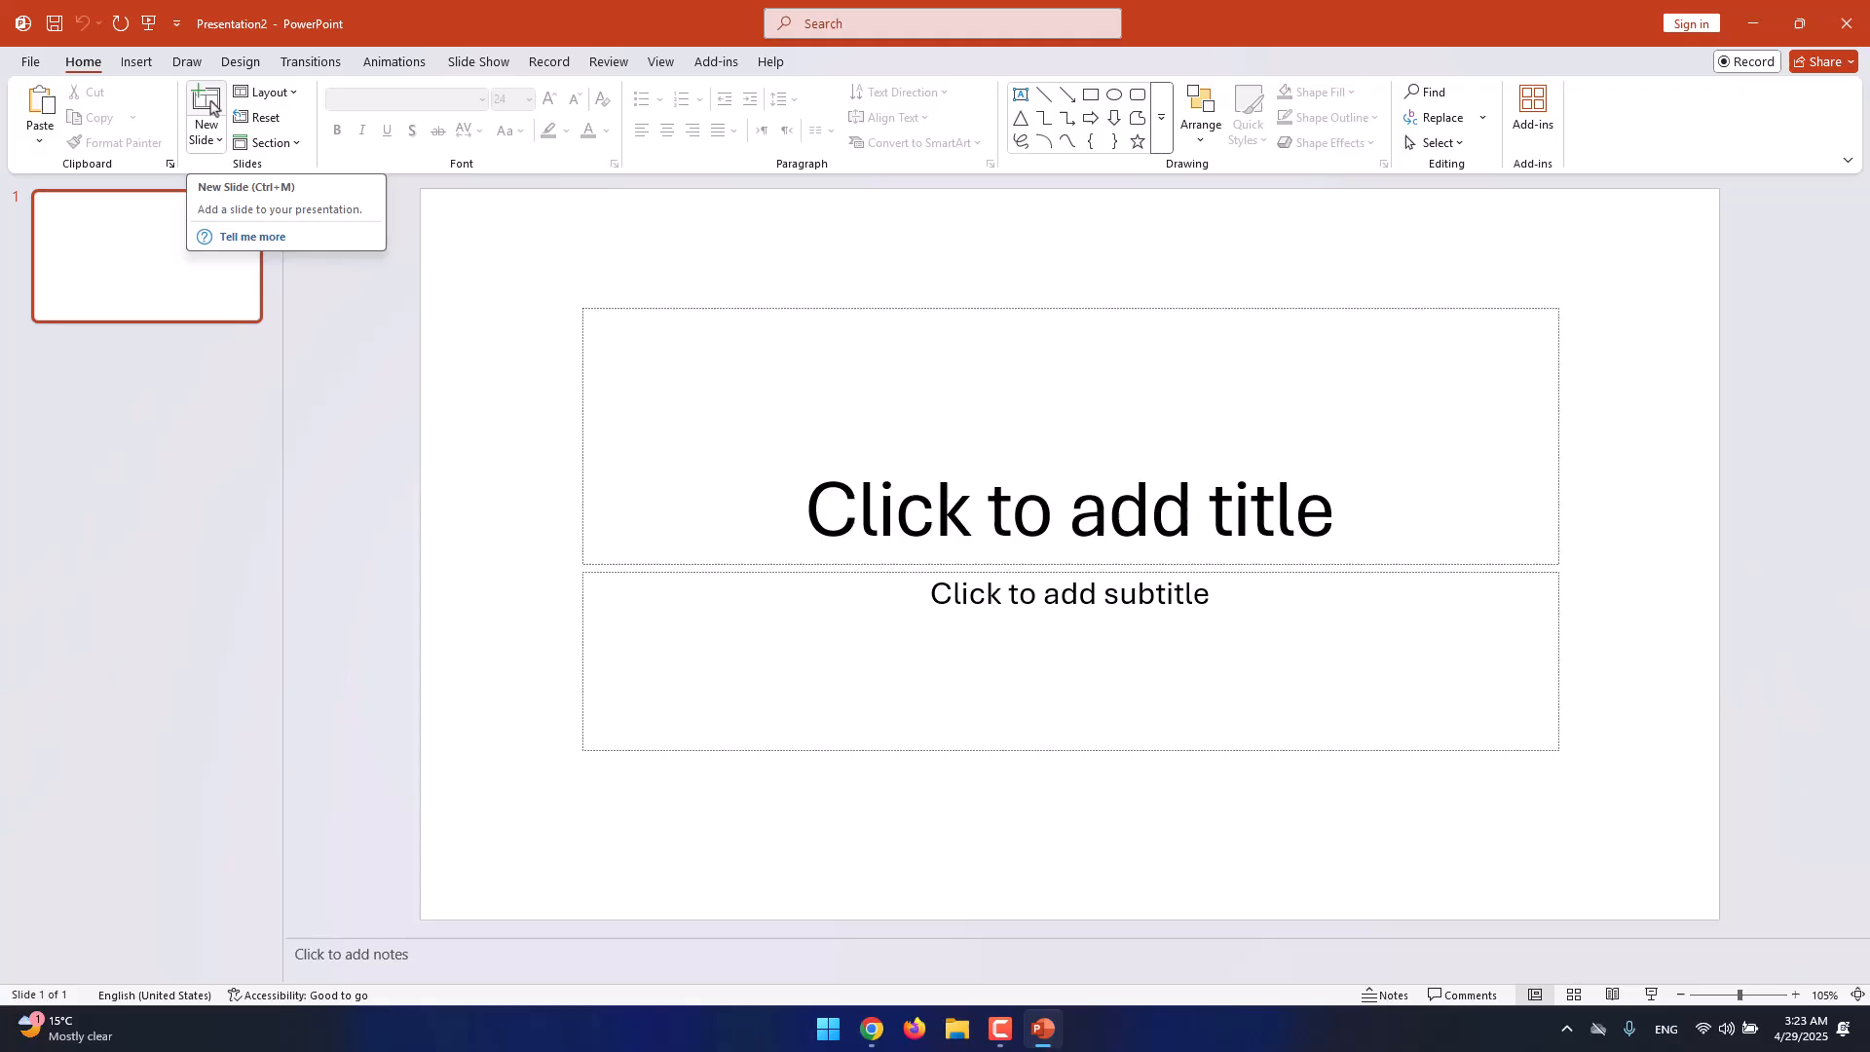
Add four more Title and Content slides, bringing the presentation to six slides.
{"action": "left_click", "coordinate": [203, 107]}
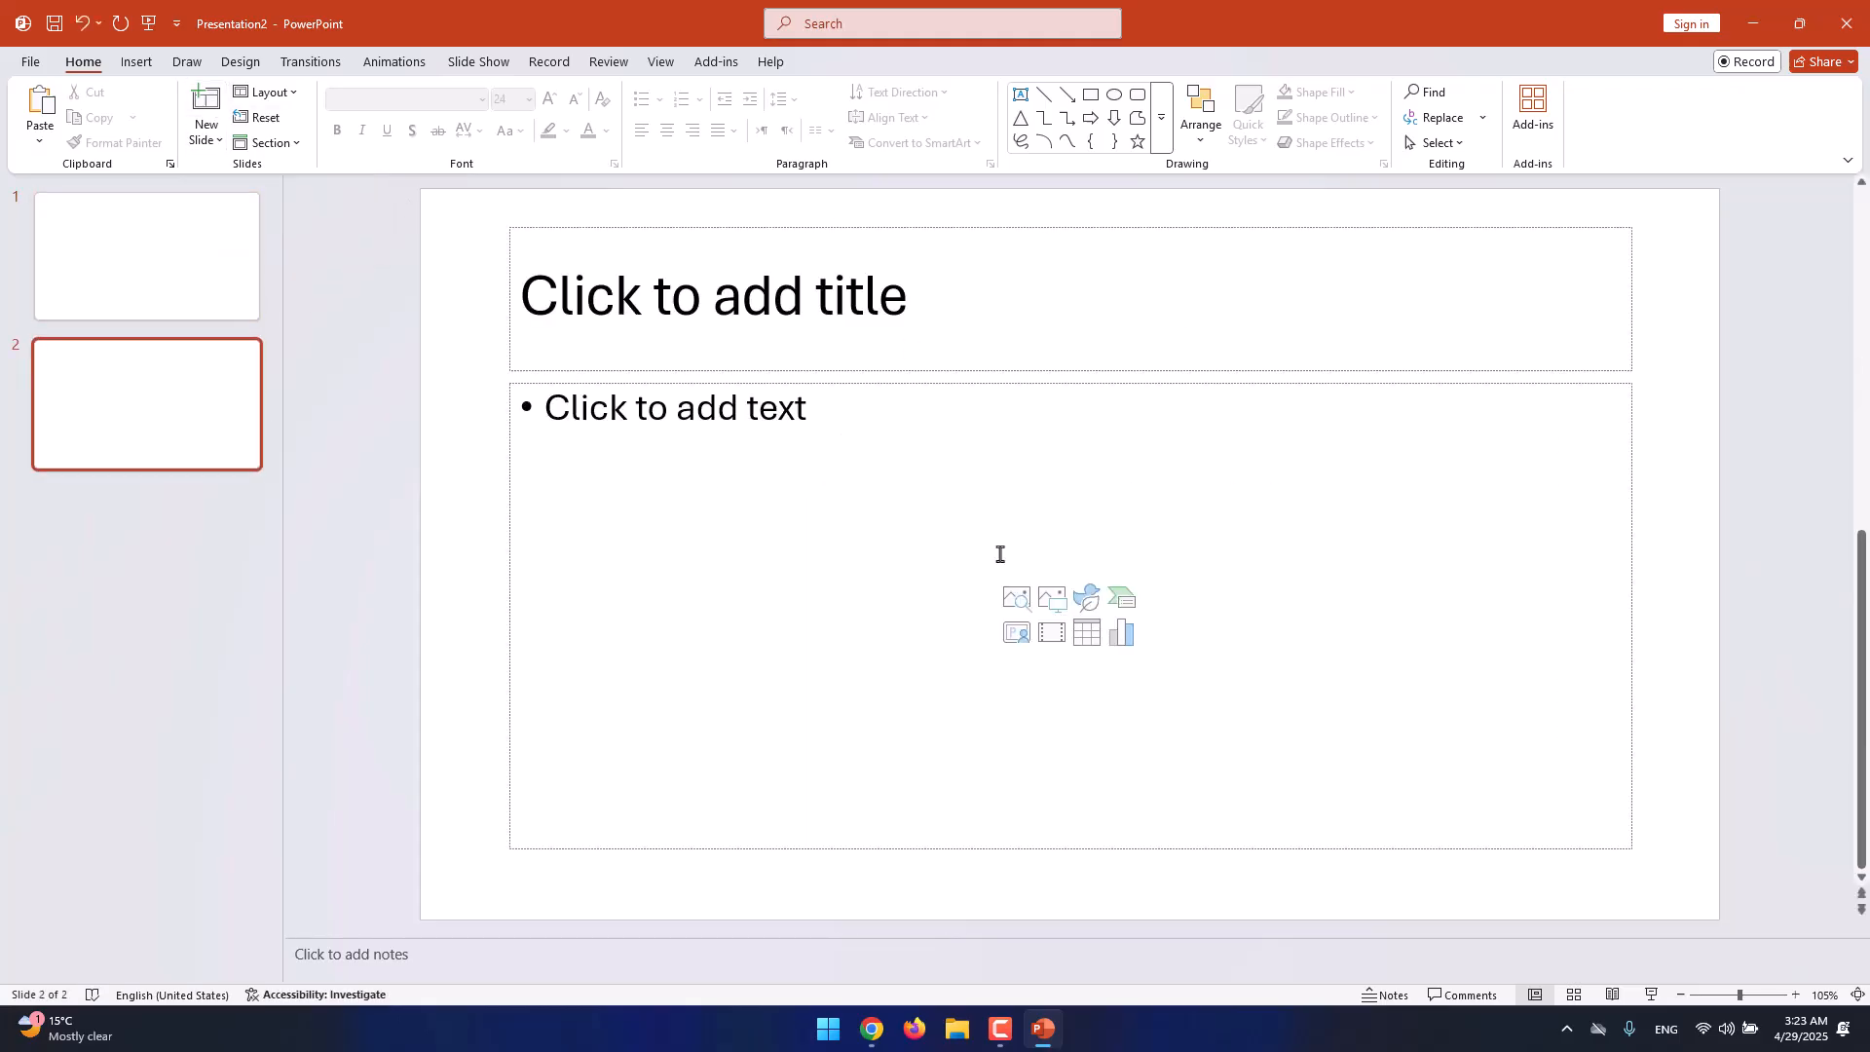
{"action": "mouse_move", "coordinate": [1242, 411]}
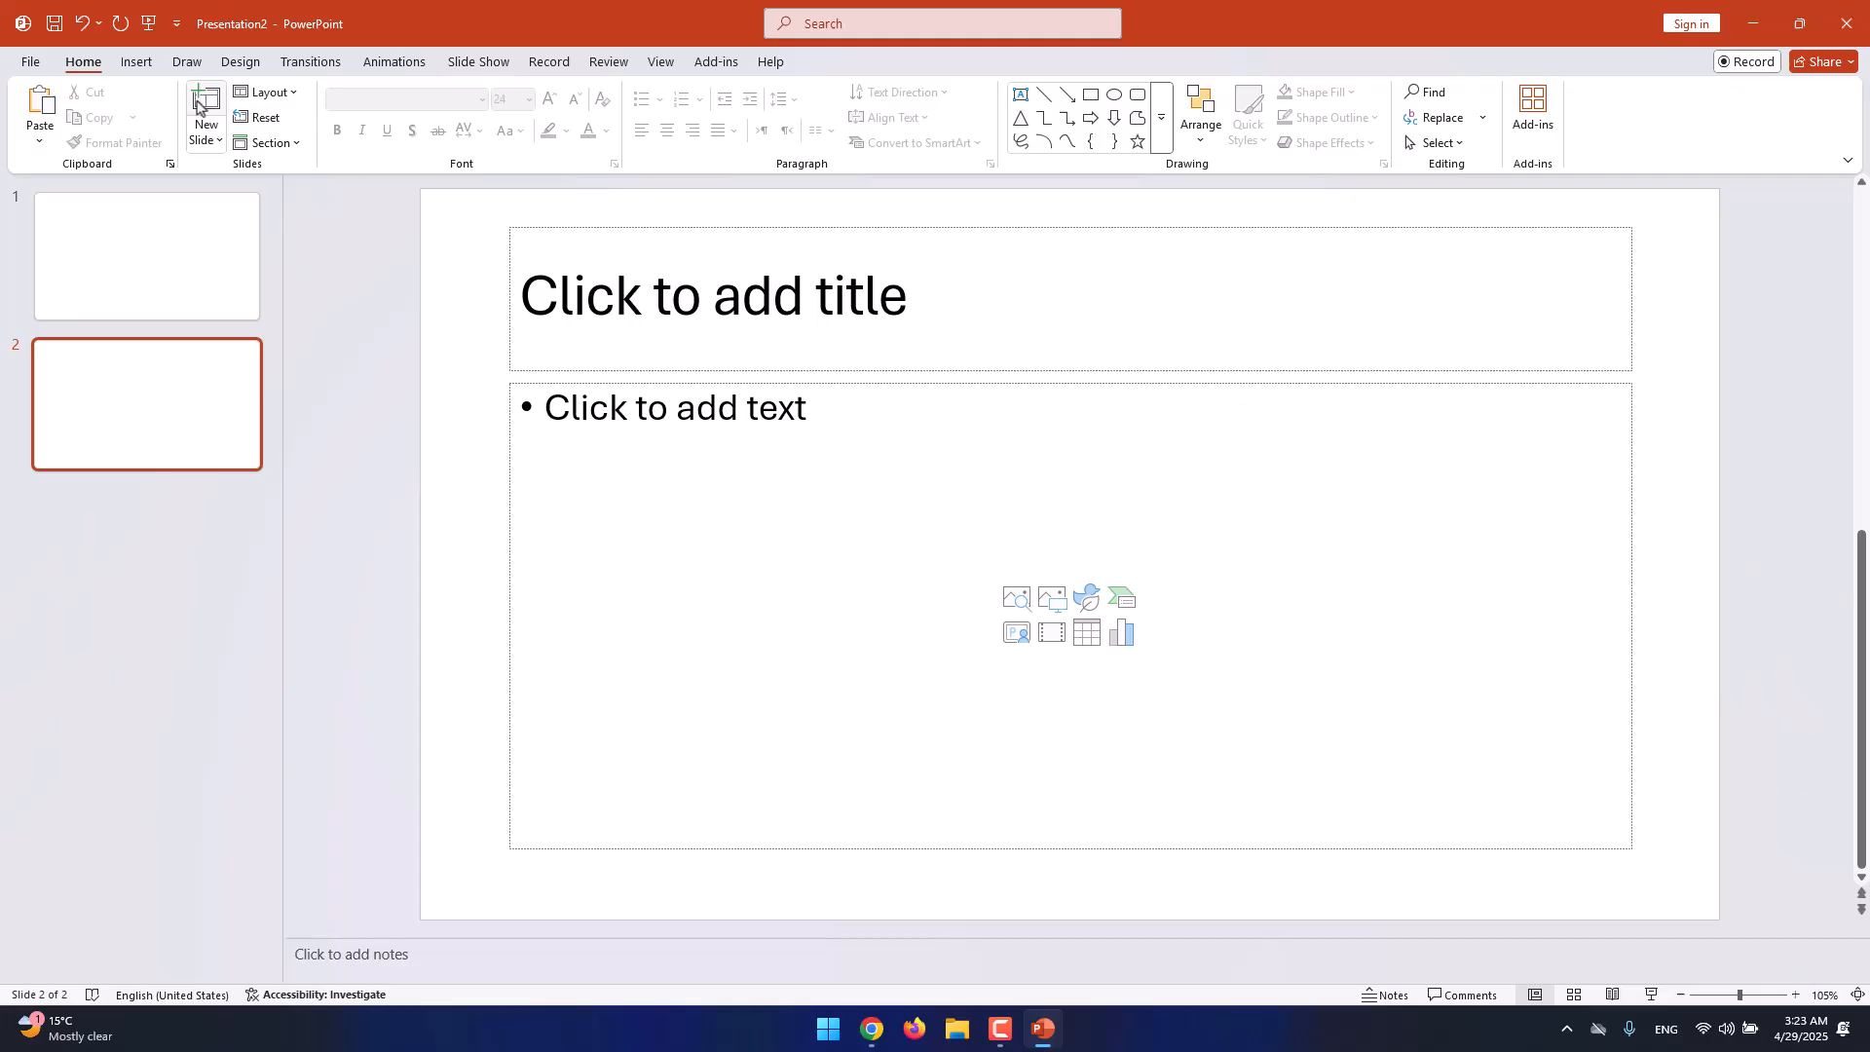
{"action": "left_click", "coordinate": [204, 105]}
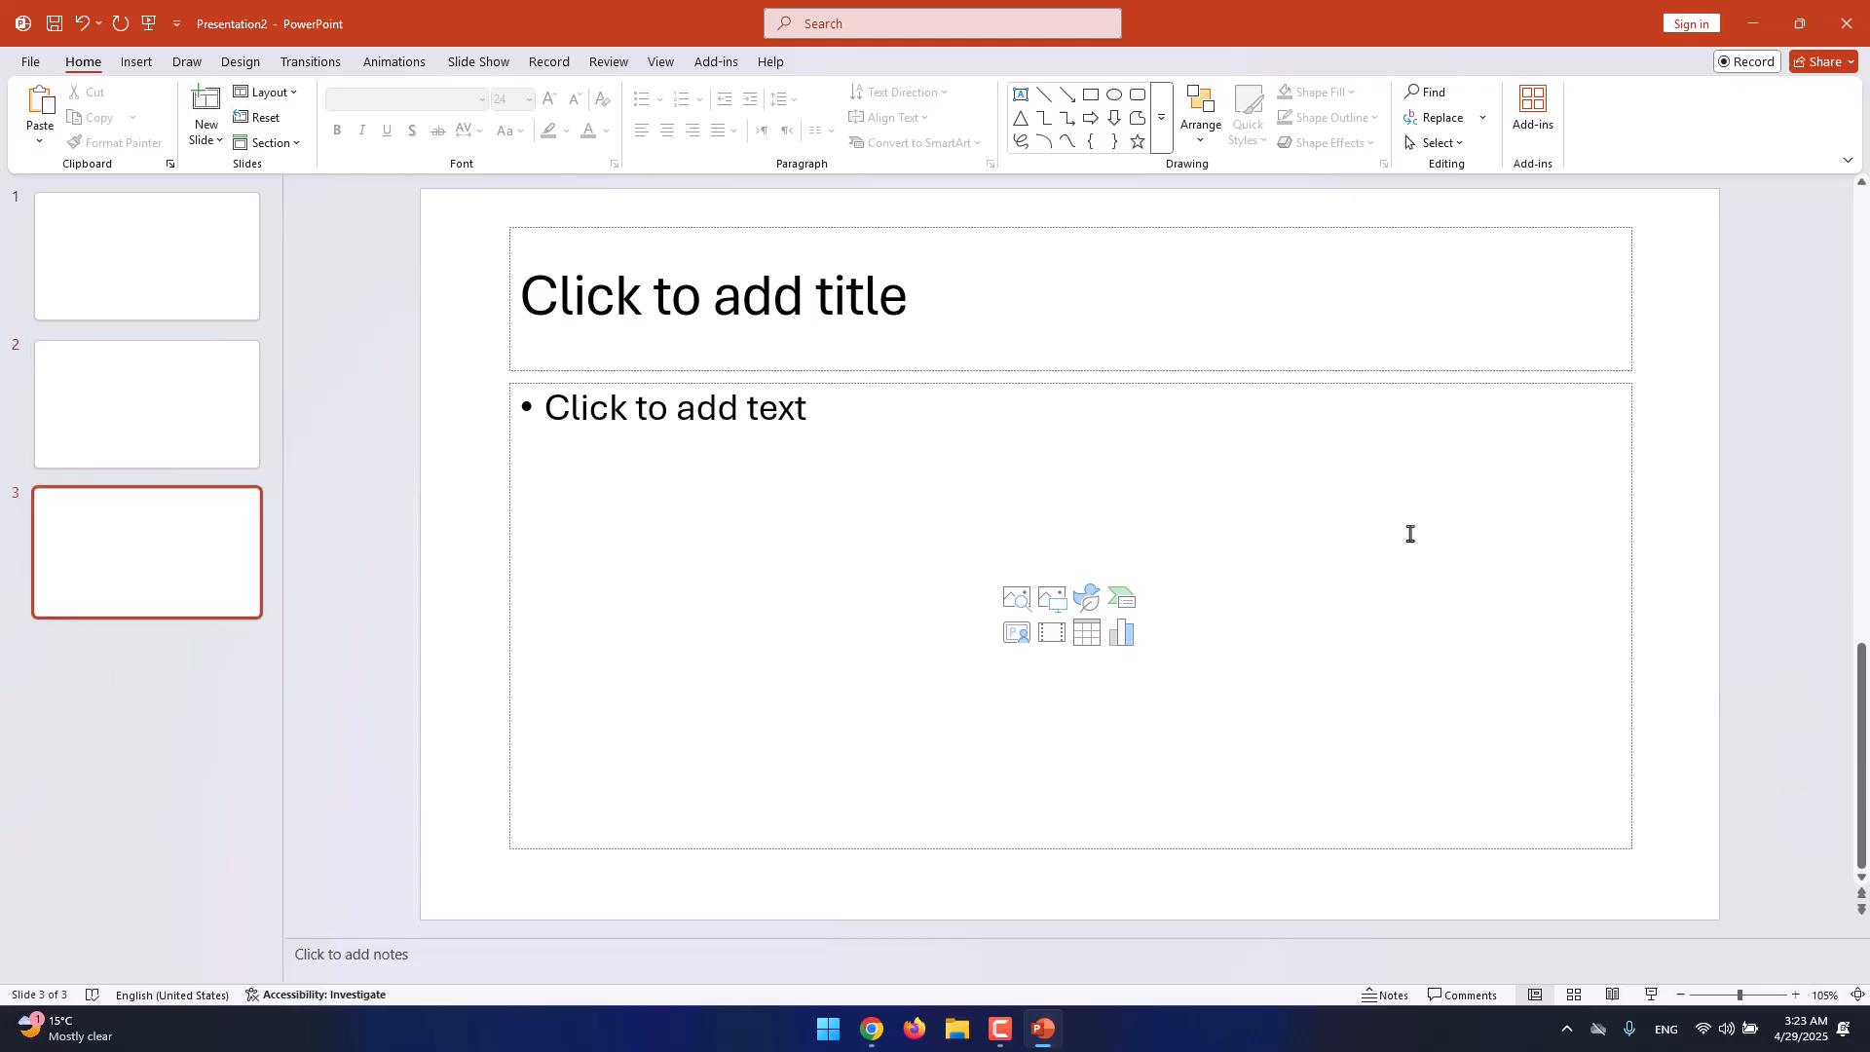
{"action": "left_click", "coordinate": [204, 106]}
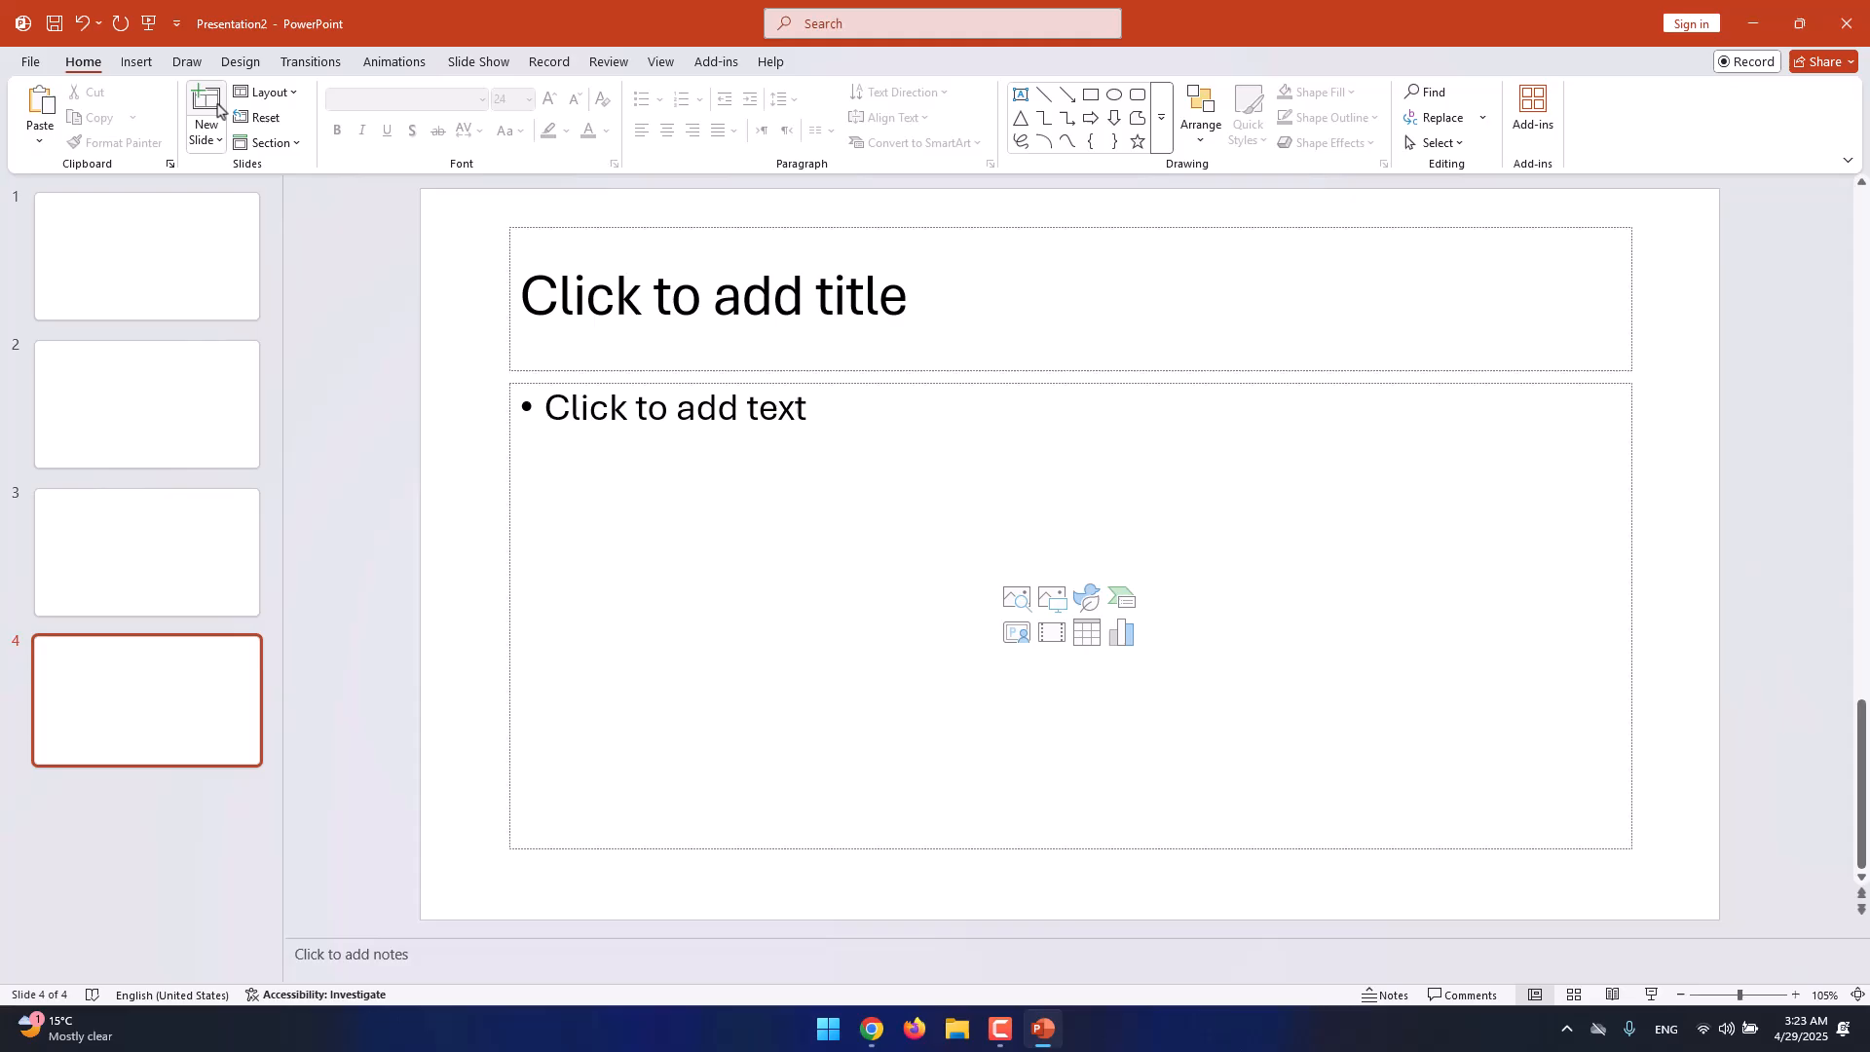
{"action": "left_click", "coordinate": [203, 108]}
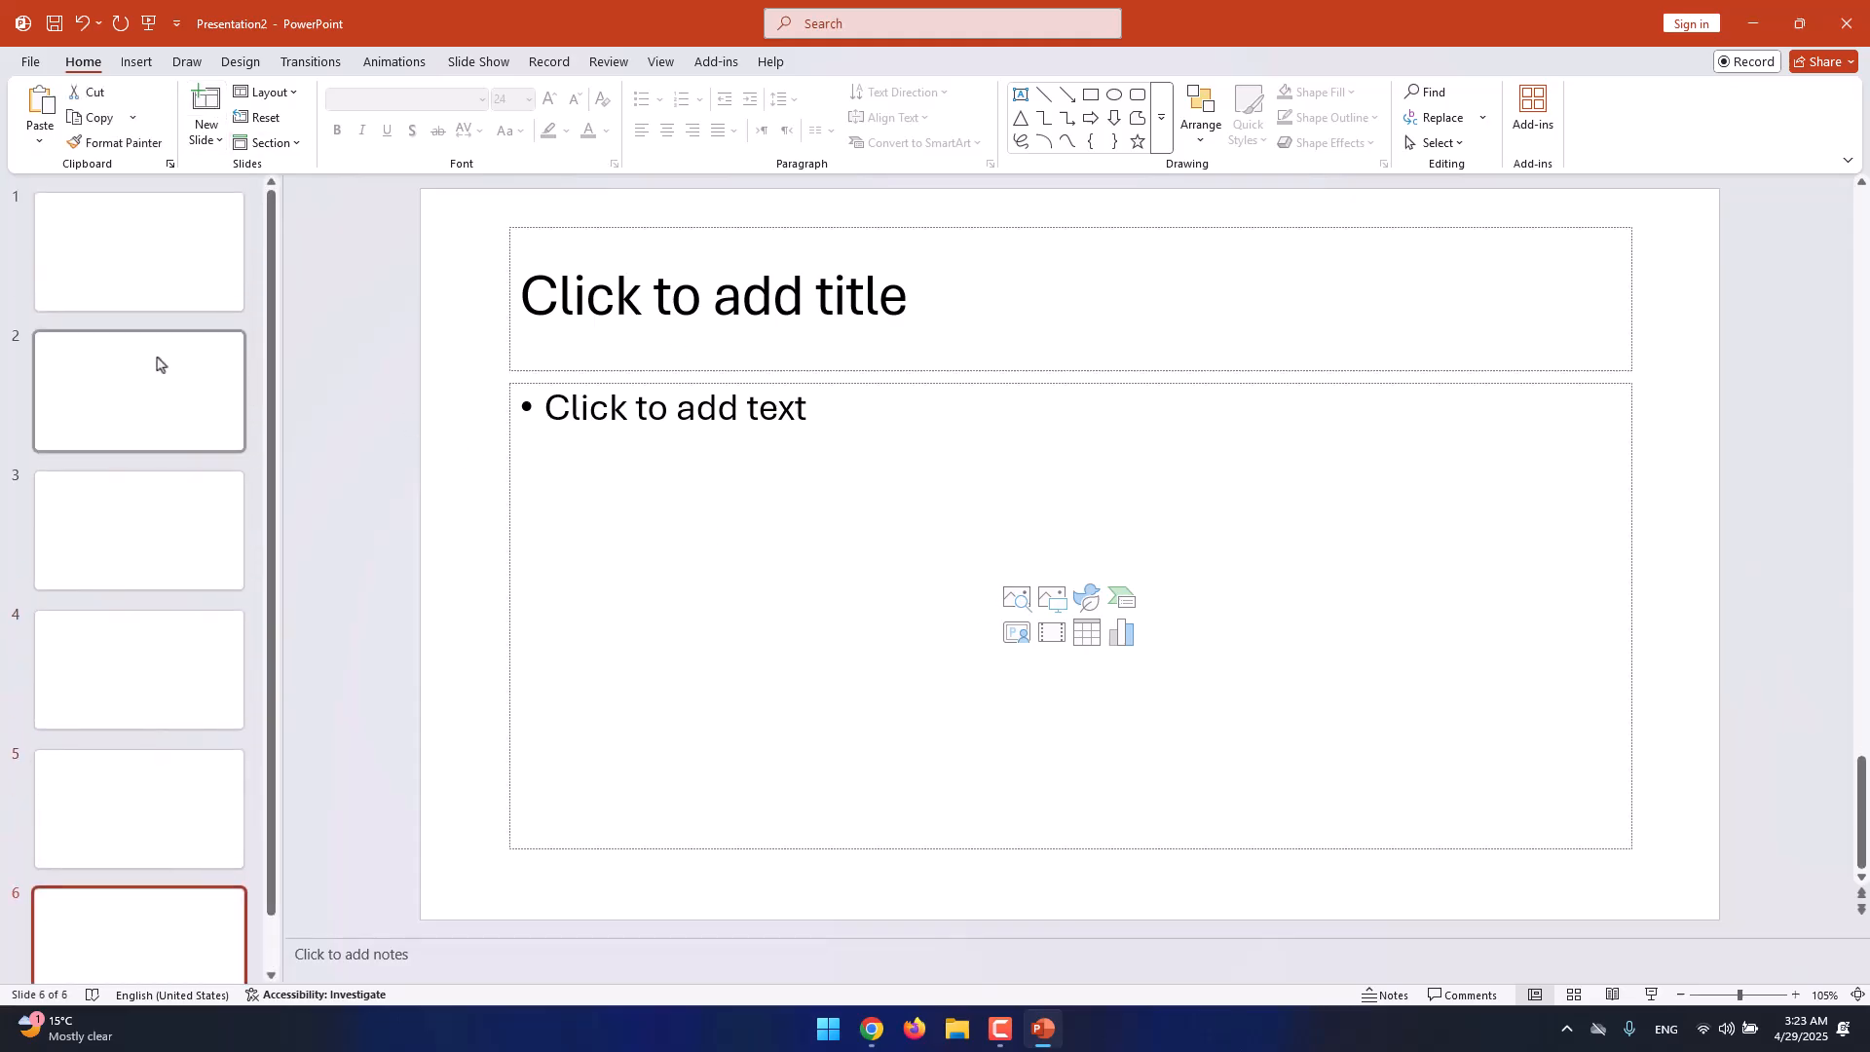
{"action": "mouse_move", "coordinate": [199, 357]}
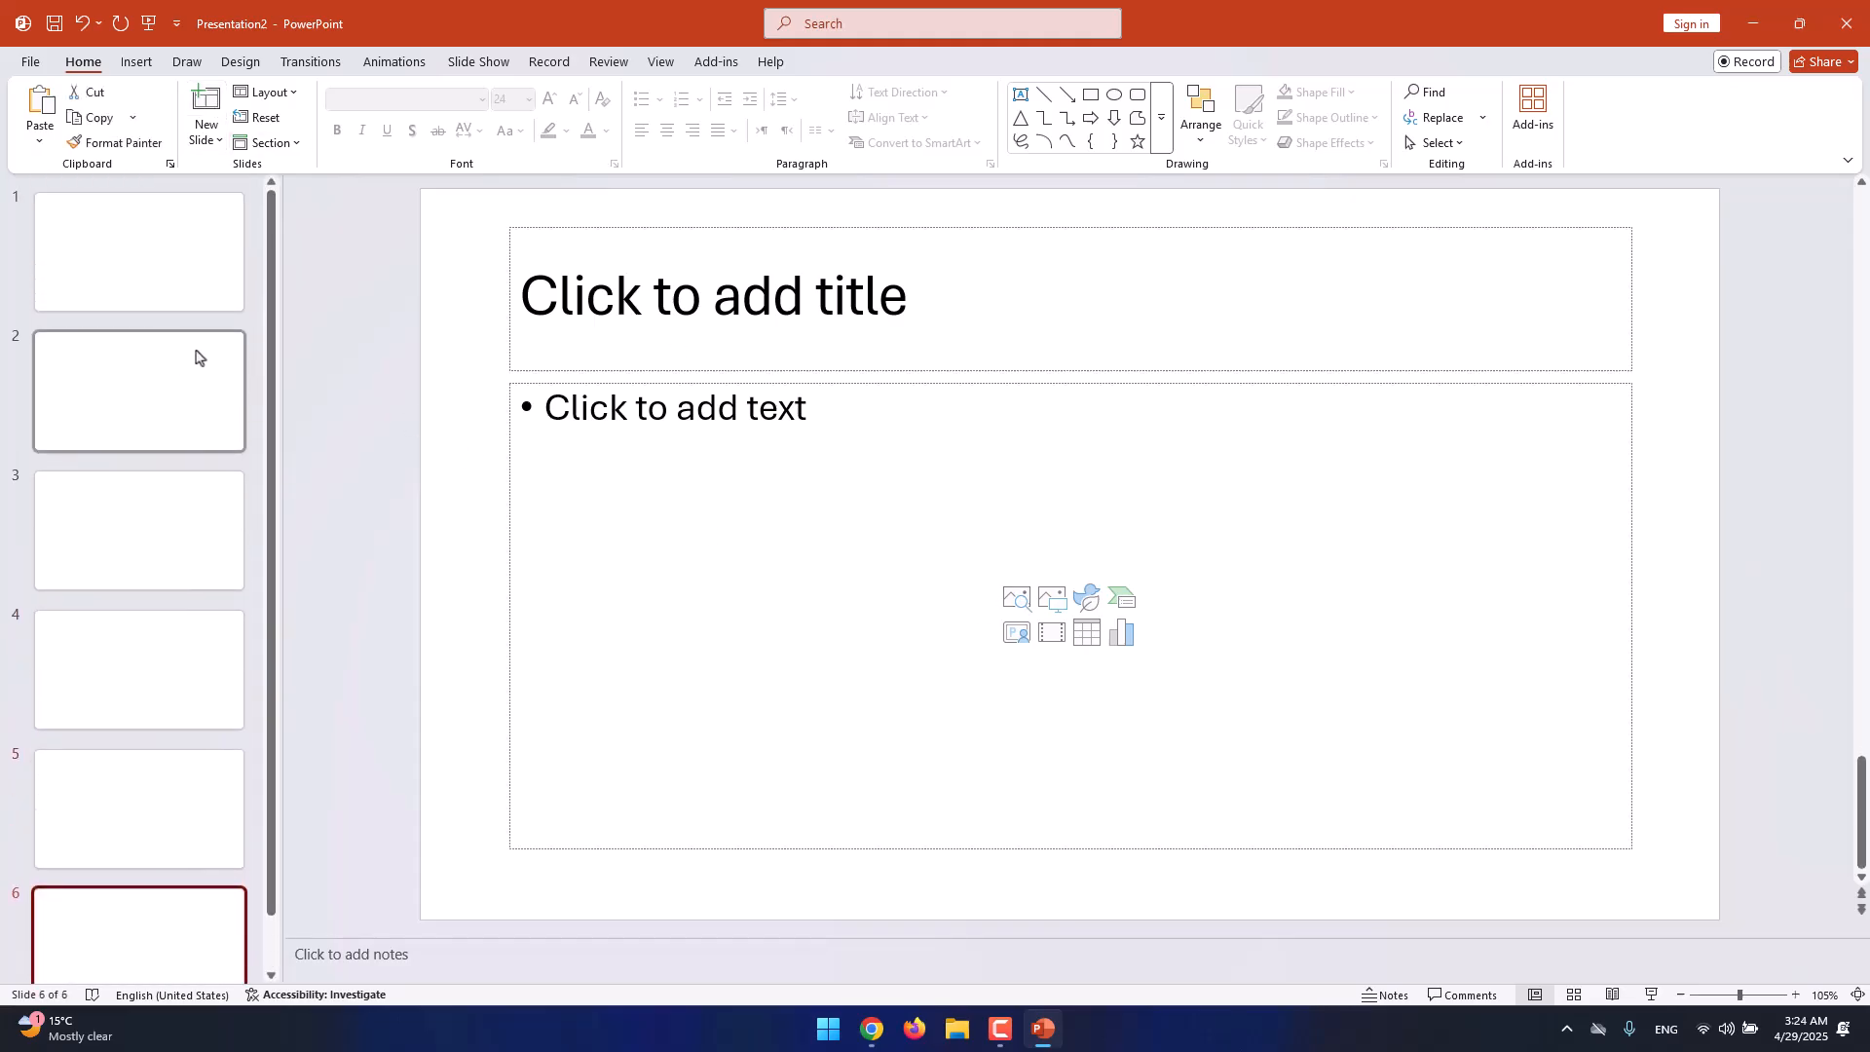
{"action": "mouse_move", "coordinate": [195, 347]}
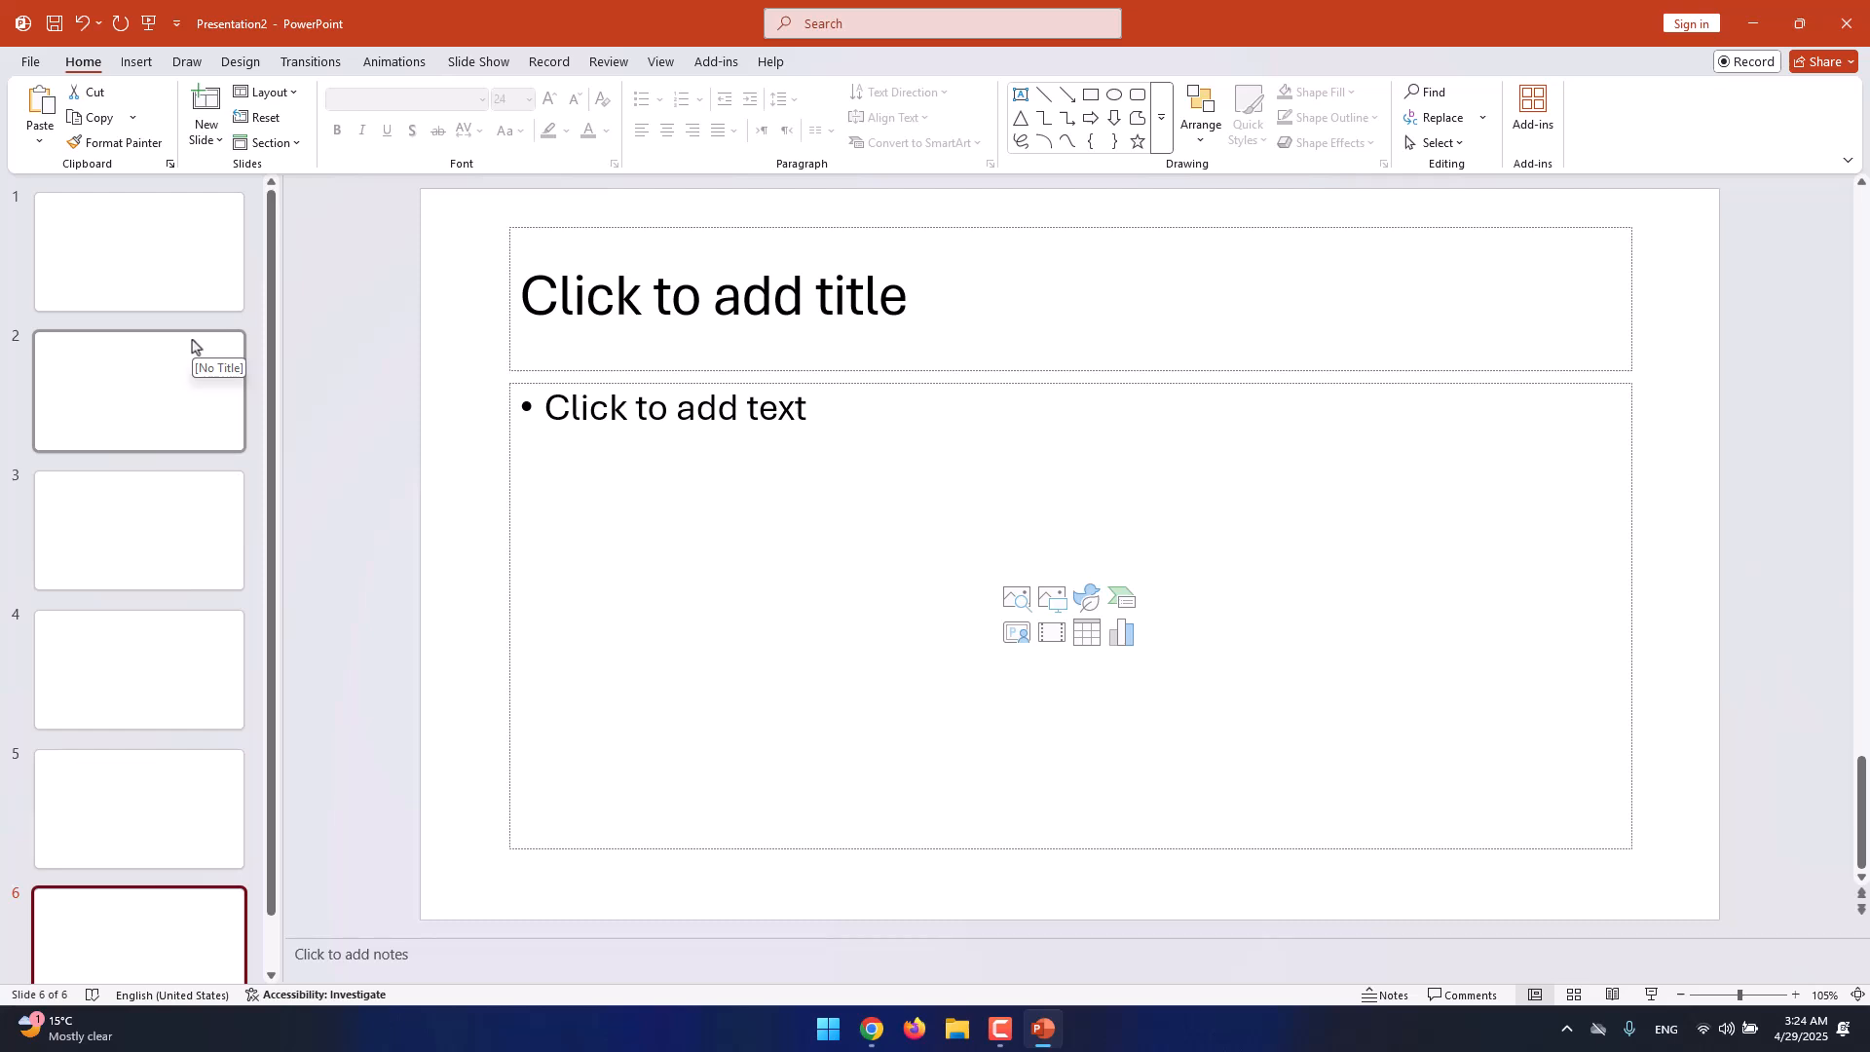
{"action": "mouse_move", "coordinate": [197, 352]}
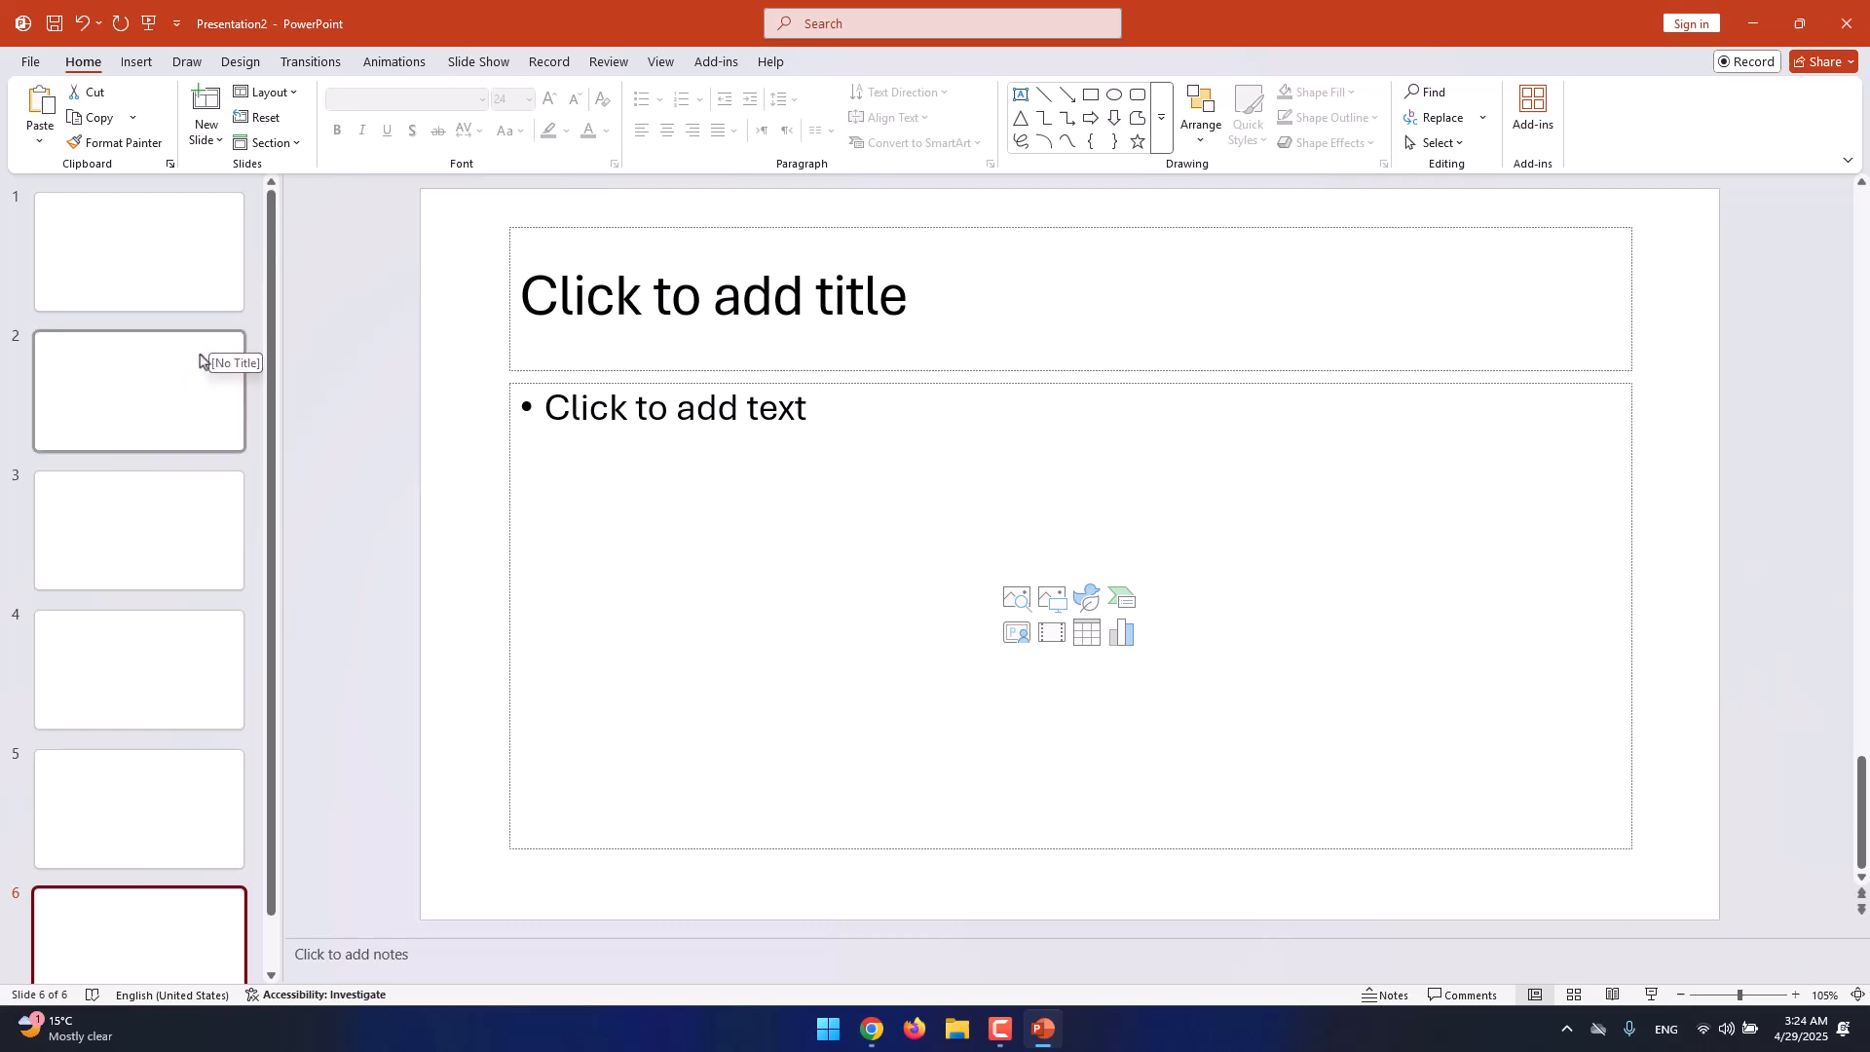
{"action": "left_click", "coordinate": [138, 808]}
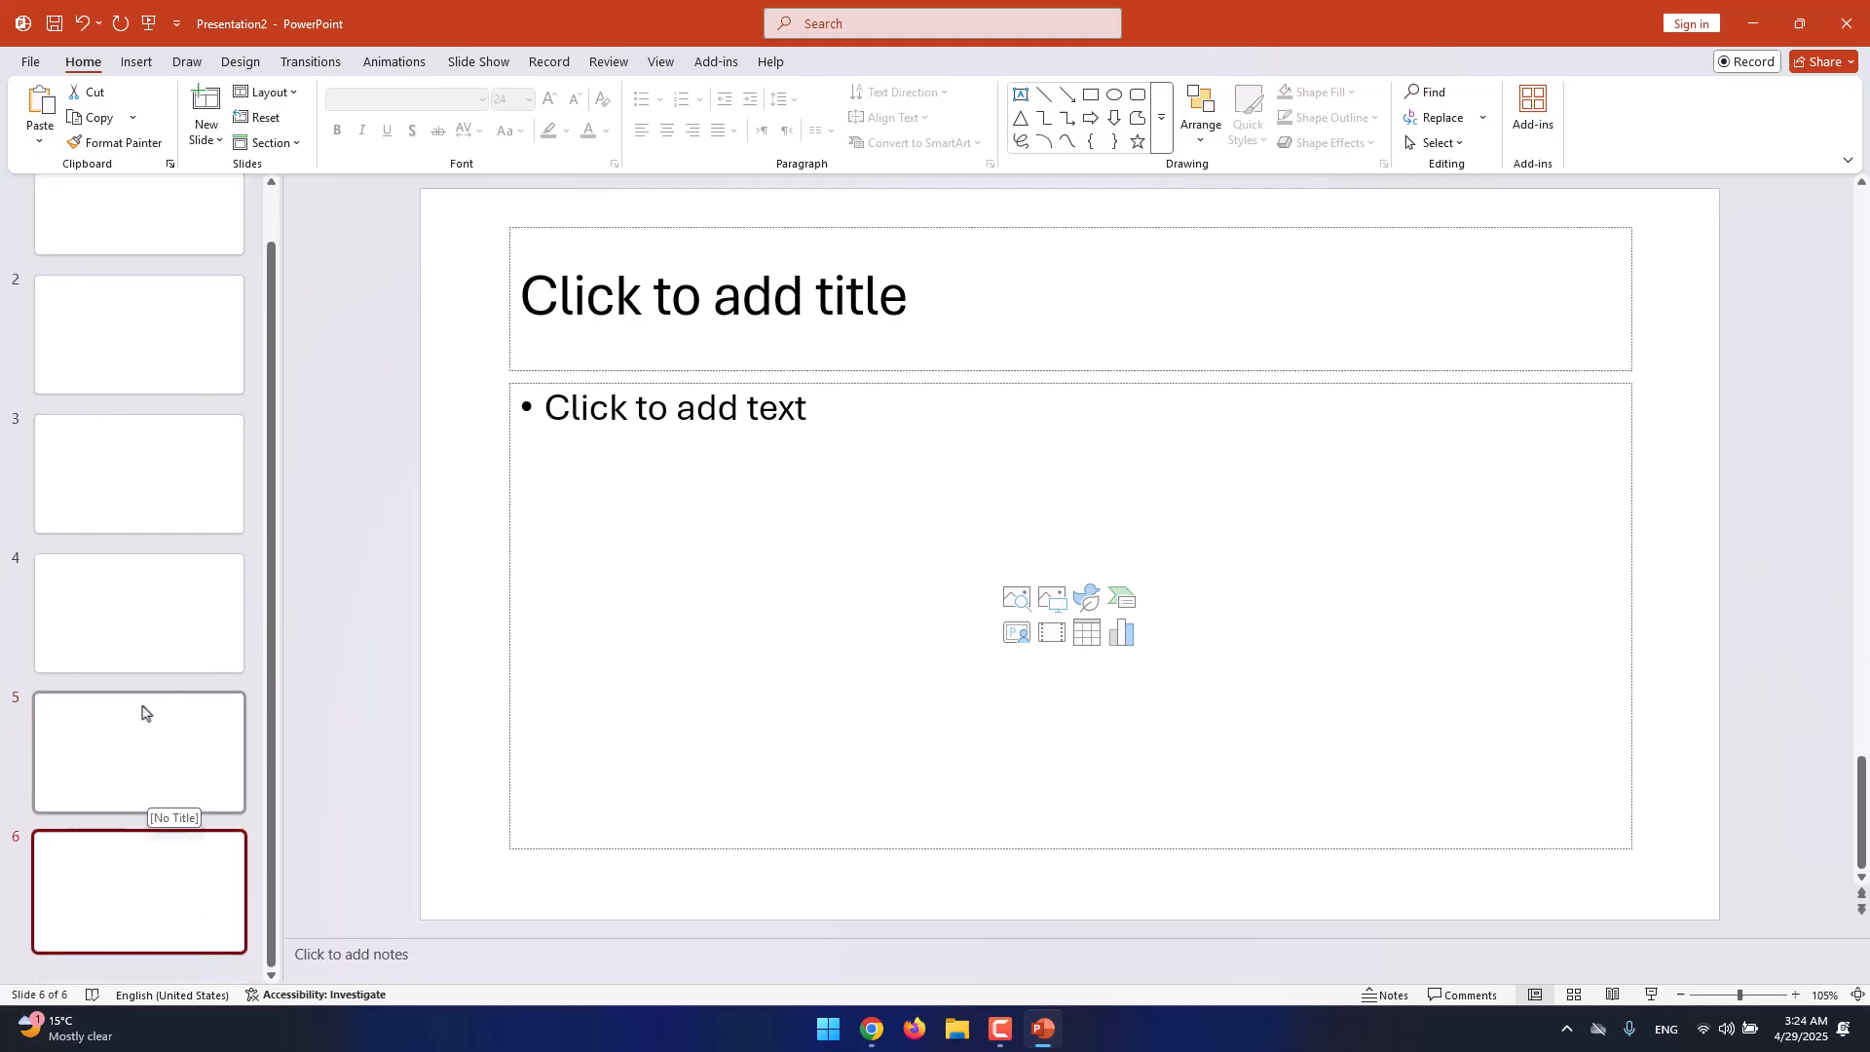
{"action": "left_click", "coordinate": [138, 473]}
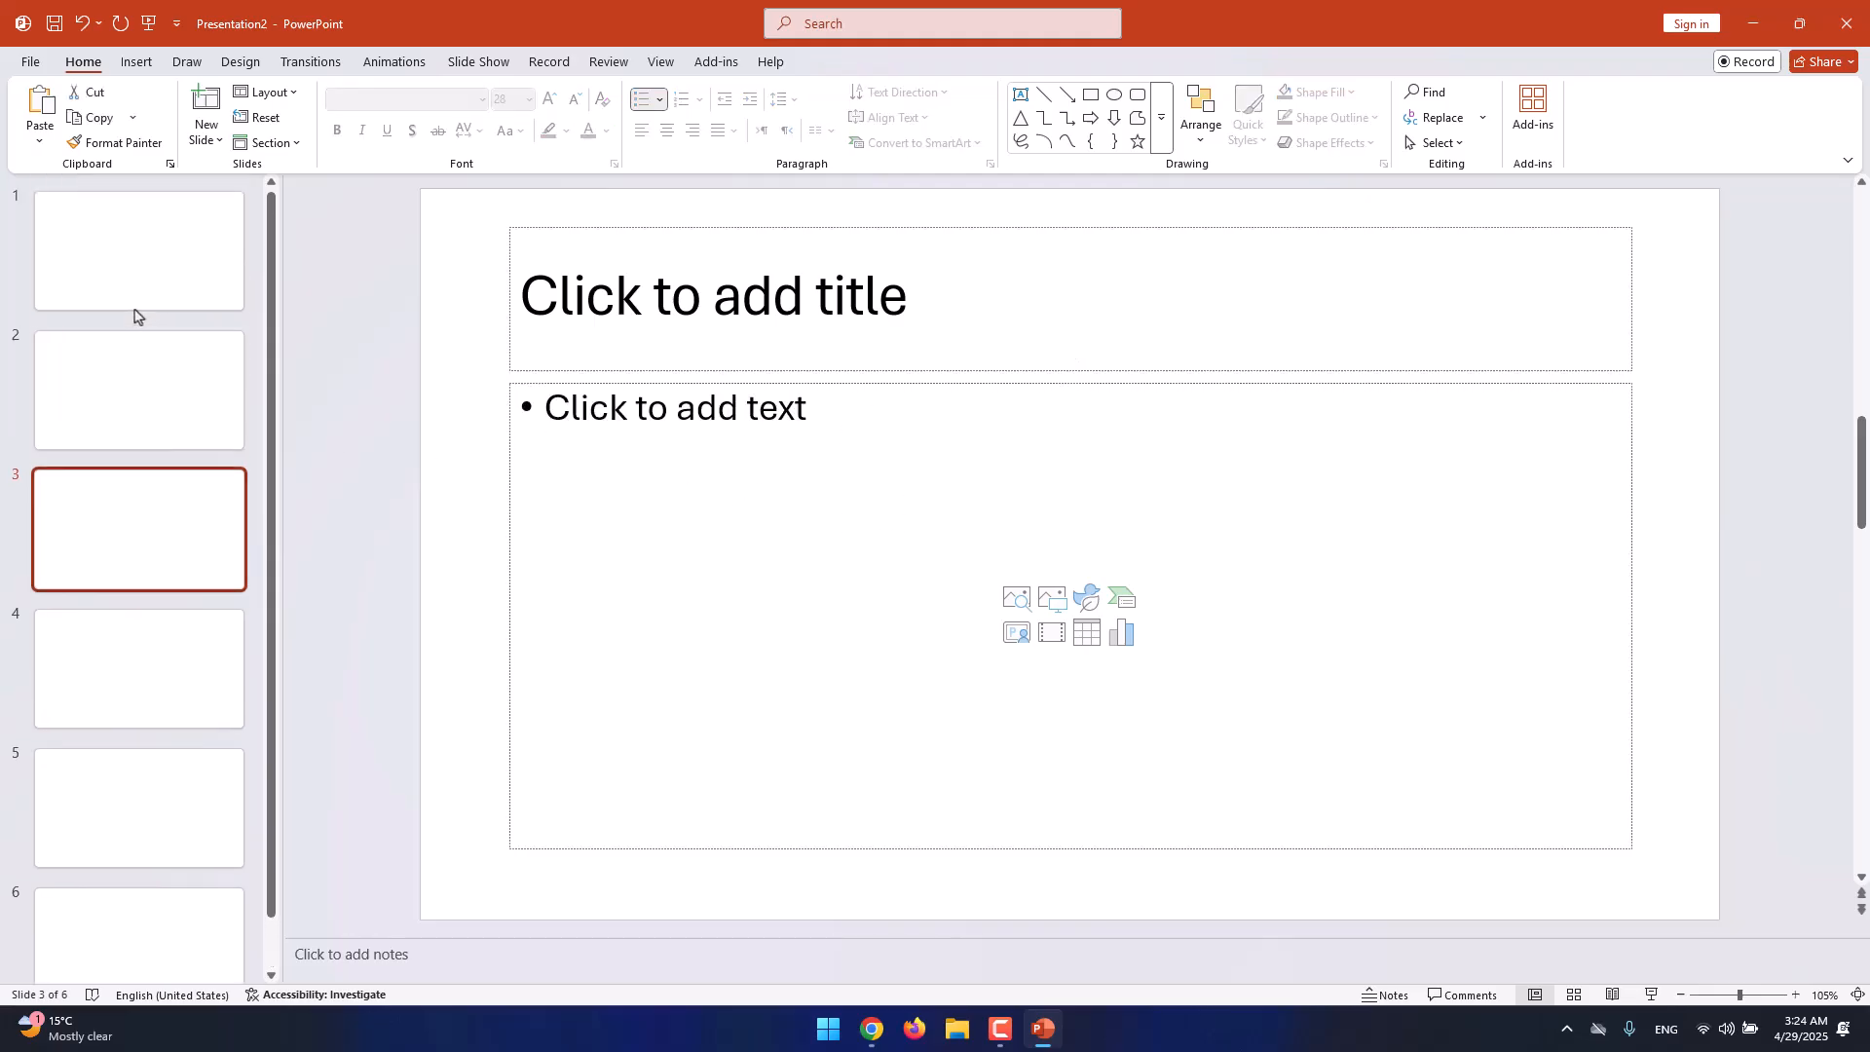
{"action": "left_click", "coordinate": [139, 251]}
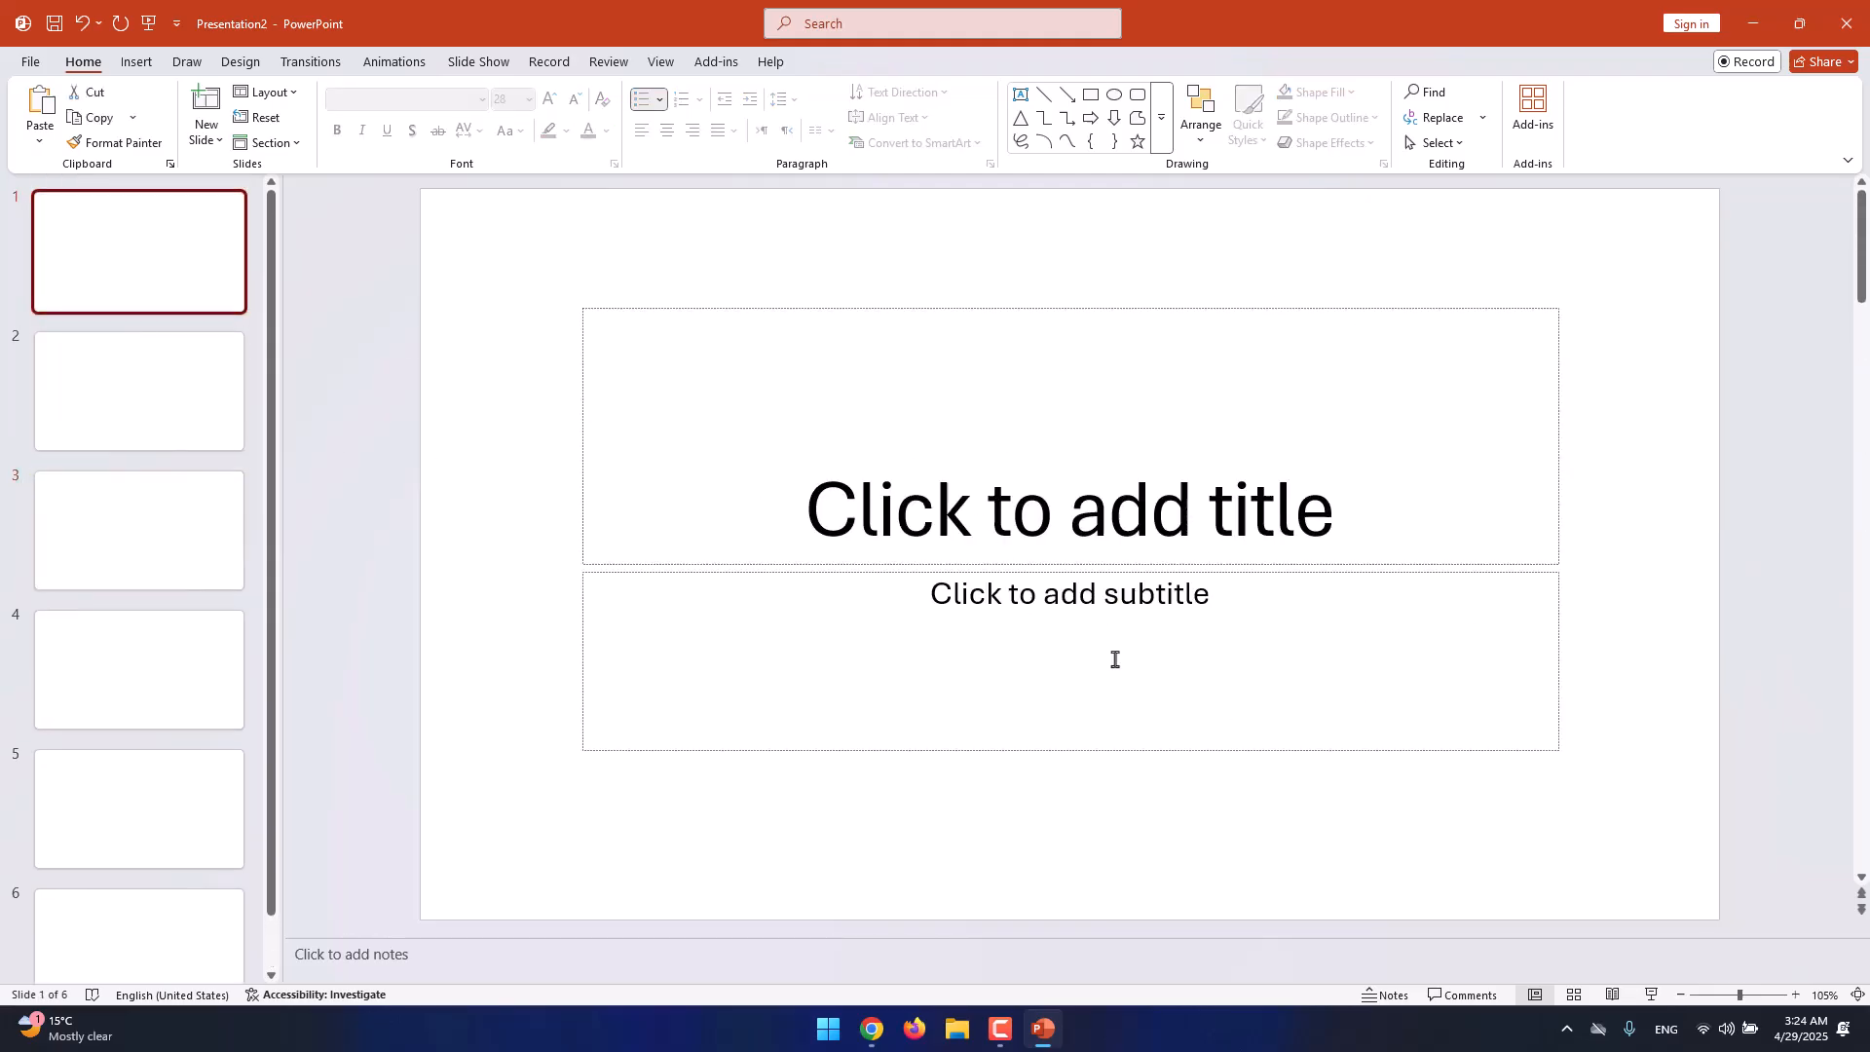
{"action": "mouse_move", "coordinate": [1387, 585]}
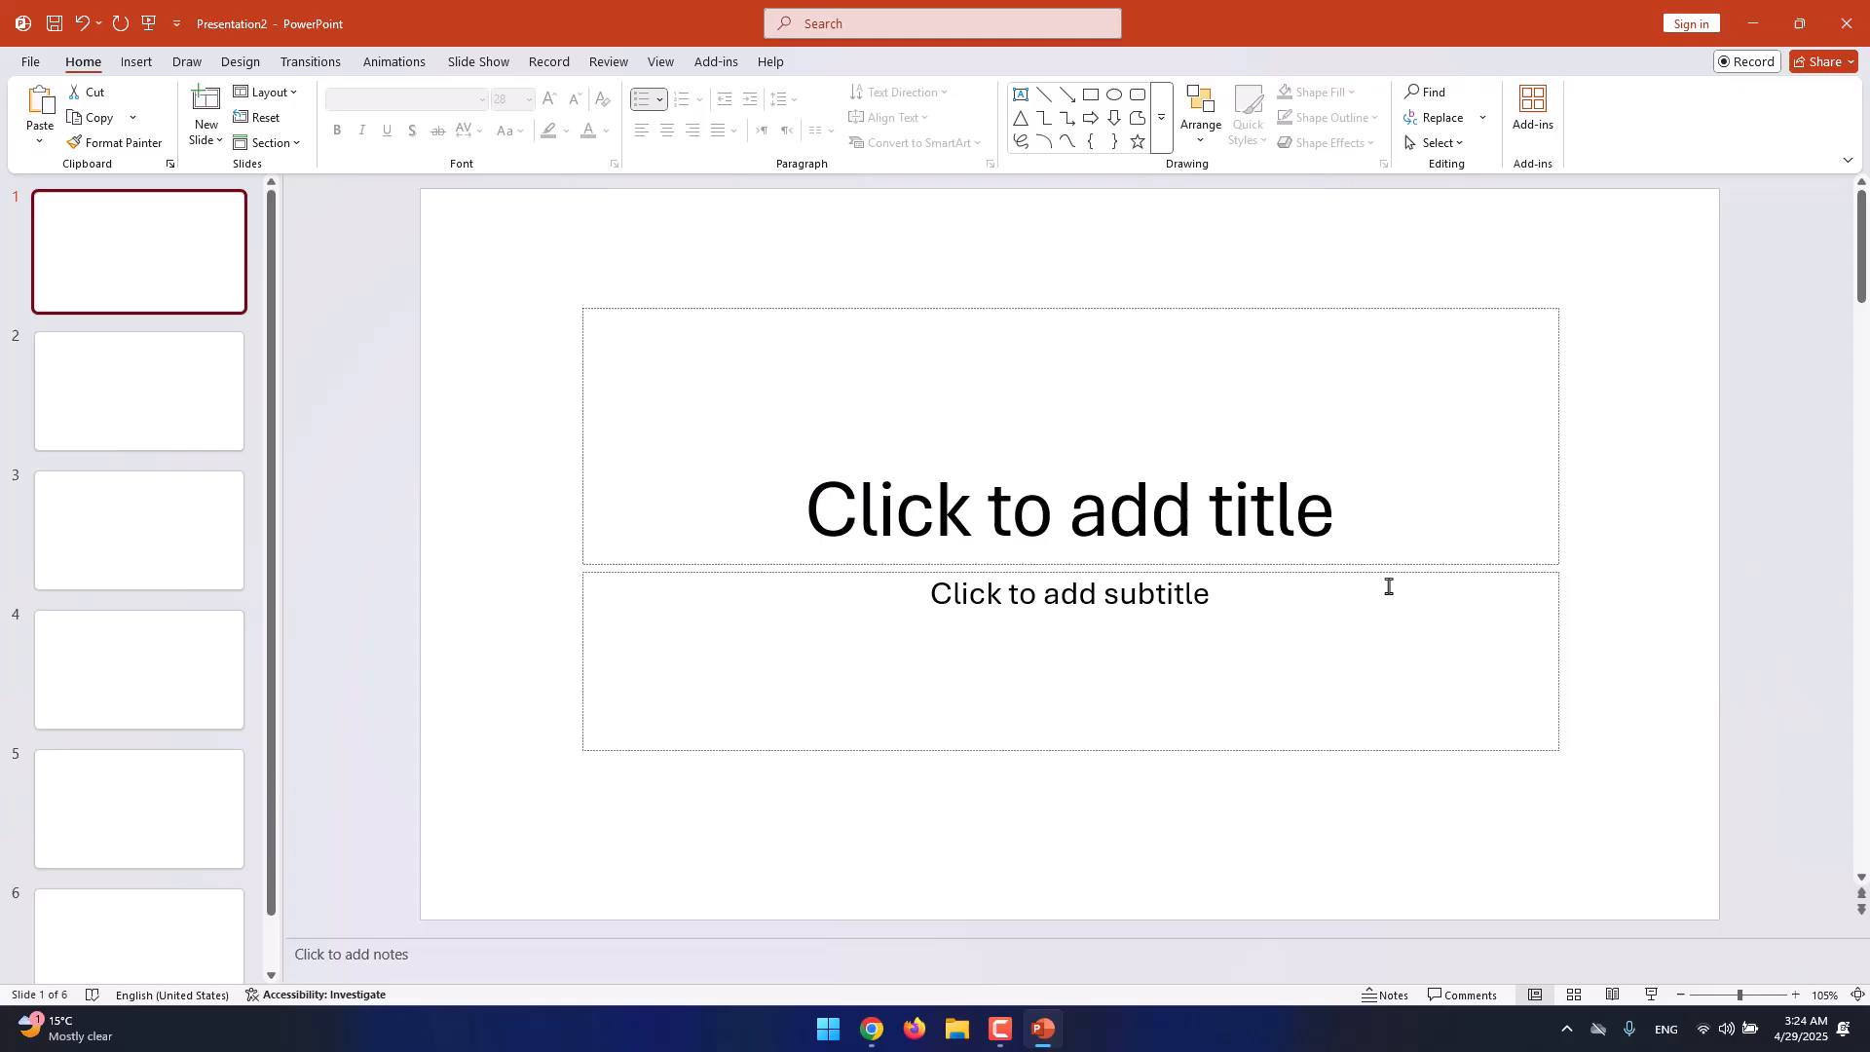
{"action": "left_click", "coordinate": [138, 530]}
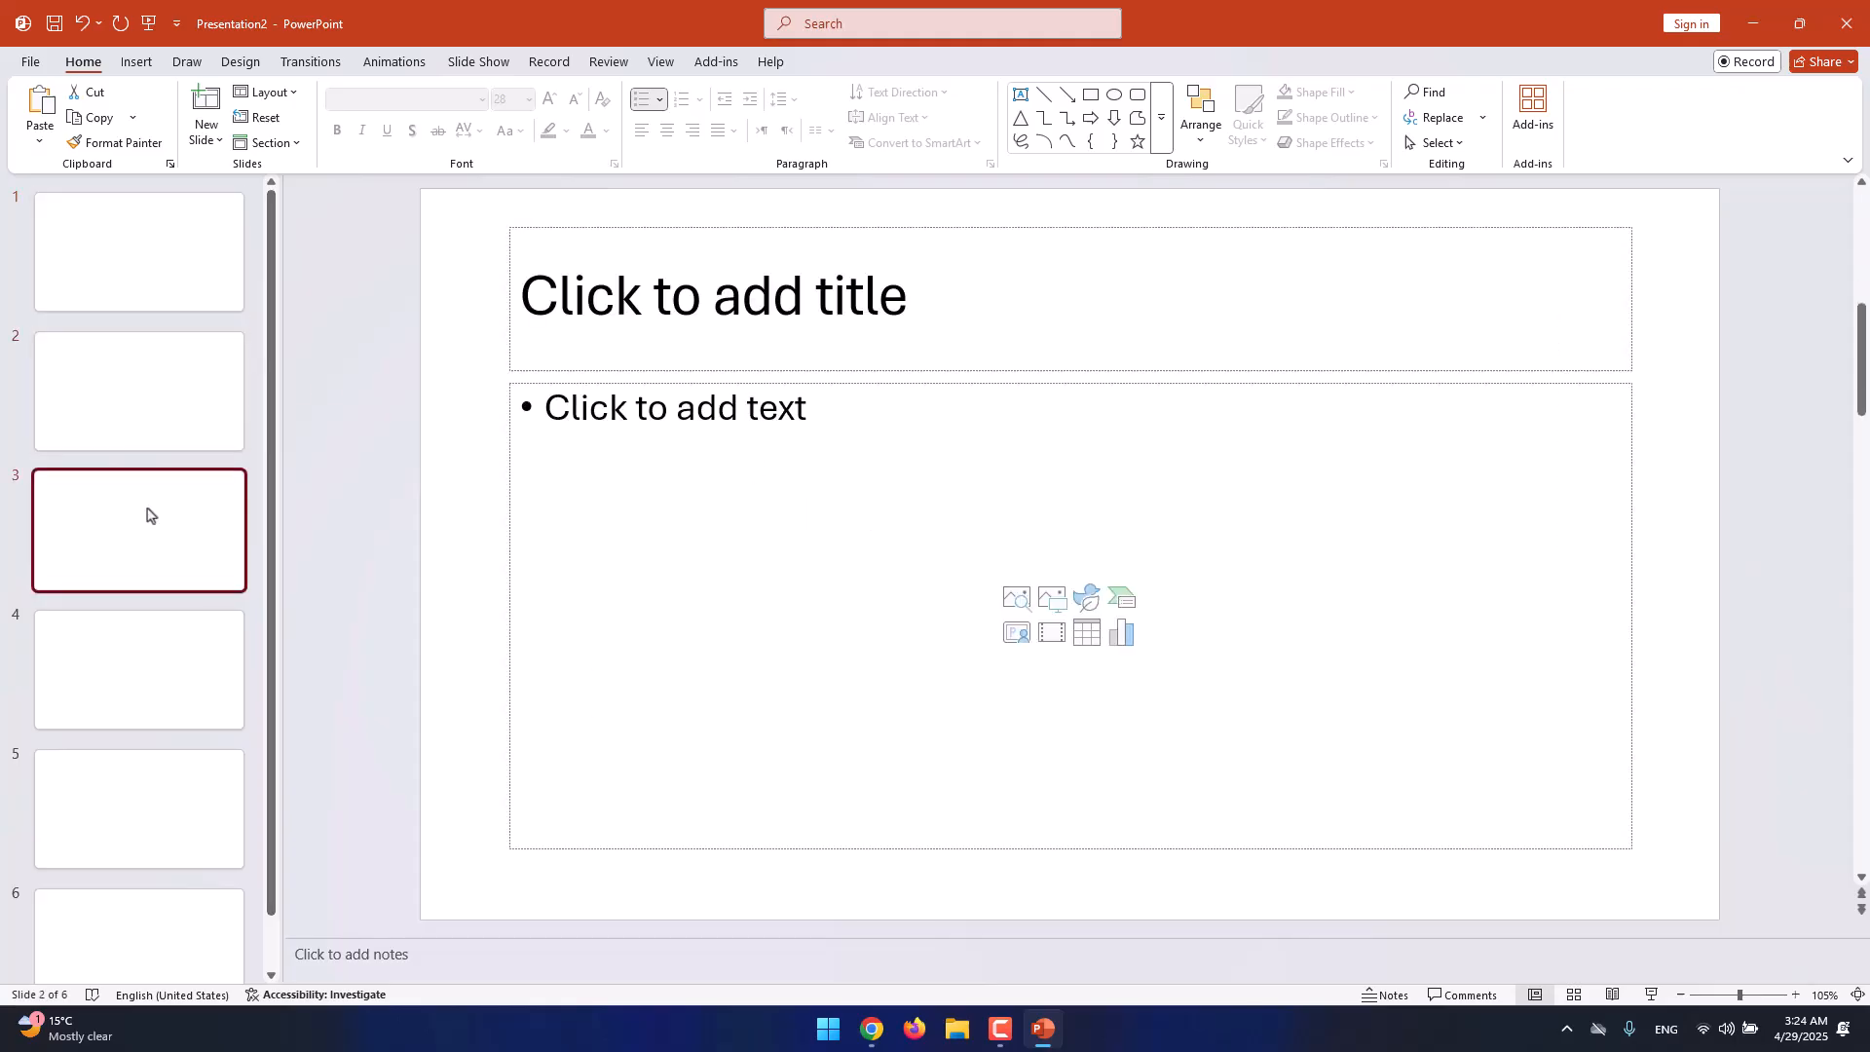
{"action": "left_click", "coordinate": [139, 808]}
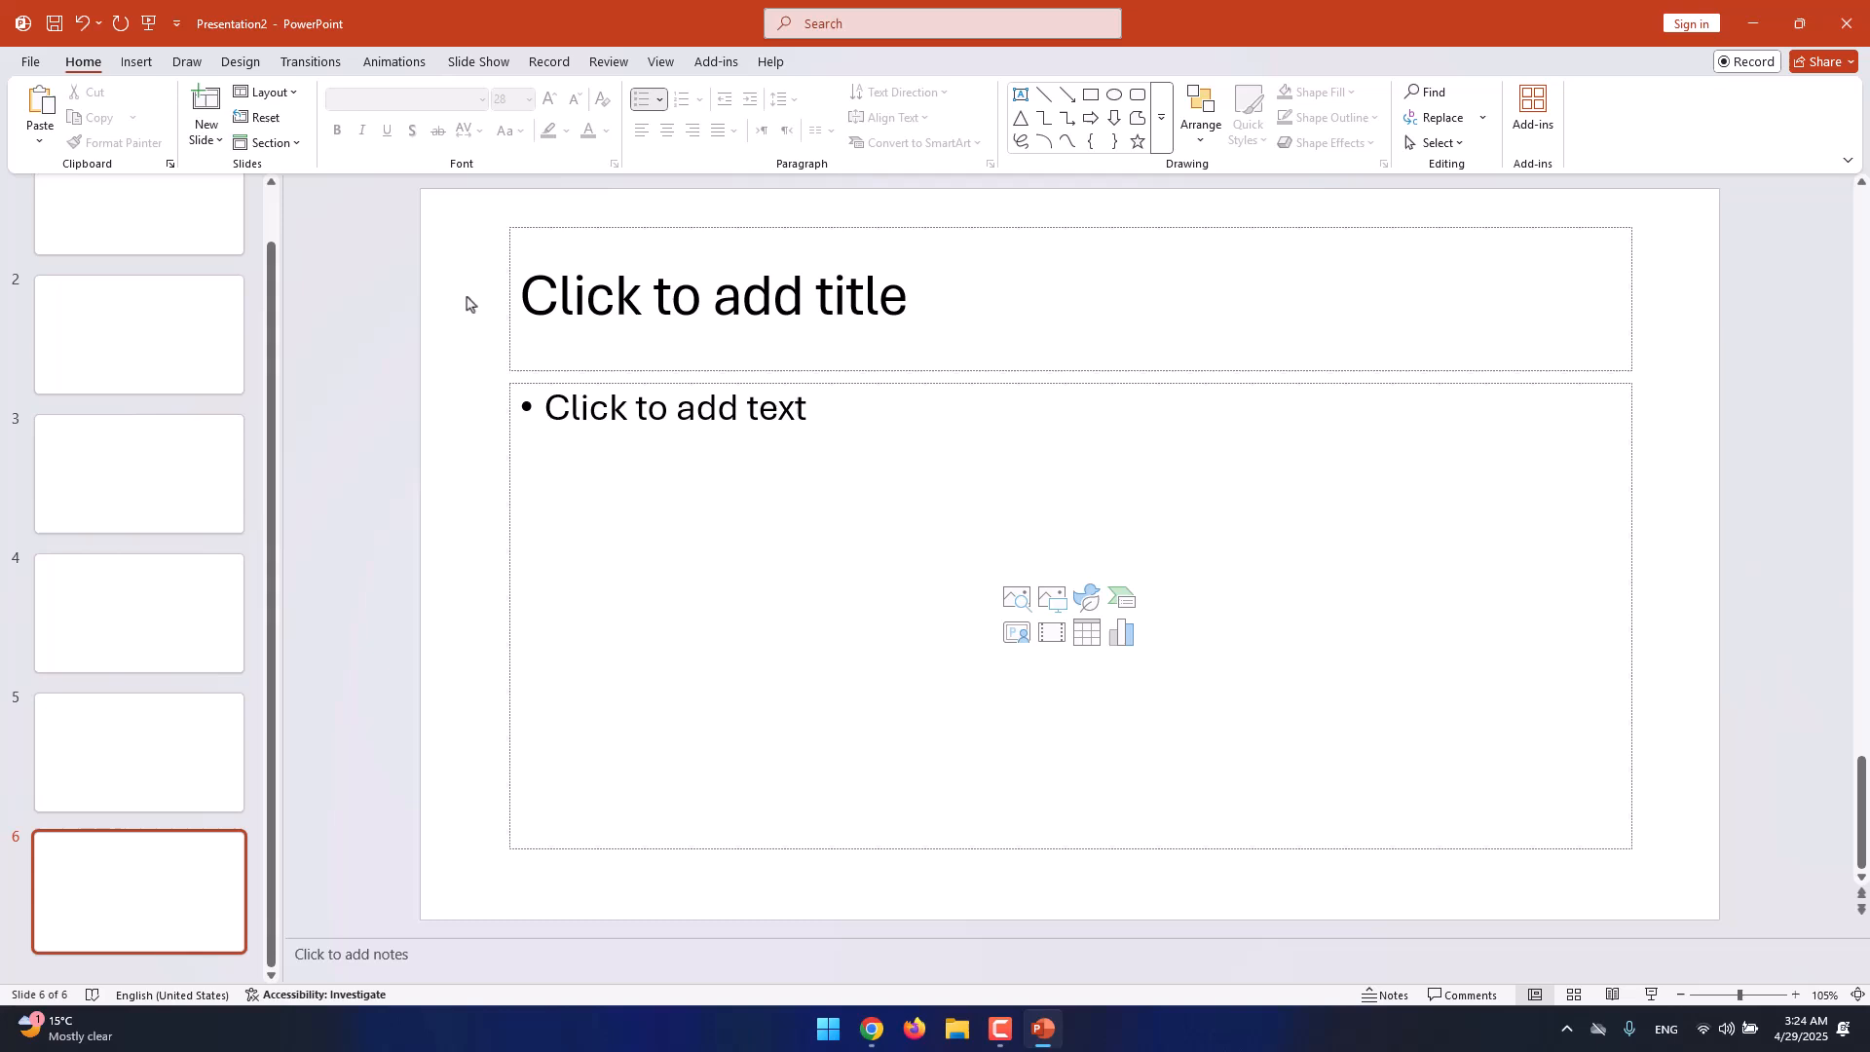
{"action": "mouse_move", "coordinate": [459, 308]}
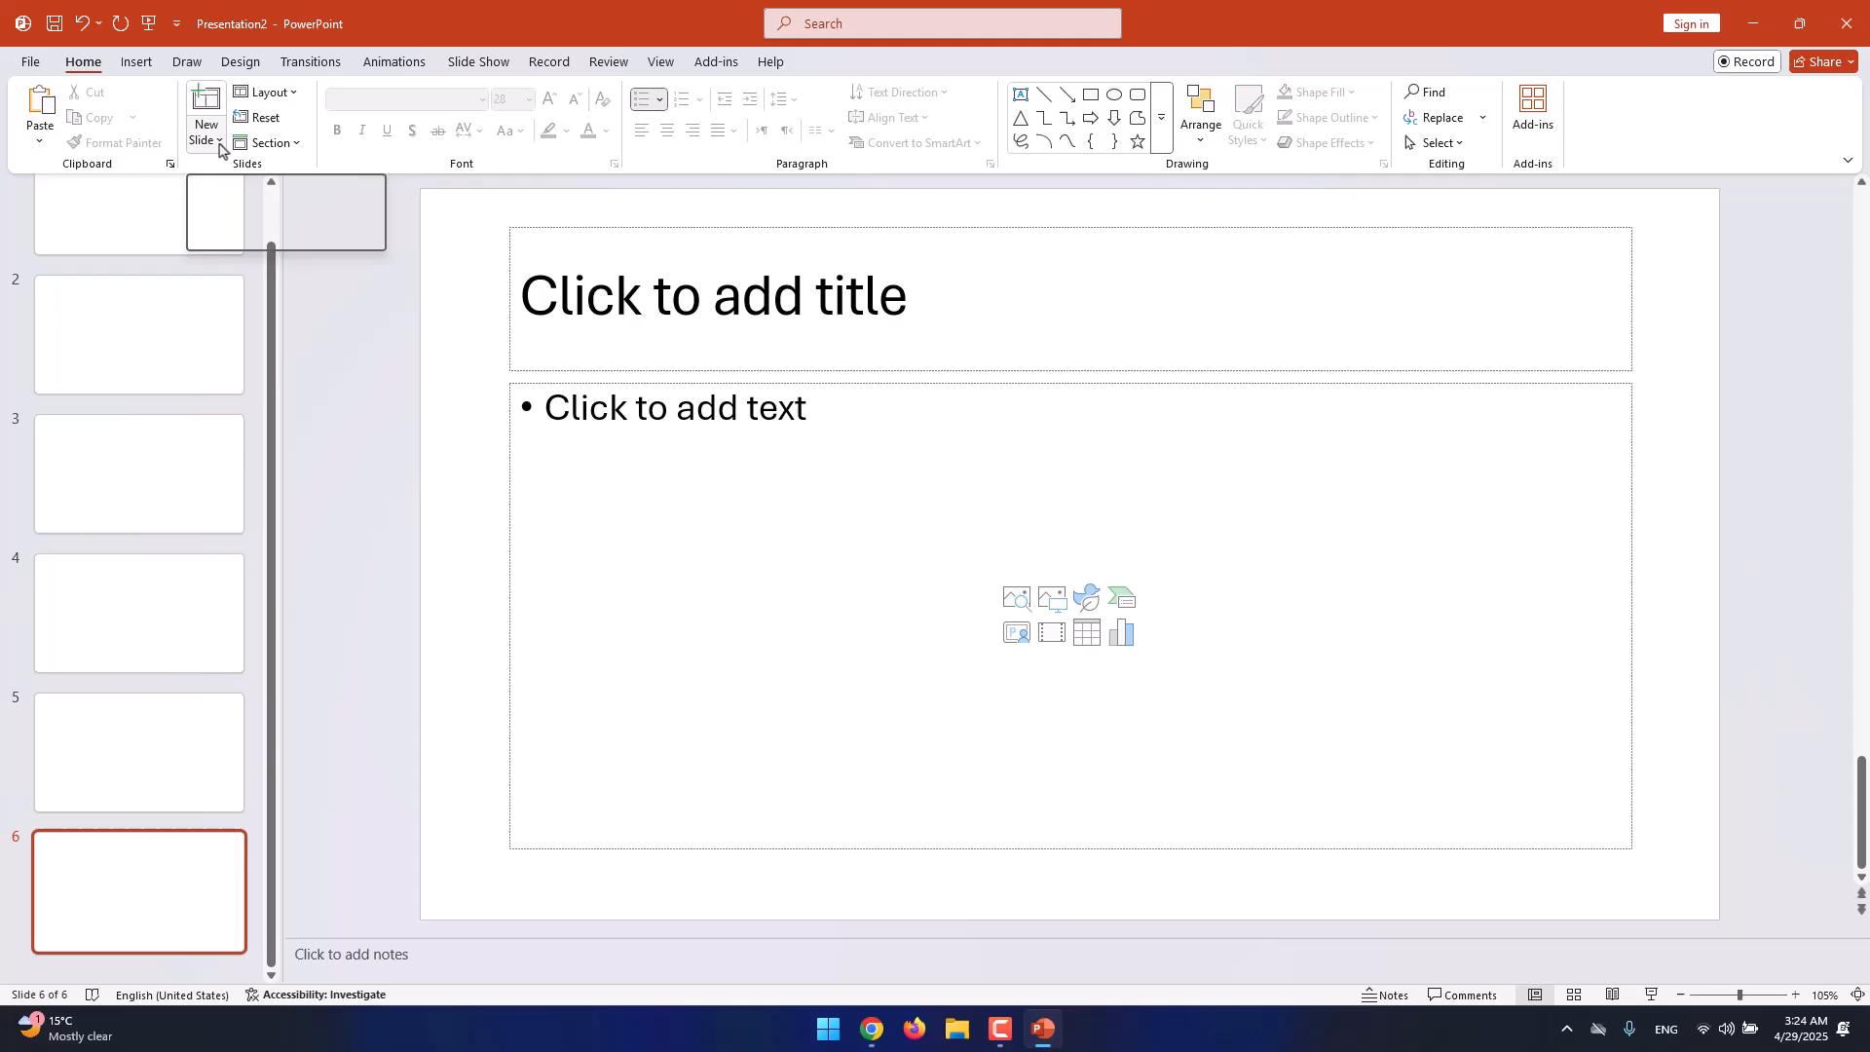
Browse the New Slide Office Theme layout gallery, then go to the File backstage Home.
{"action": "left_click", "coordinate": [205, 140]}
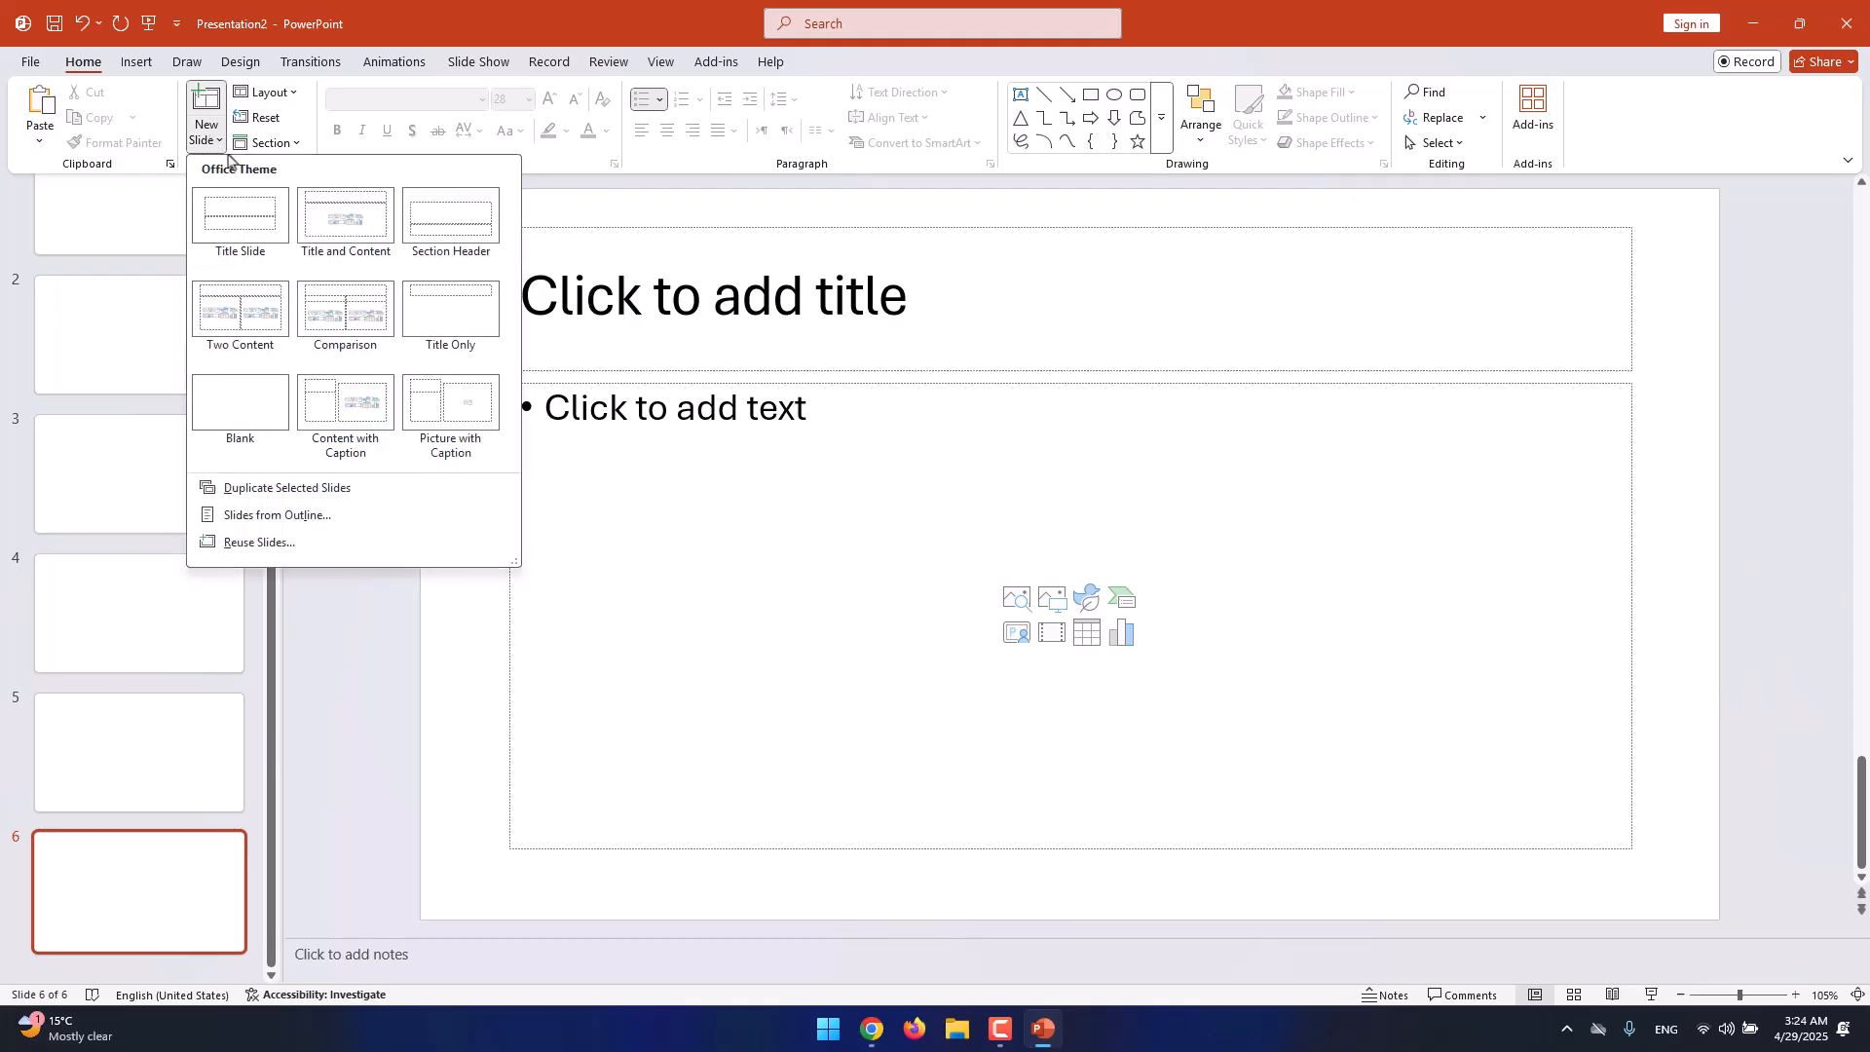
{"action": "mouse_move", "coordinate": [451, 227]}
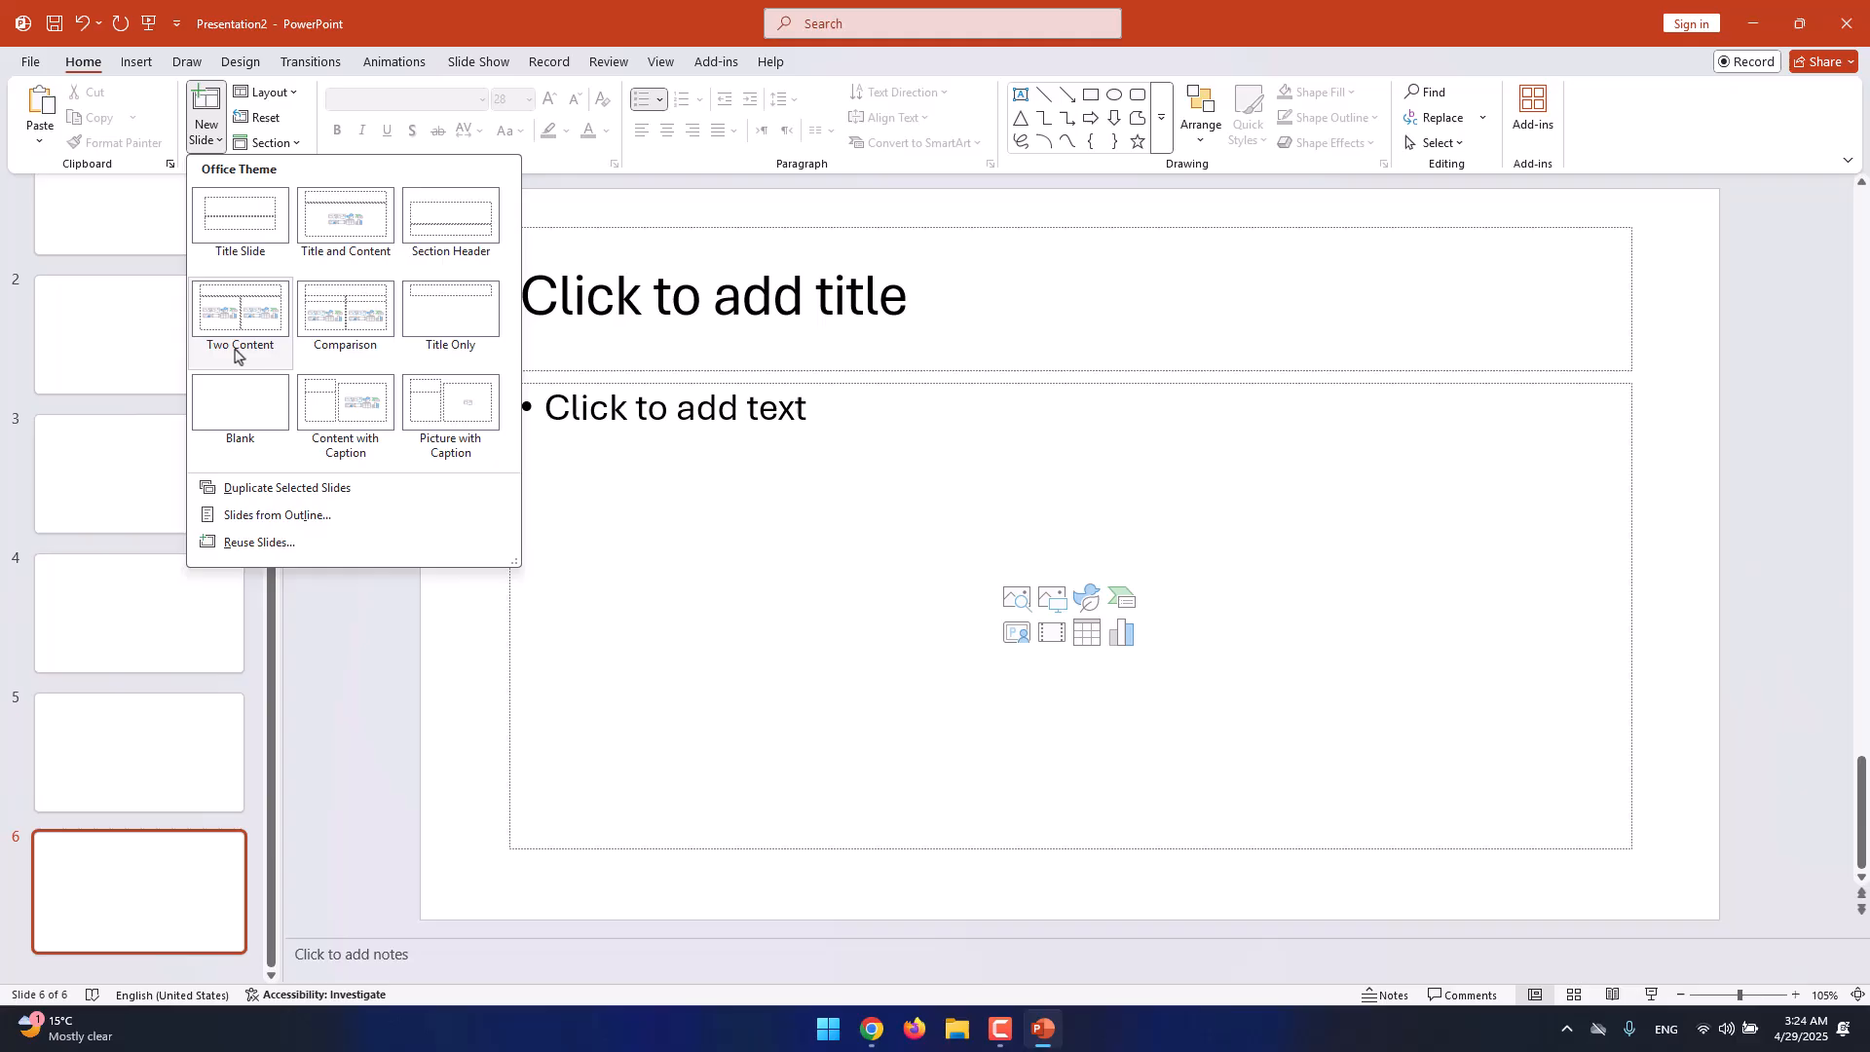
{"action": "mouse_move", "coordinate": [498, 450]}
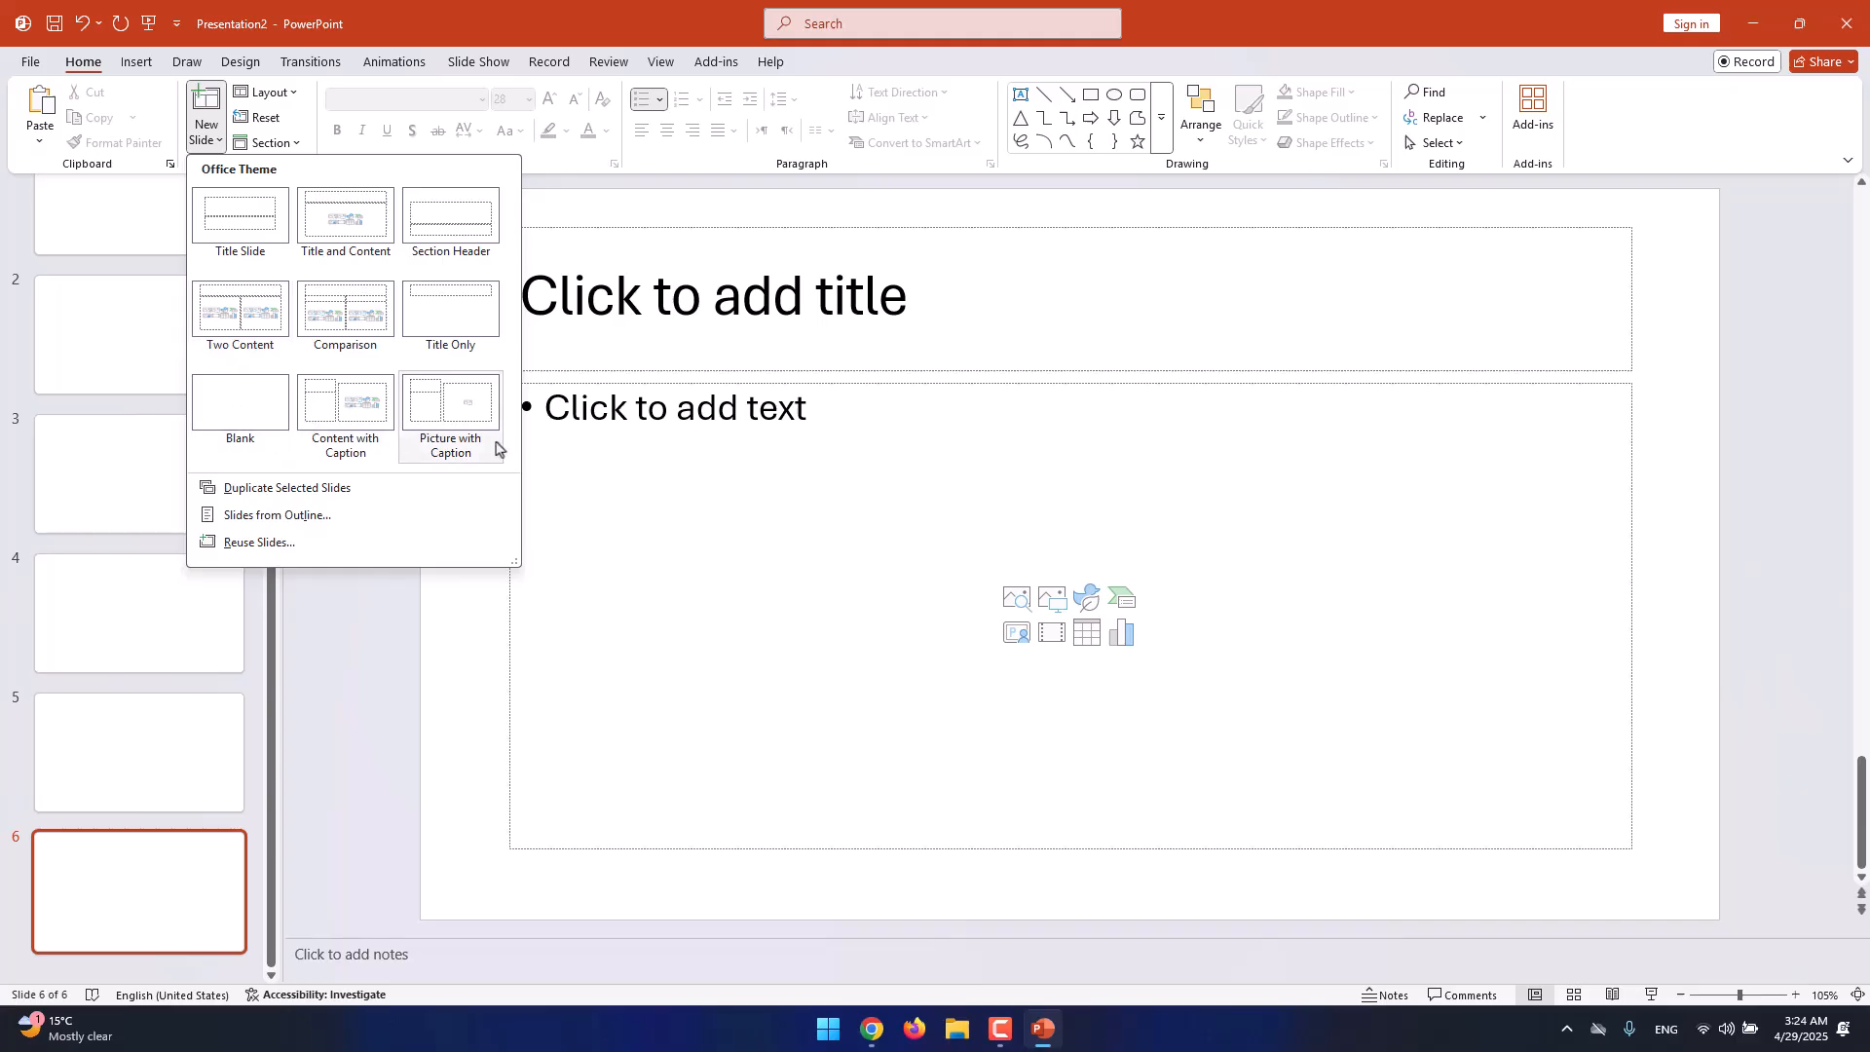
{"action": "mouse_move", "coordinate": [450, 315]}
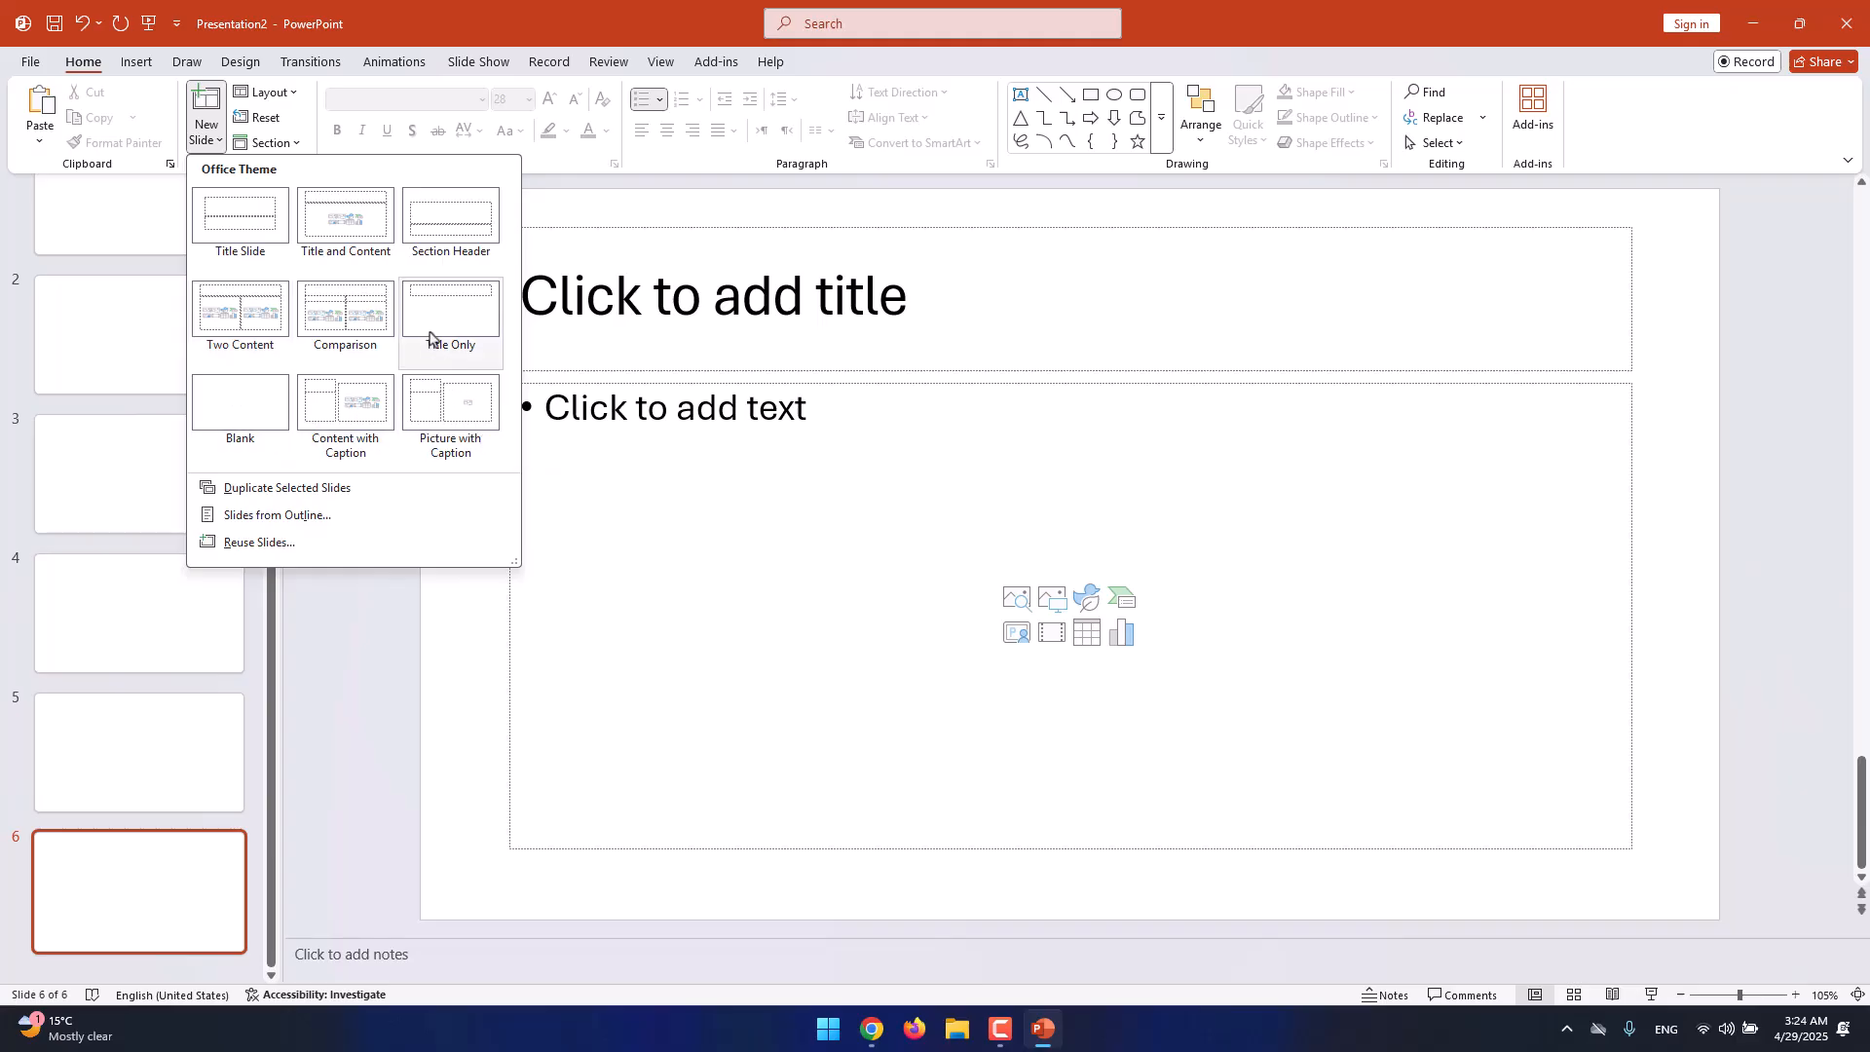
{"action": "mouse_move", "coordinate": [450, 319]}
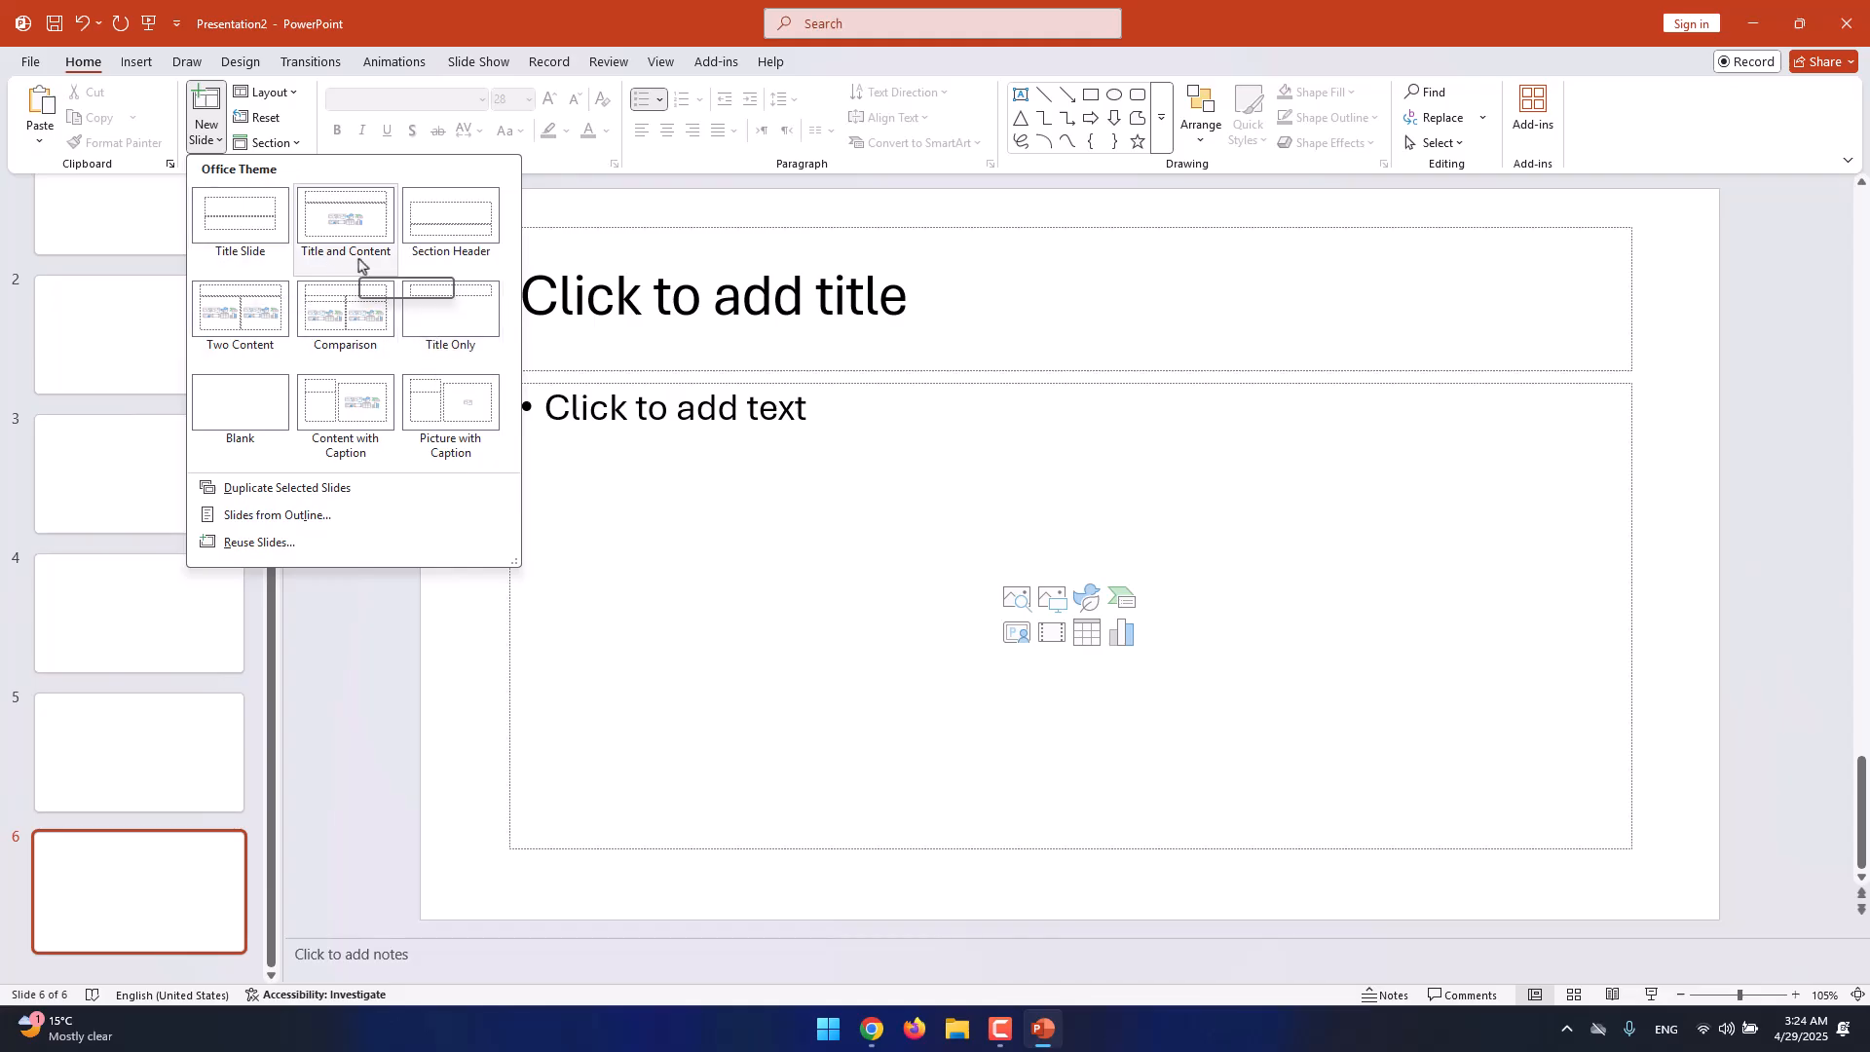
{"action": "mouse_move", "coordinate": [451, 221]}
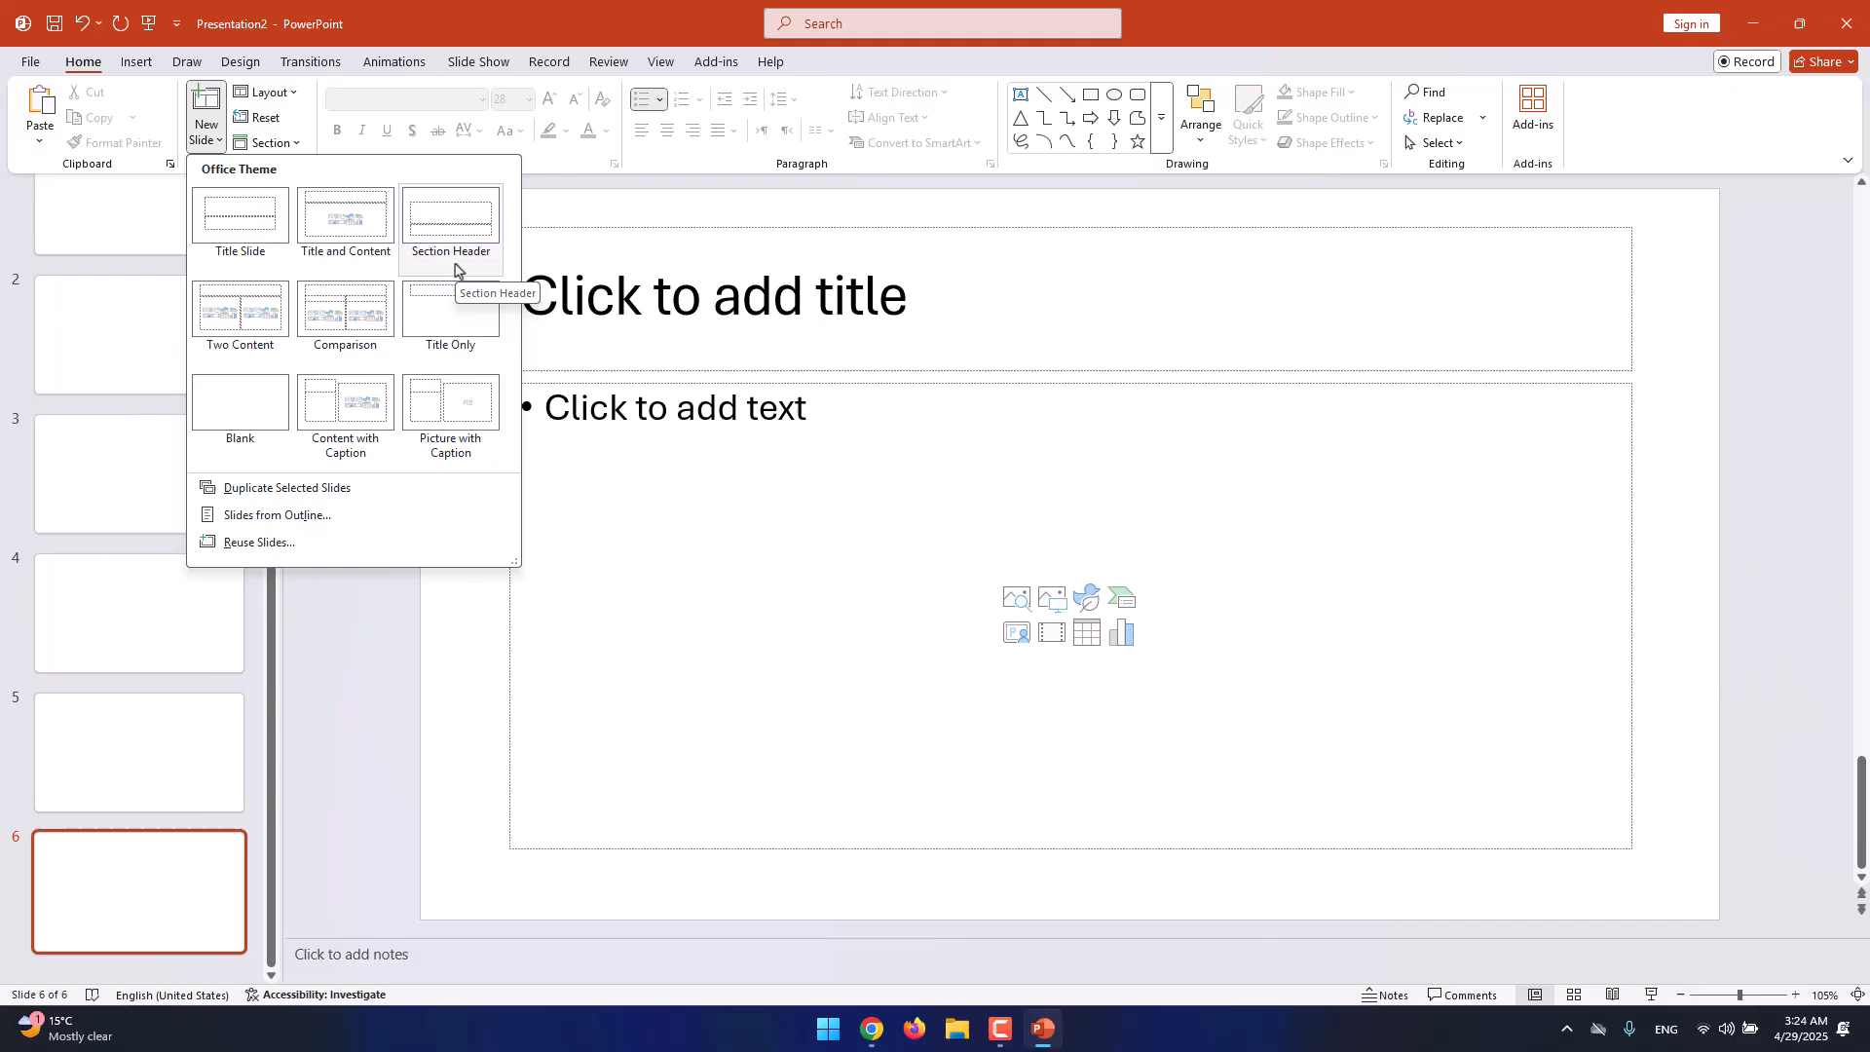
{"action": "mouse_move", "coordinate": [363, 361]}
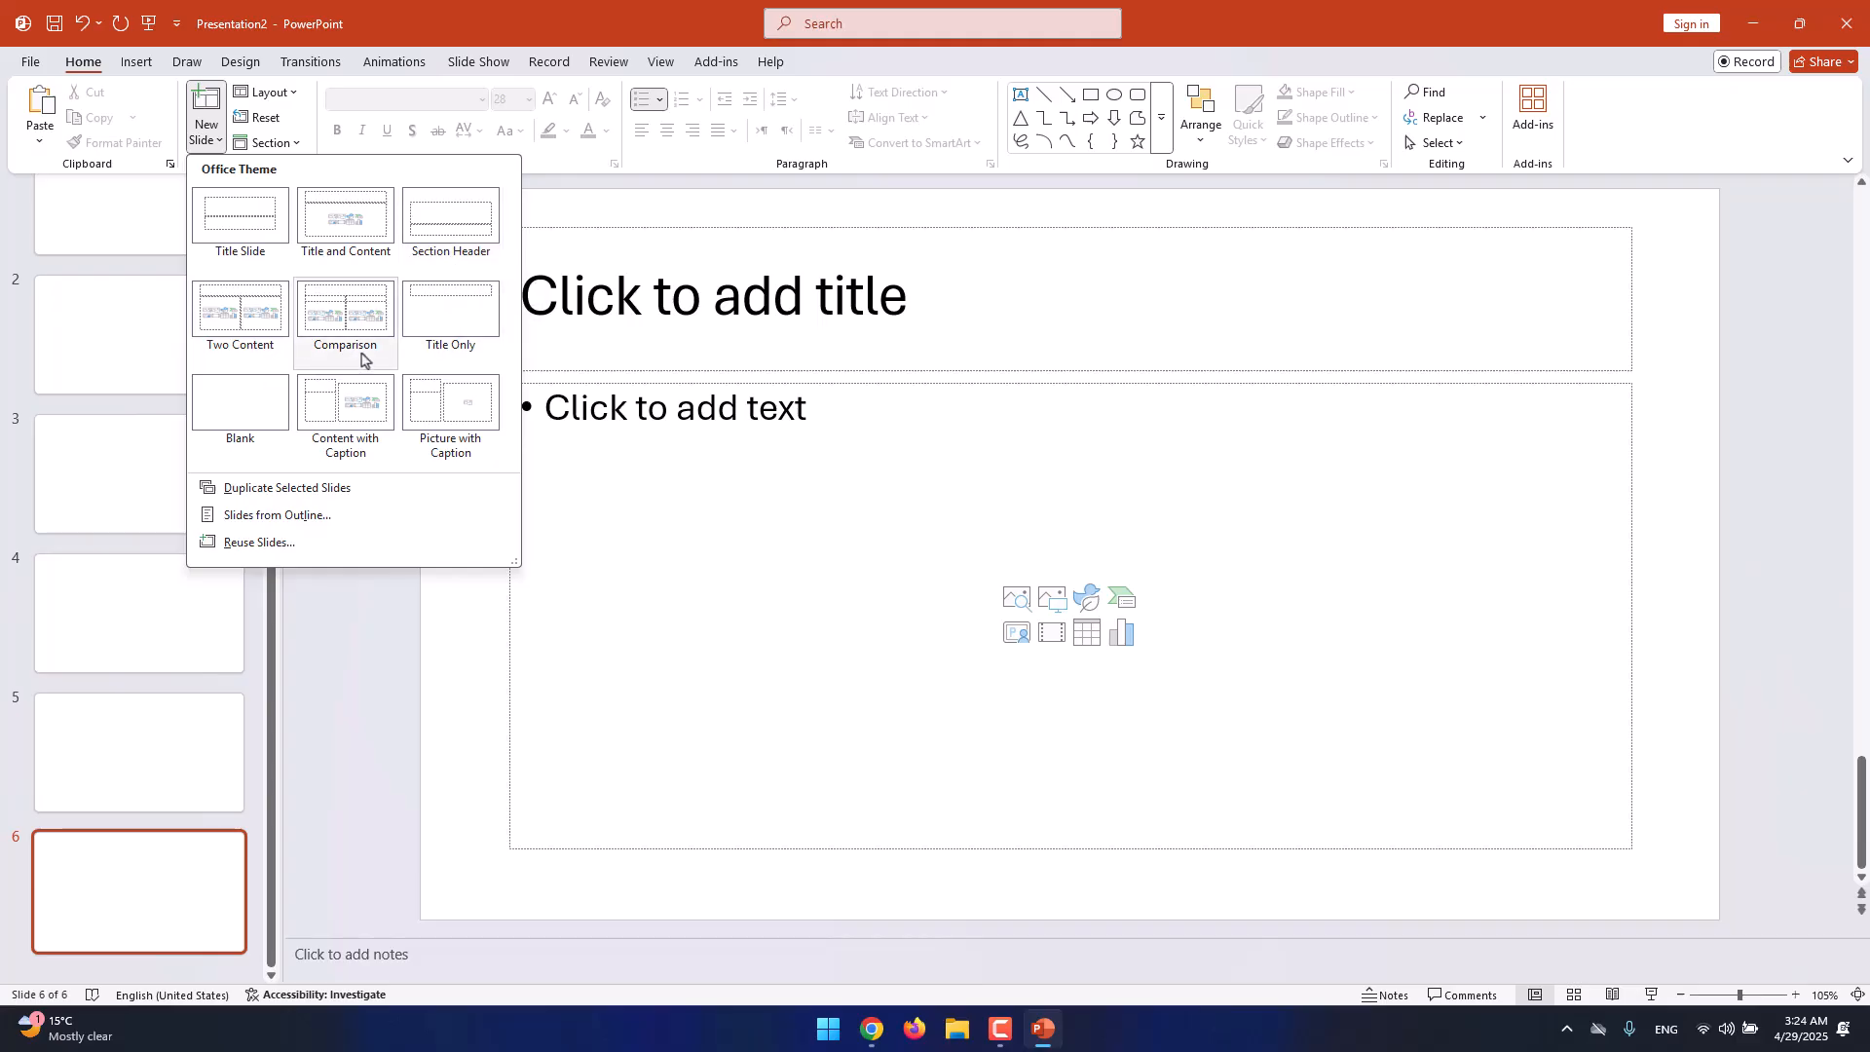
{"action": "mouse_move", "coordinate": [451, 406]}
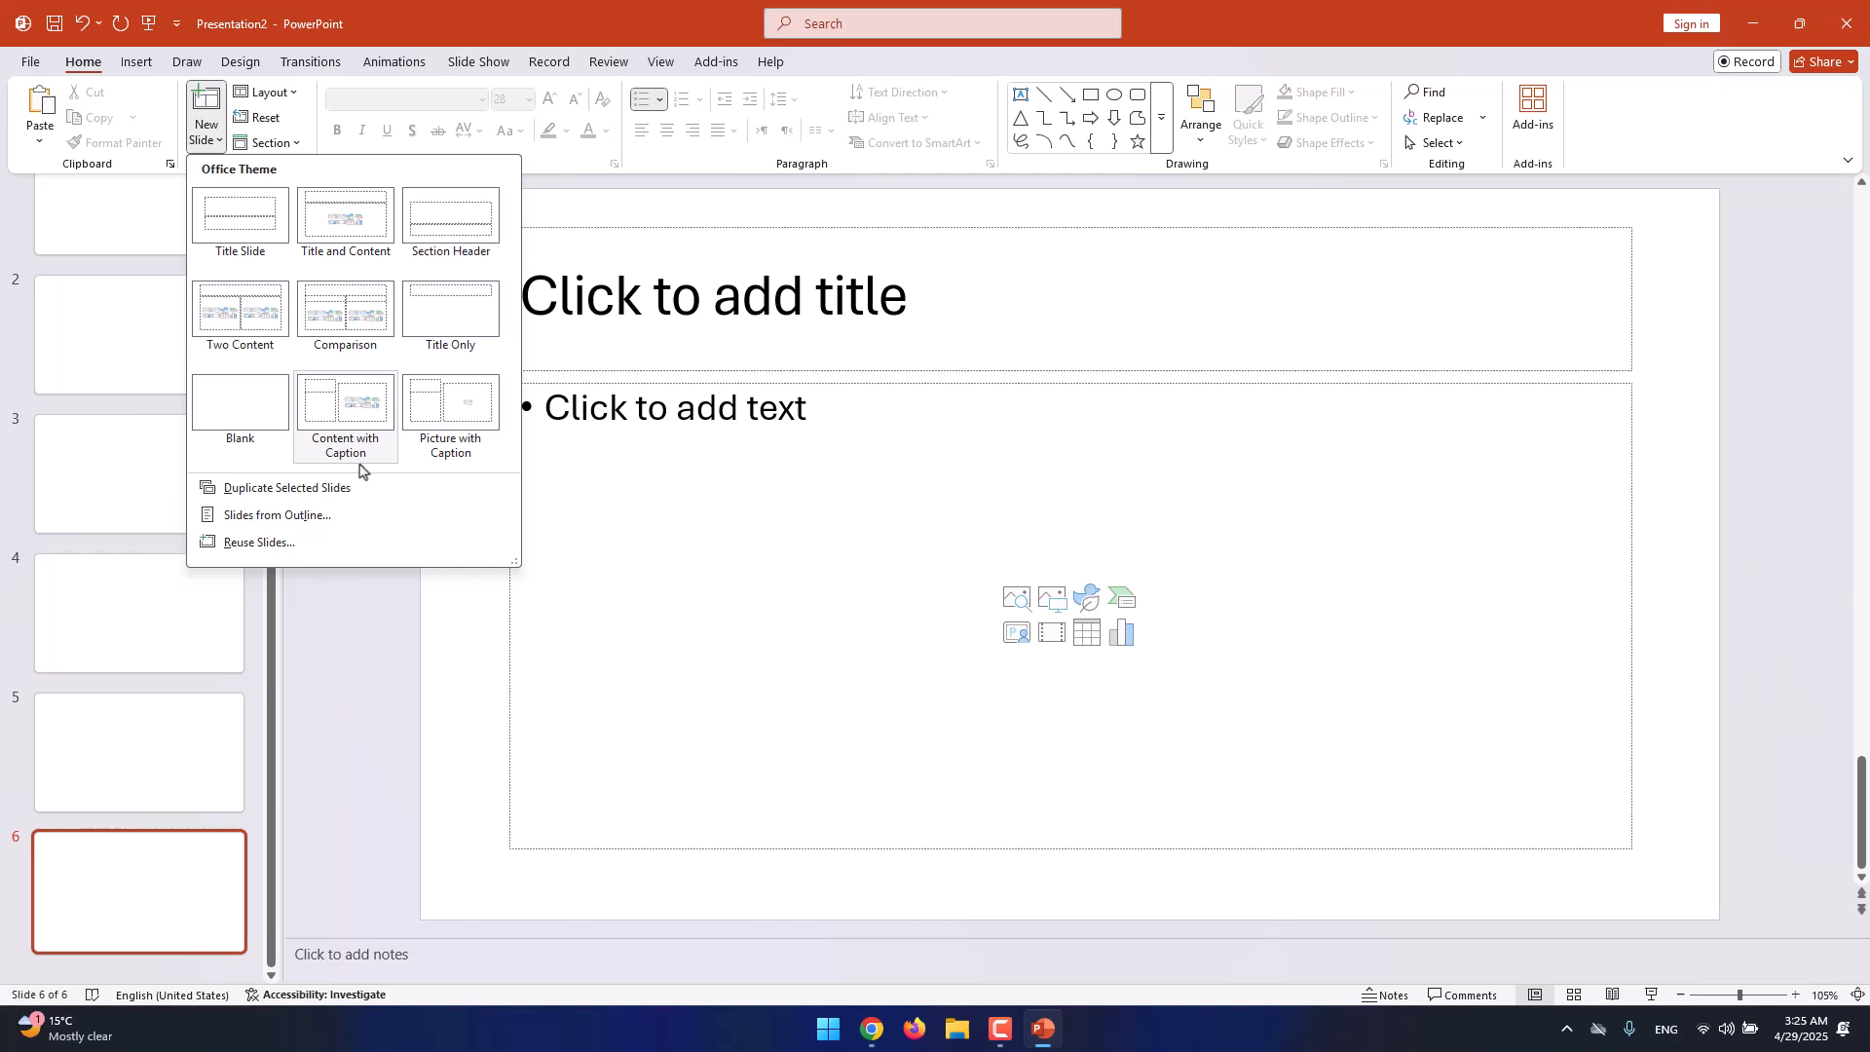
{"action": "mouse_move", "coordinate": [467, 459]}
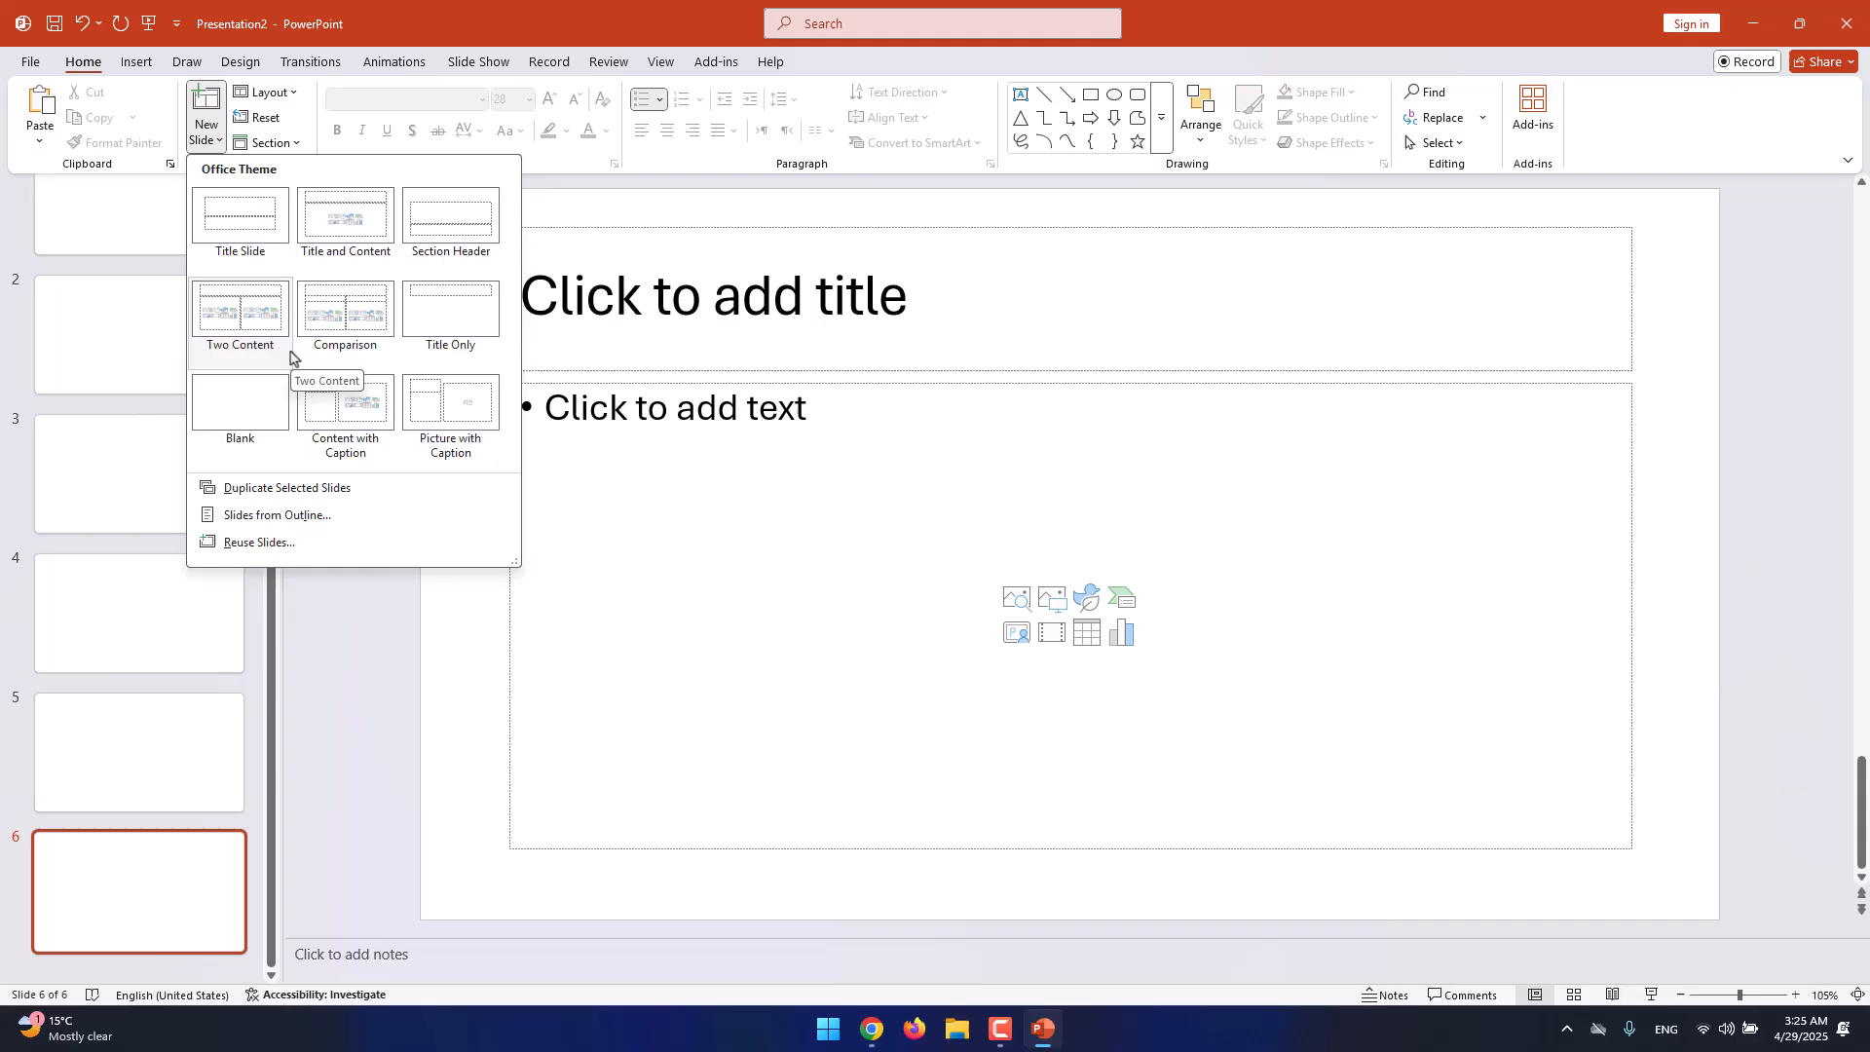
{"action": "left_click", "coordinate": [29, 61]}
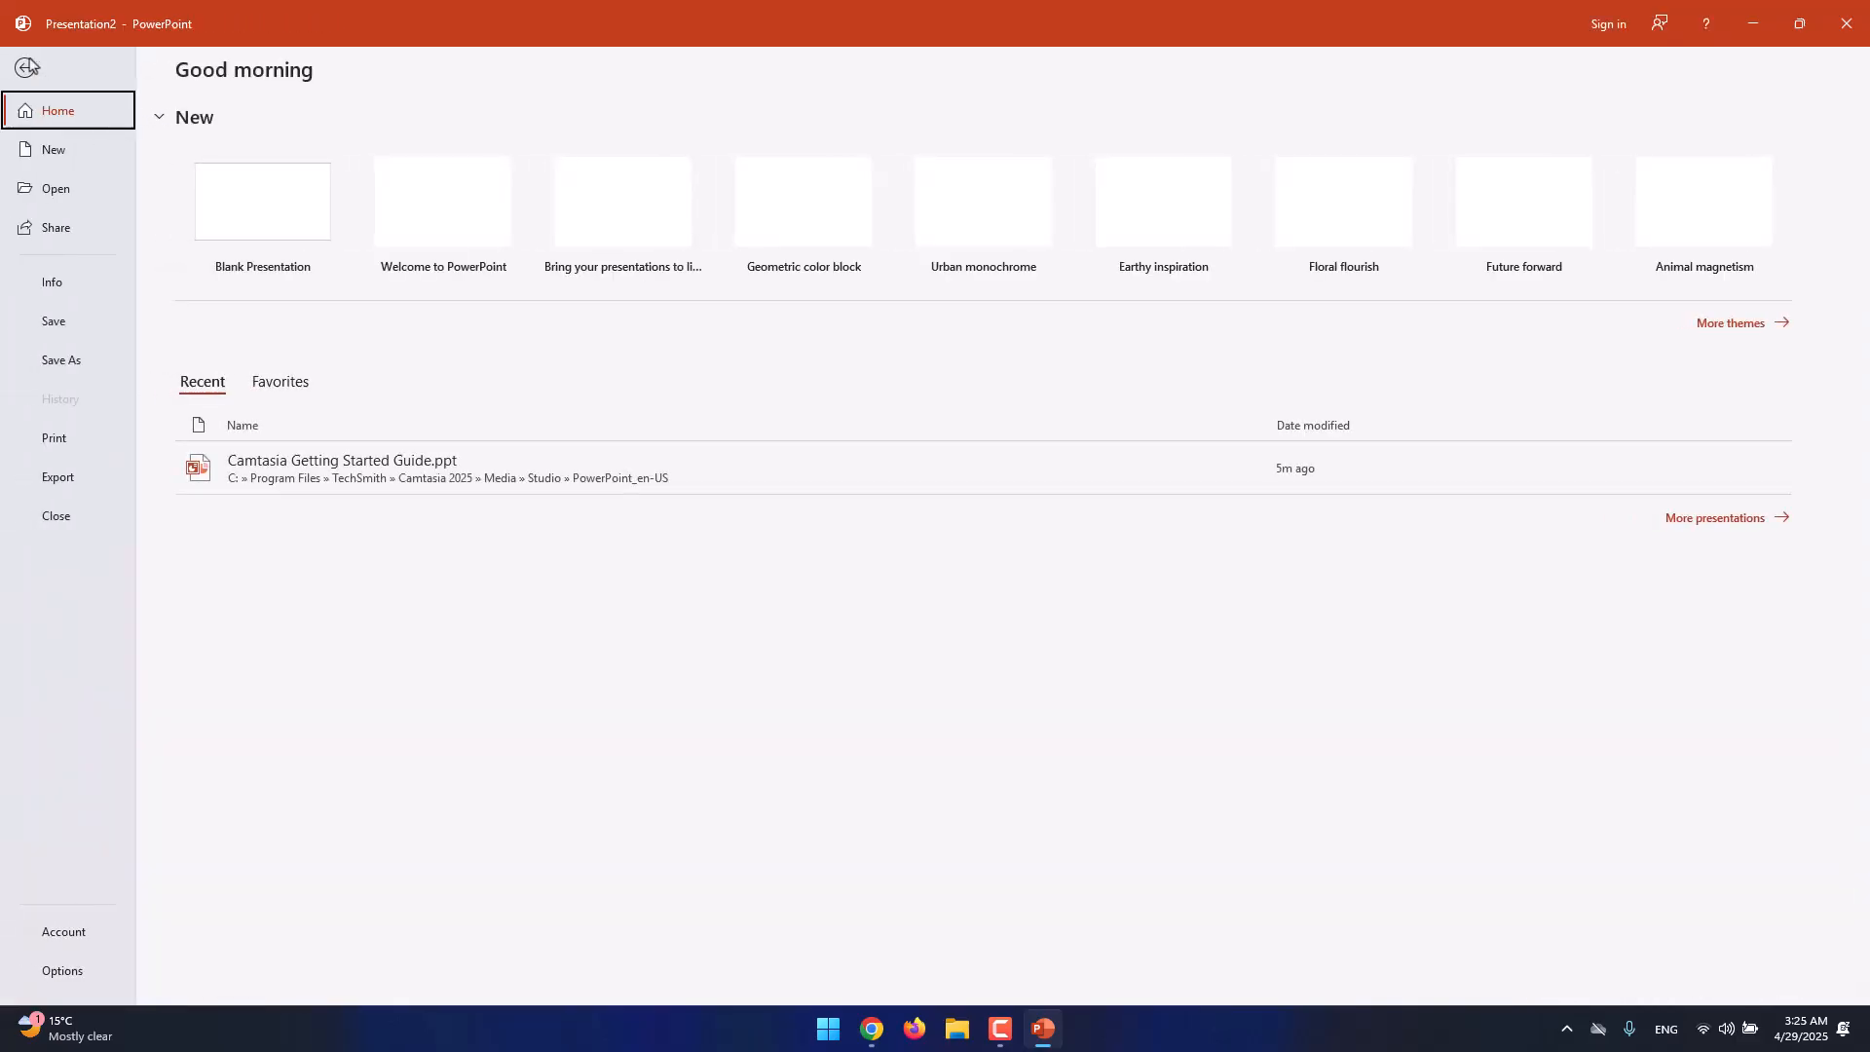
{"action": "mouse_move", "coordinate": [918, 207]}
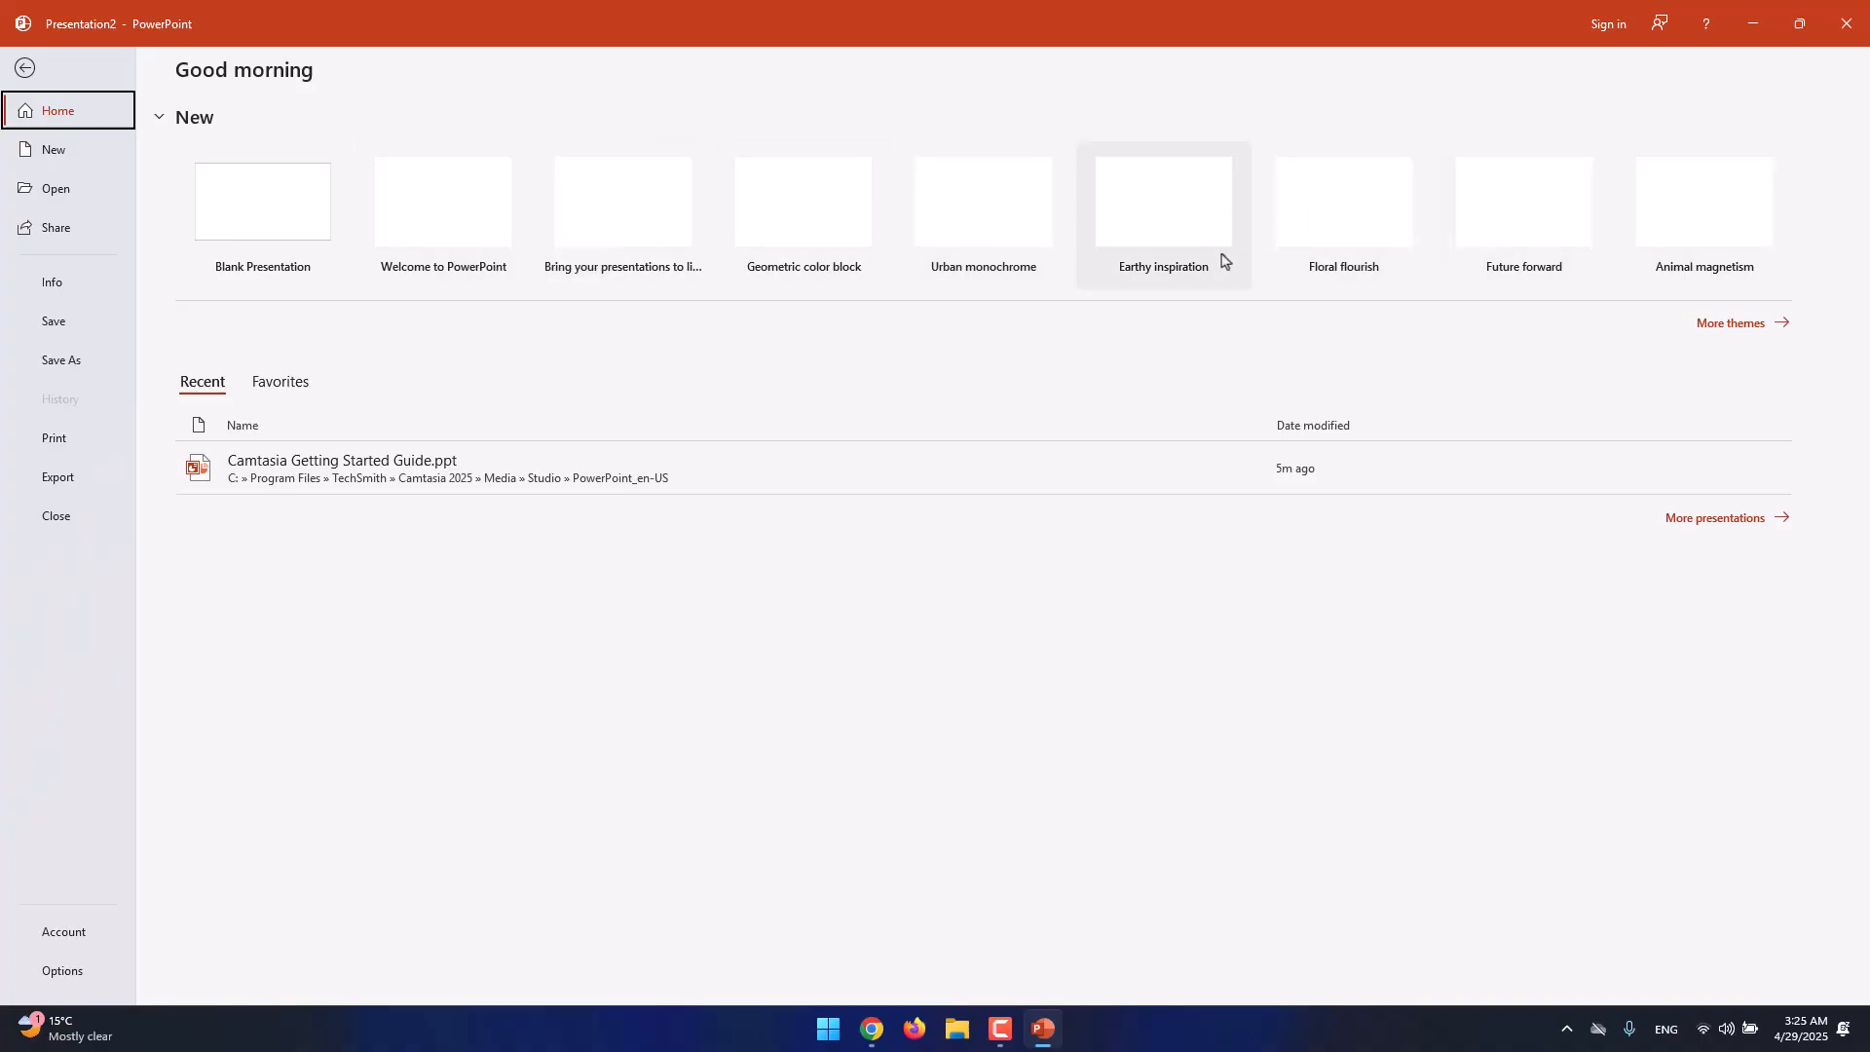
{"action": "mouse_move", "coordinate": [865, 239]}
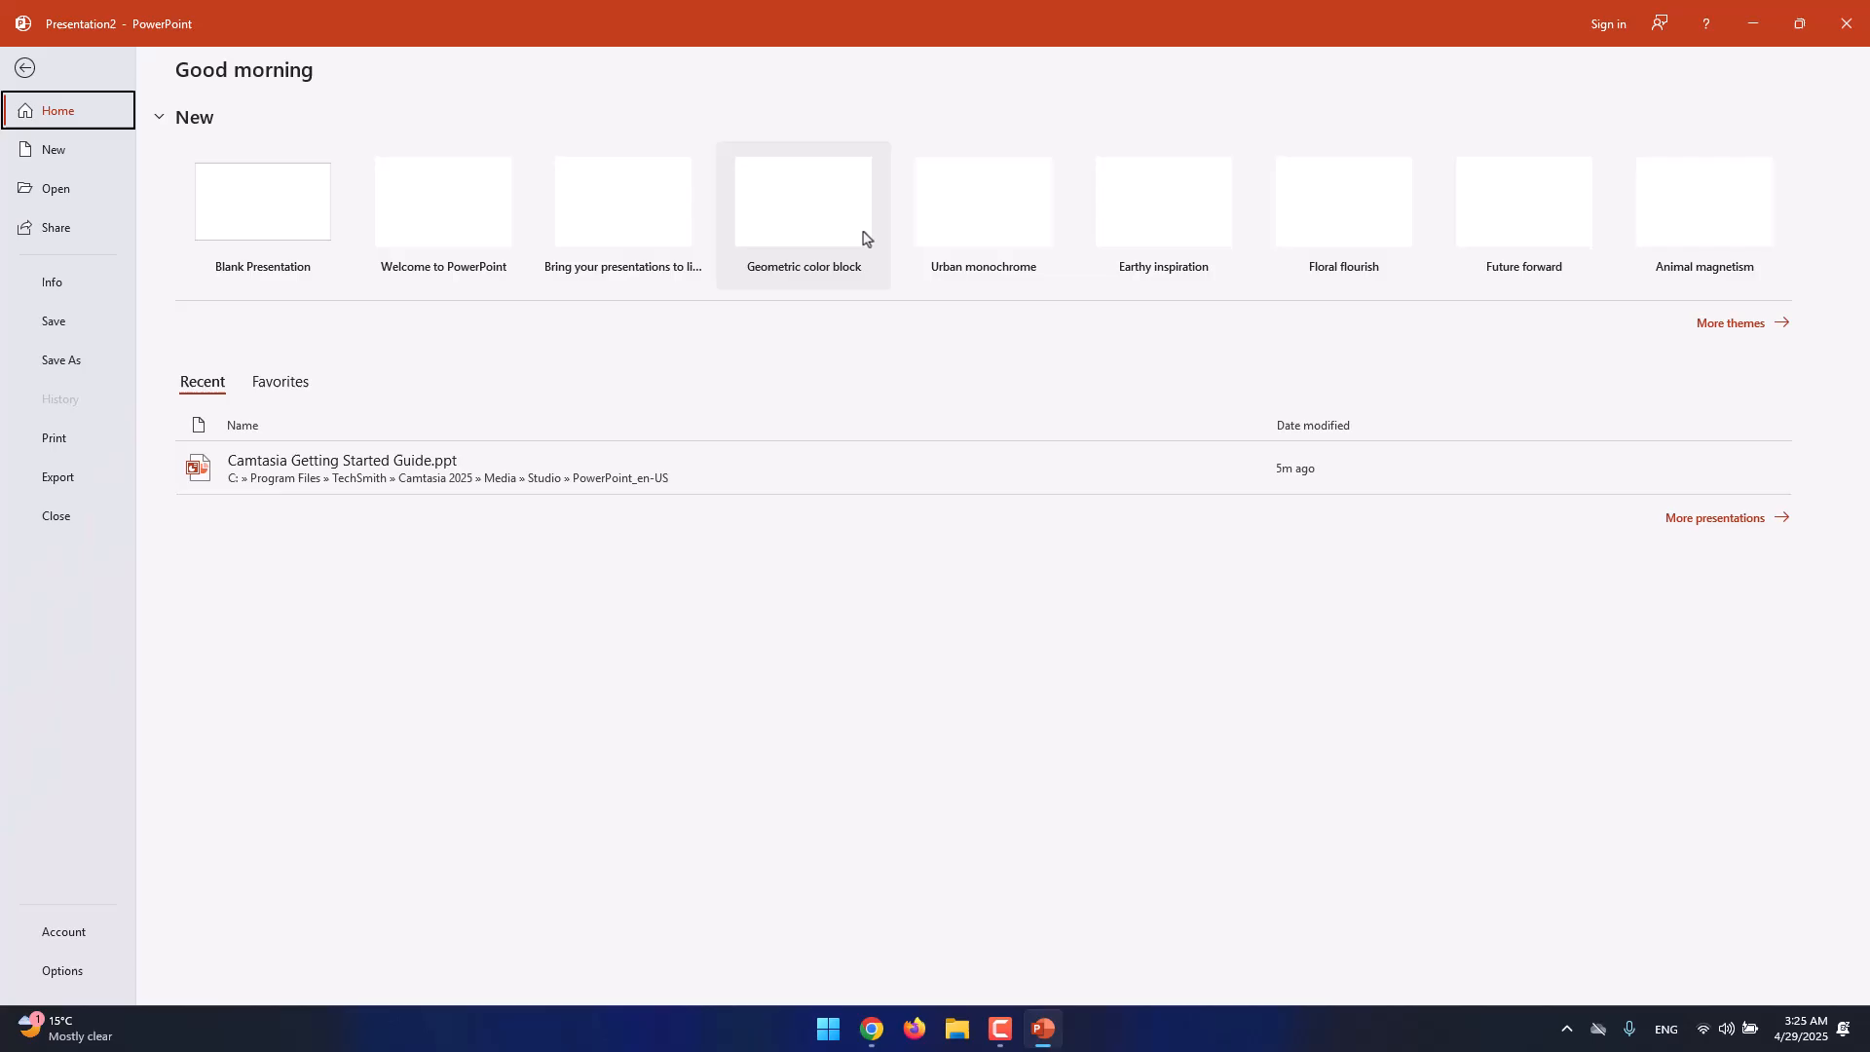
{"action": "mouse_move", "coordinate": [501, 395]}
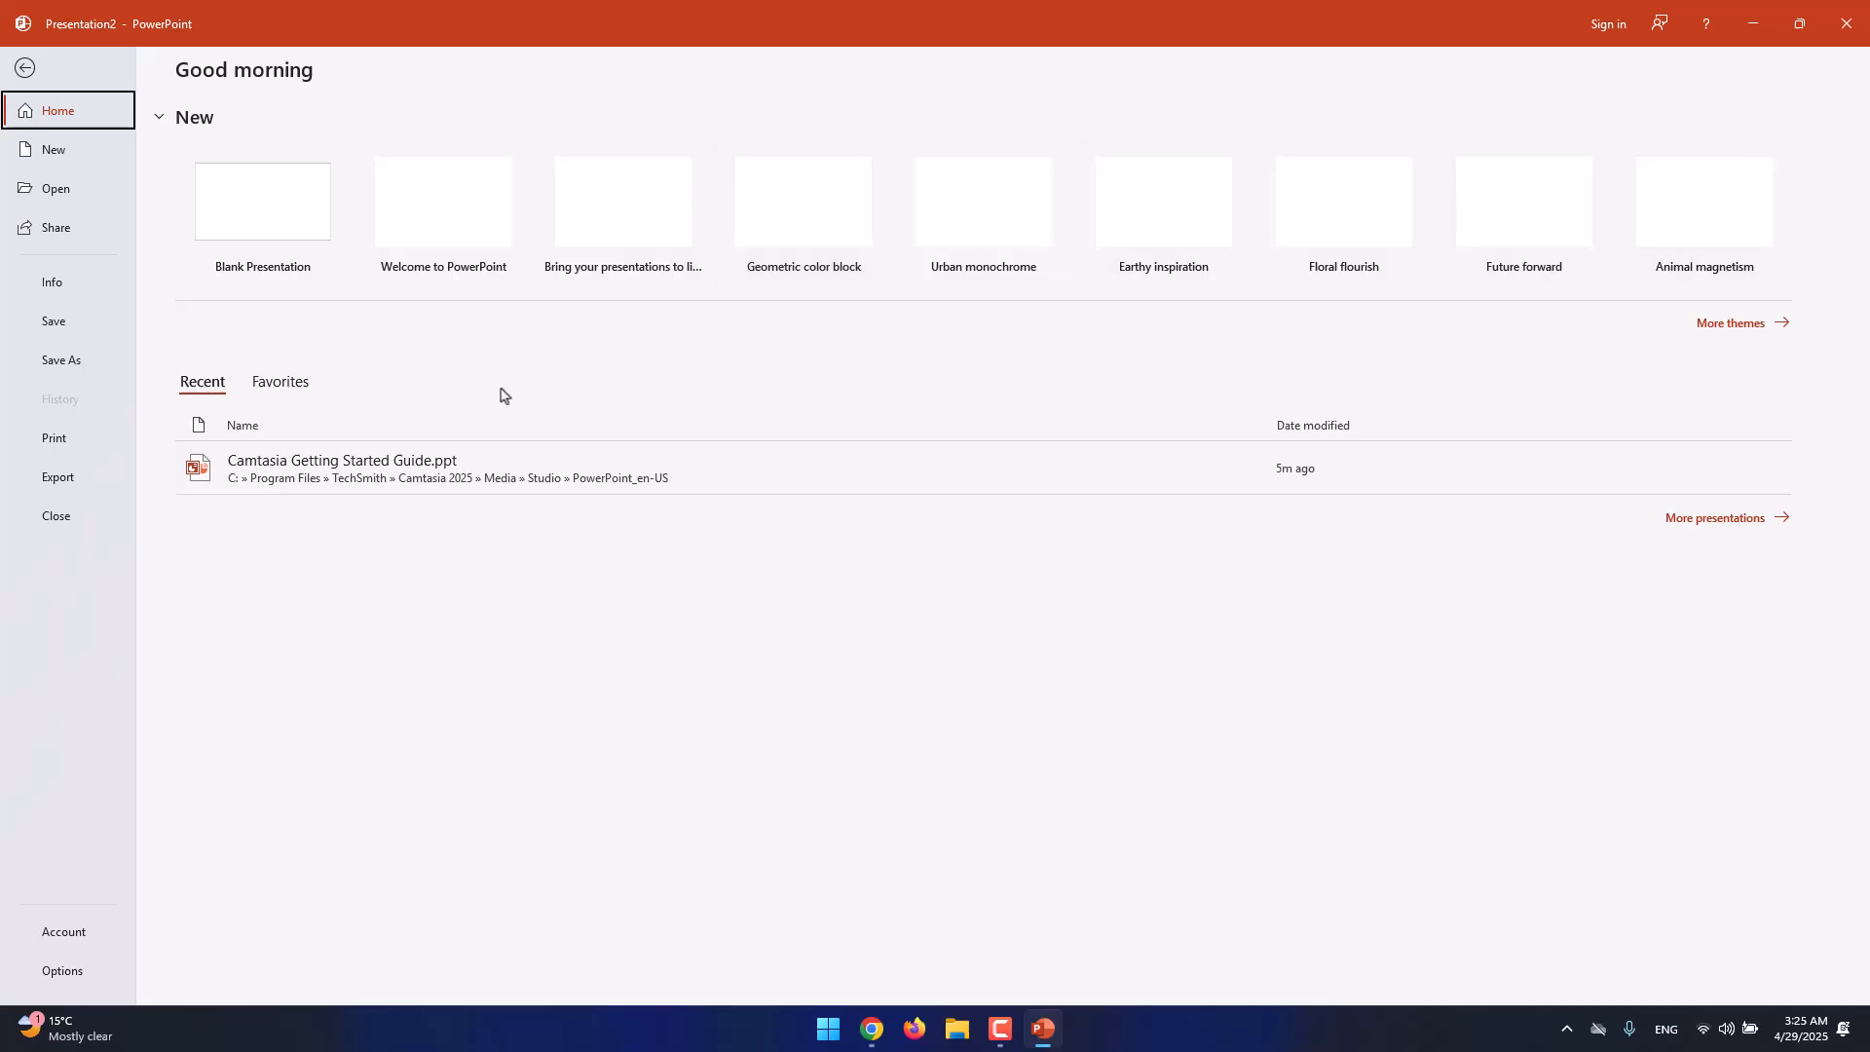
{"action": "mouse_move", "coordinate": [453, 368]}
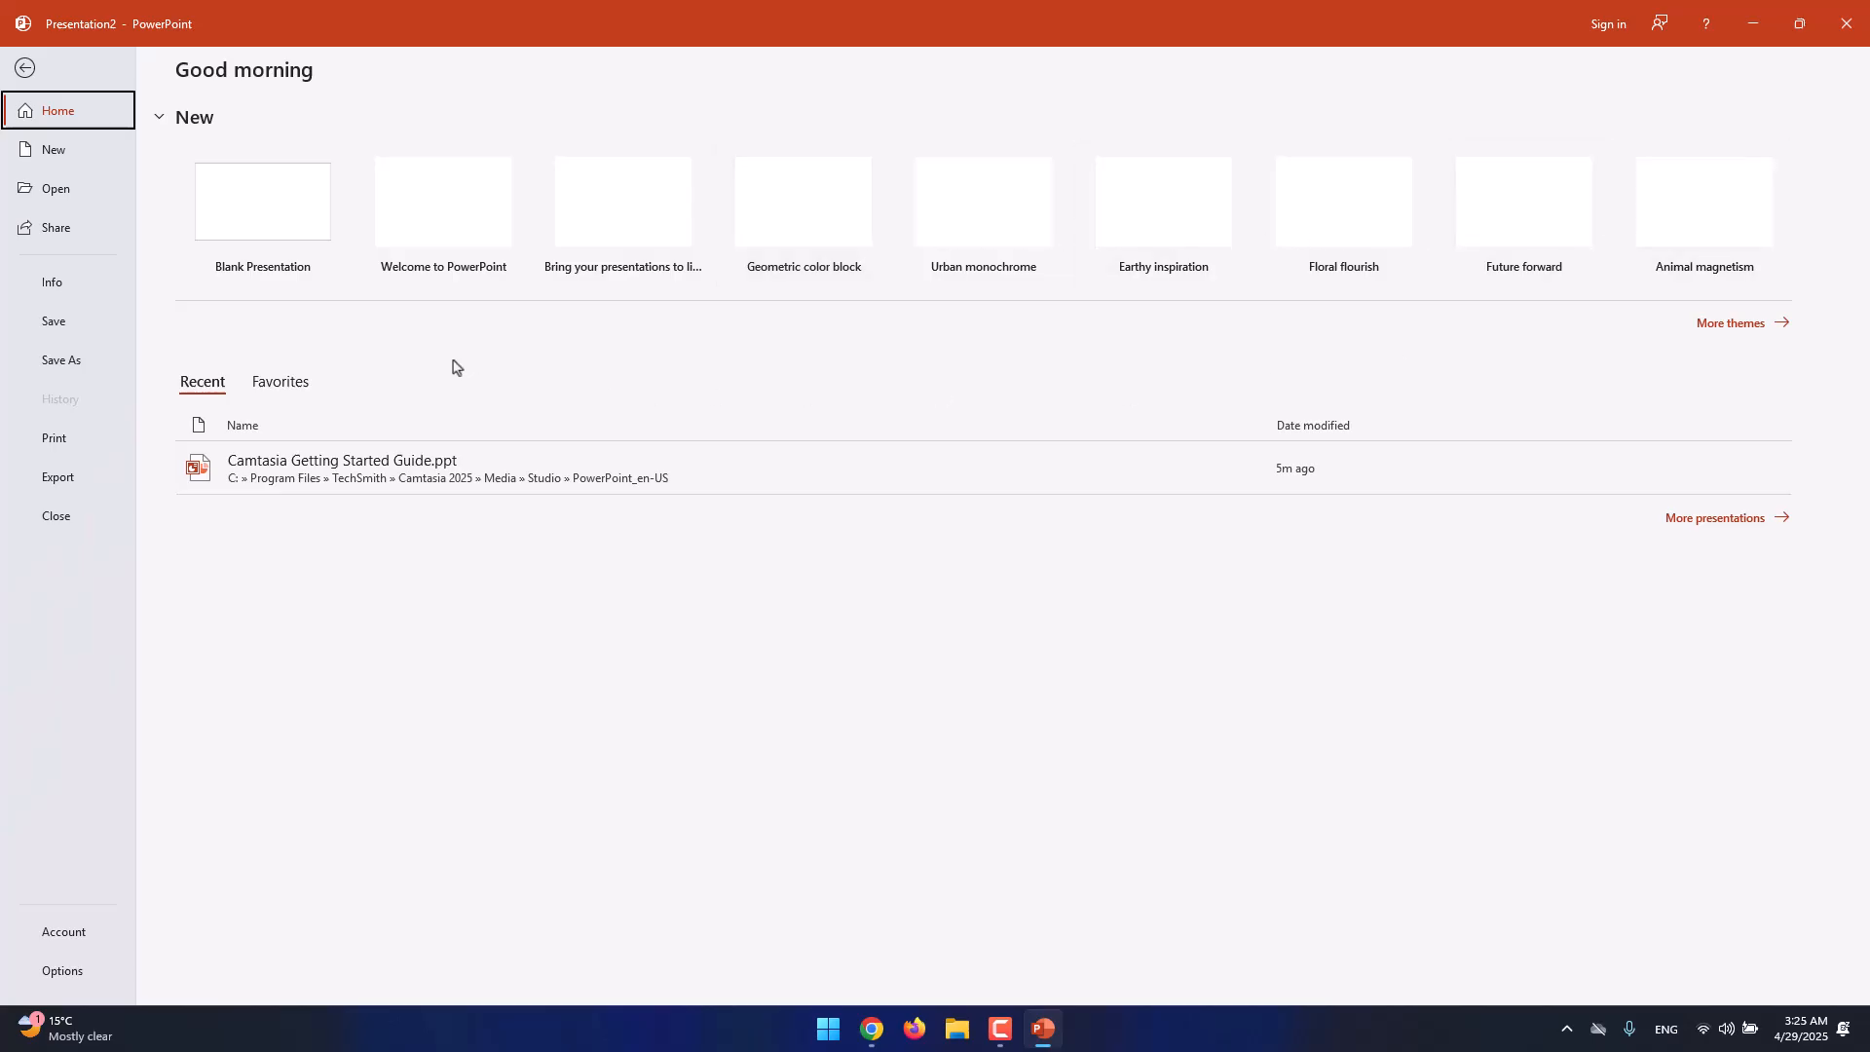
{"action": "mouse_move", "coordinate": [414, 310]}
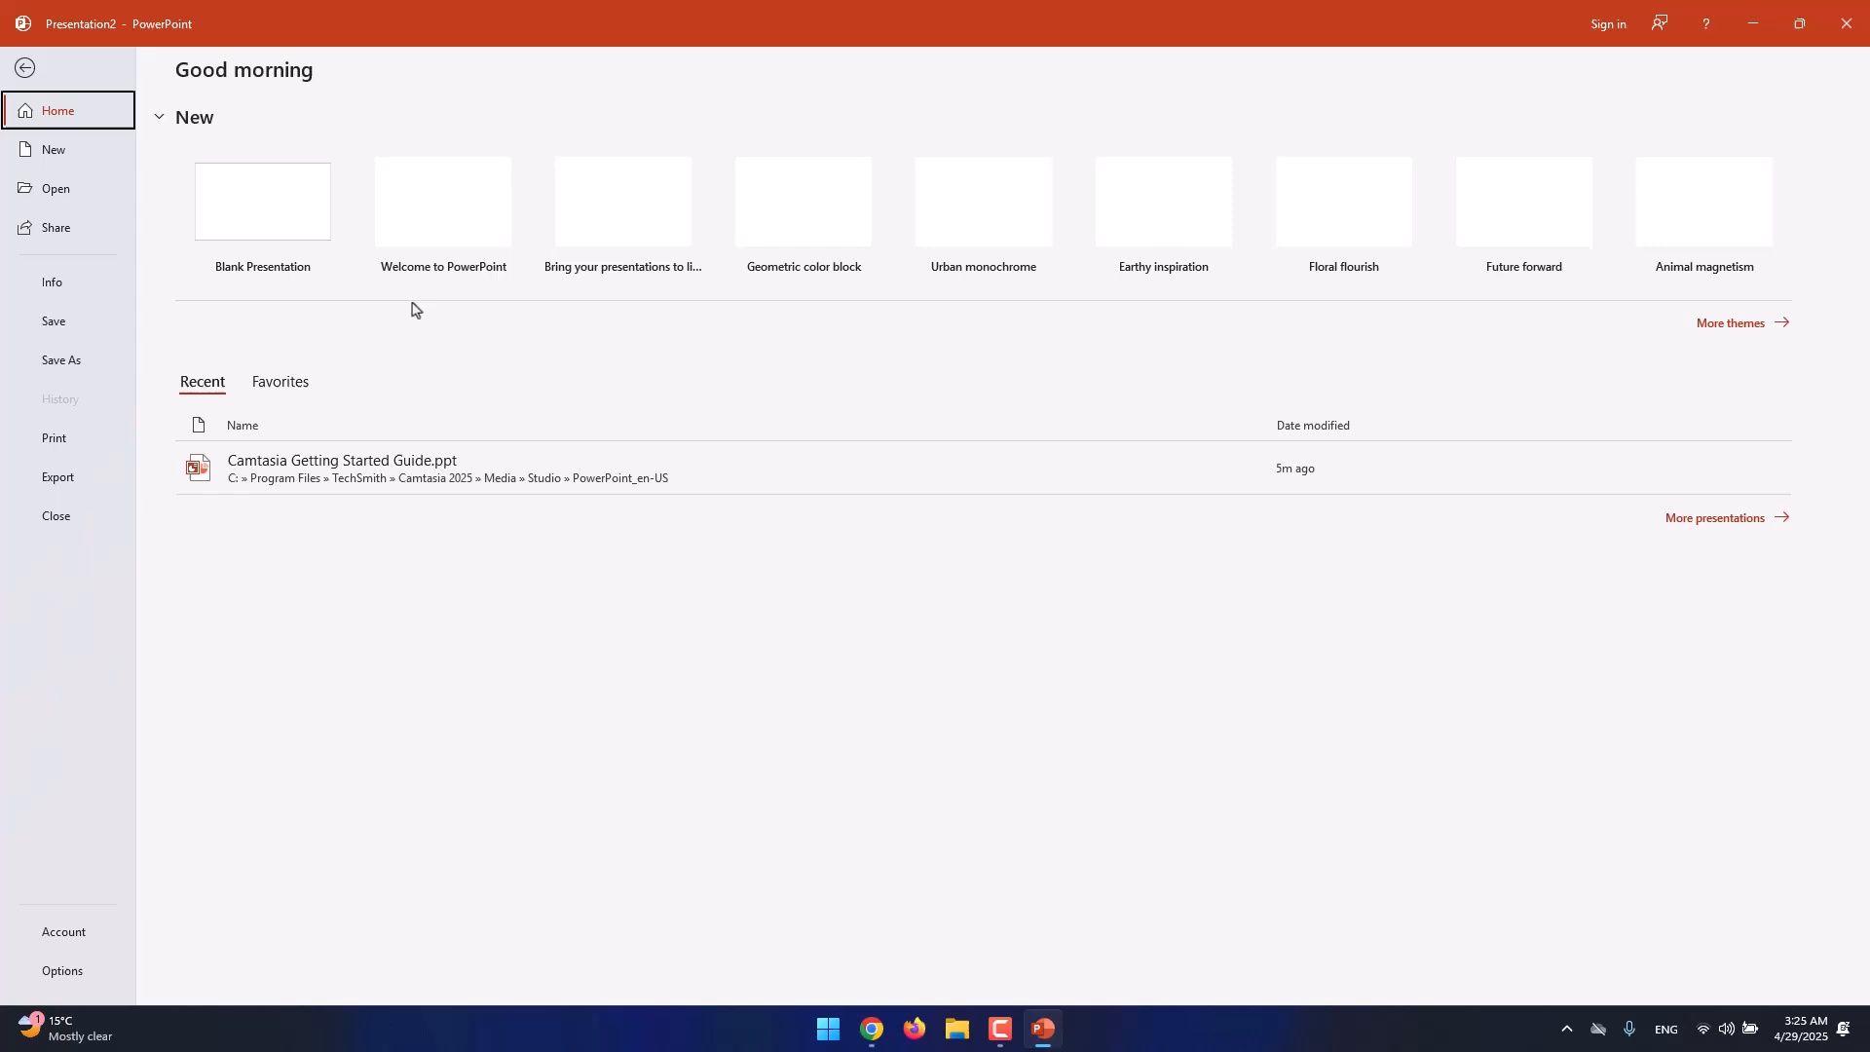
{"action": "mouse_move", "coordinate": [1343, 214]}
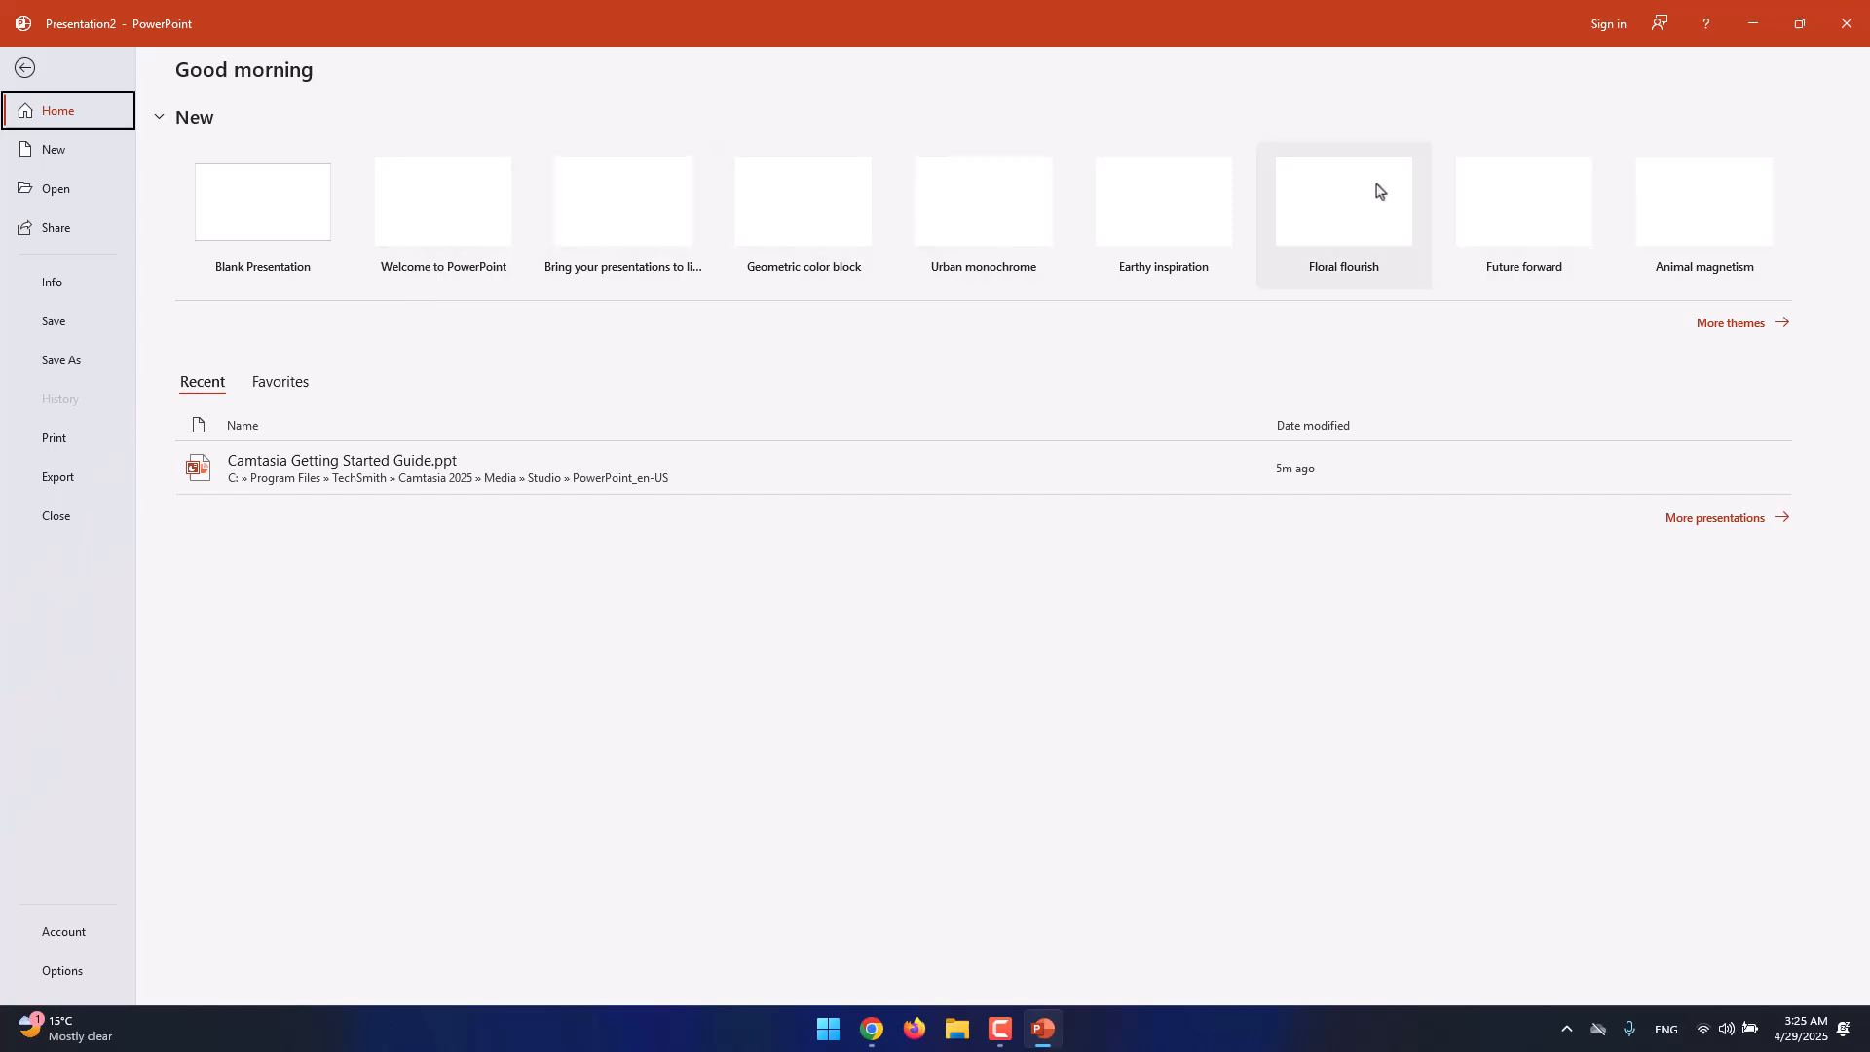
{"action": "mouse_move", "coordinate": [63, 90]}
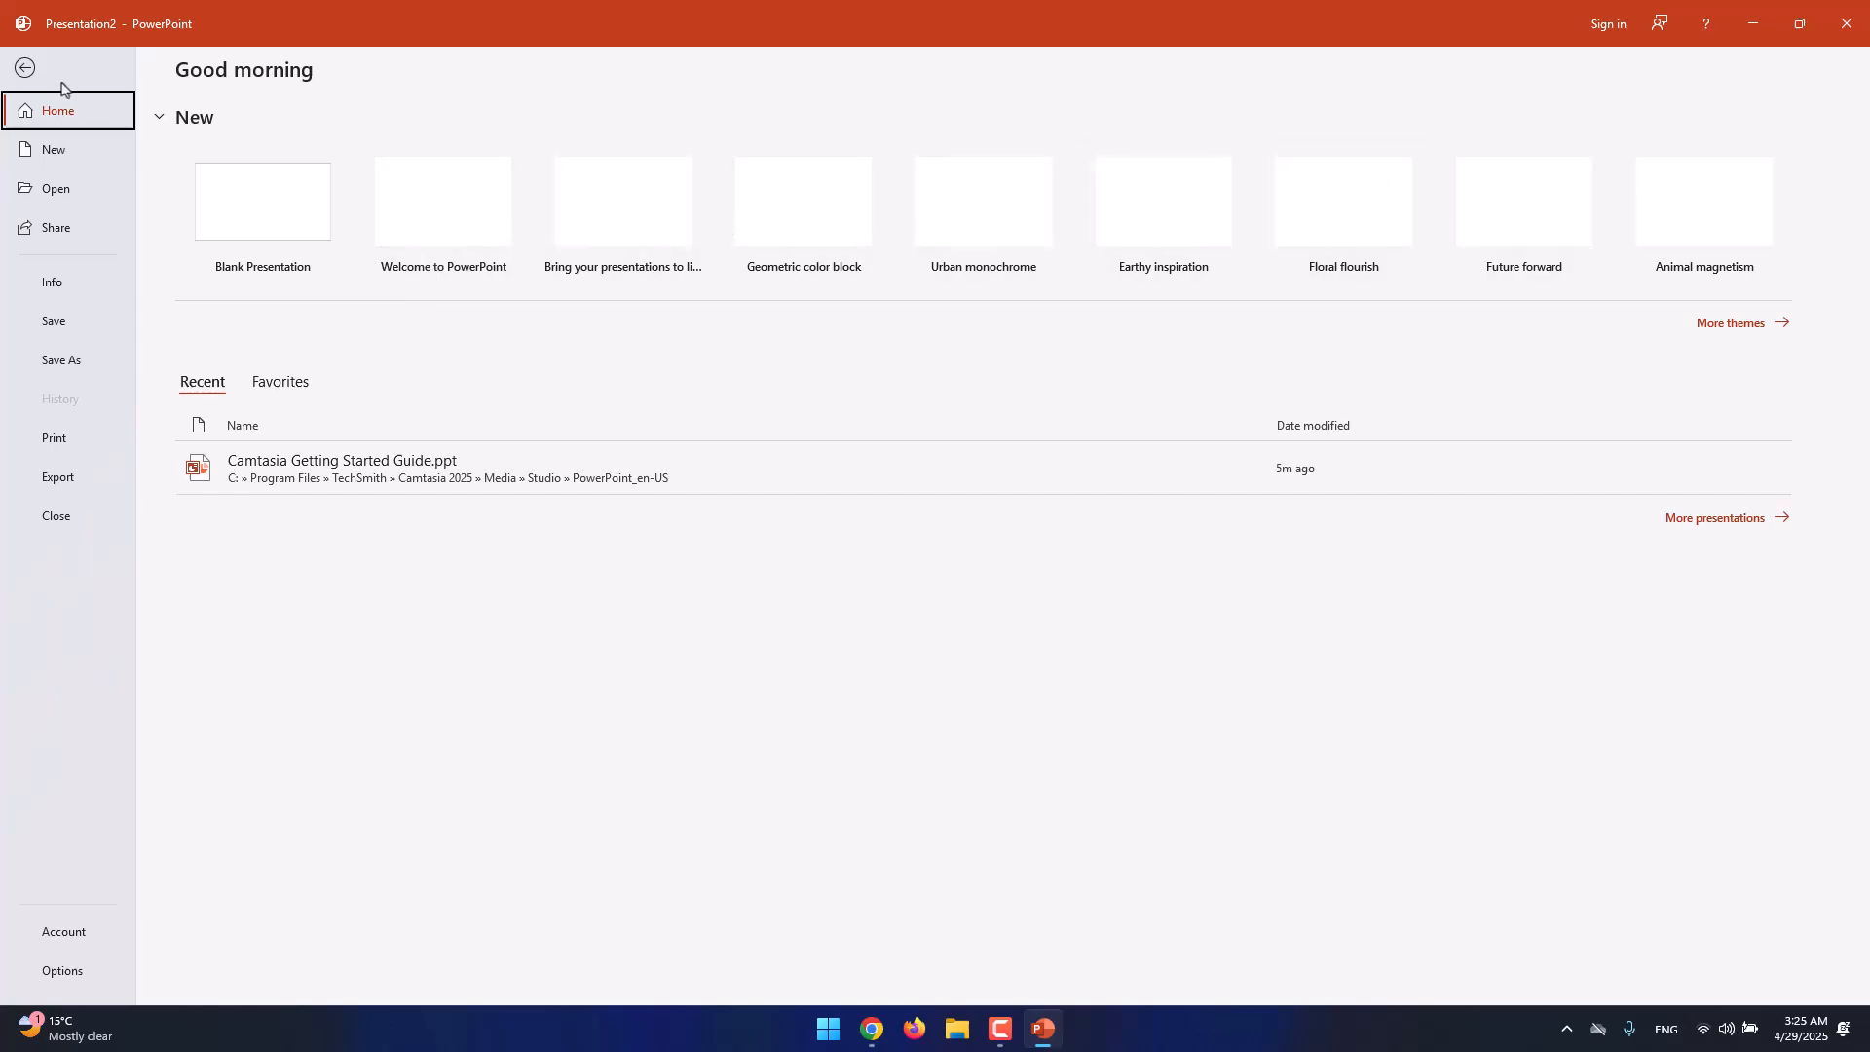
Go back from the File start screen to the six-slide editing view.
{"action": "left_click", "coordinate": [26, 68]}
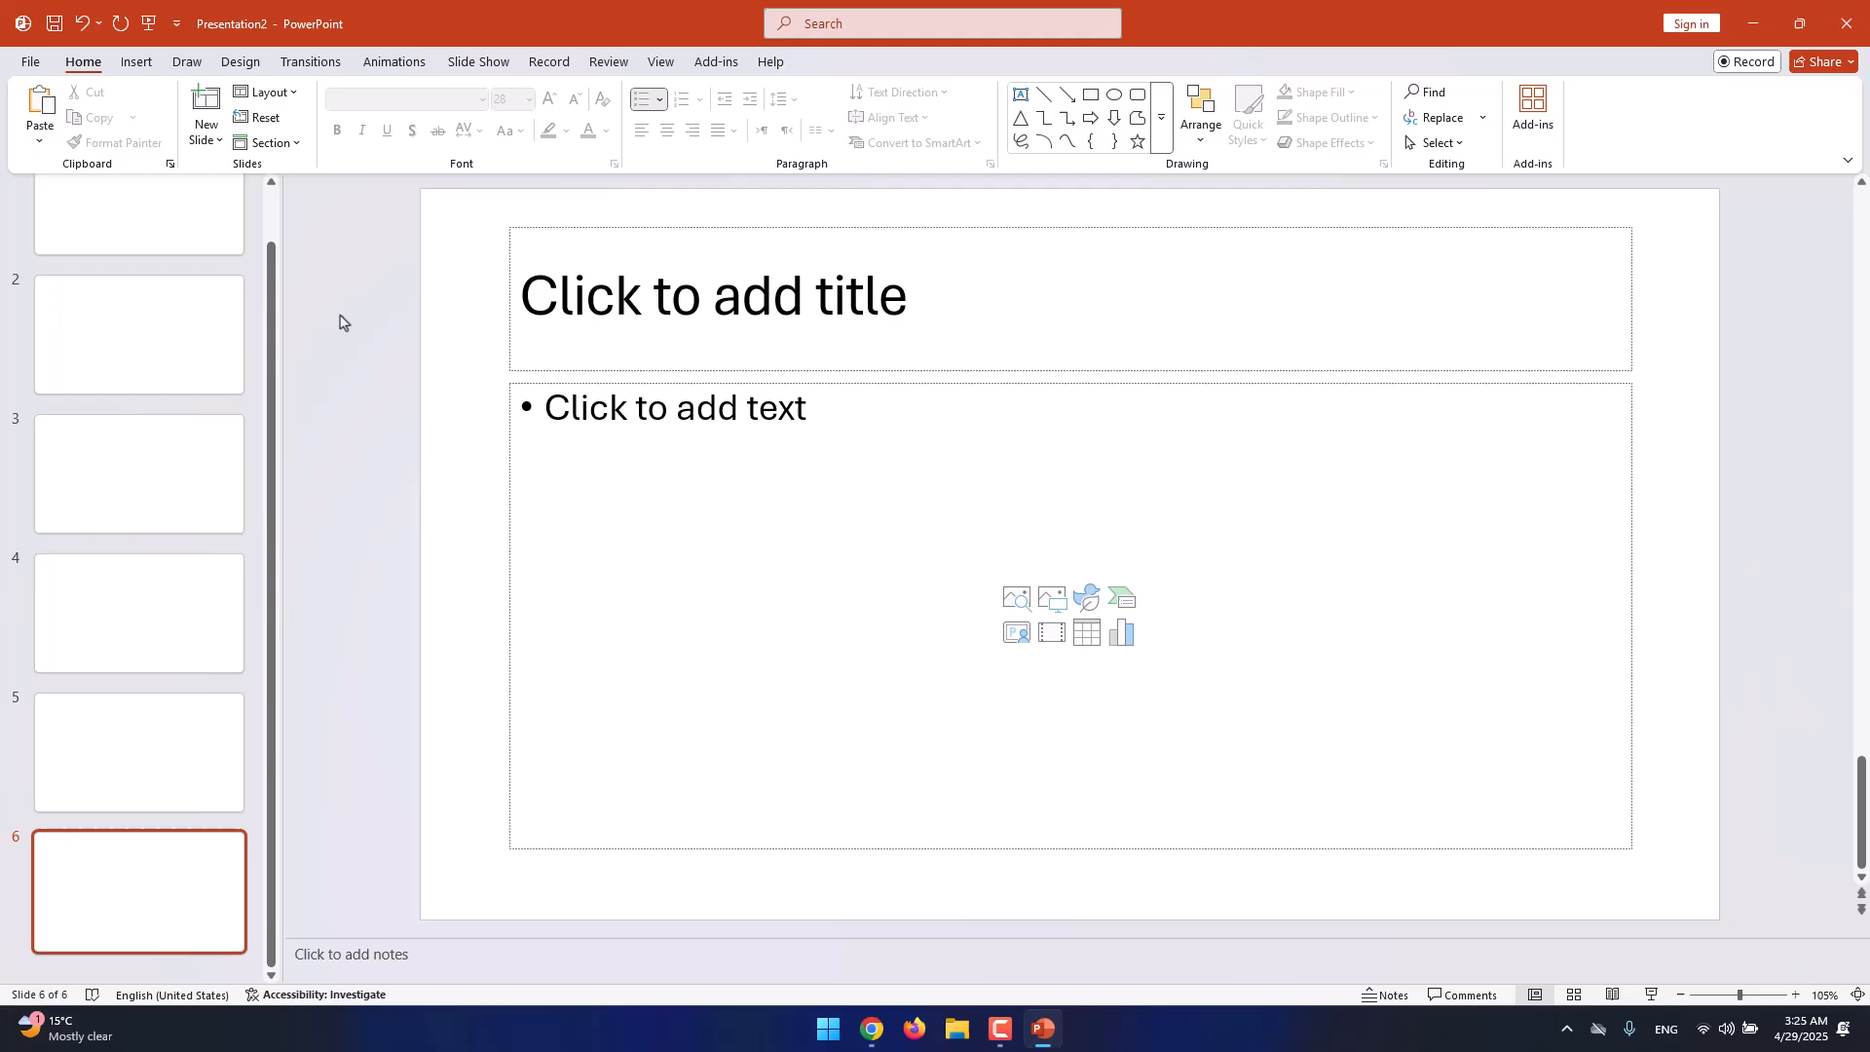
Scroll the thumbnails to the top and show the New Slide layout gallery.
{"action": "scroll", "scroll_direction": "up", "scroll_amount": 3}
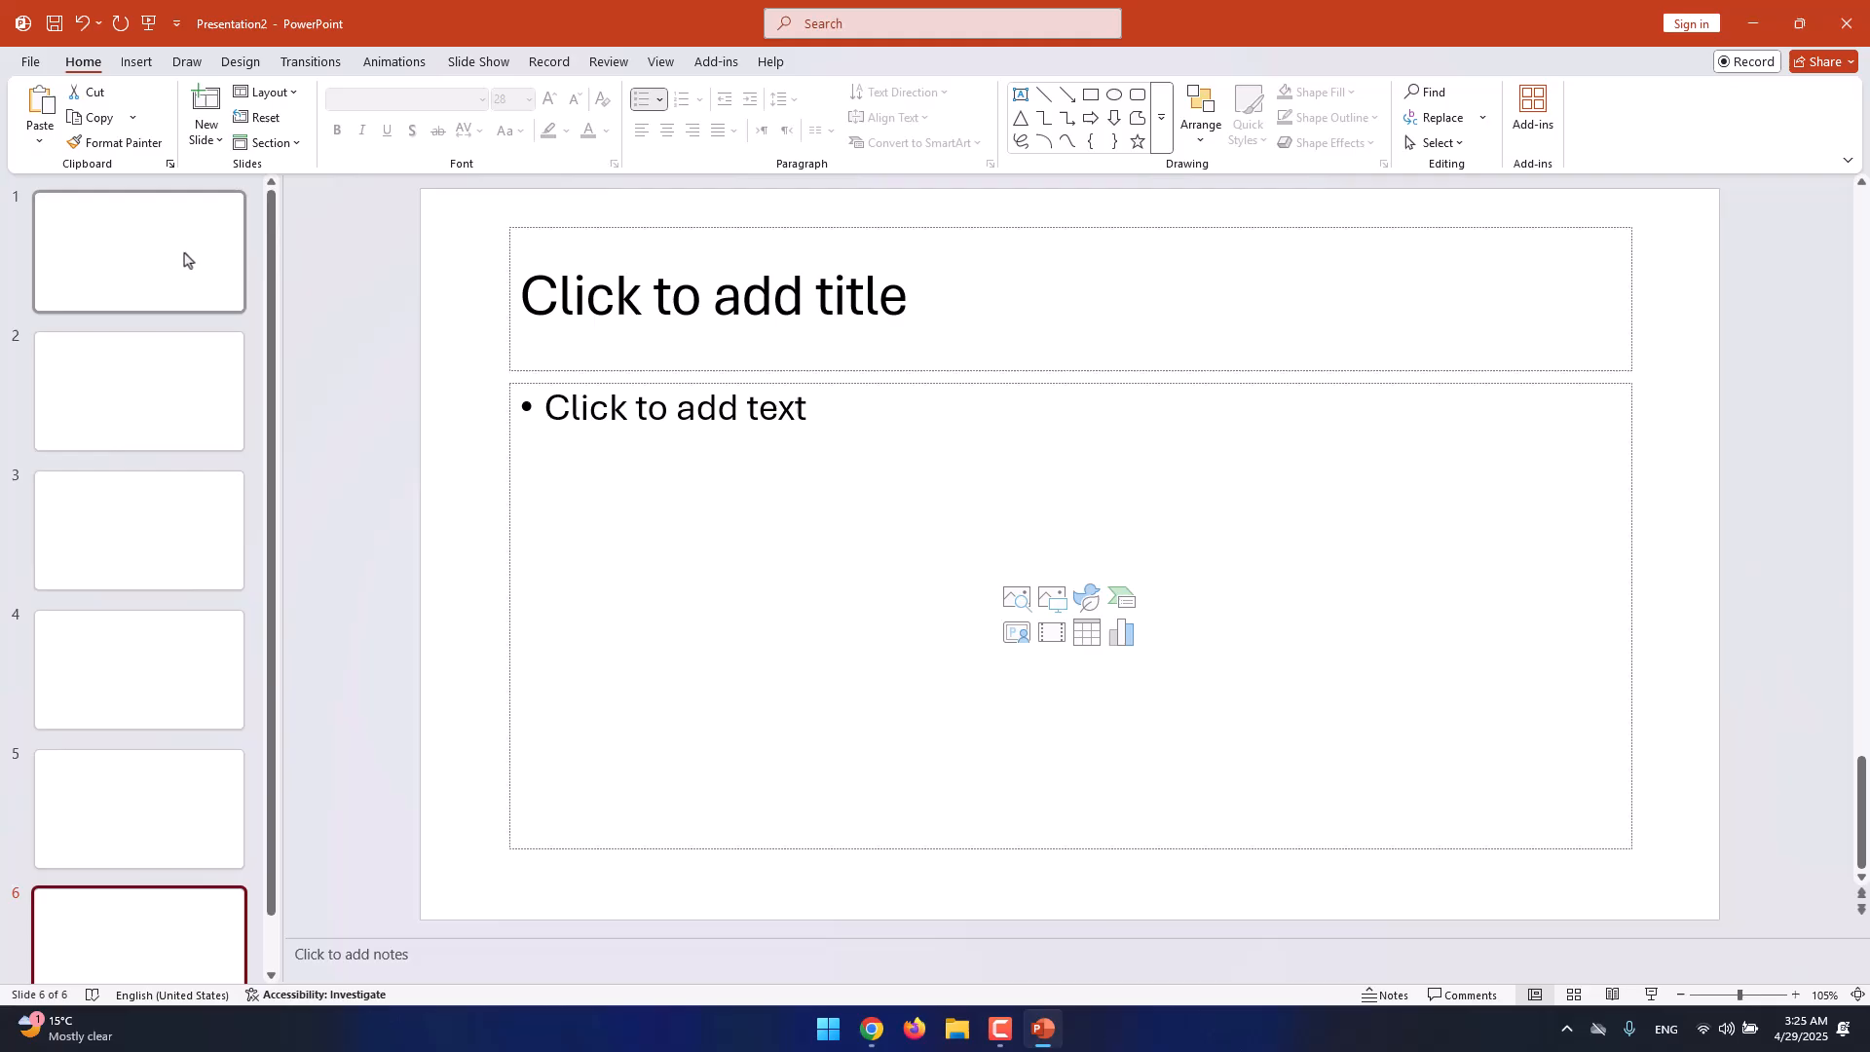
{"action": "left_click", "coordinate": [203, 123]}
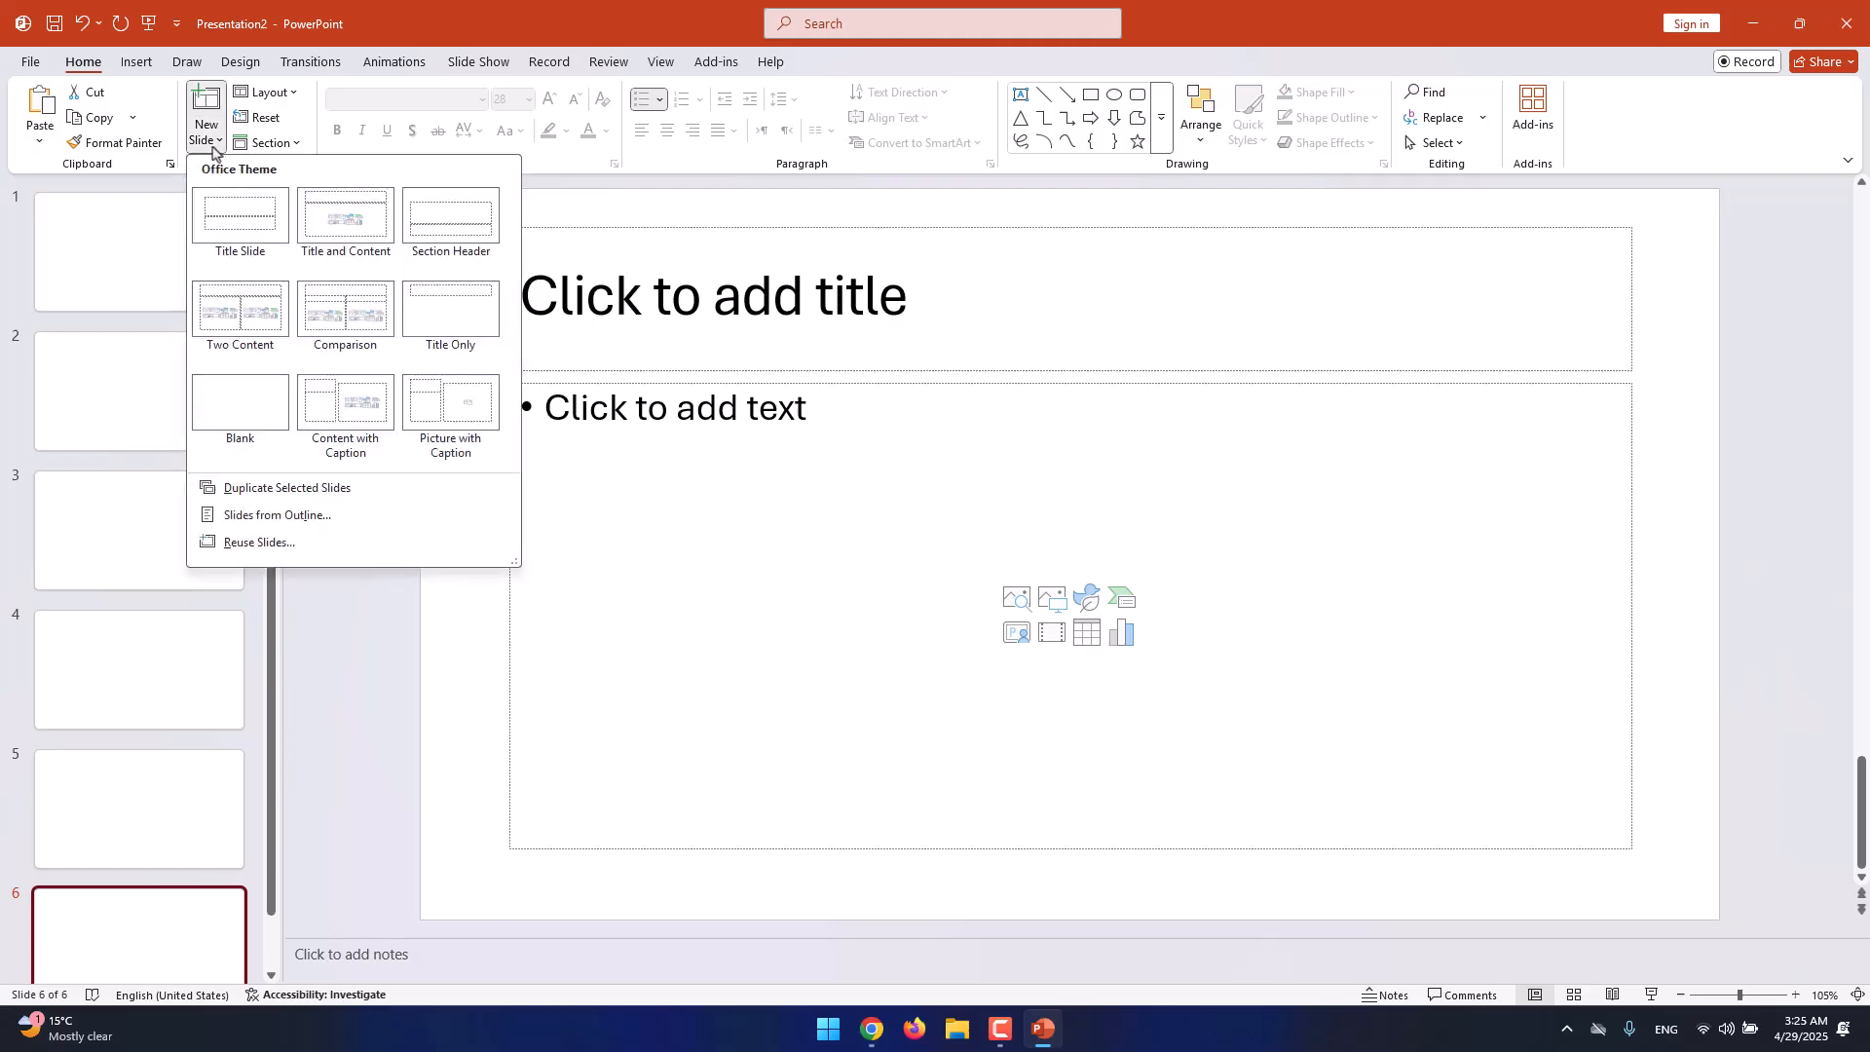
{"action": "mouse_move", "coordinate": [525, 331]}
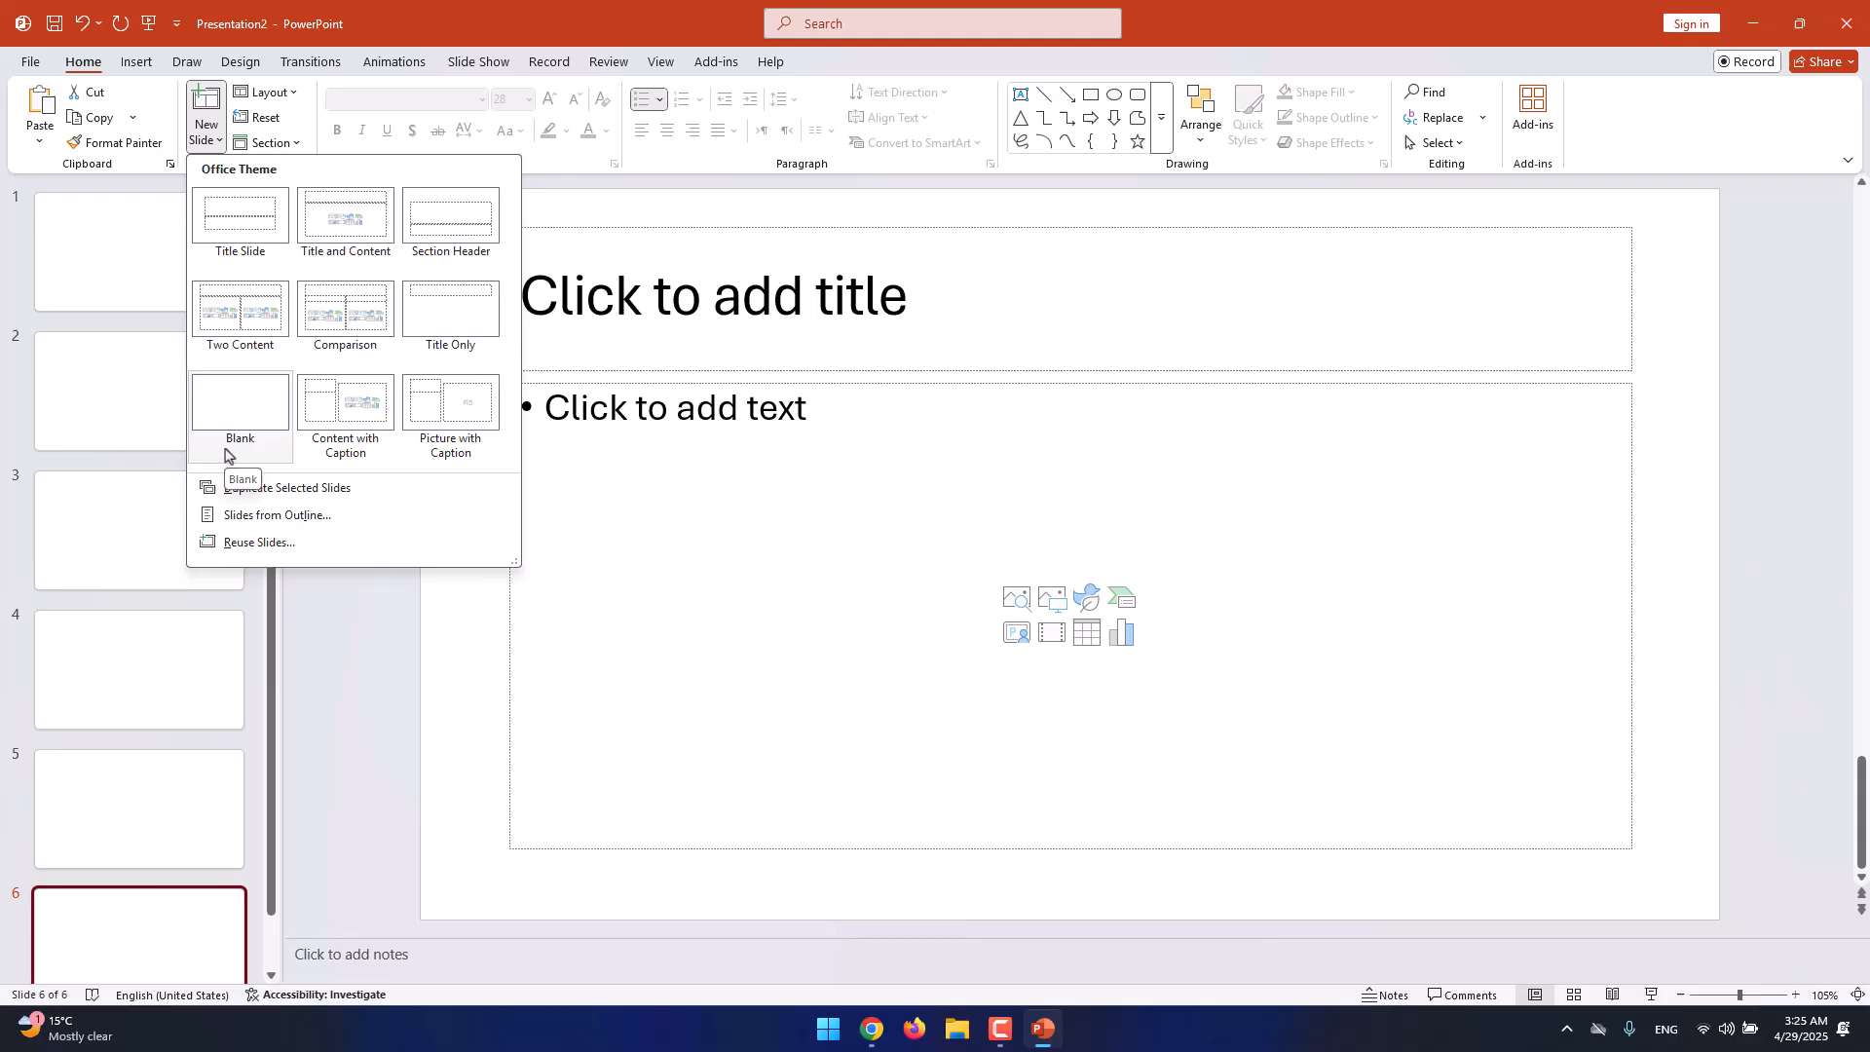
{"action": "mouse_move", "coordinate": [265, 129]}
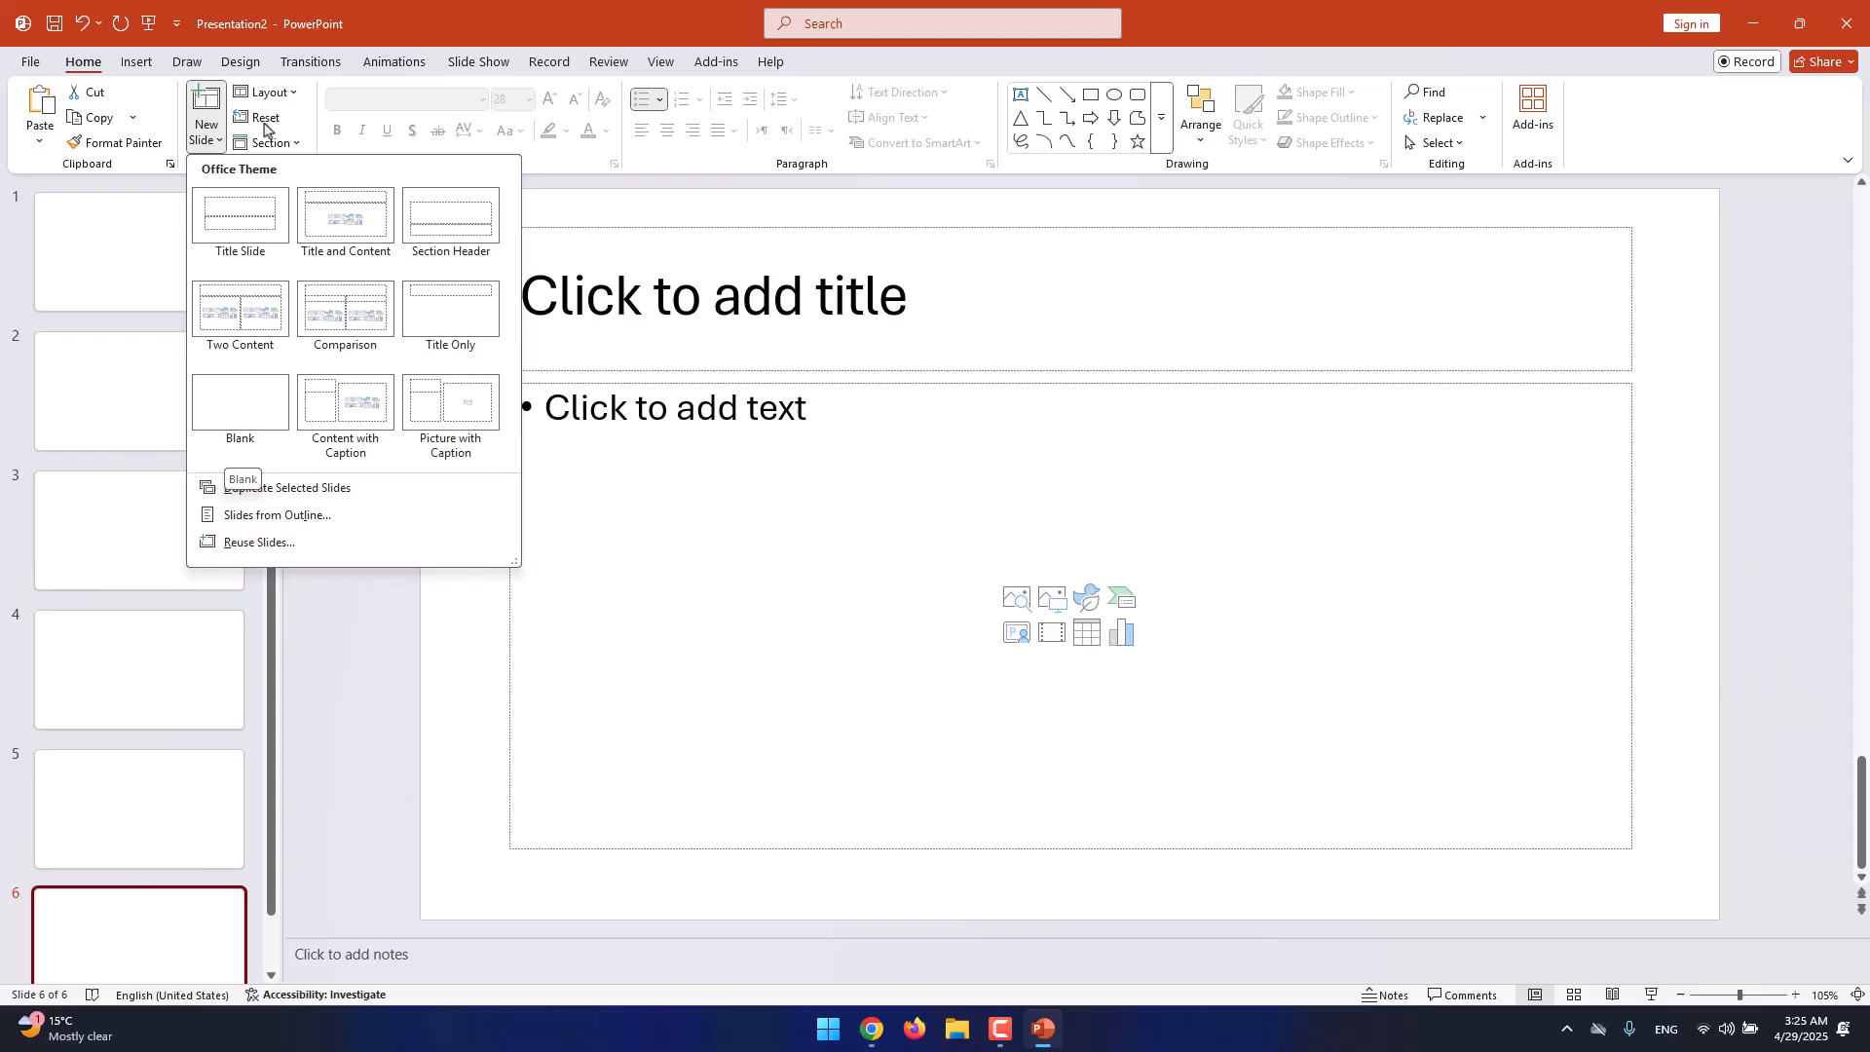
Apply the Title Slide layout to slide 6.
{"action": "left_click", "coordinate": [262, 92]}
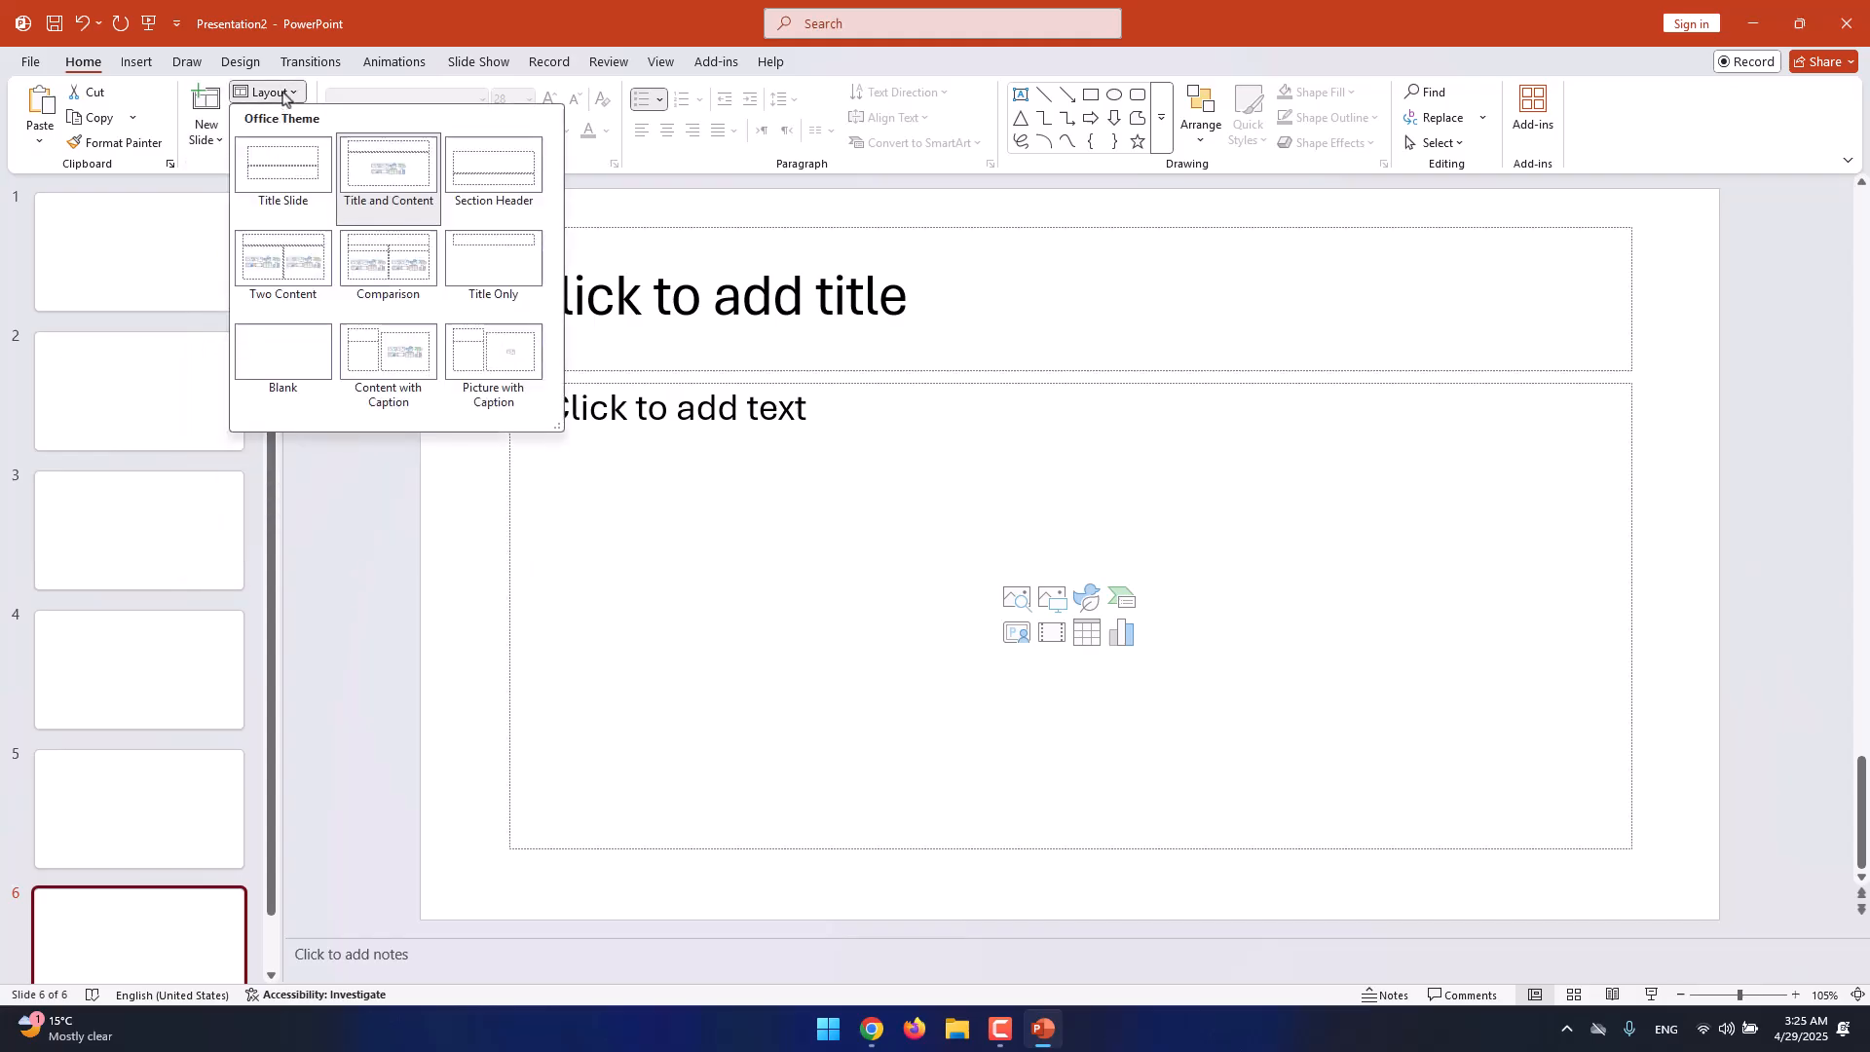
{"action": "left_click", "coordinate": [282, 164]}
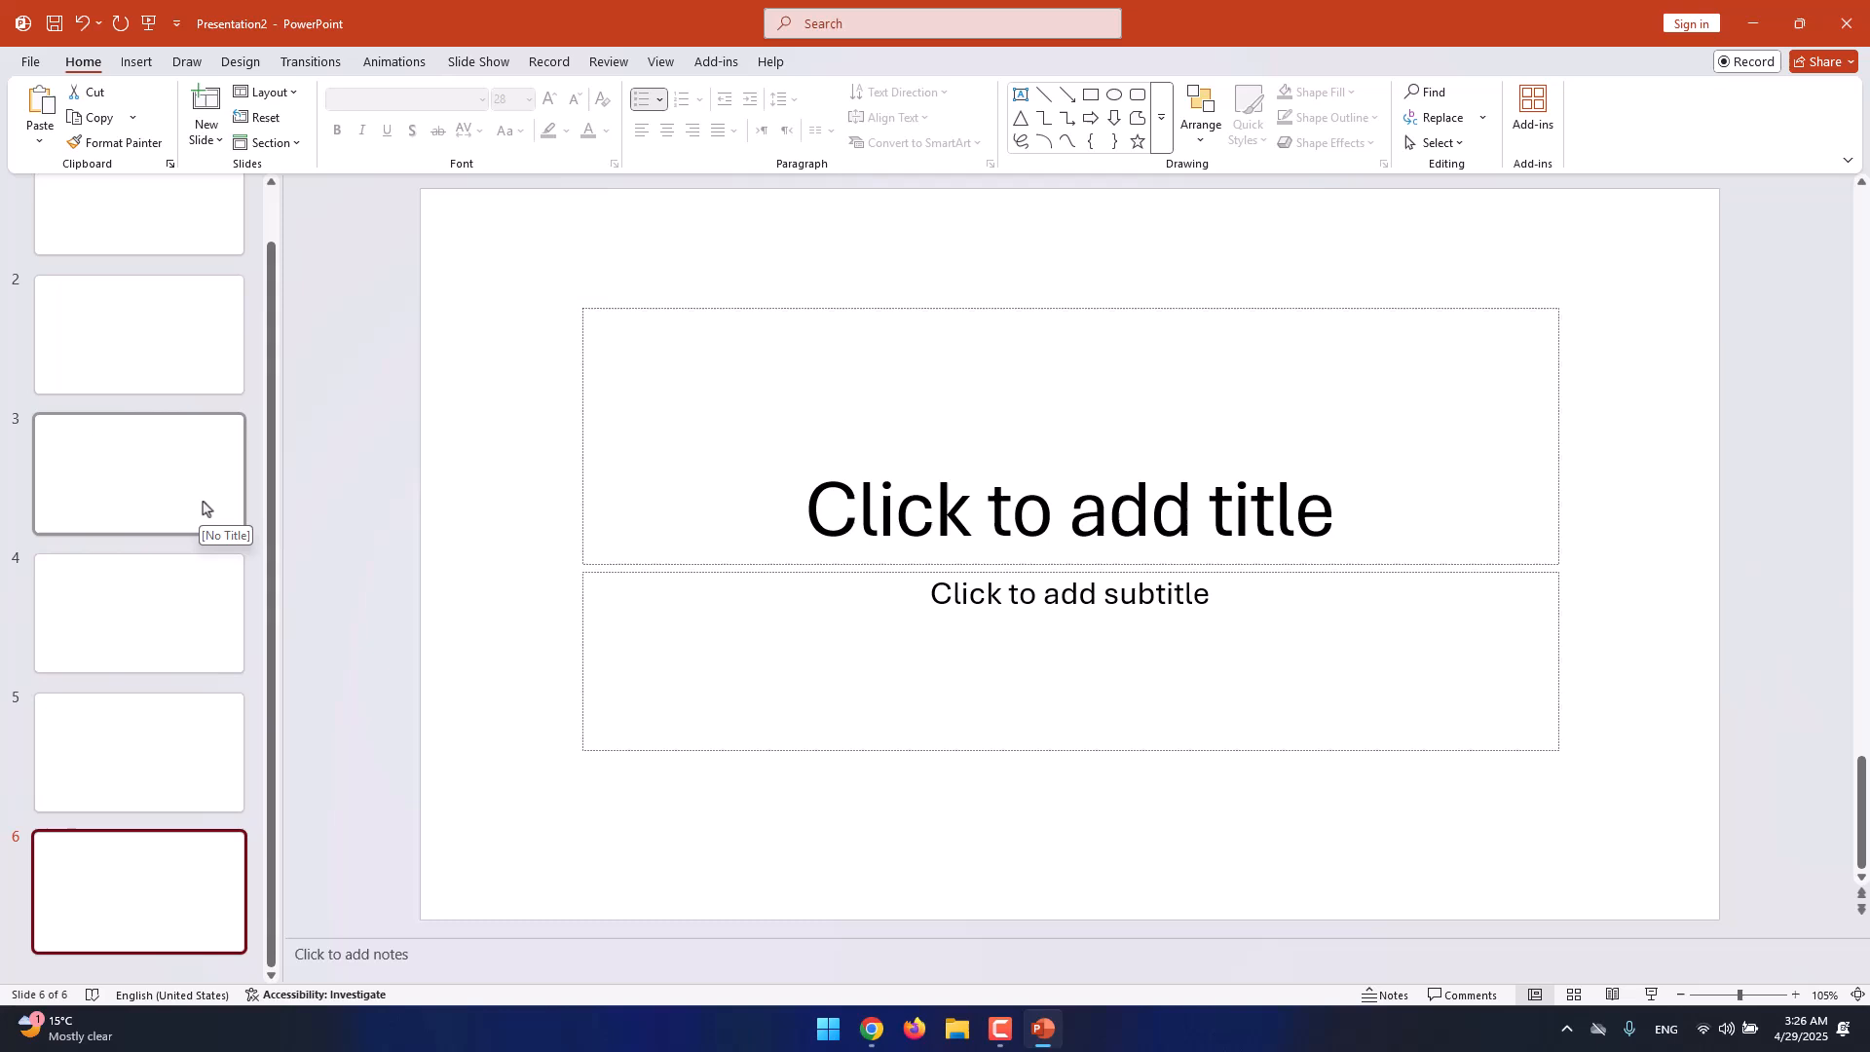
{"action": "mouse_move", "coordinate": [272, 135]}
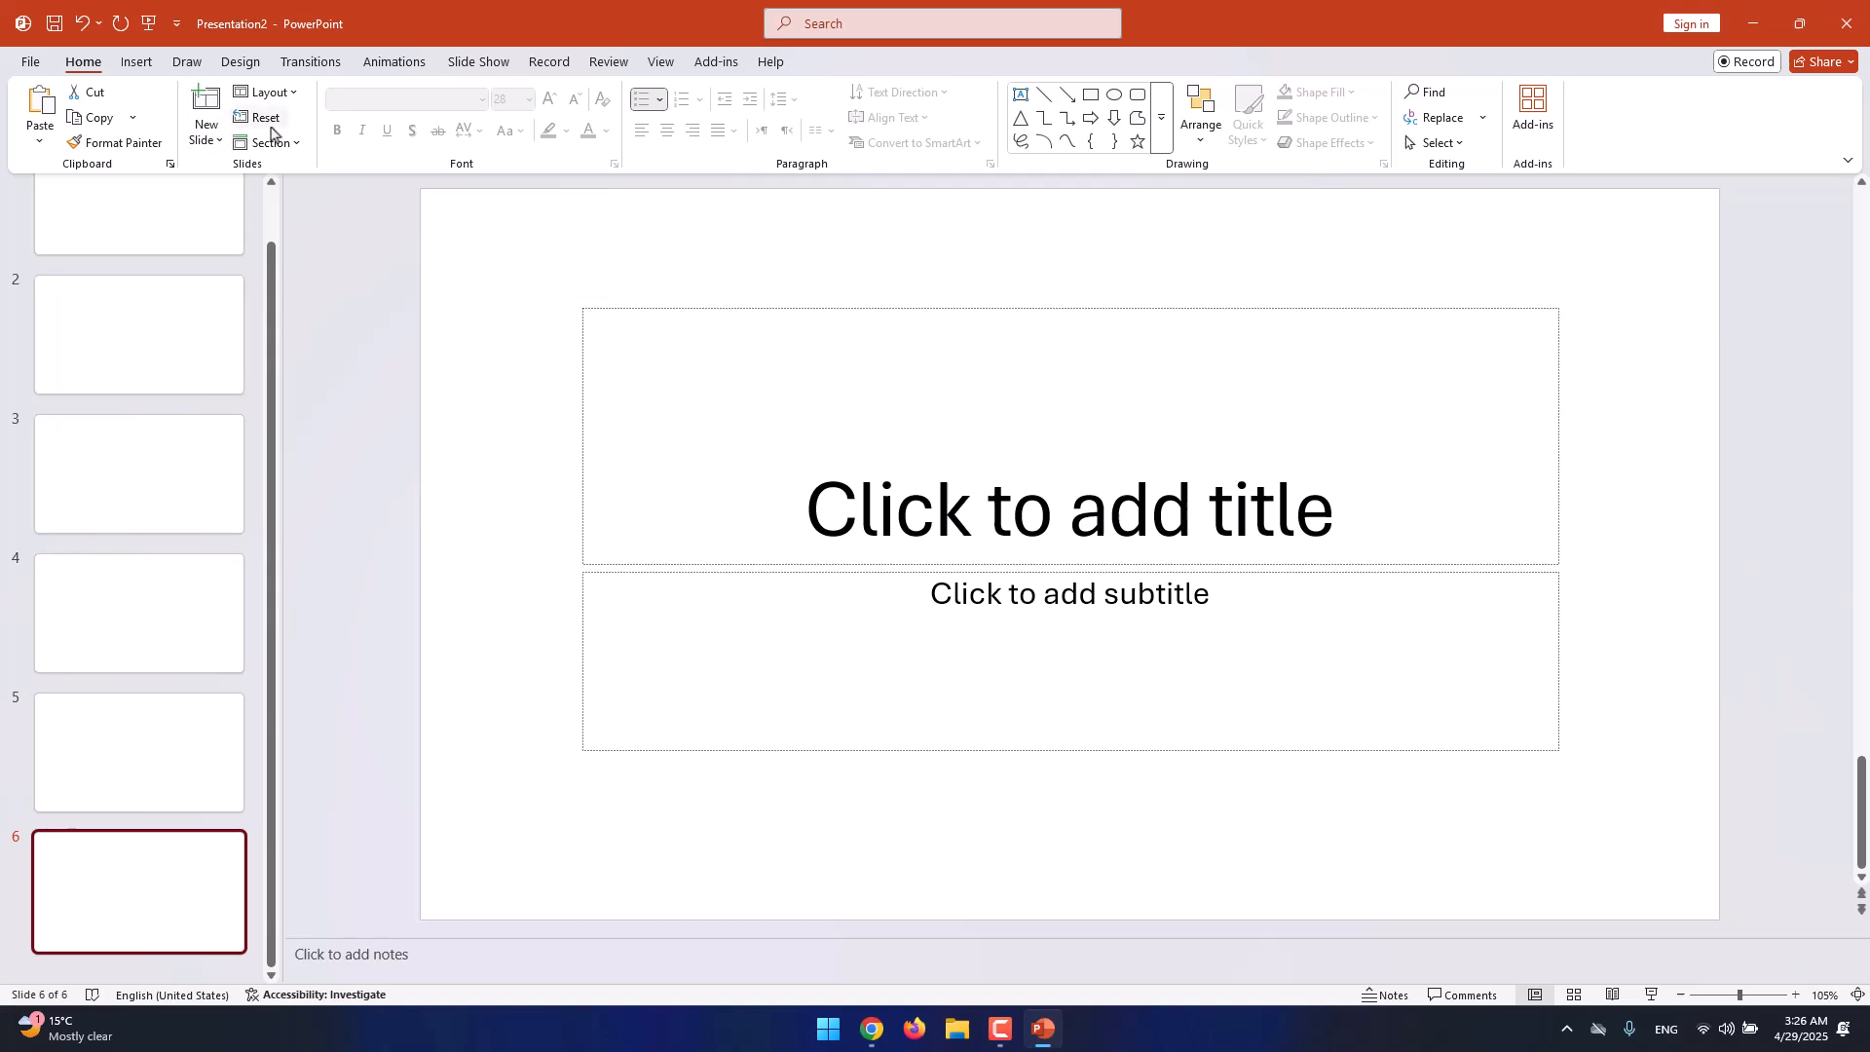
{"action": "left_click", "coordinate": [269, 142]}
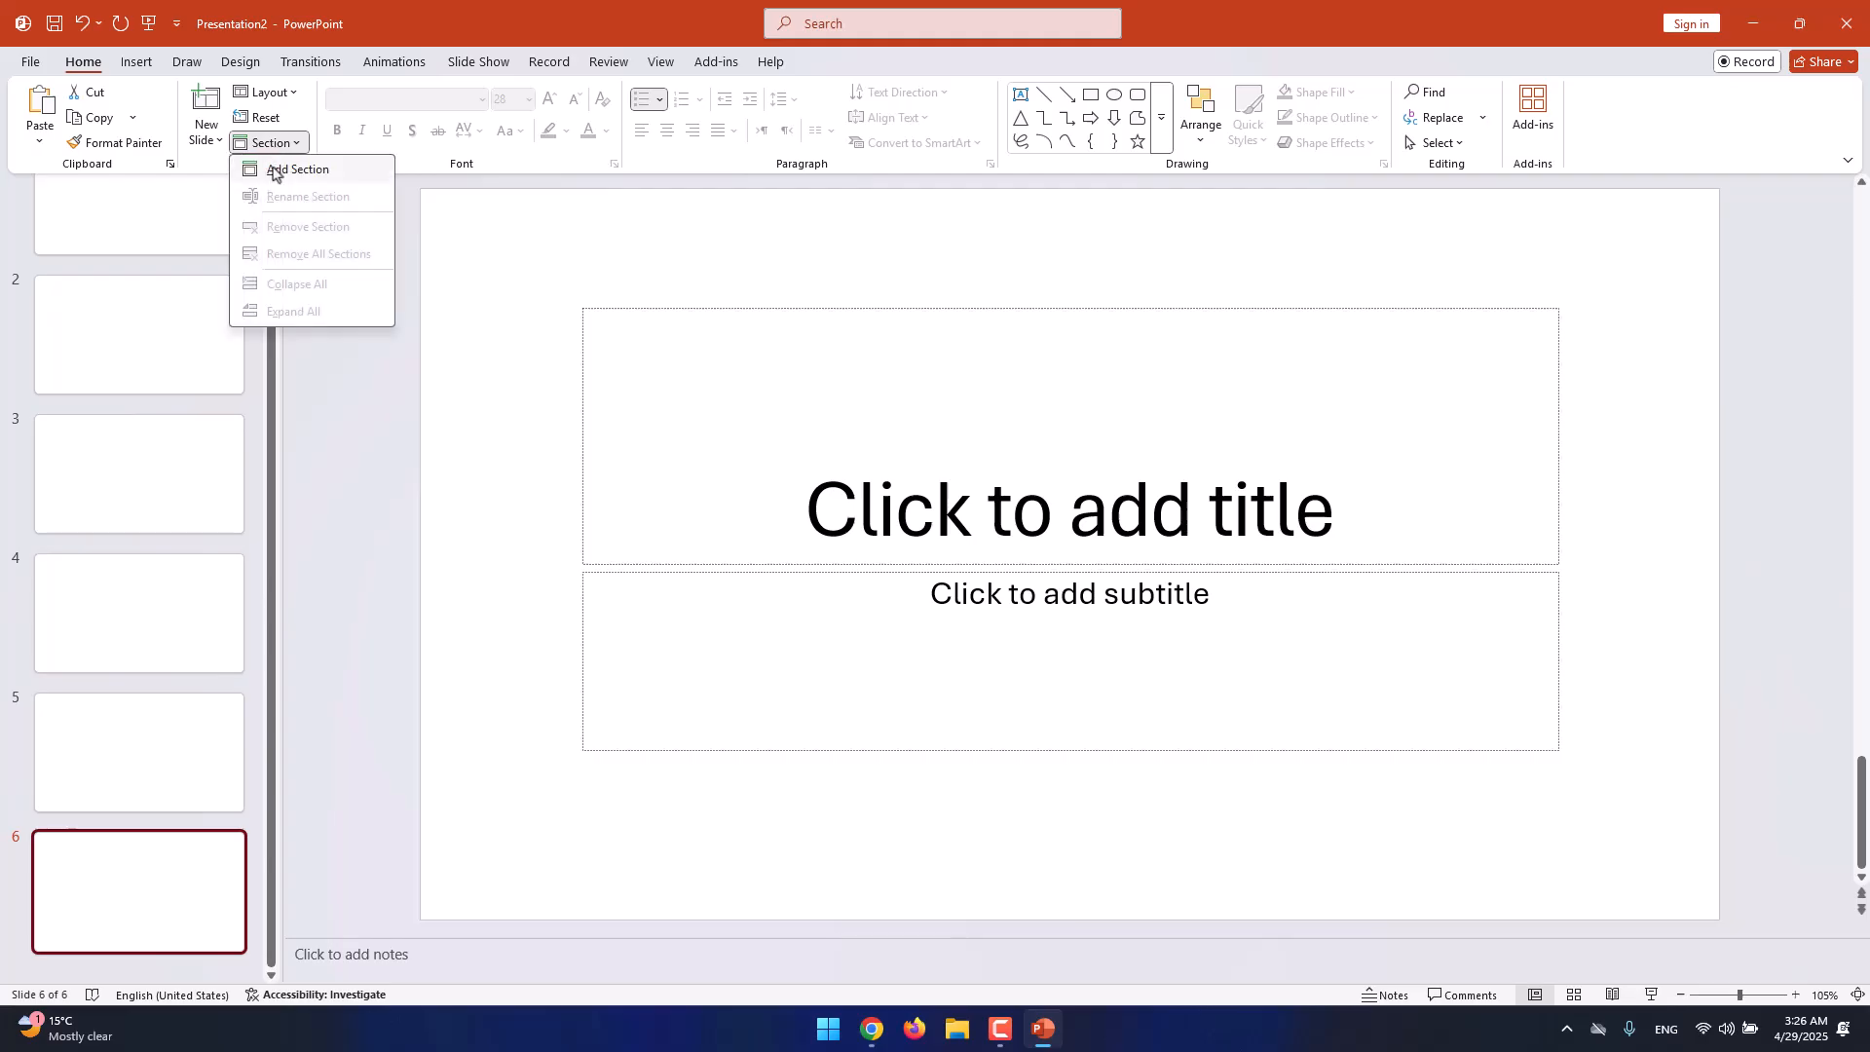
Add a section at slide 6, keeping the default name 'Untitled Section'.
{"action": "left_click", "coordinate": [297, 169]}
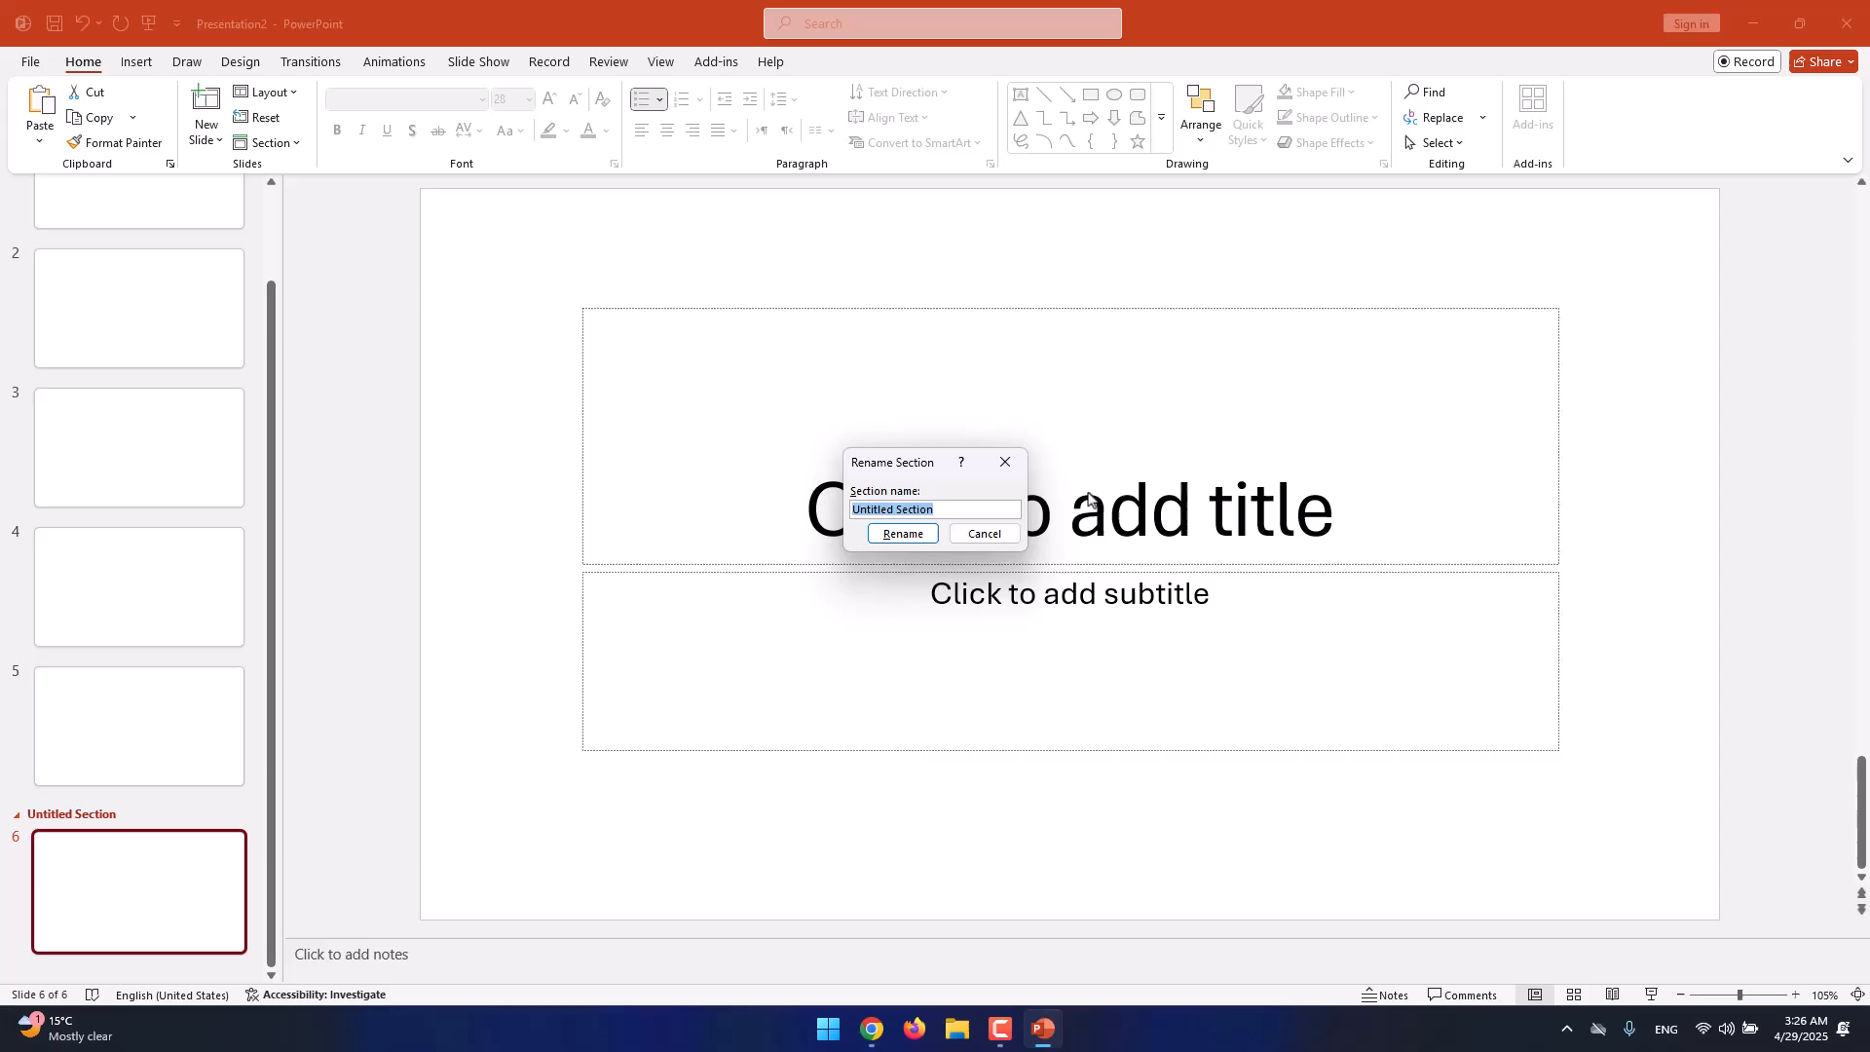
{"action": "left_click", "coordinate": [982, 533]}
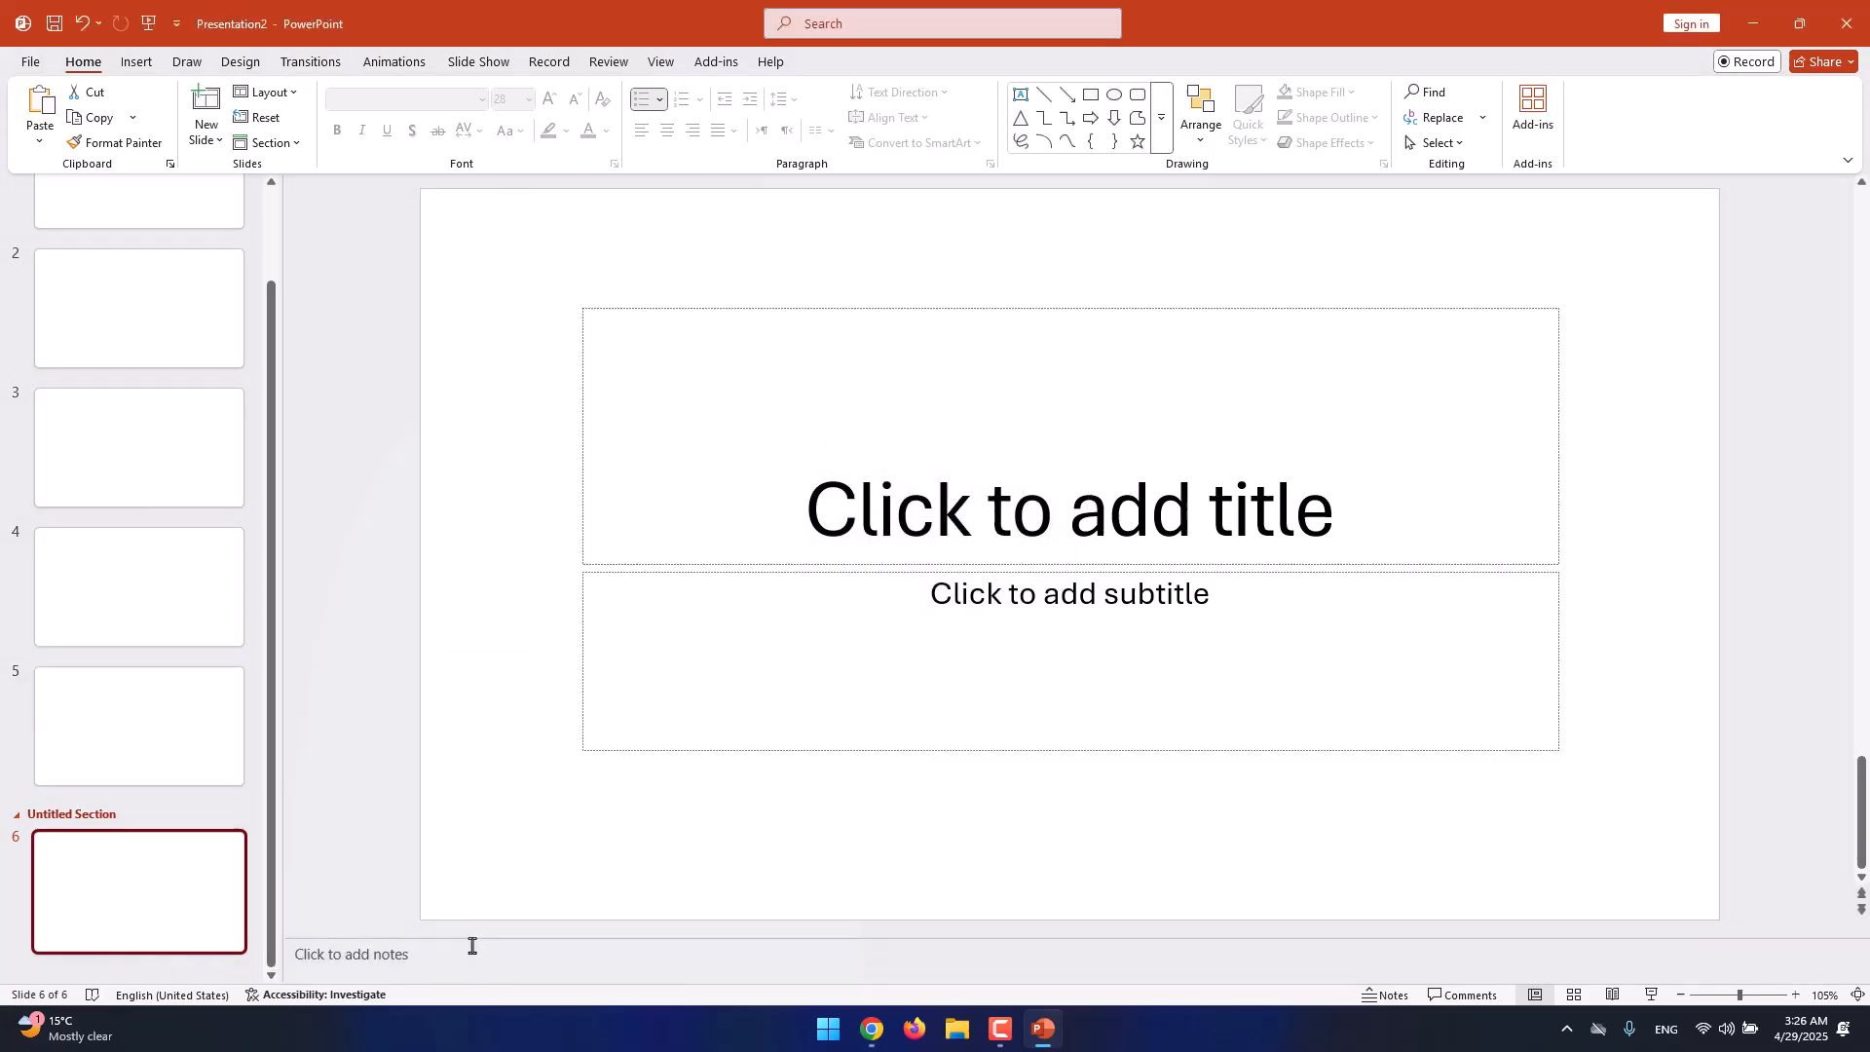
{"action": "mouse_move", "coordinate": [20, 783]}
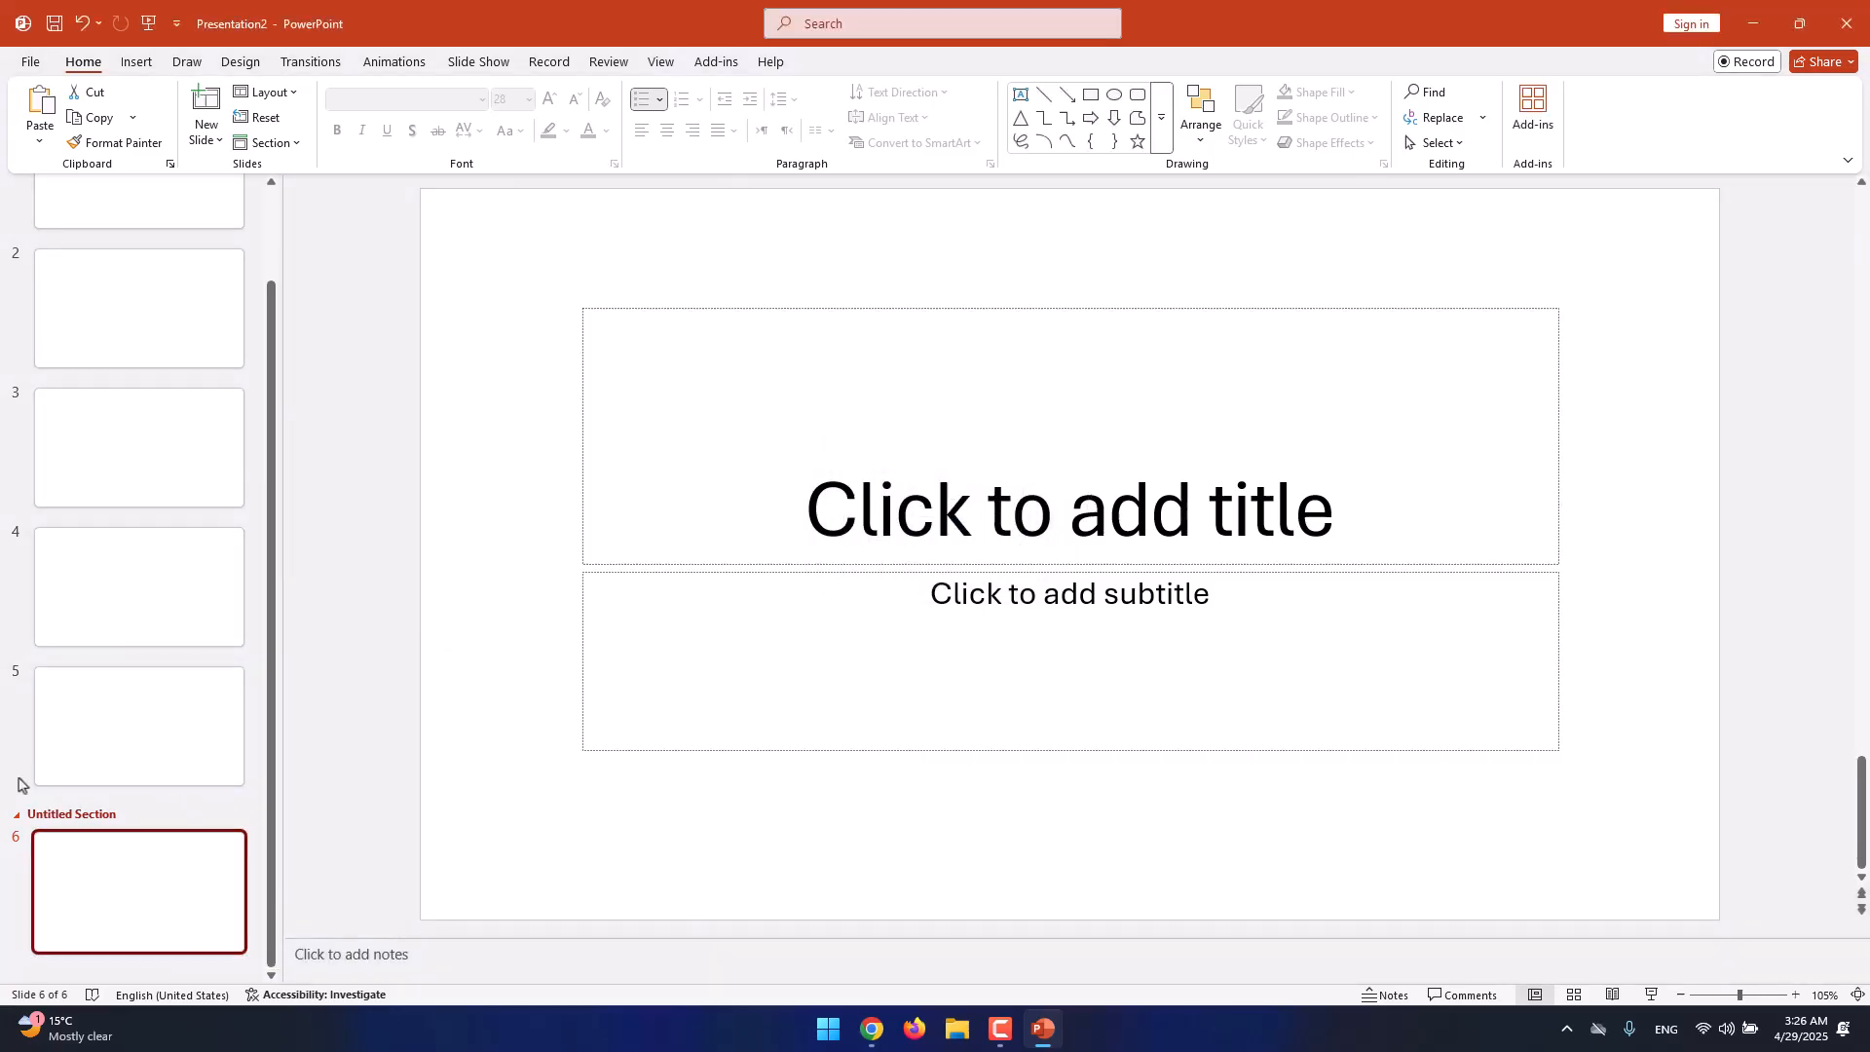
{"action": "mouse_move", "coordinate": [71, 817]}
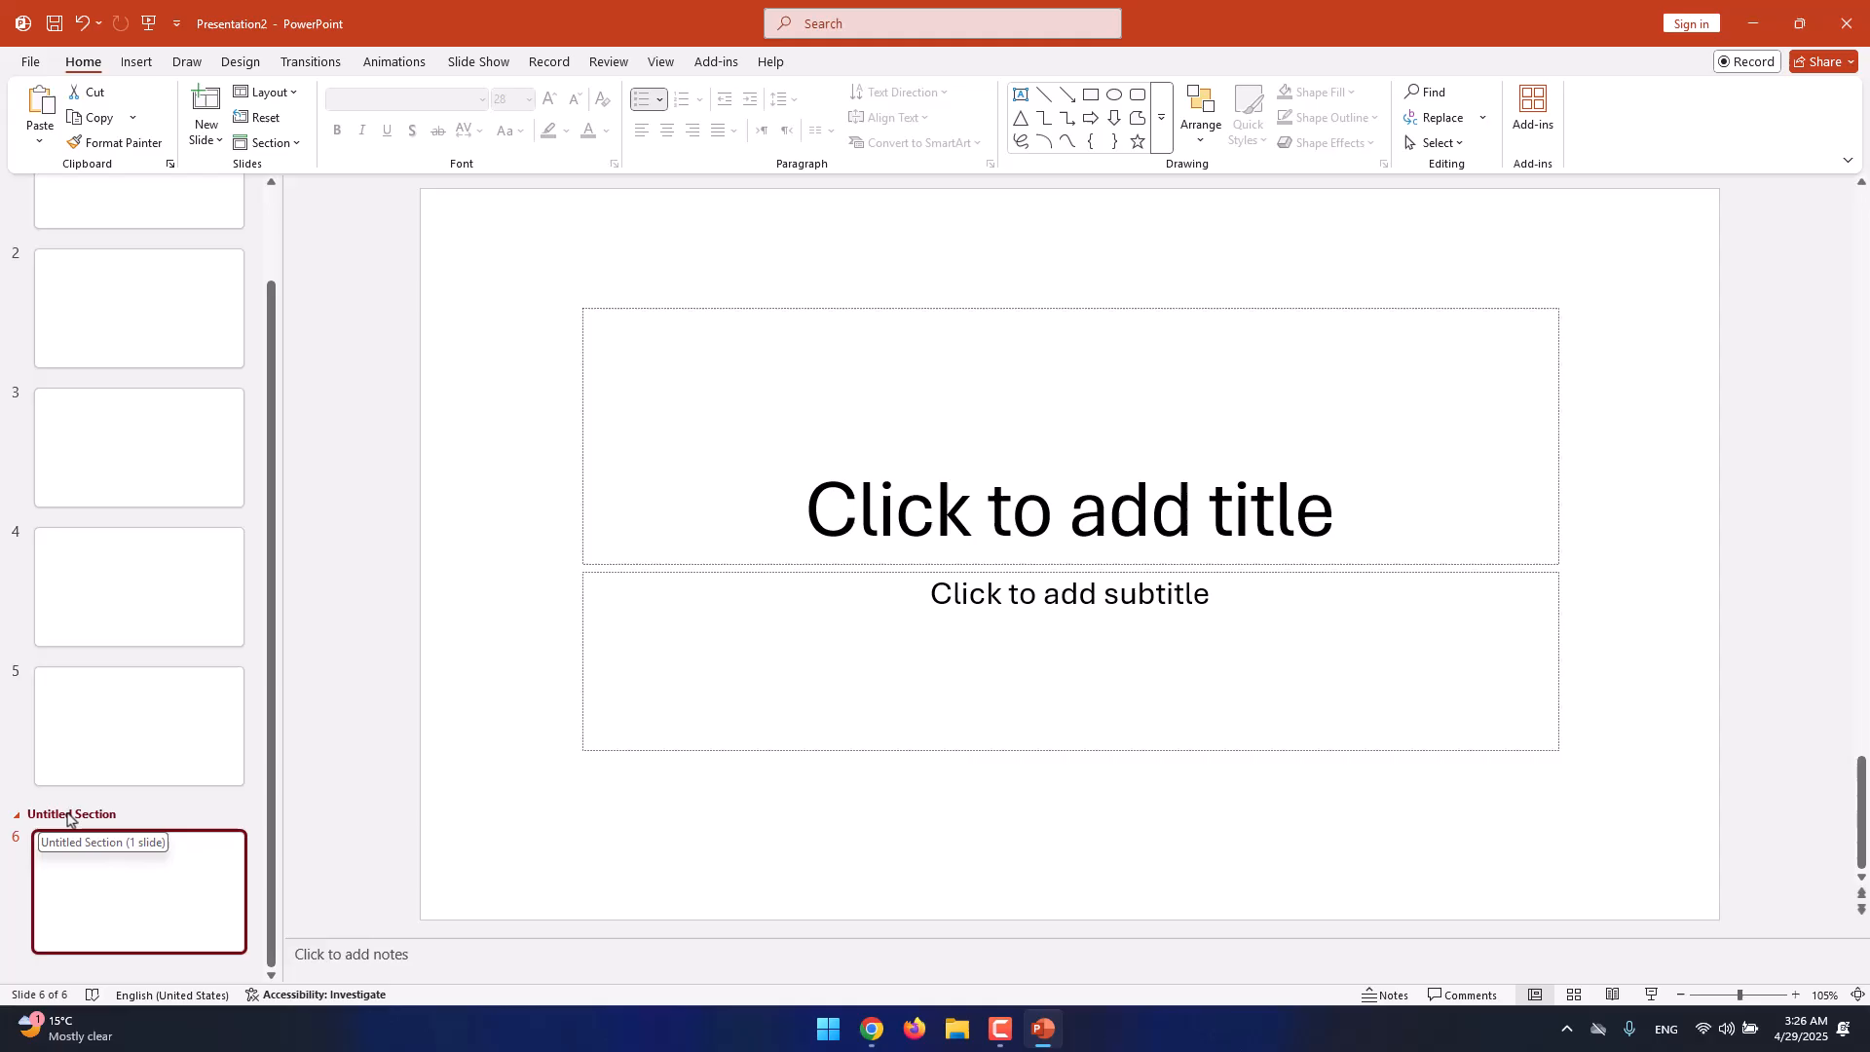
{"action": "mouse_move", "coordinate": [302, 201]}
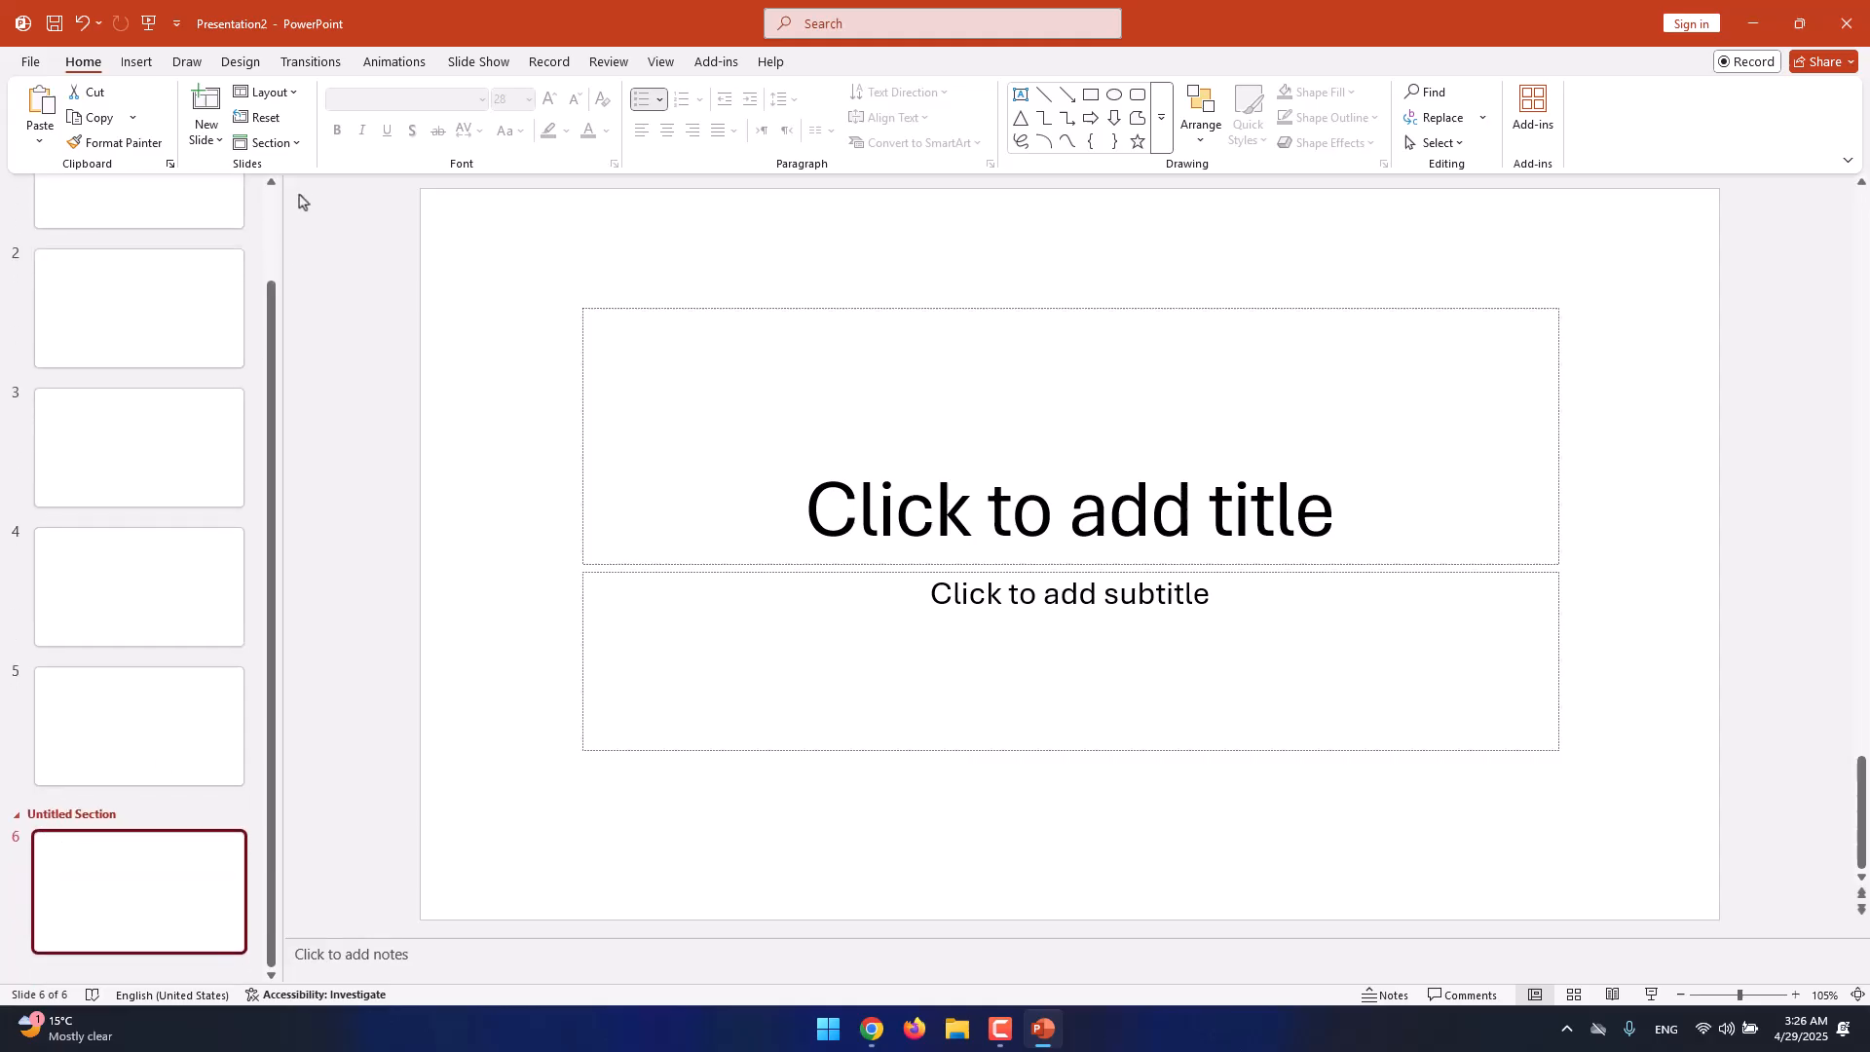
{"action": "mouse_move", "coordinate": [11, 374]}
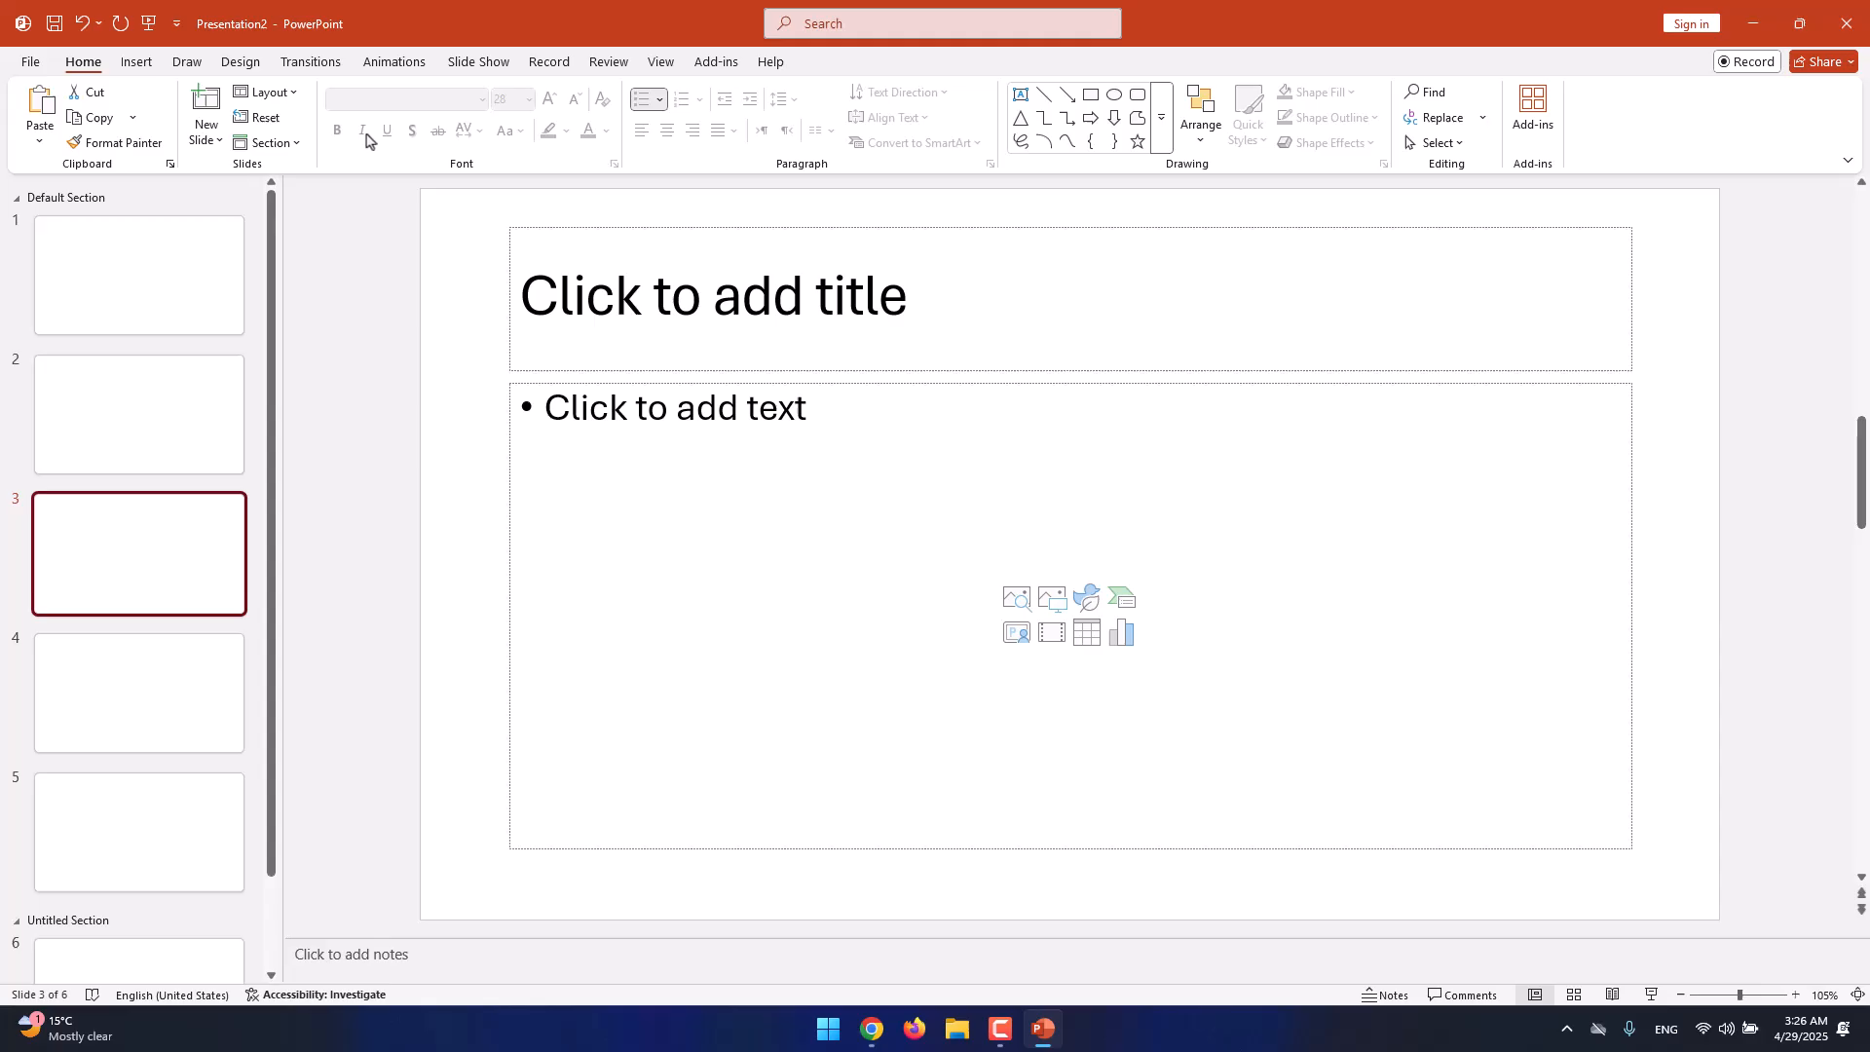
Add a section starting at slide 3 and name it 'Chapter #03'.
{"action": "left_click", "coordinate": [265, 143]}
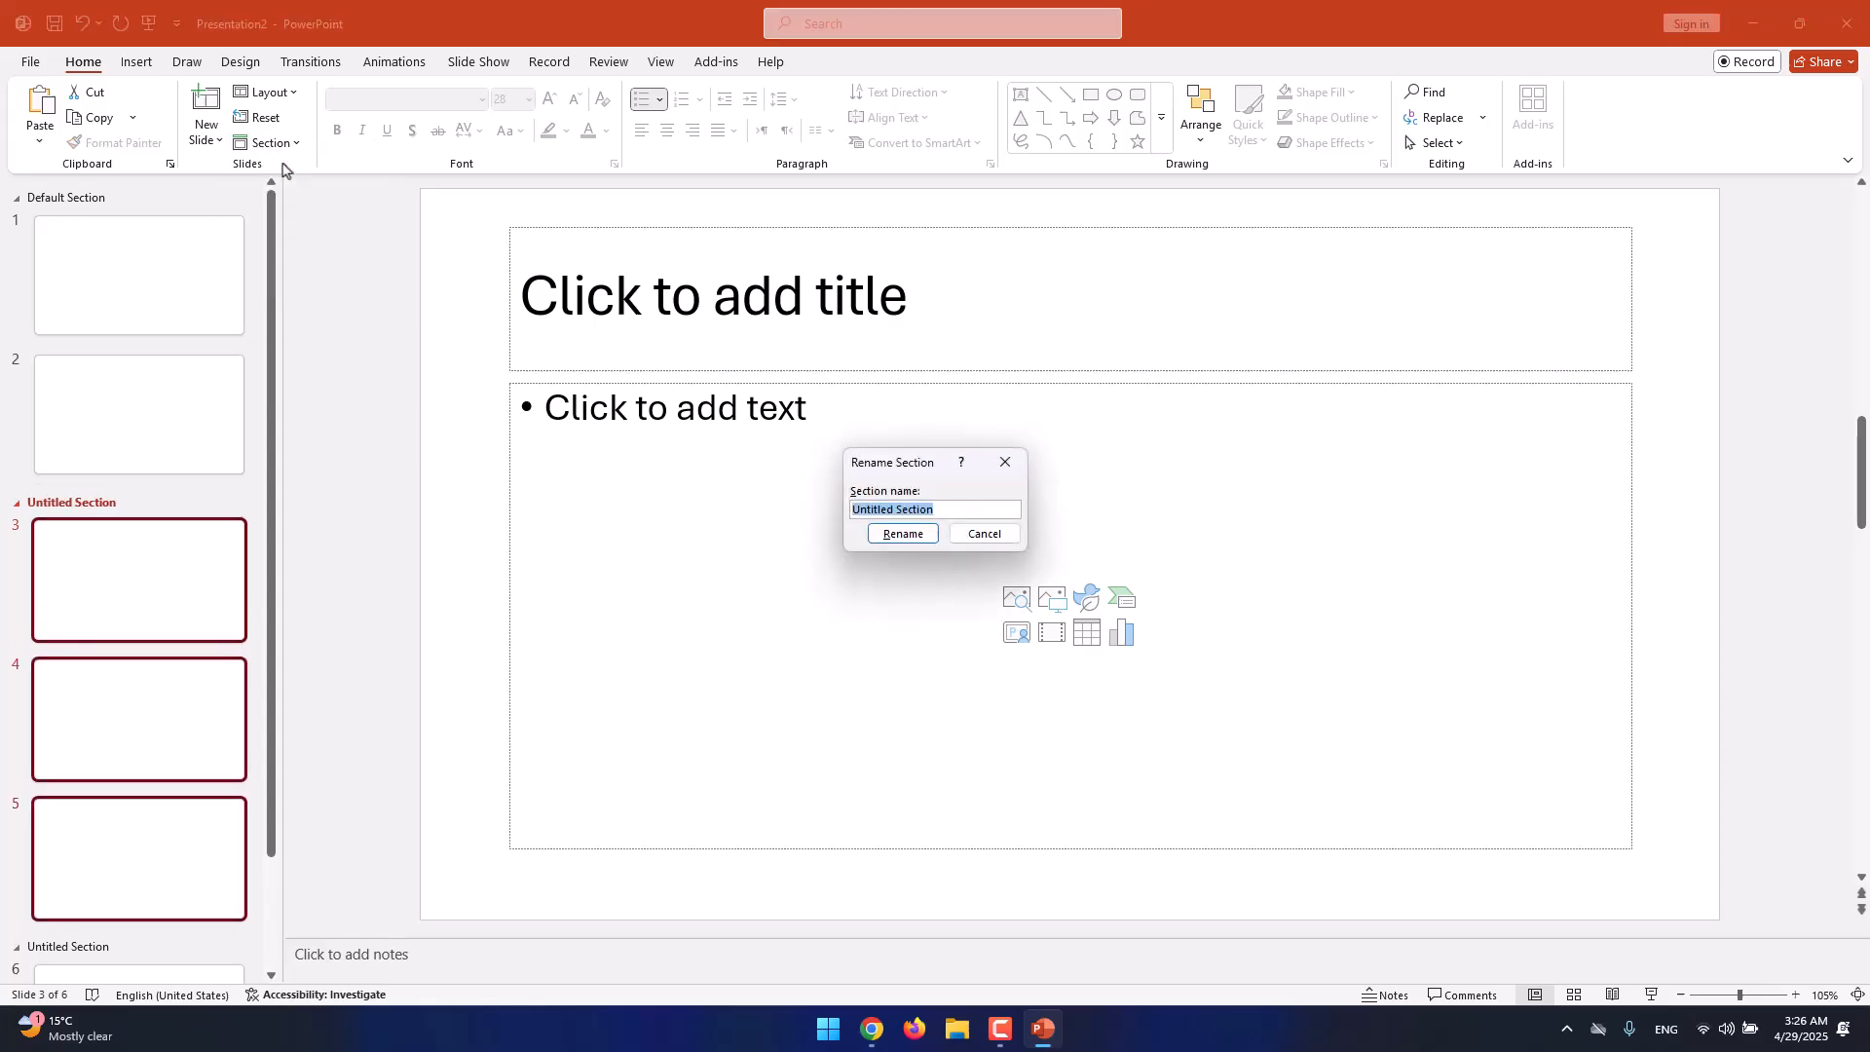
{"action": "mouse_move", "coordinate": [971, 511]}
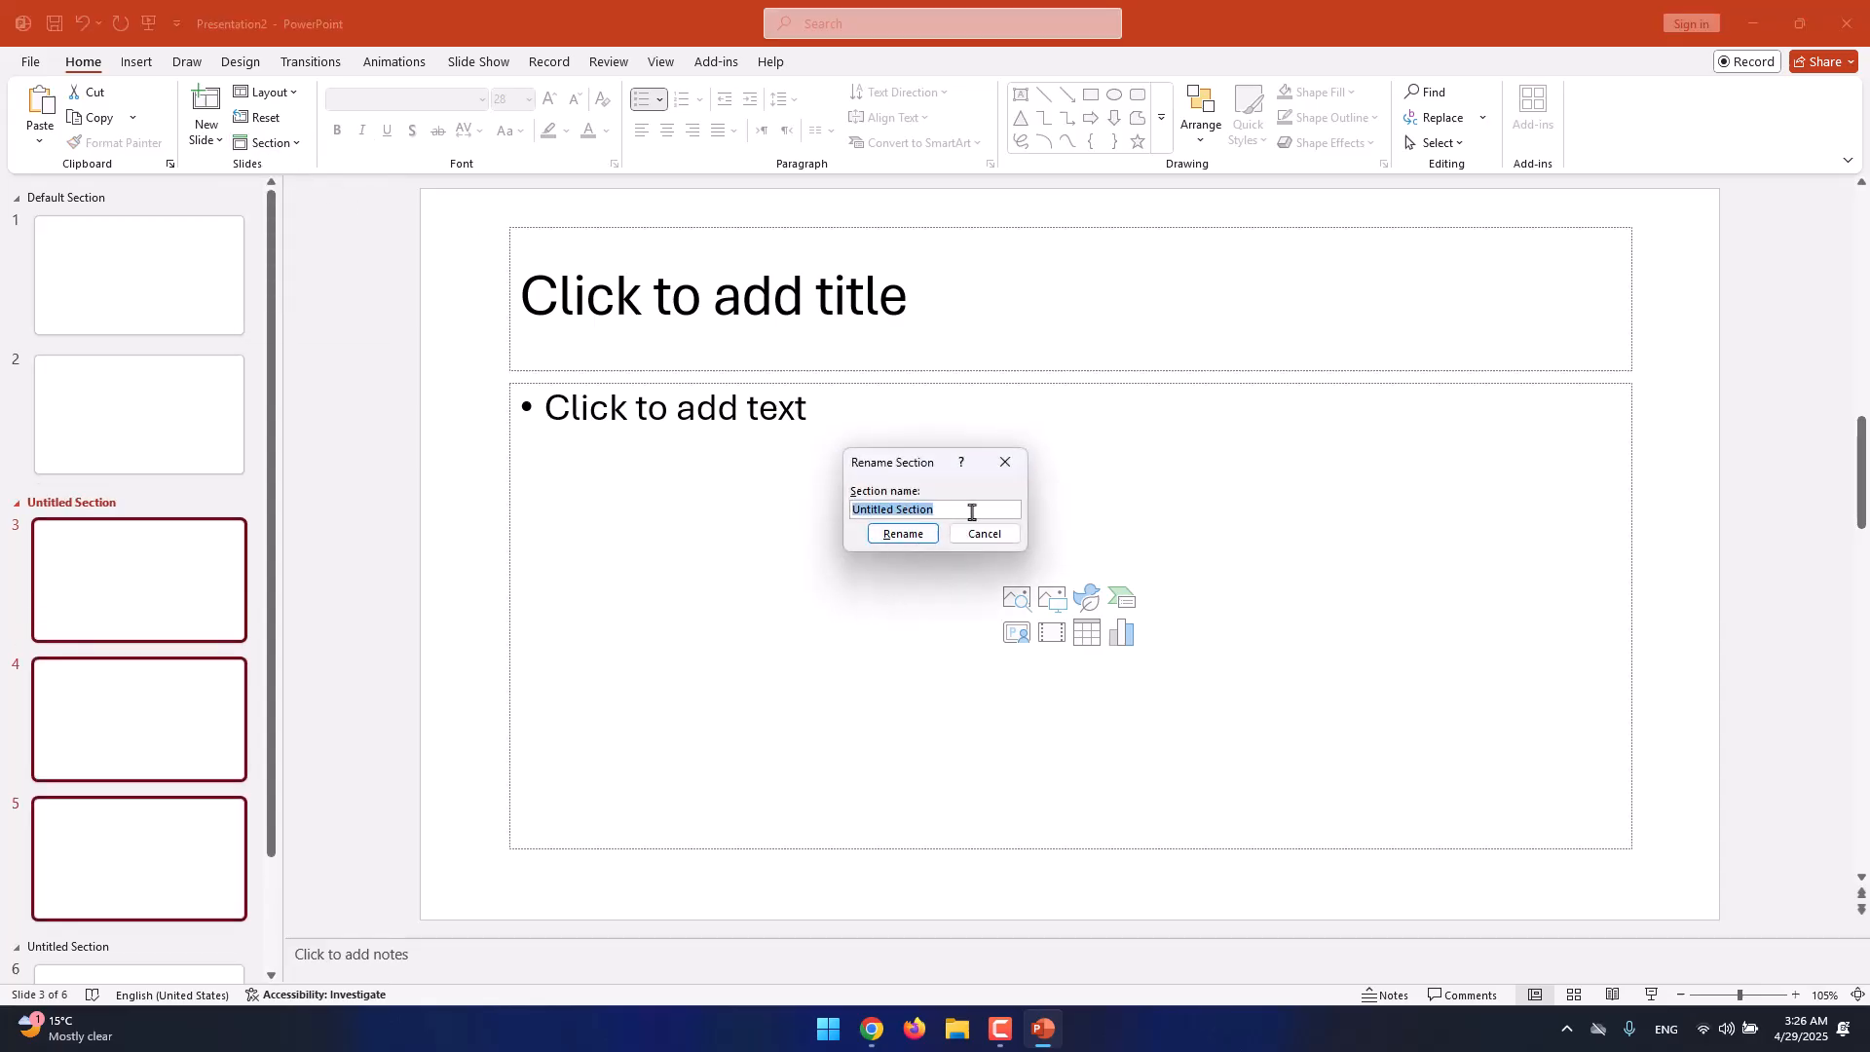
{"action": "type", "text": "Cha"}
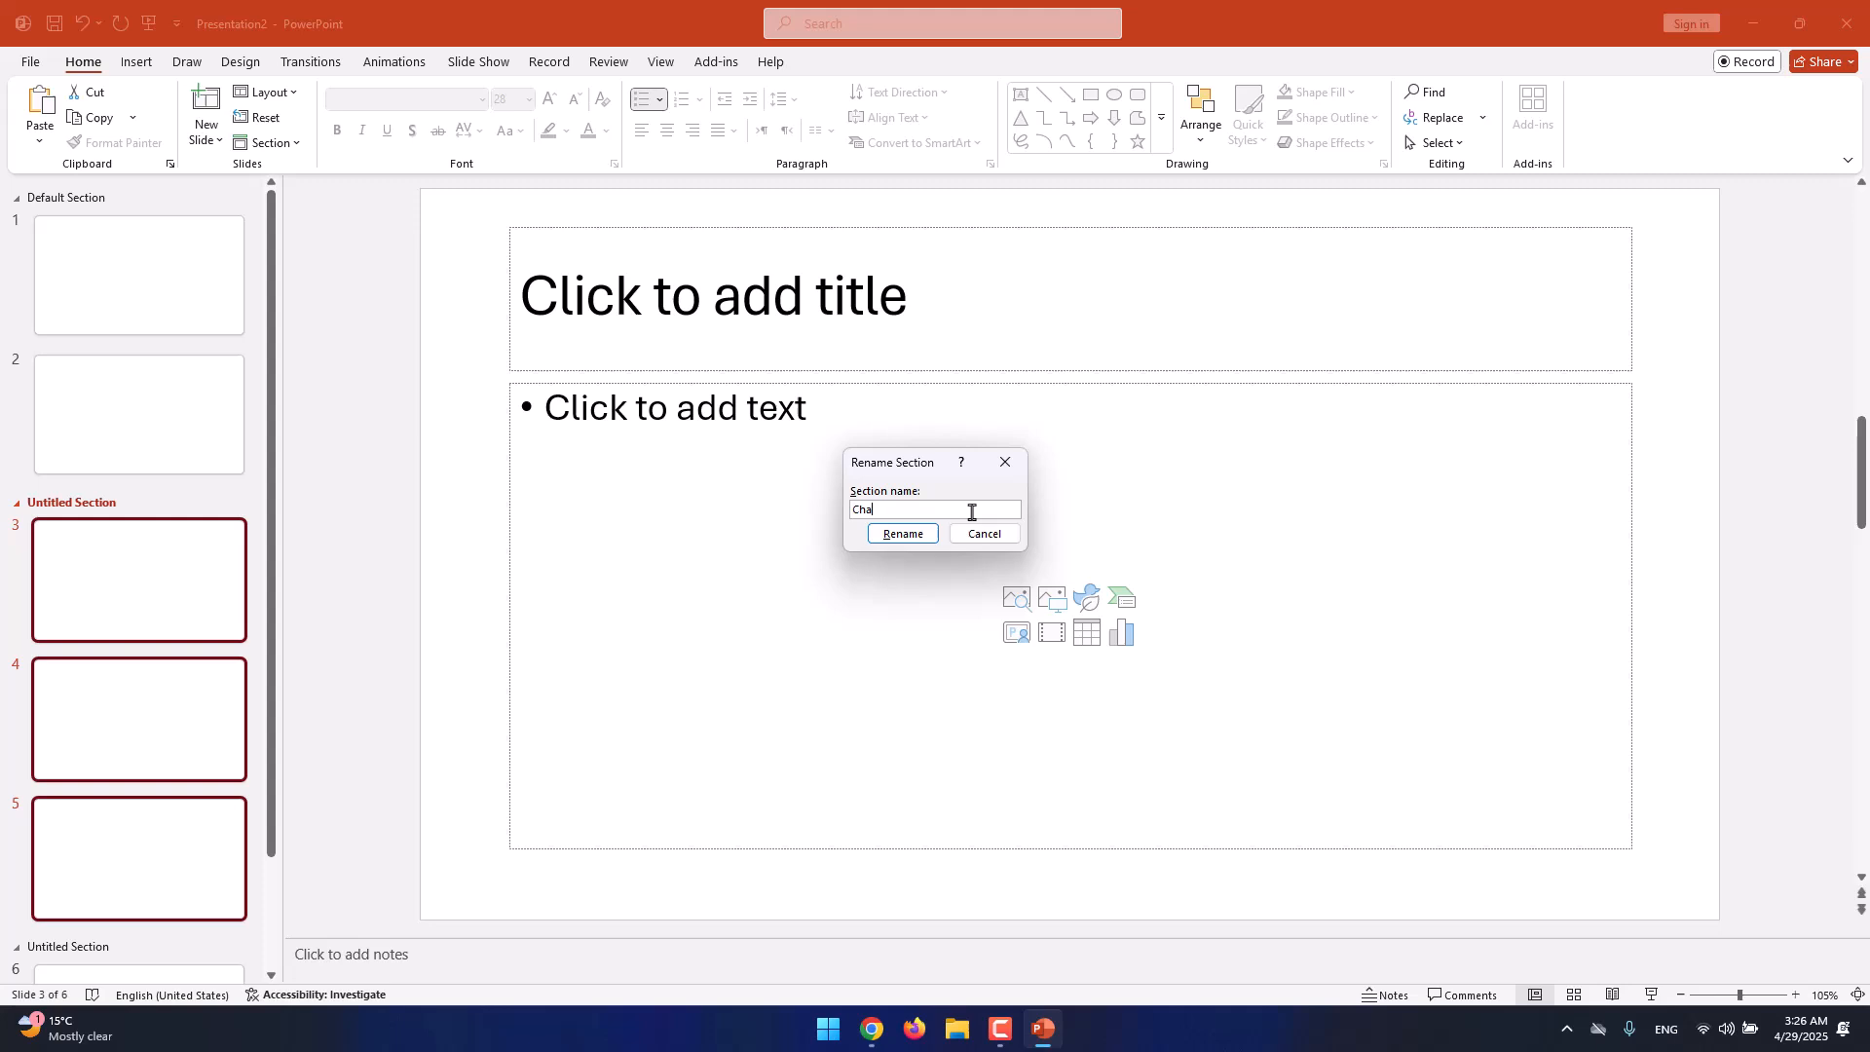
{"action": "type", "text": "pter"}
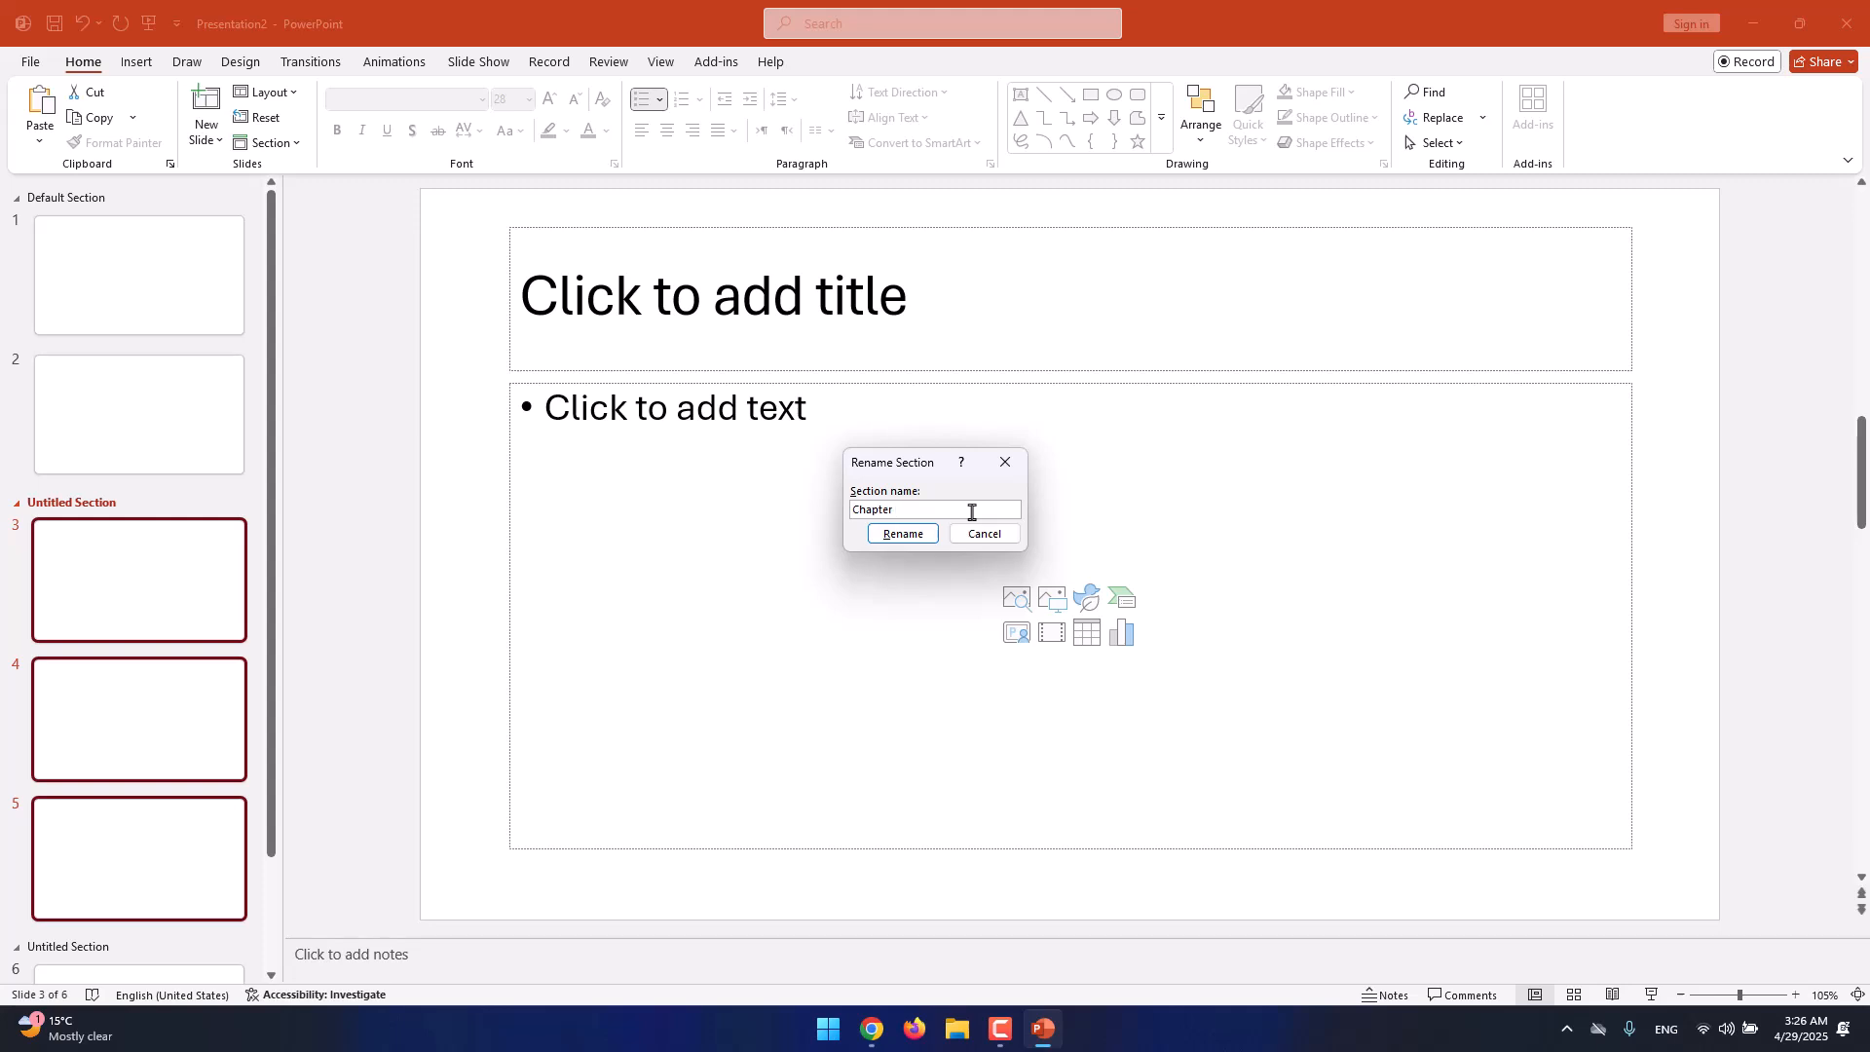
{"action": "left_click", "coordinate": [902, 533]}
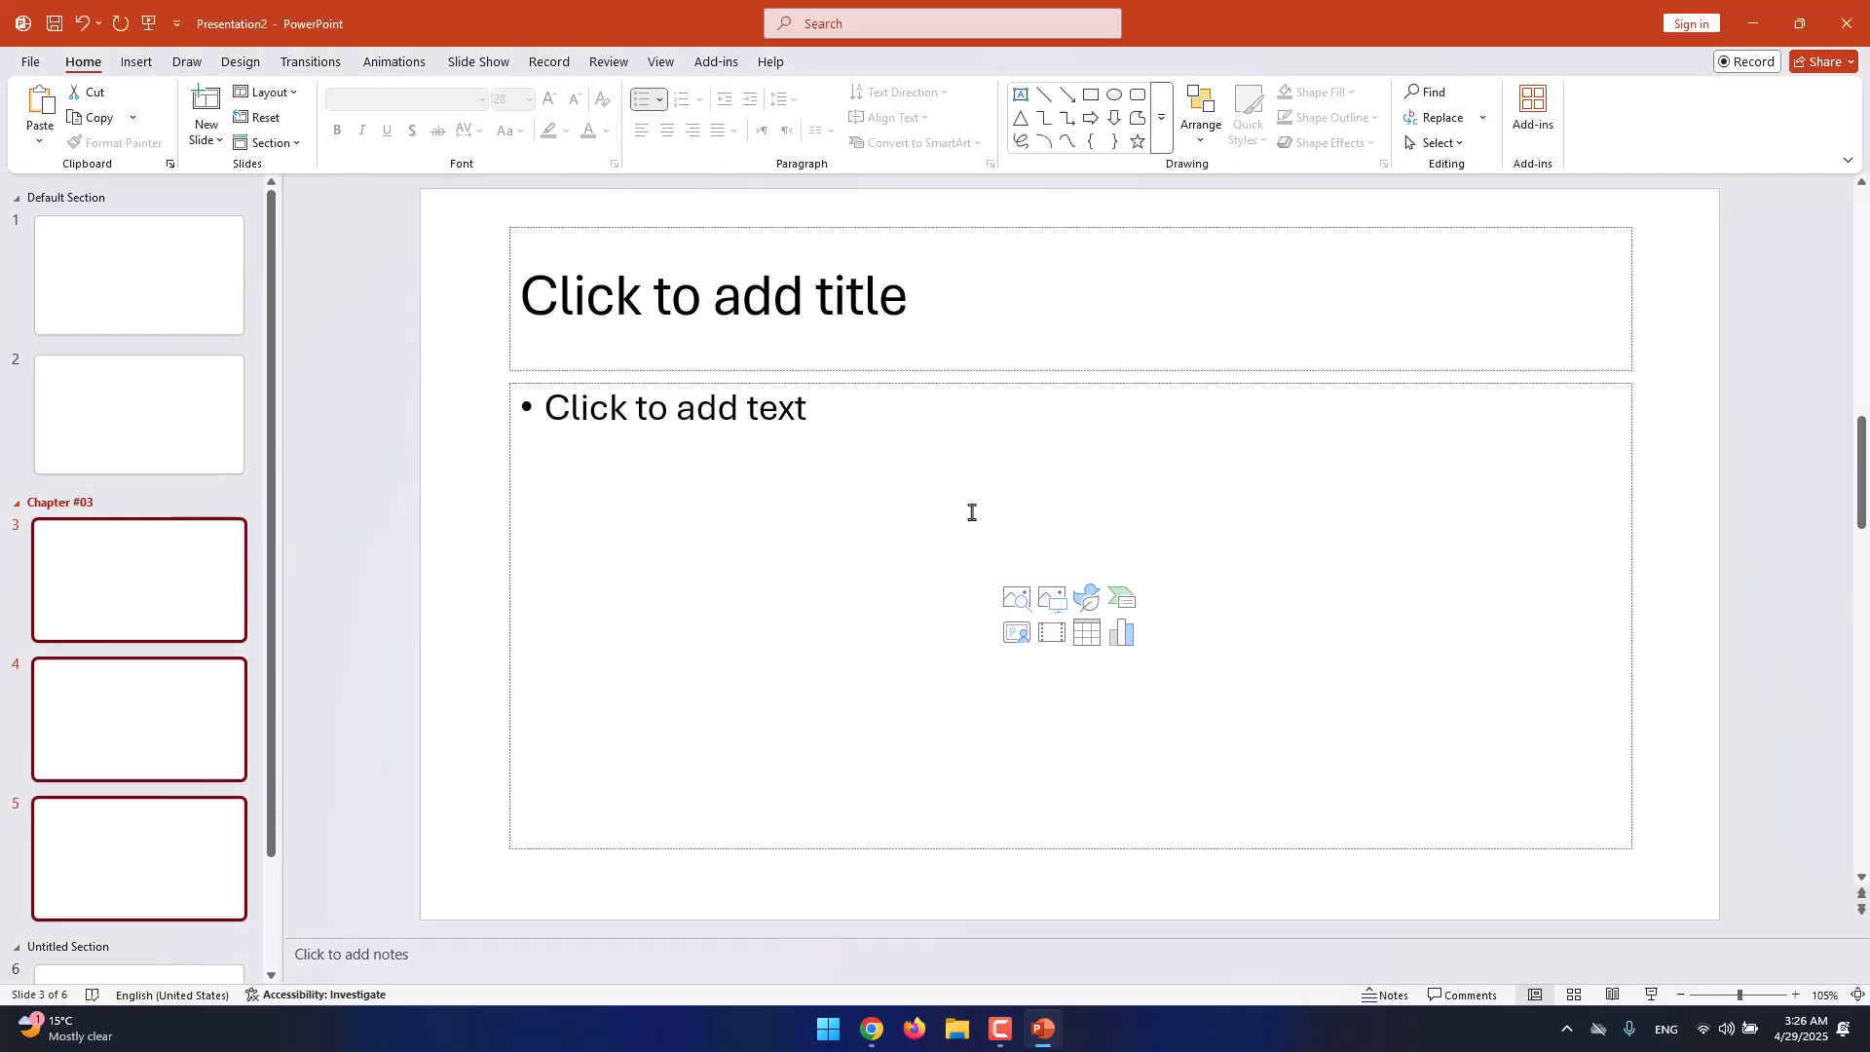
Collapse Chapter #03 and all other sections, then select Default Section.
{"action": "left_click", "coordinate": [16, 503]}
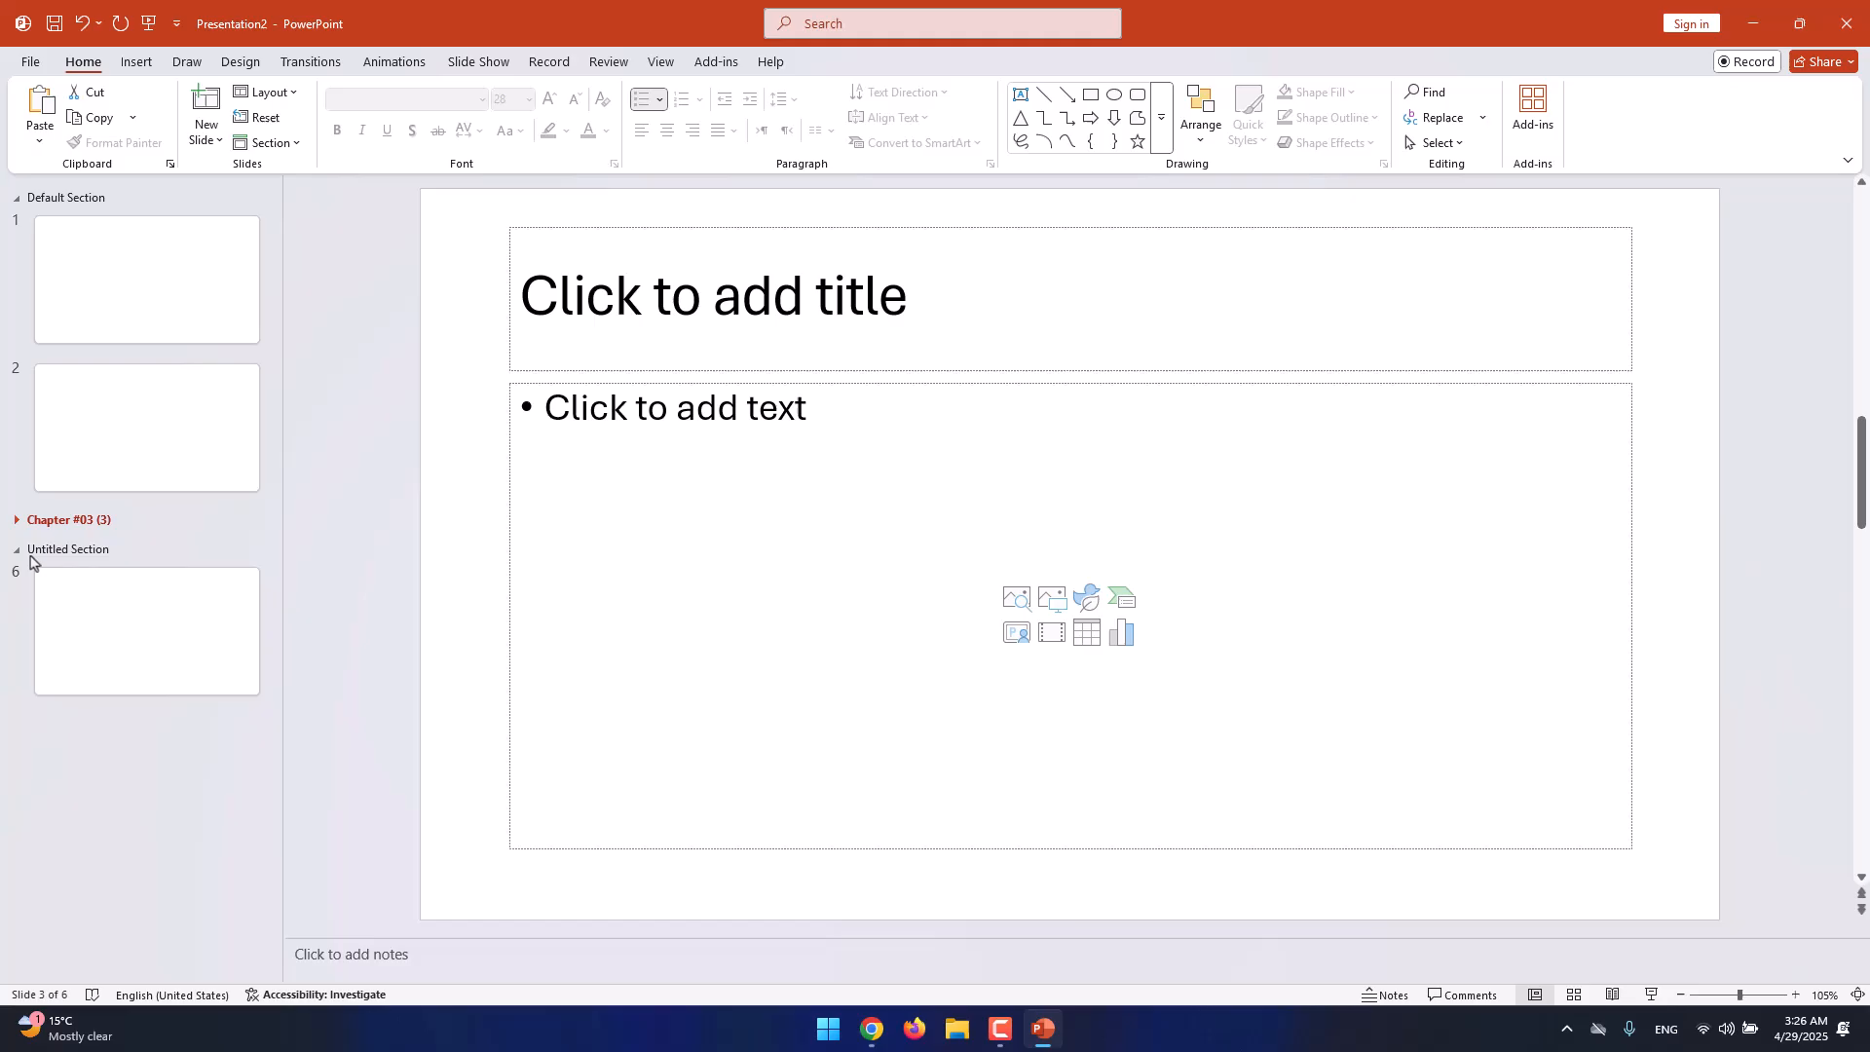
{"action": "left_click", "coordinate": [16, 198]}
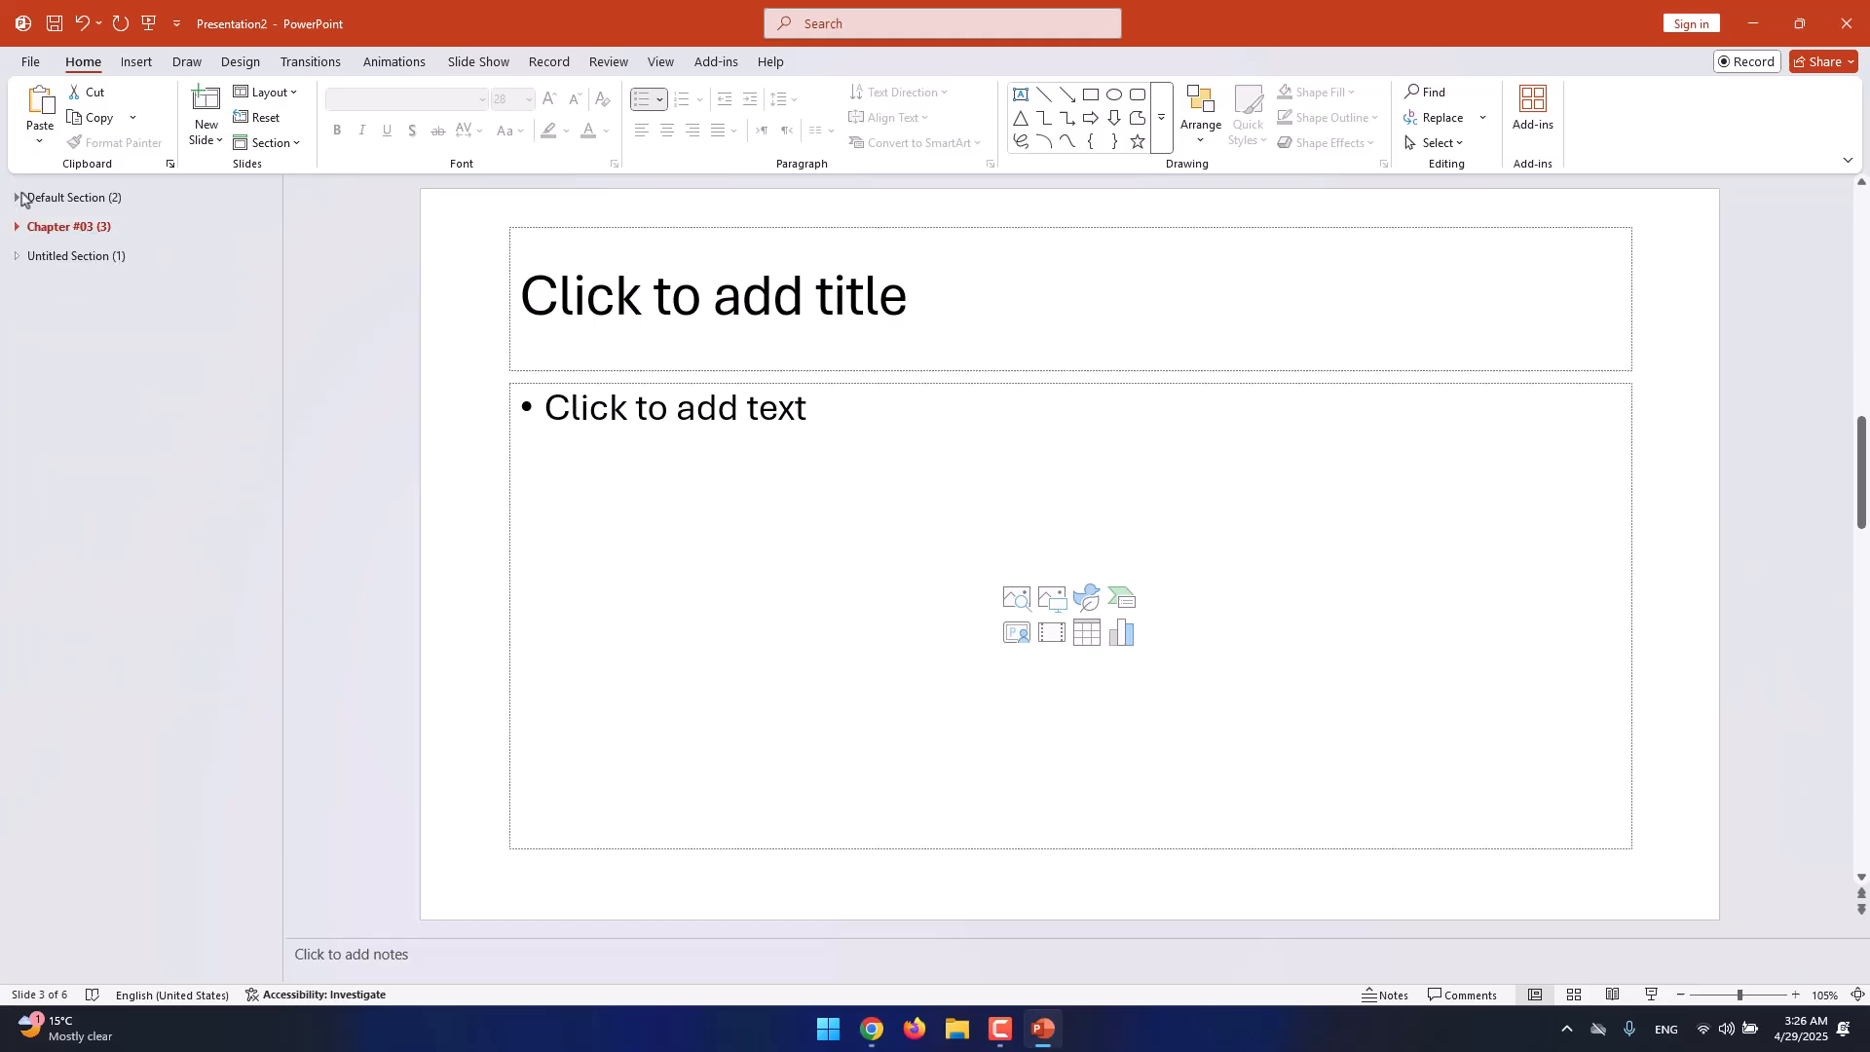
{"action": "left_click", "coordinate": [67, 227]}
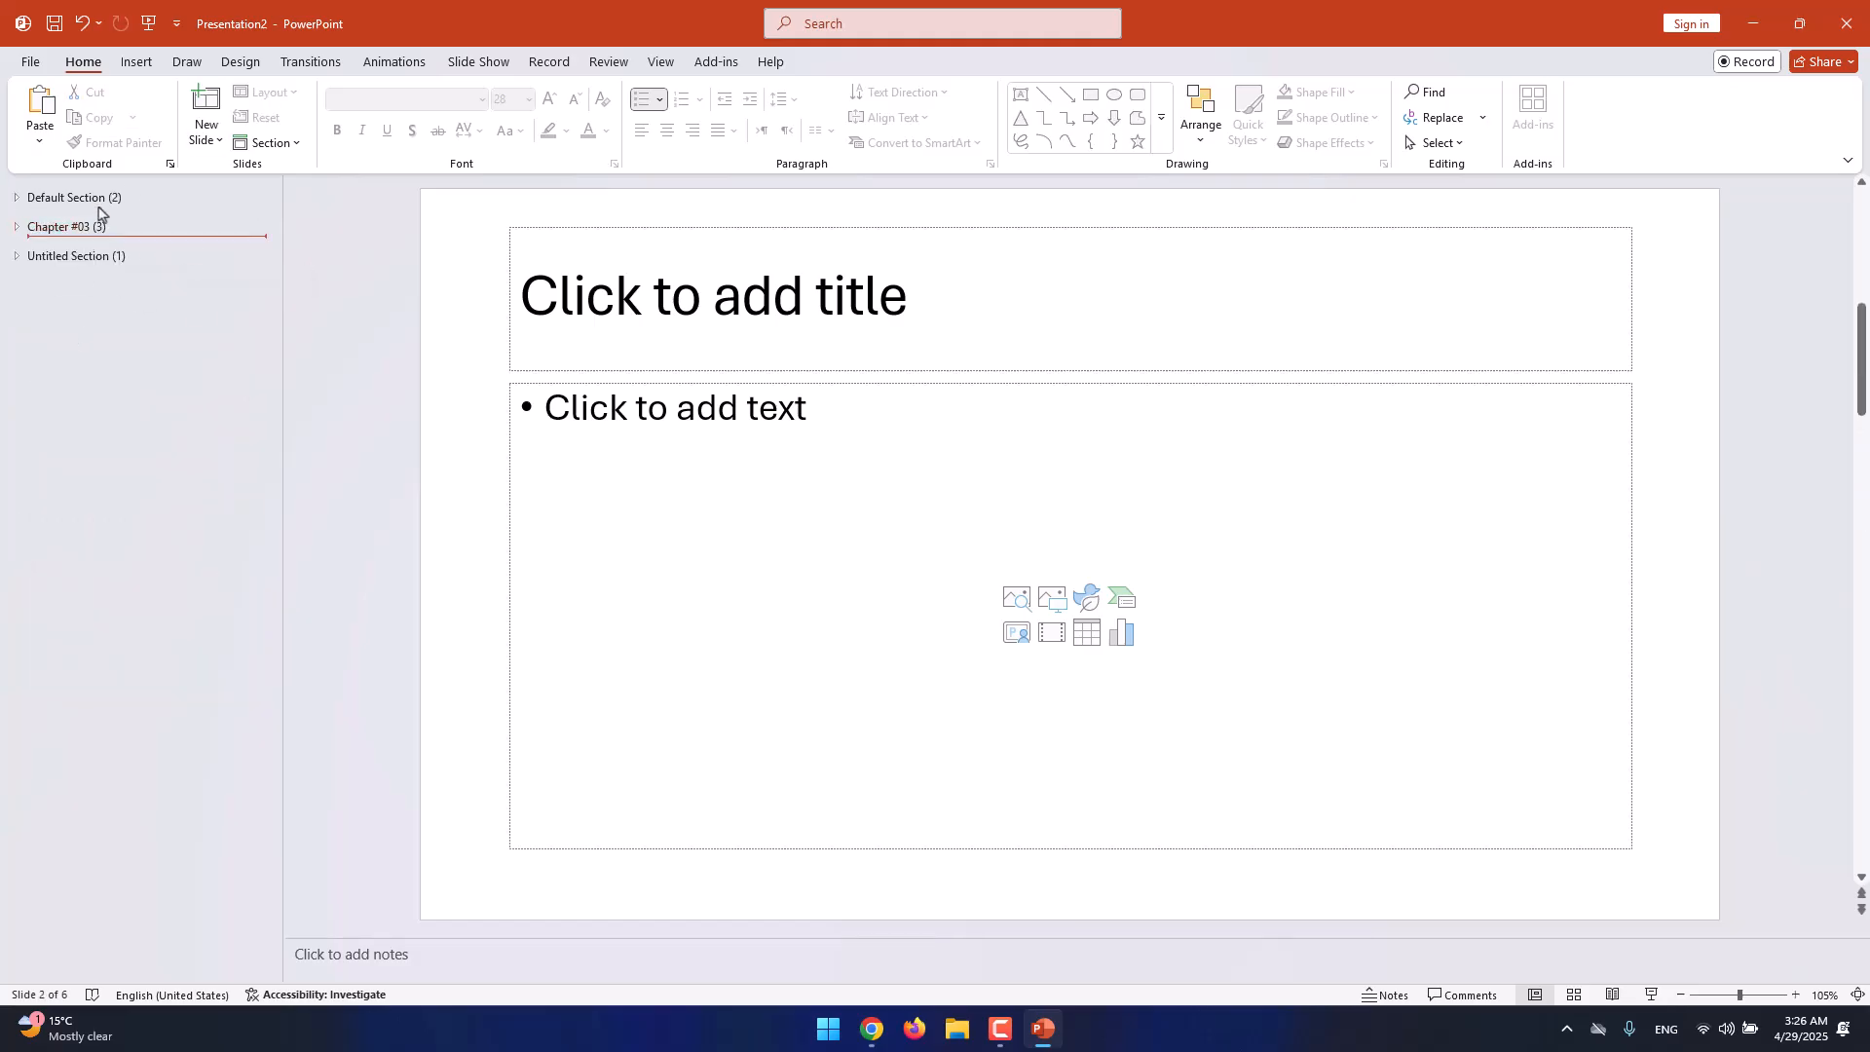
Expand Default Section and Chapter #03, scrolling the thumbnail pane to check the slides.
{"action": "left_click", "coordinate": [17, 197]}
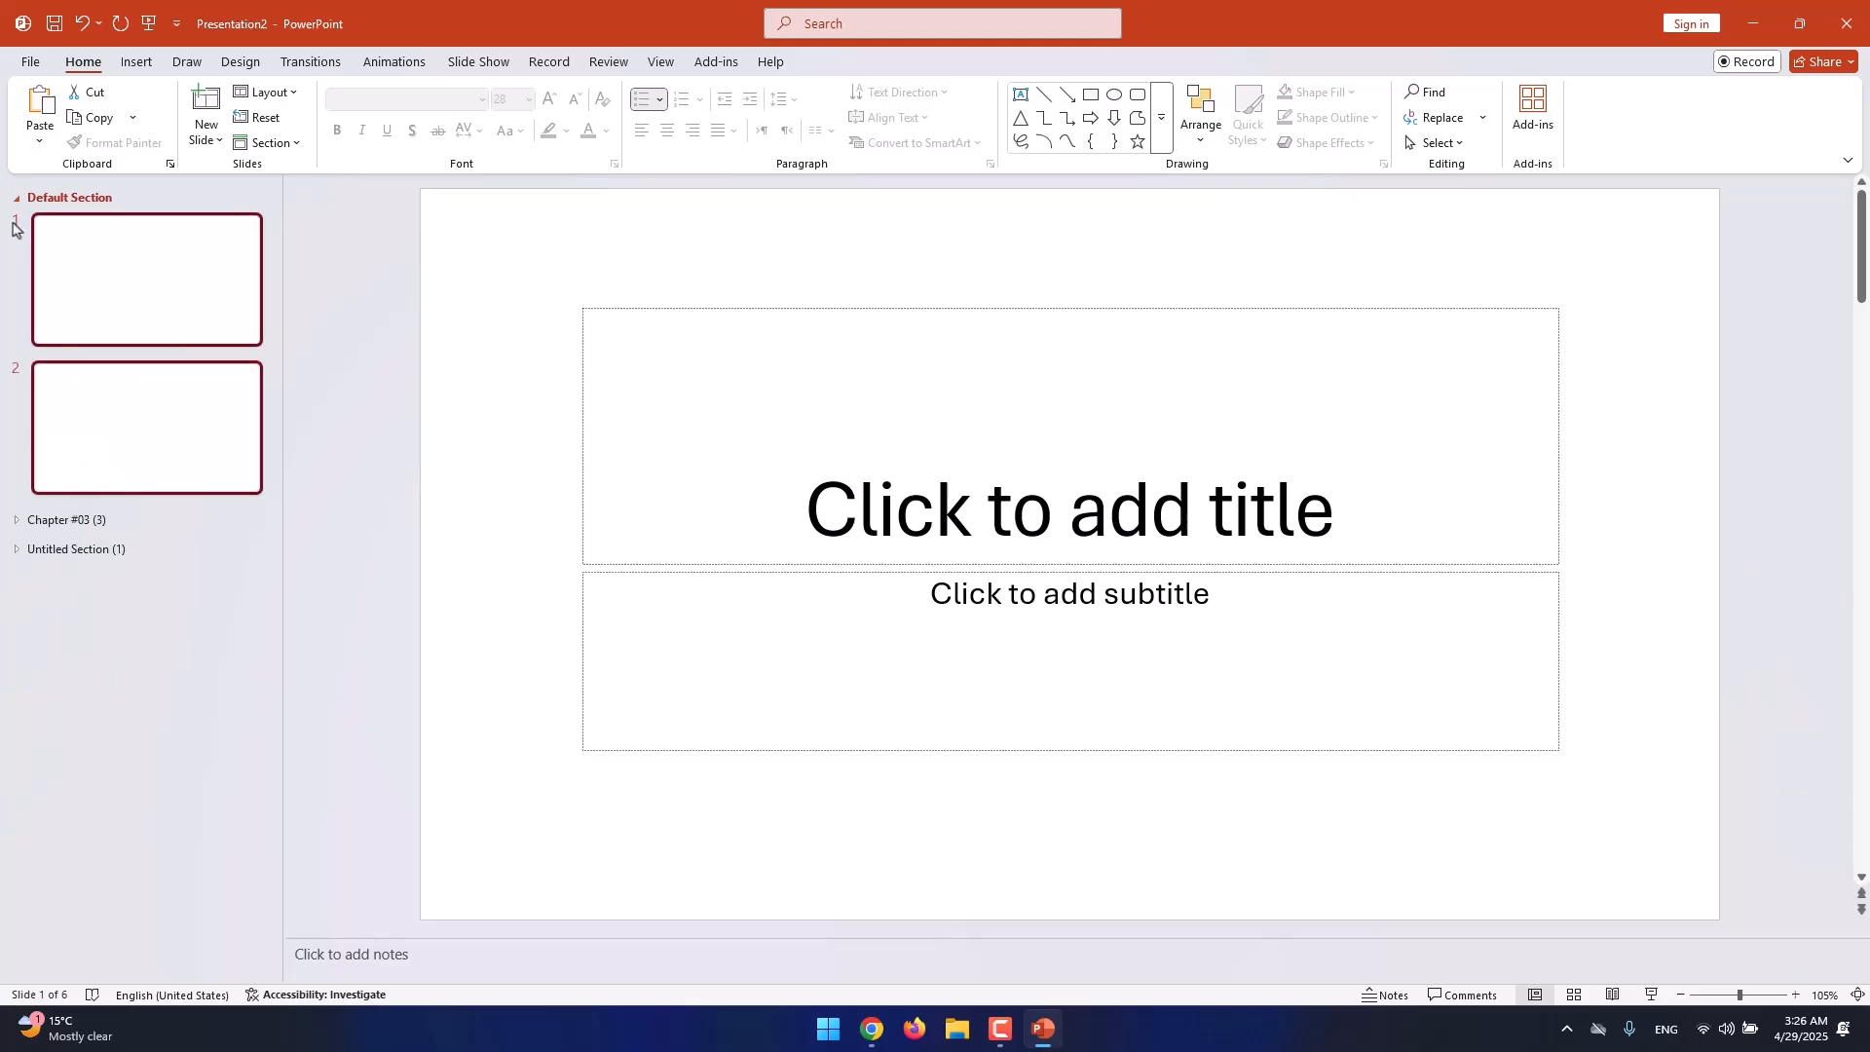
{"action": "left_click", "coordinate": [17, 519]}
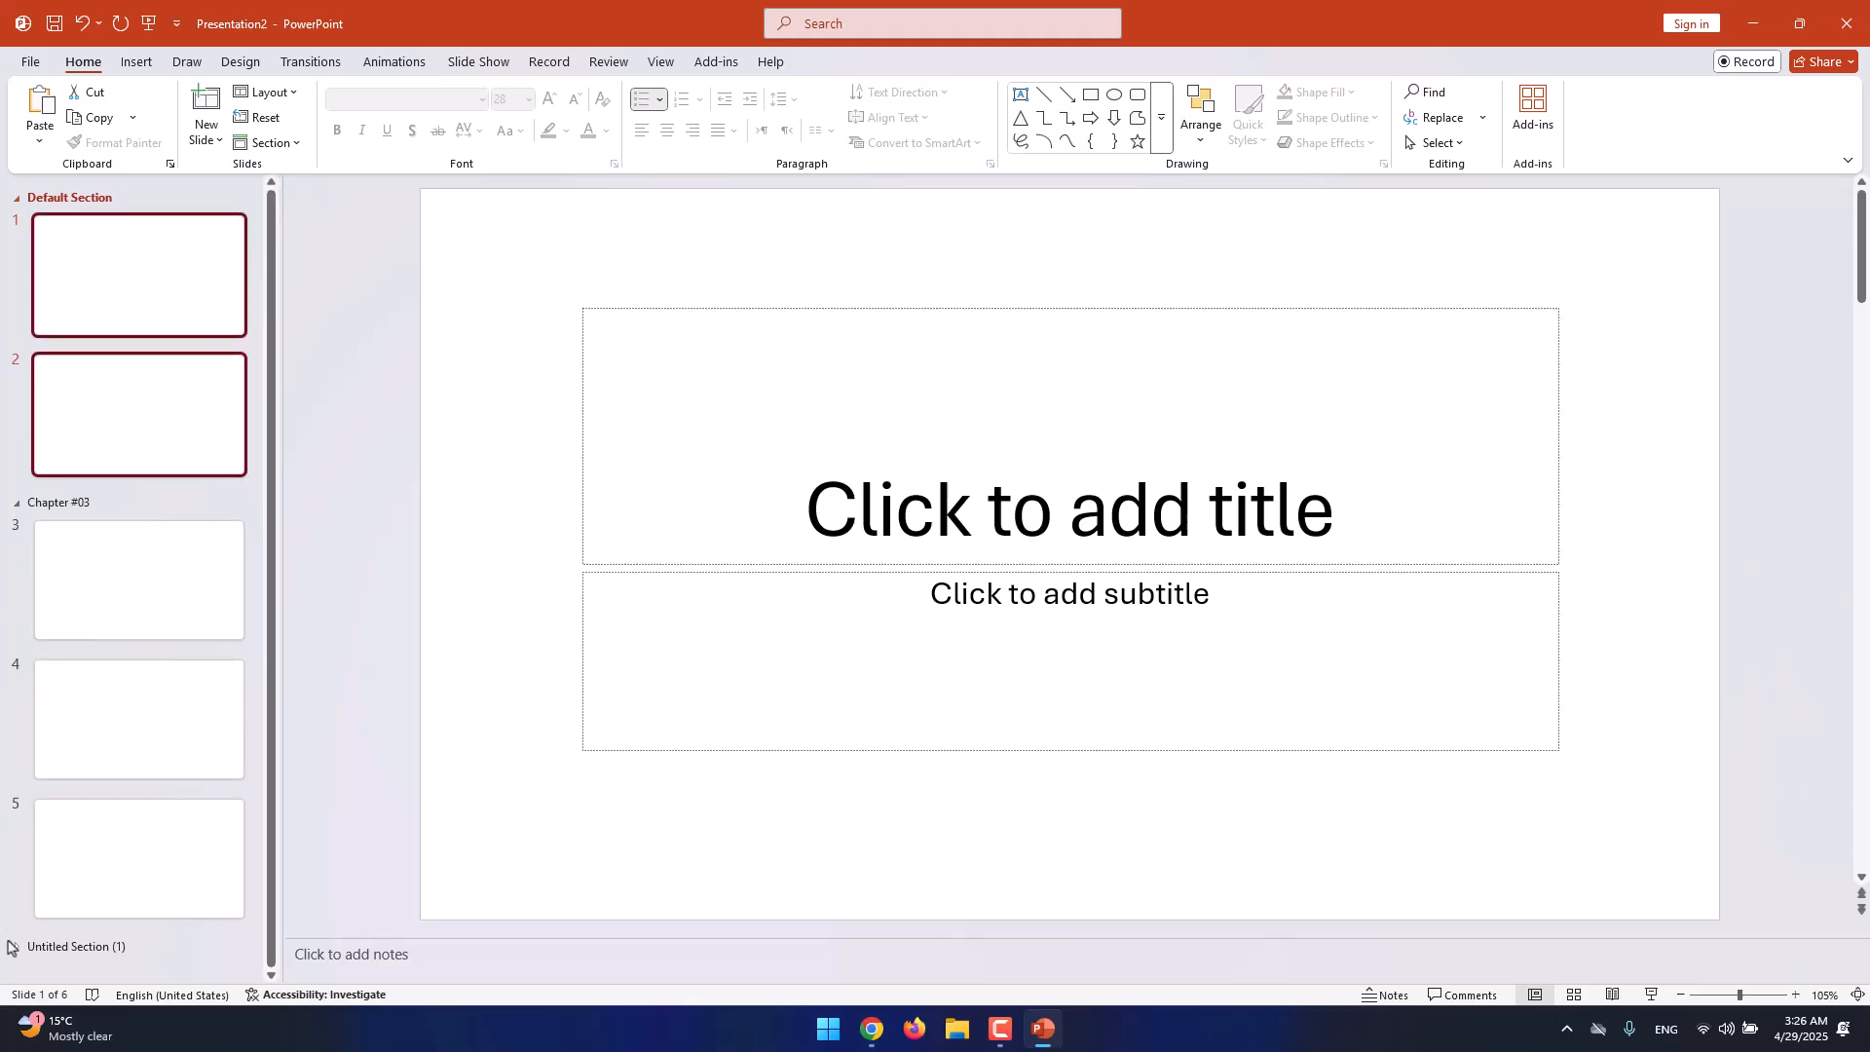
{"action": "scroll", "scroll_direction": "down", "scroll_amount": 3}
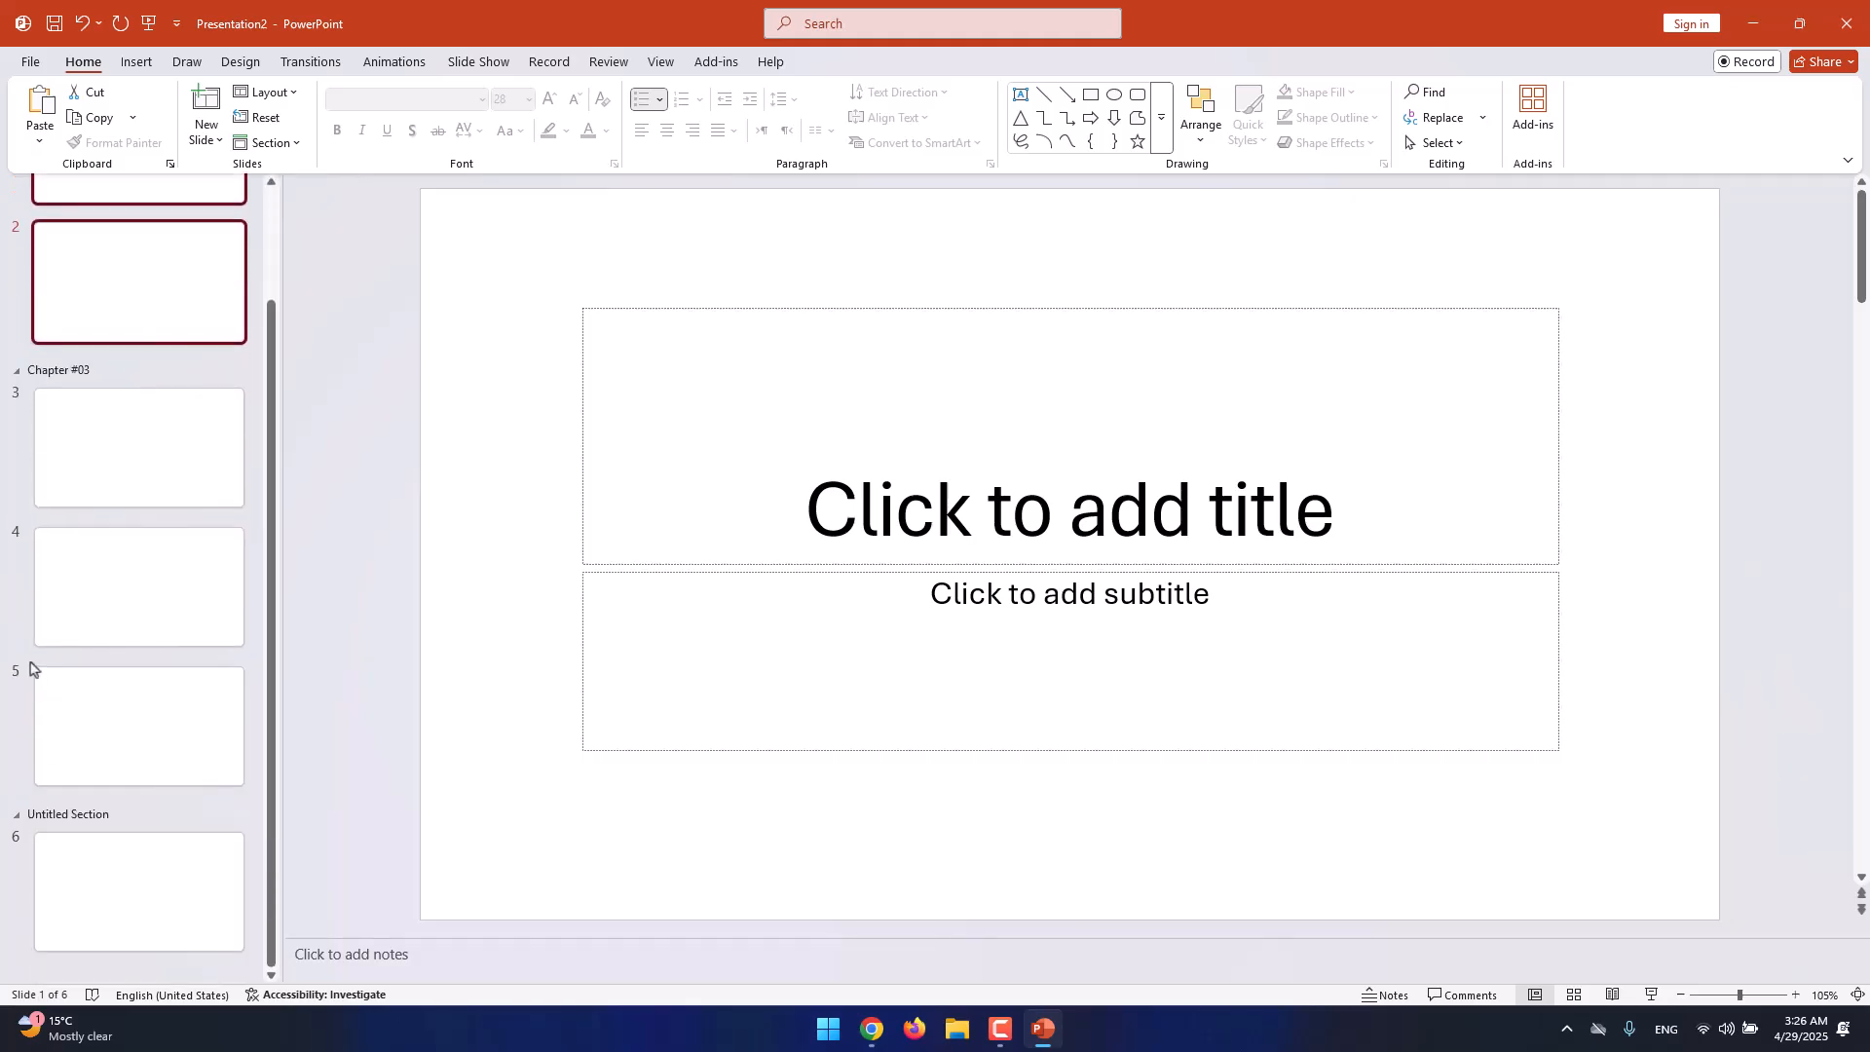
{"action": "mouse_move", "coordinate": [33, 668]}
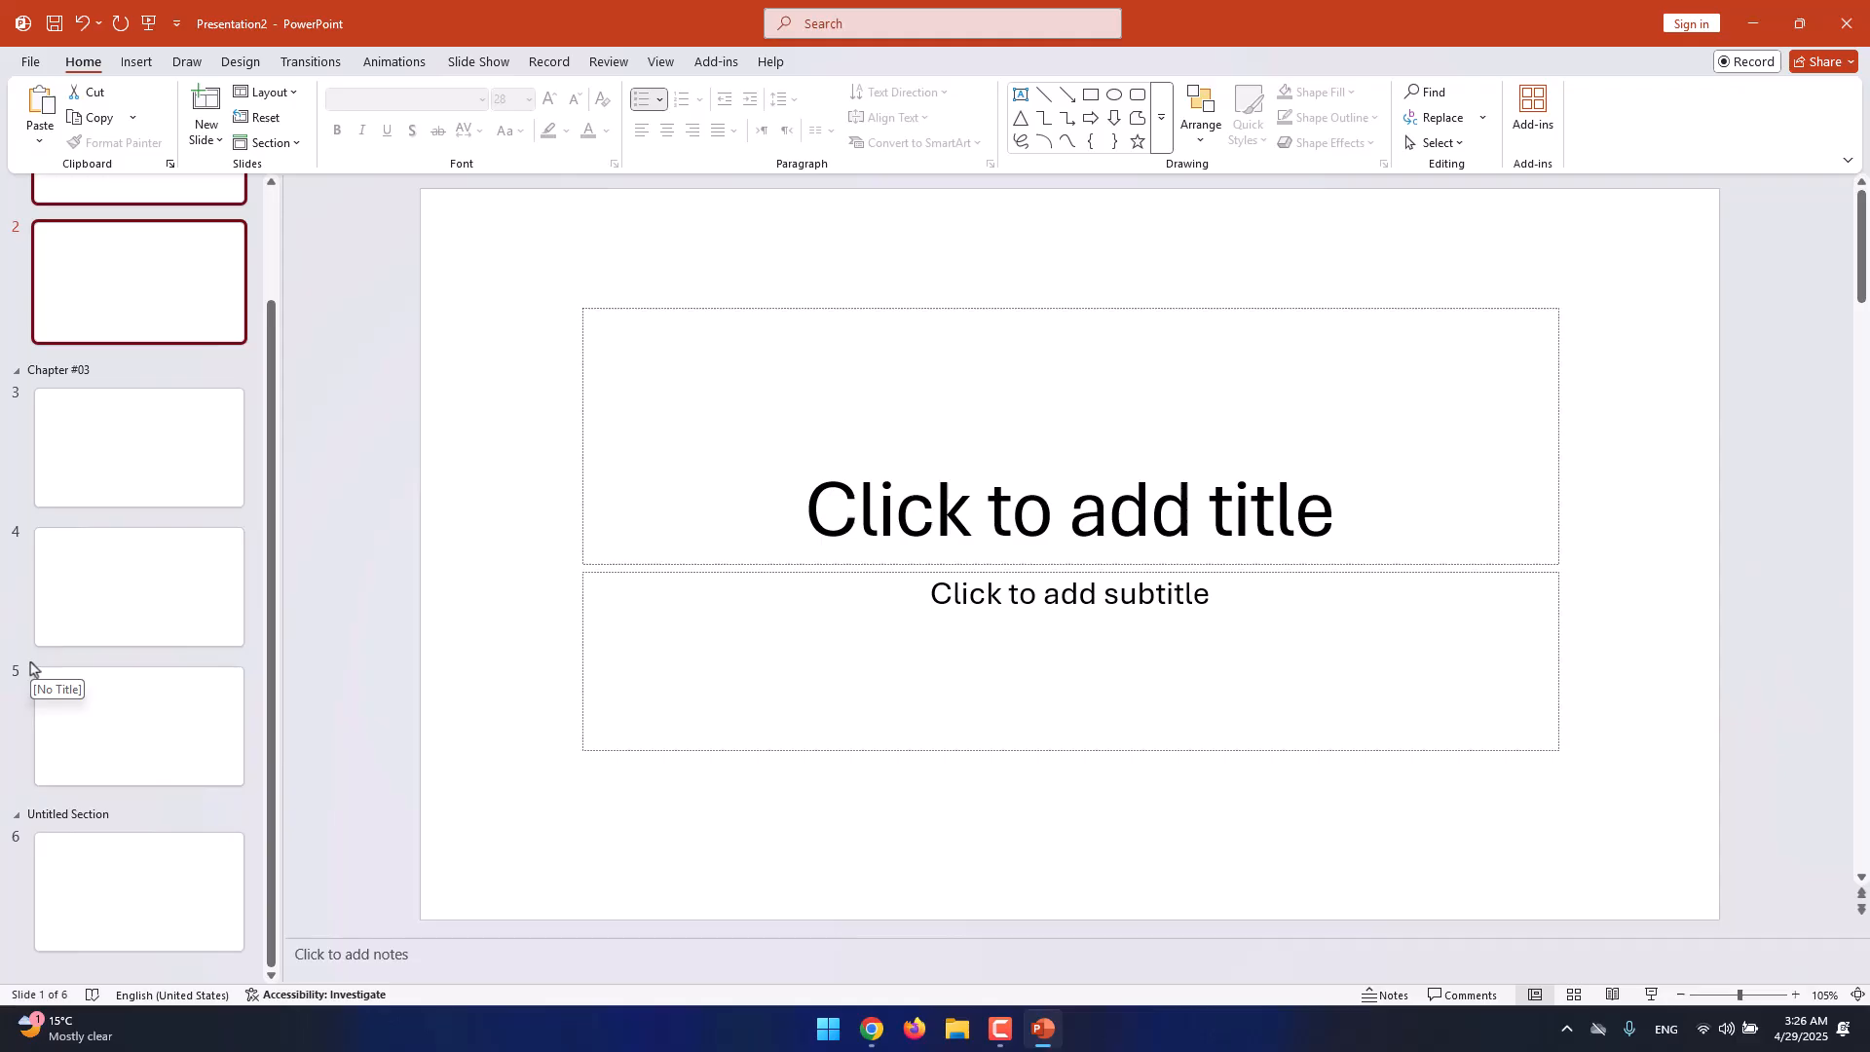
{"action": "scroll", "scroll_direction": "up", "scroll_amount": 3}
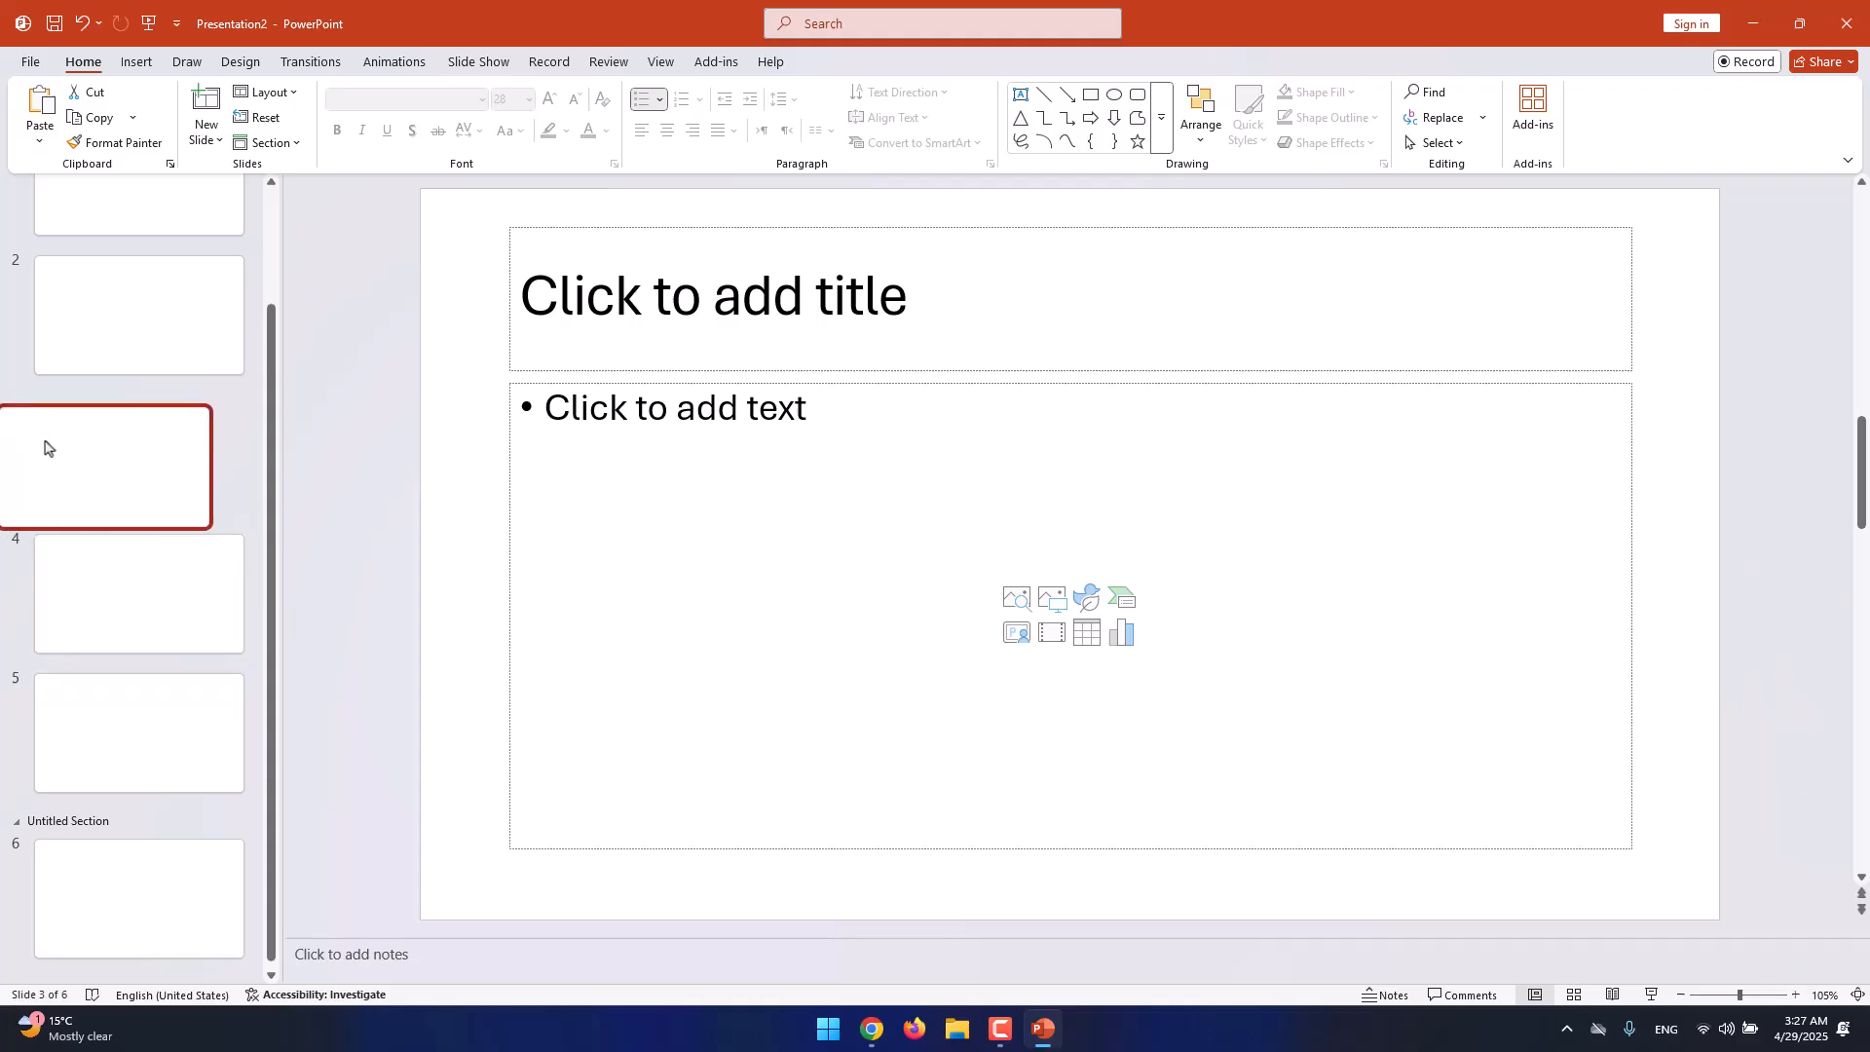
Move slide 3 so Chapter #03 starts at slide 1 and Default Section is empty.
{"action": "left_click", "coordinate": [139, 732]}
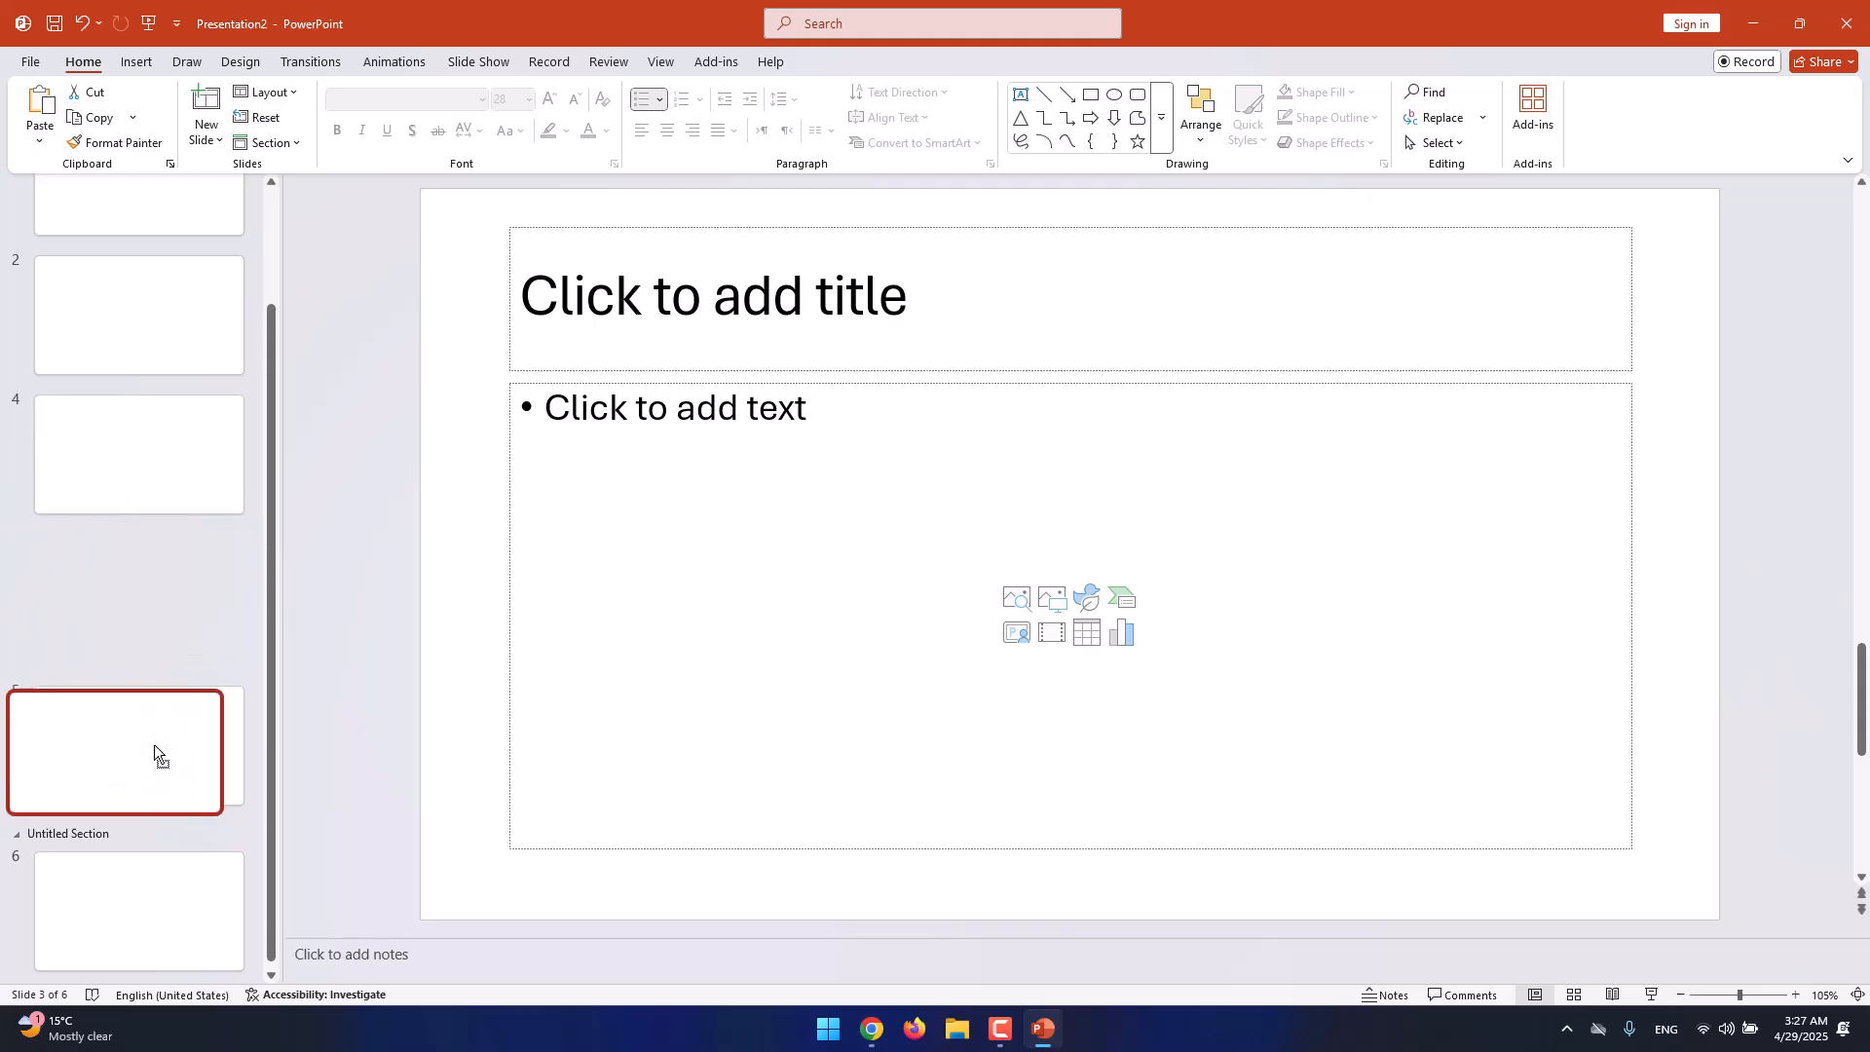
{"action": "scroll", "scroll_direction": "up", "scroll_amount": 3}
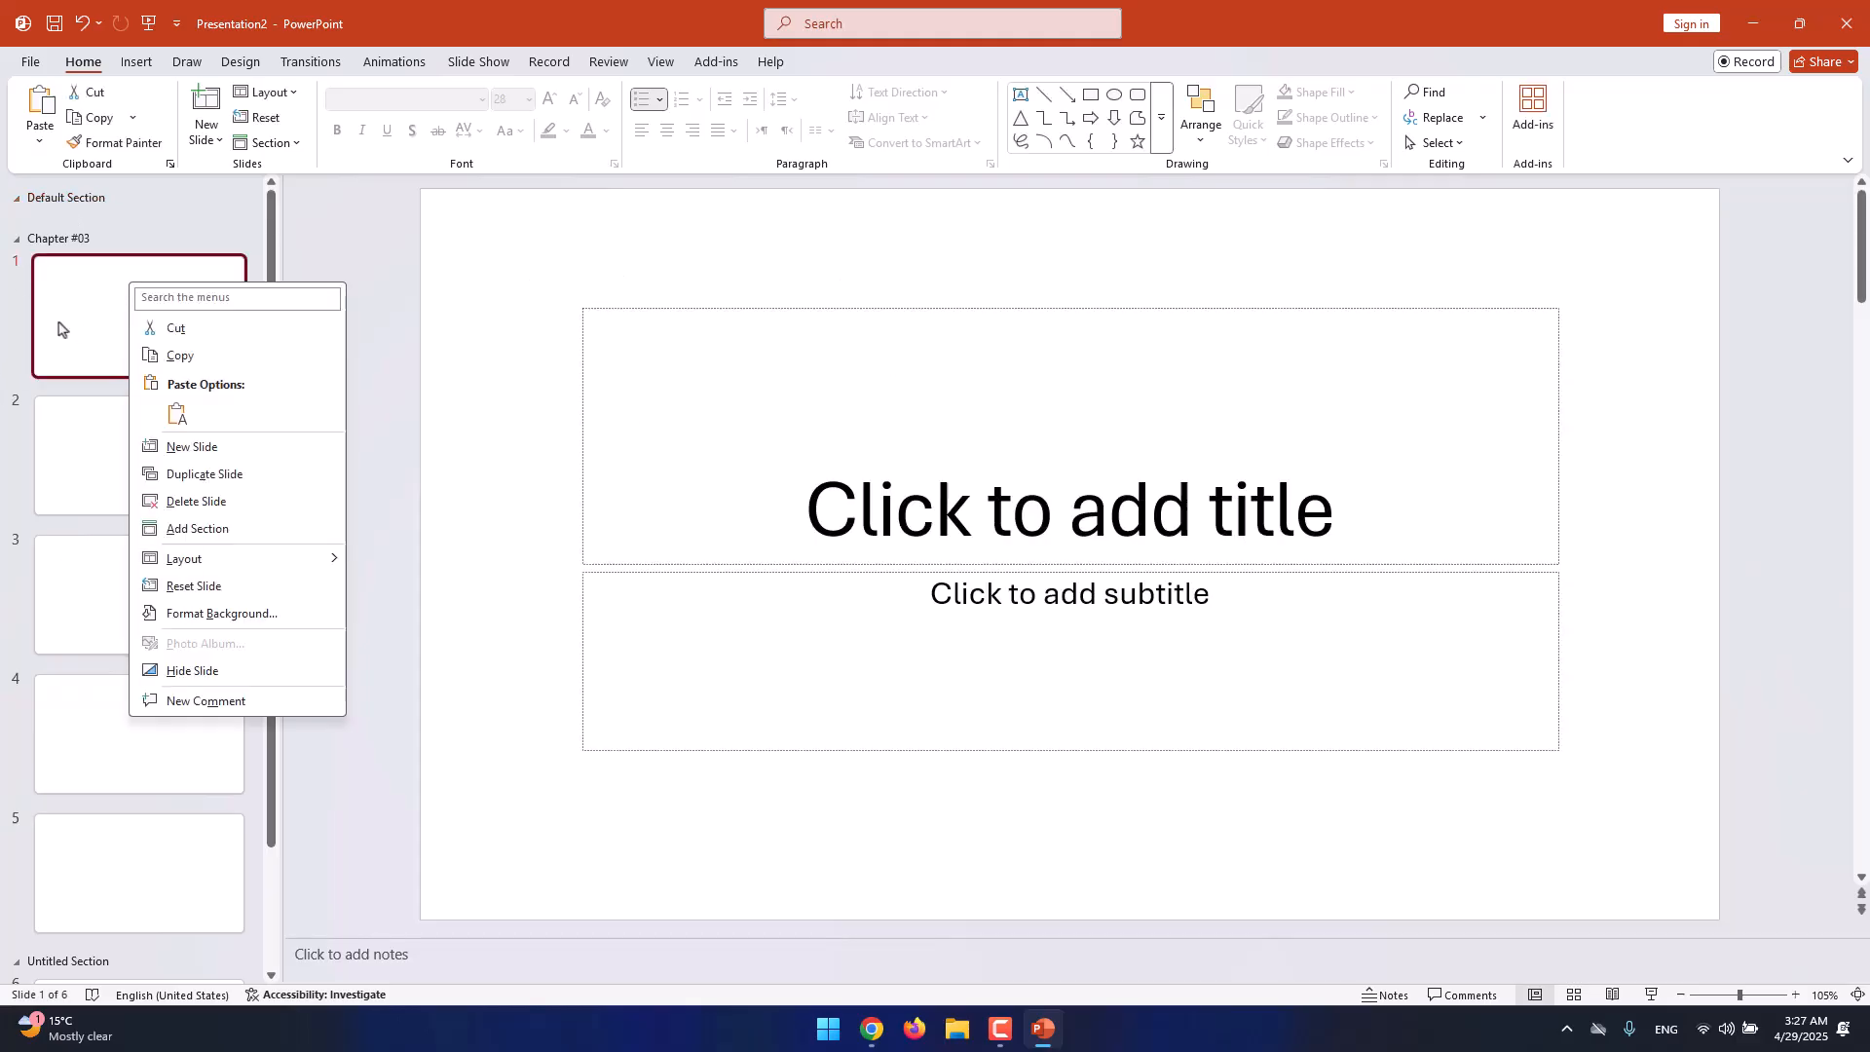
{"action": "mouse_move", "coordinate": [212, 509]}
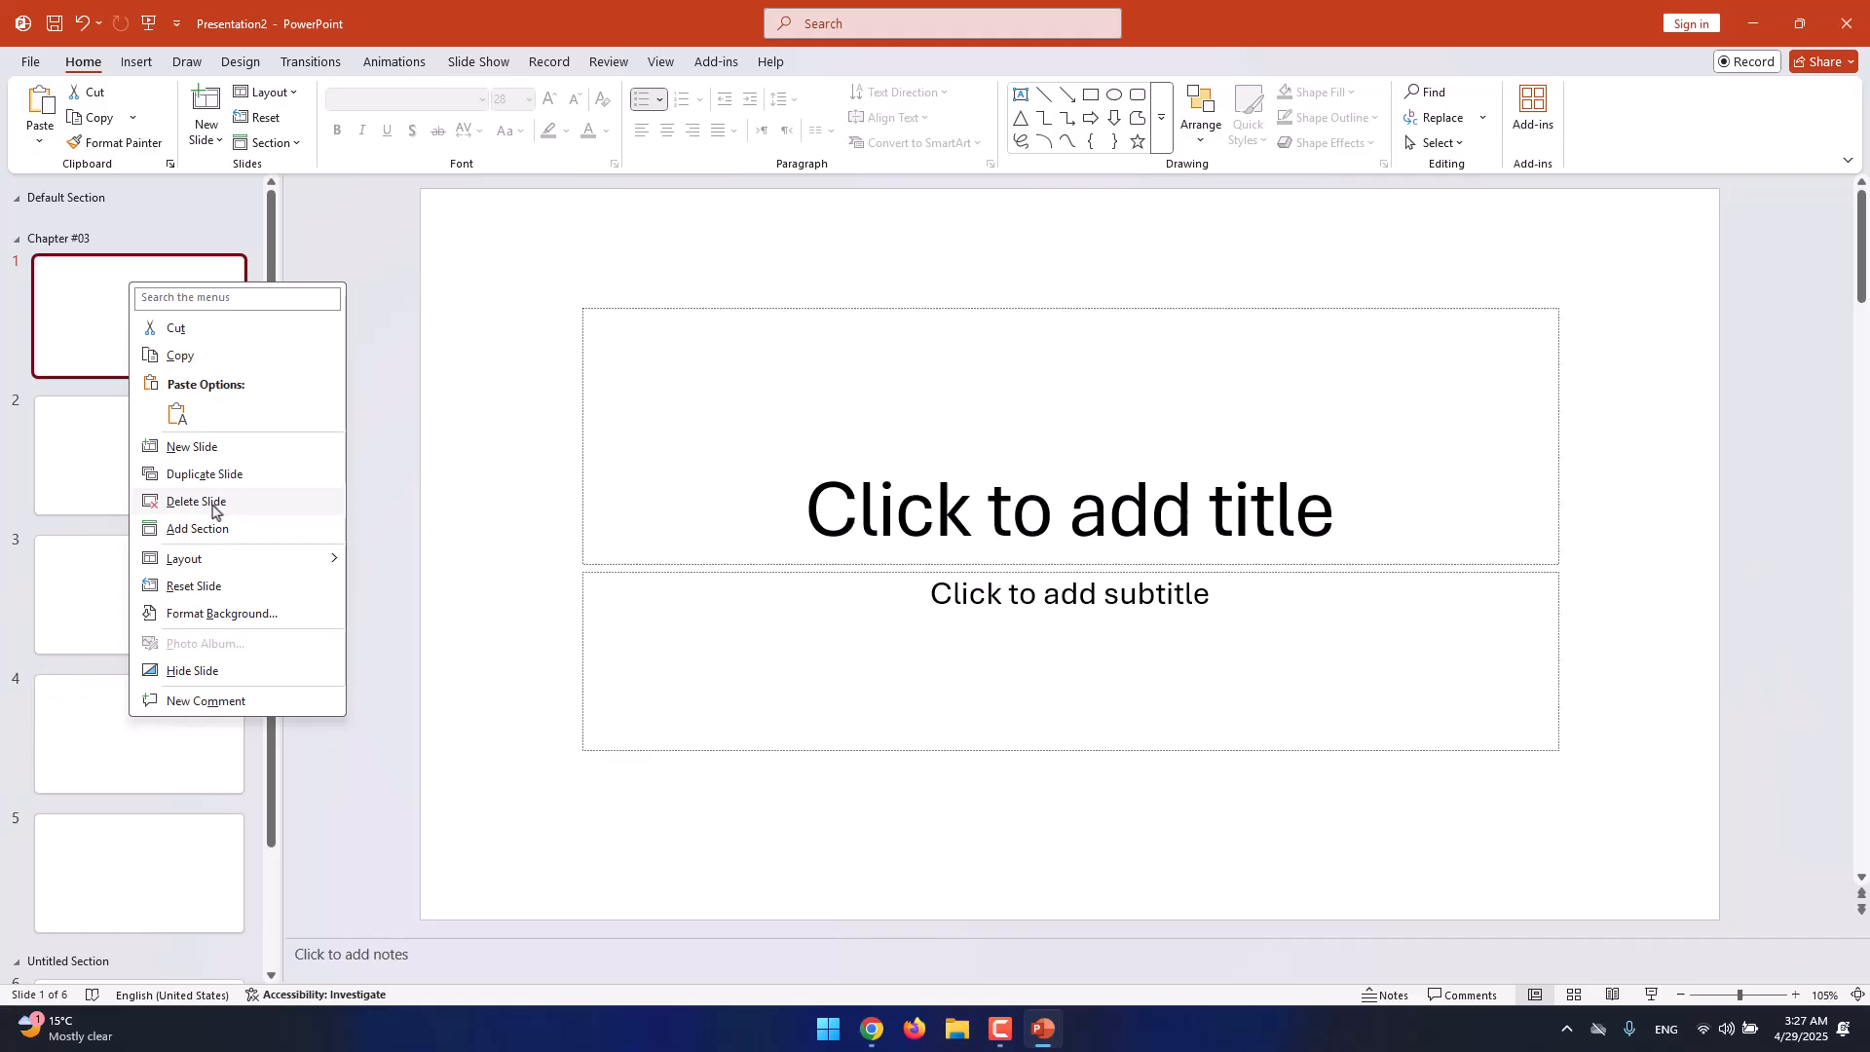
{"action": "mouse_move", "coordinate": [242, 489]}
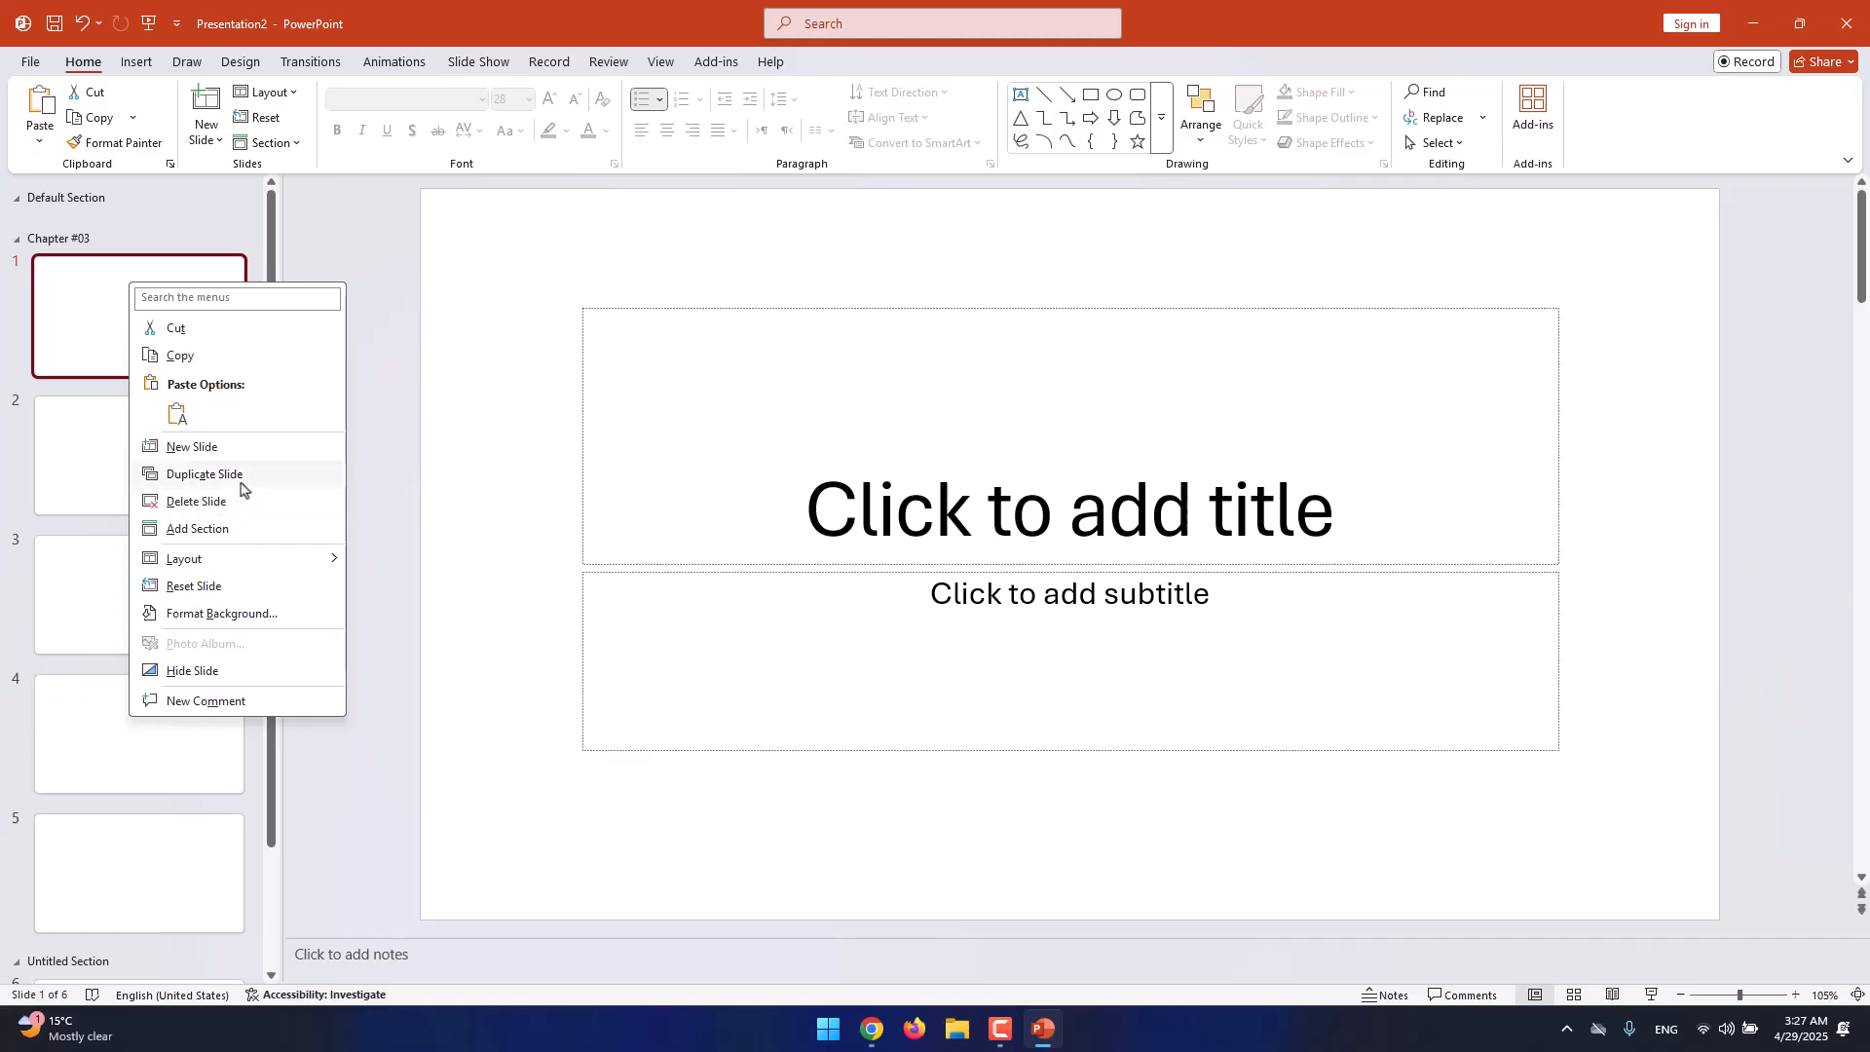
{"action": "mouse_move", "coordinate": [191, 446]}
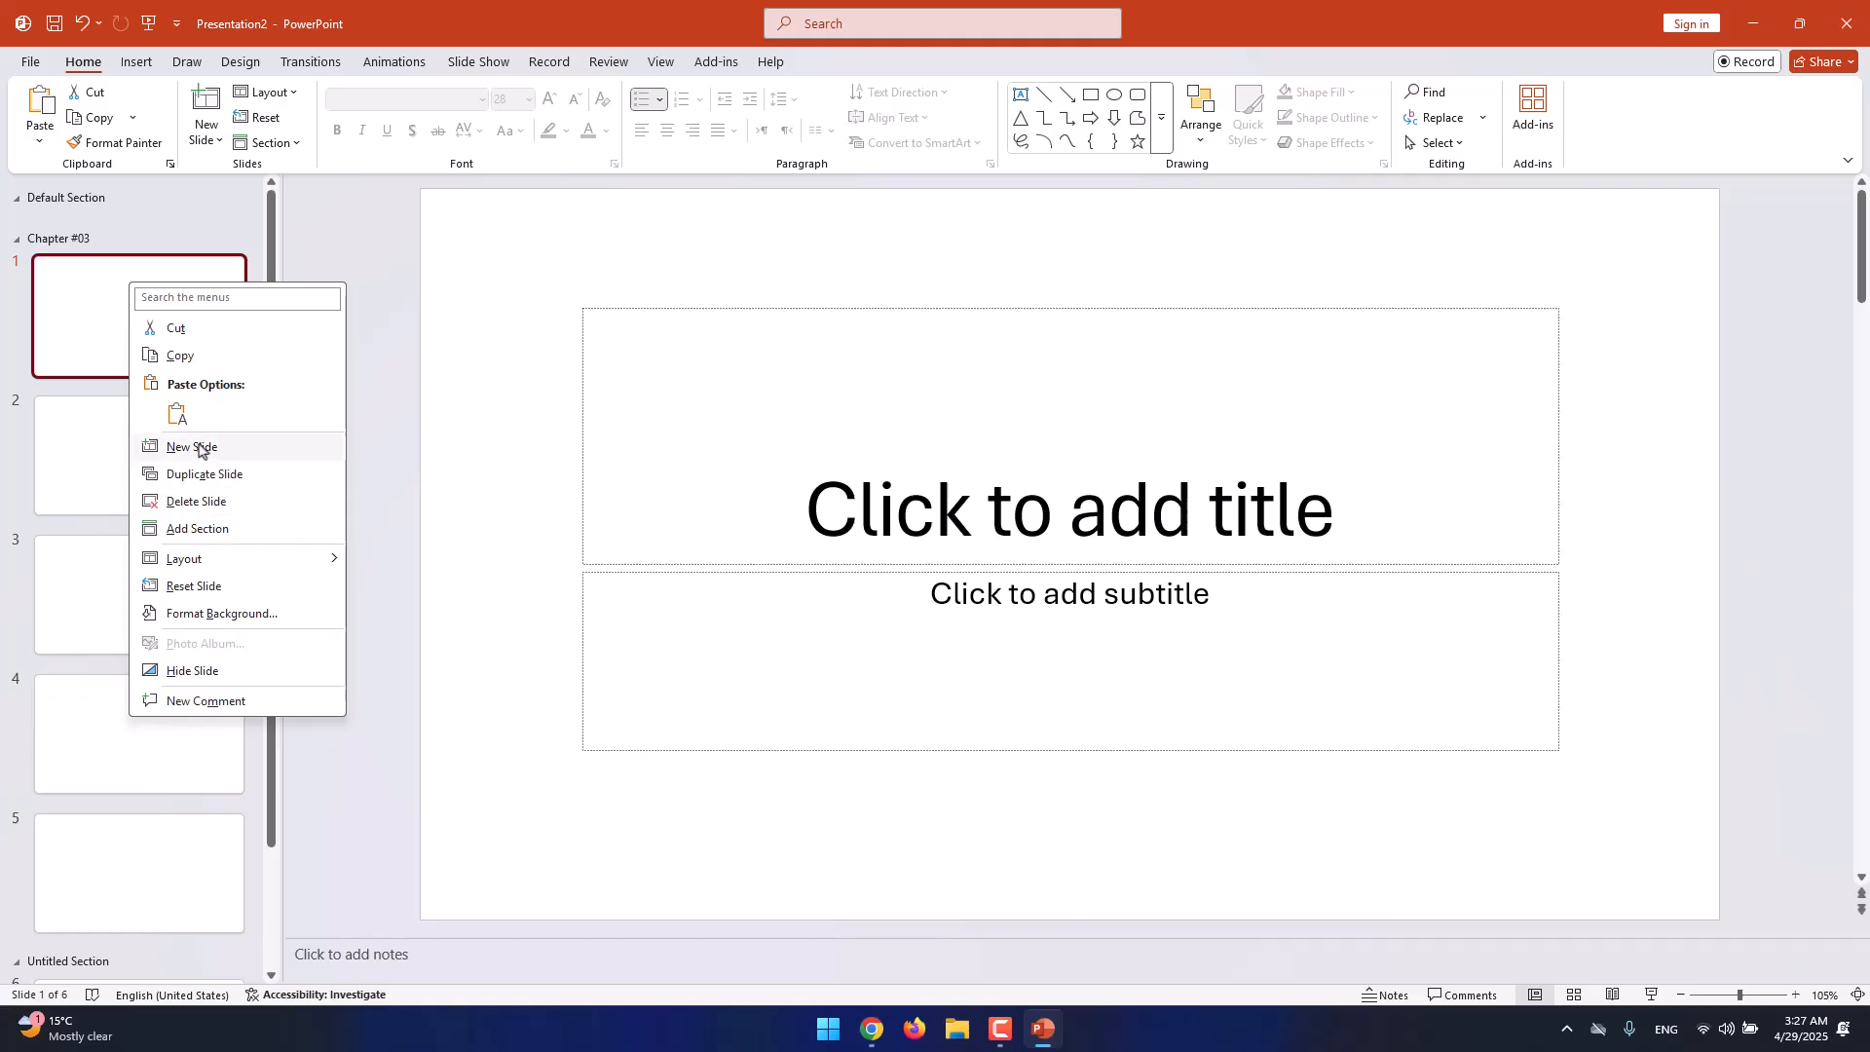
{"action": "mouse_move", "coordinate": [65, 251]}
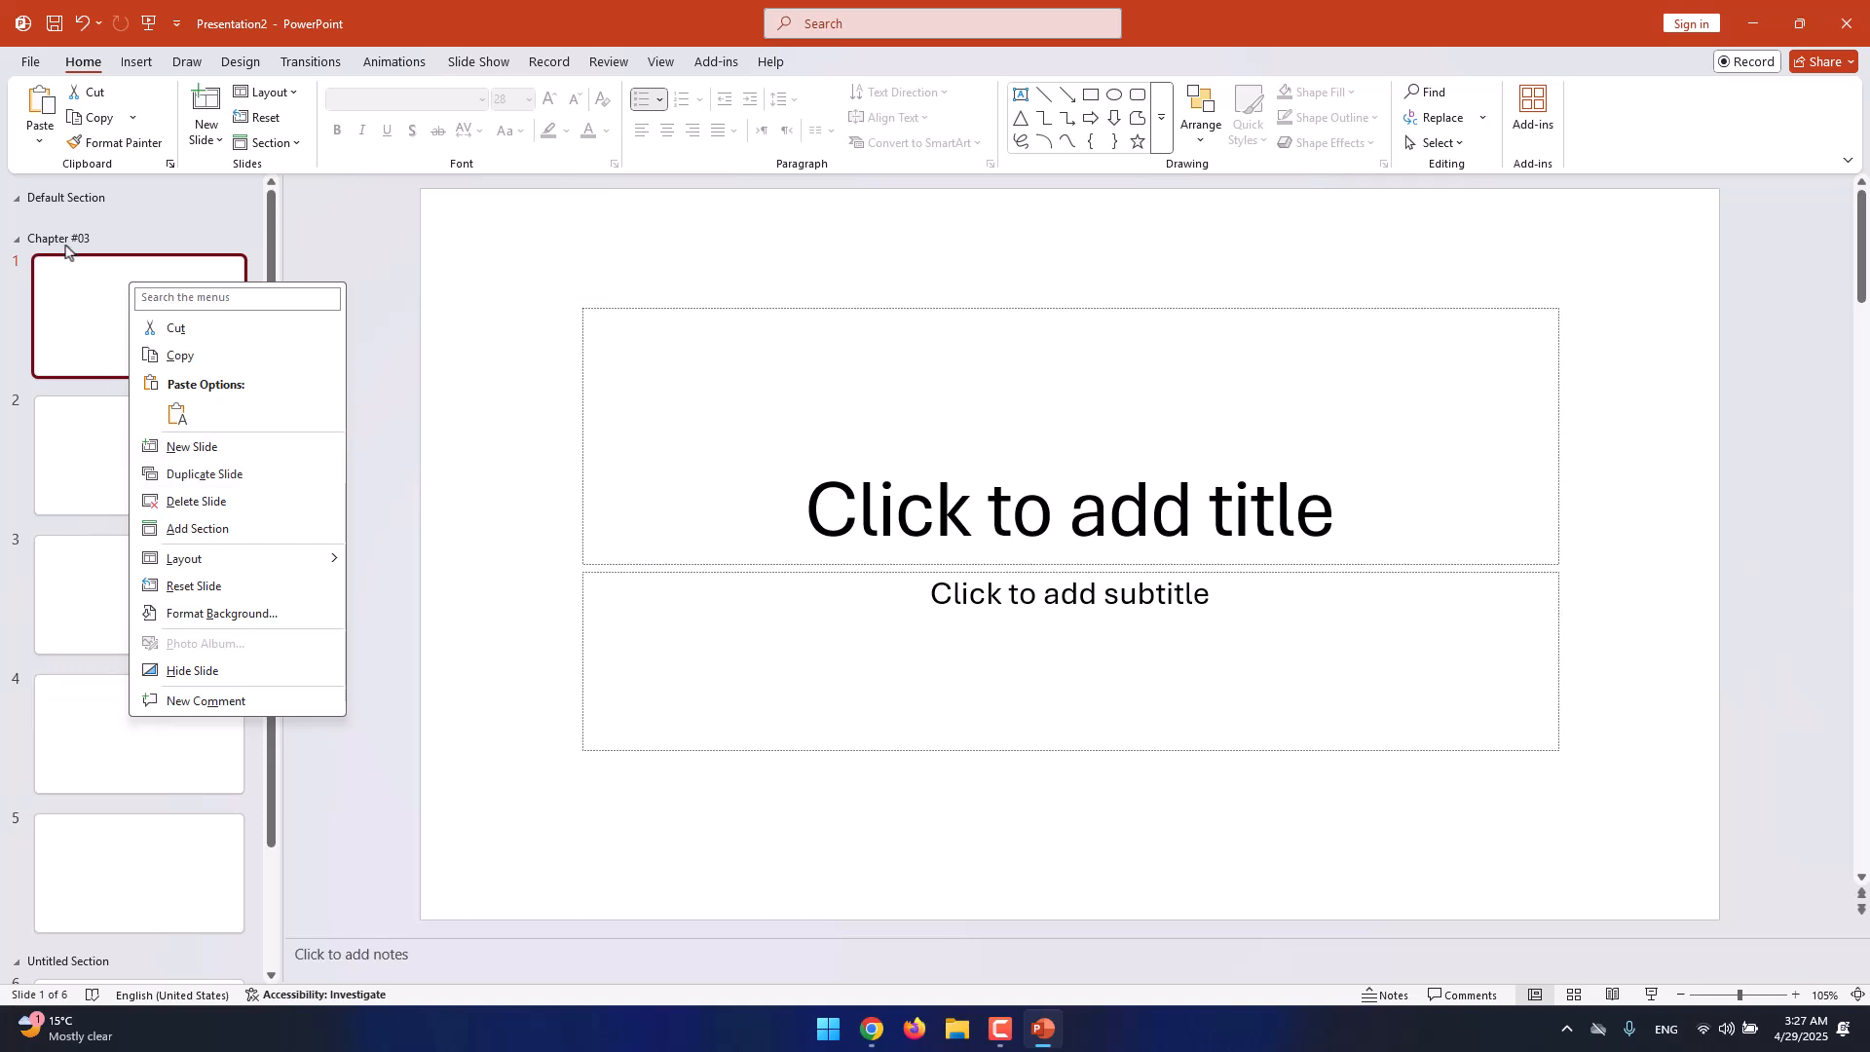
Remove the empty Default Section from its right-click menu.
{"action": "right_click", "coordinate": [62, 197]}
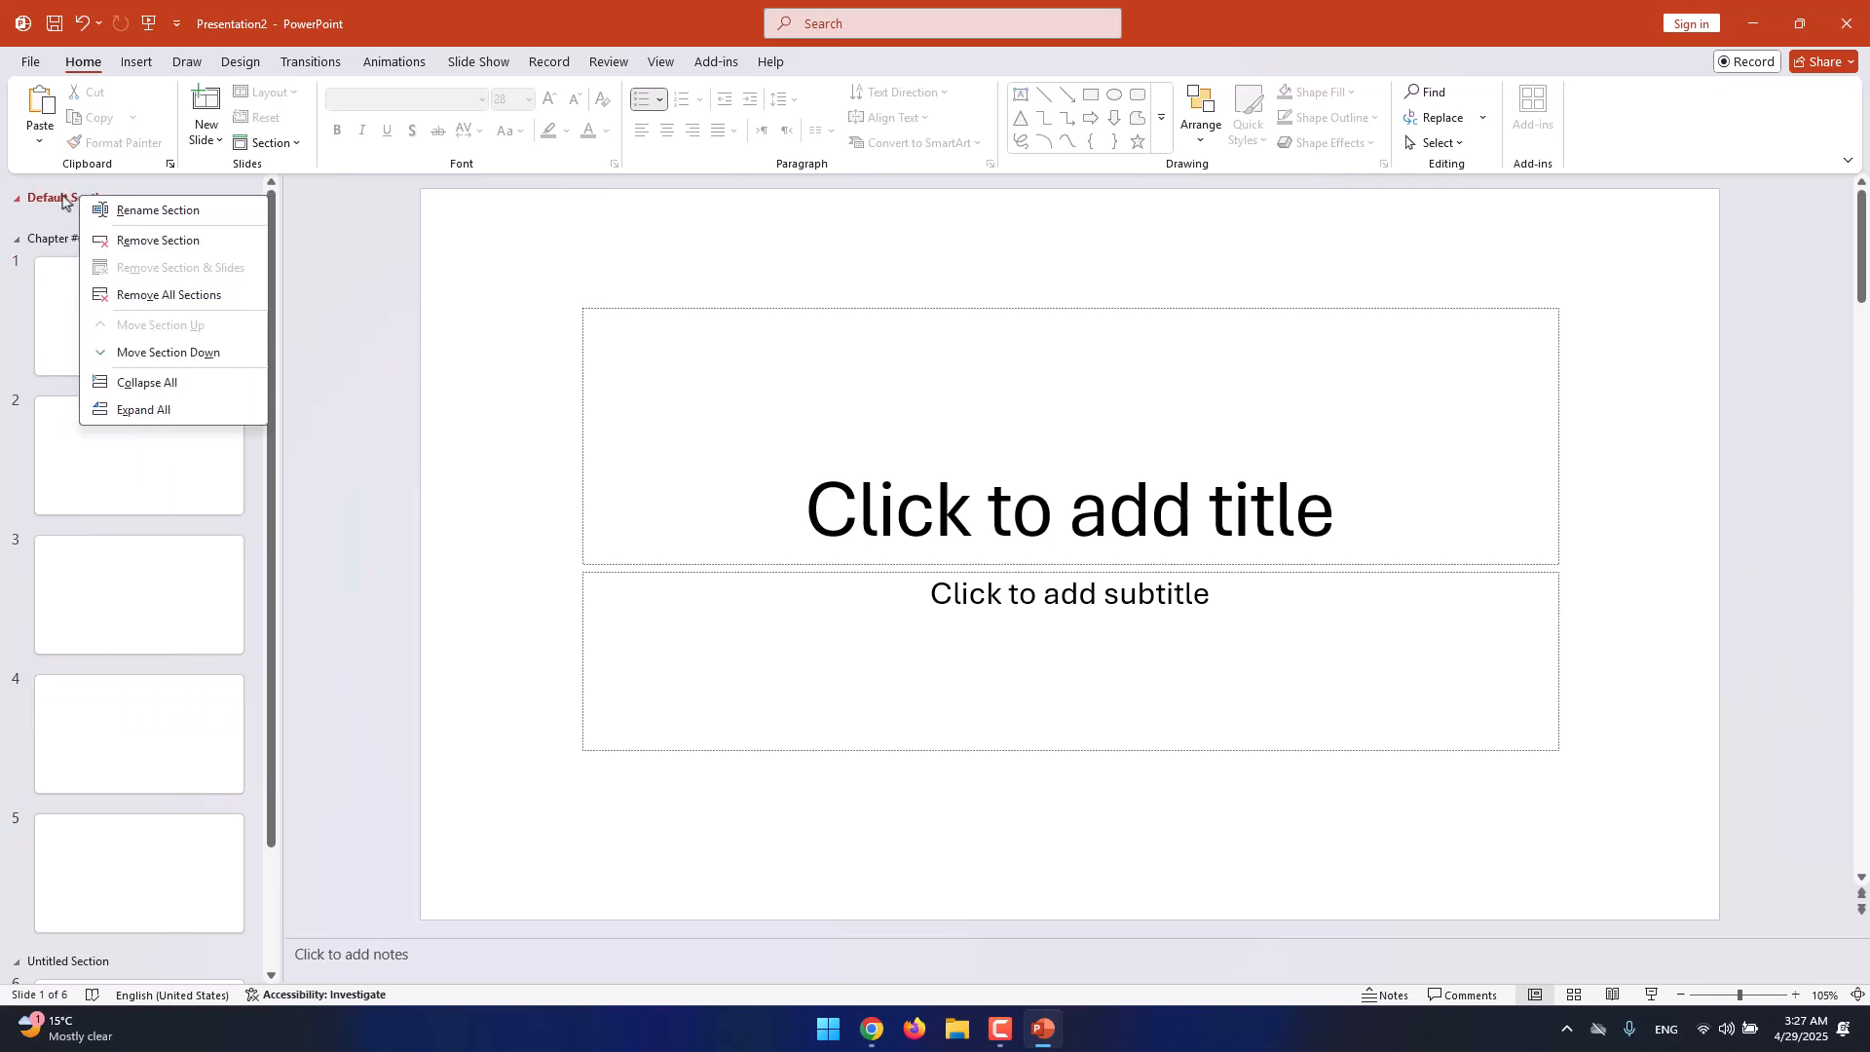
{"action": "mouse_move", "coordinate": [57, 212]}
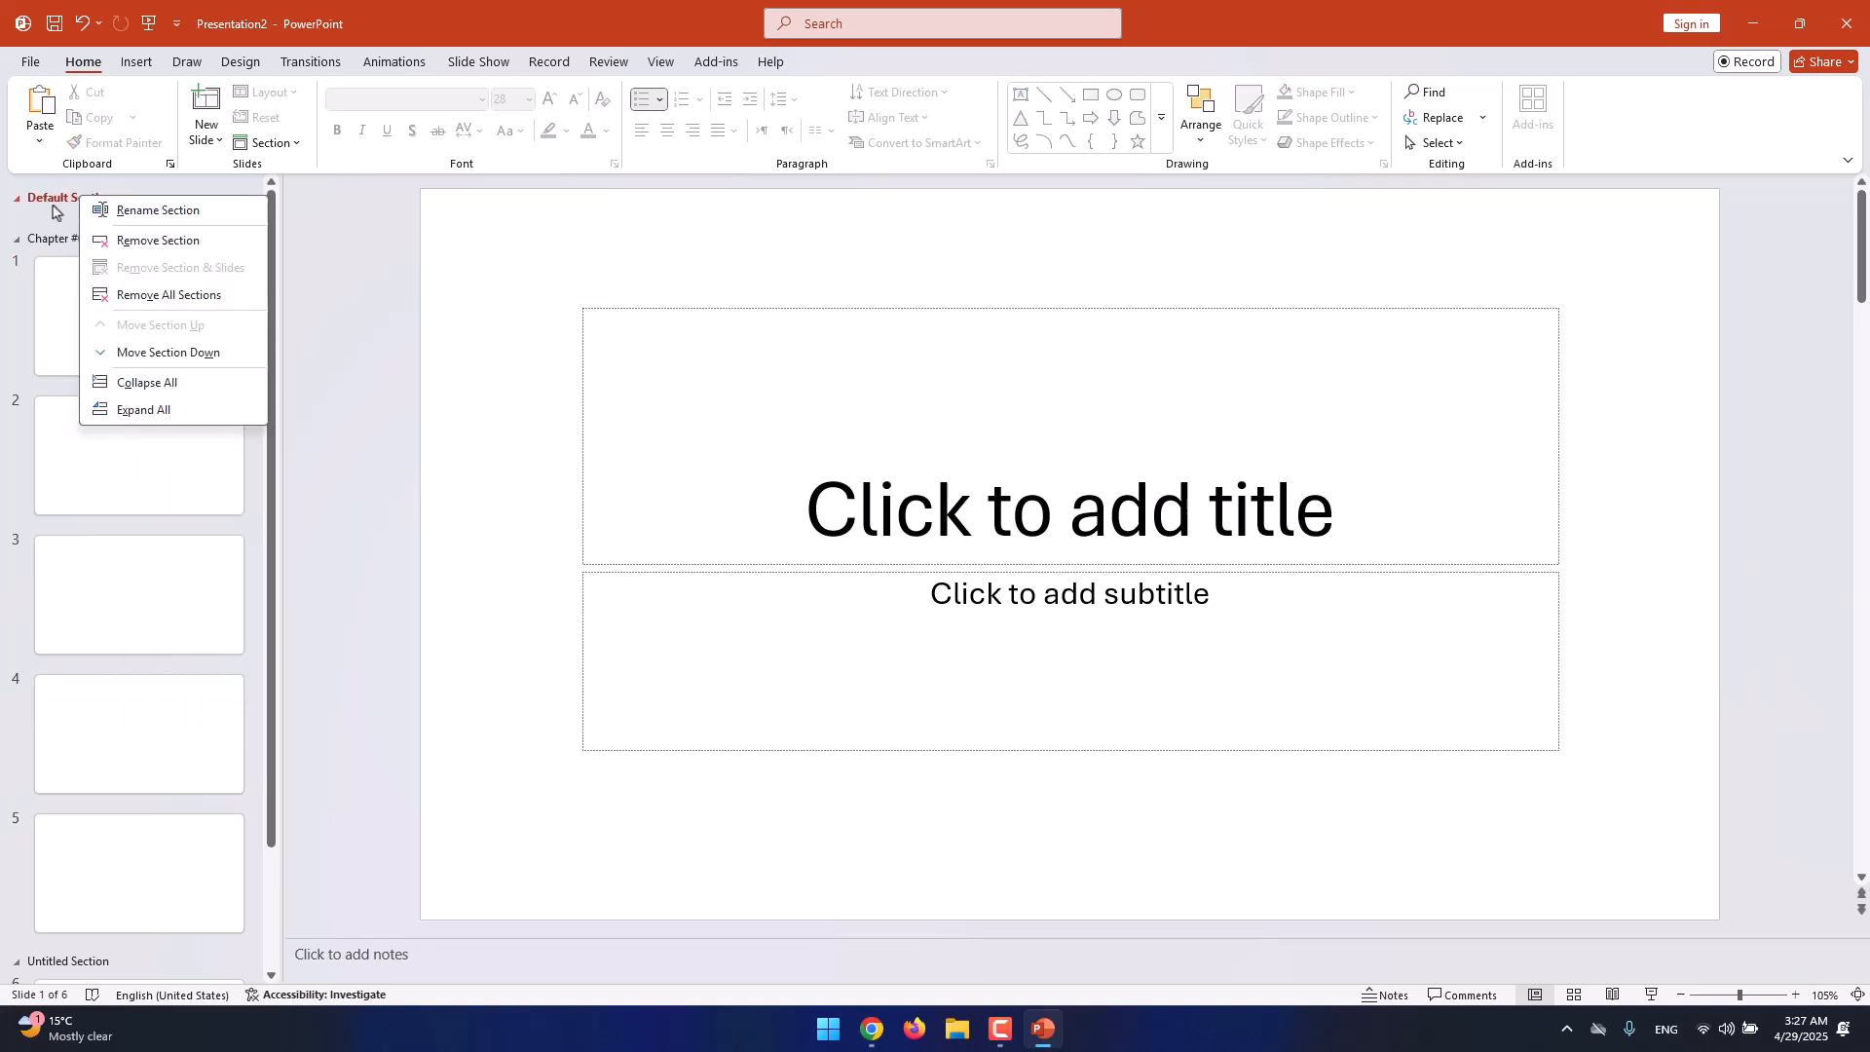
{"action": "mouse_move", "coordinate": [158, 240]}
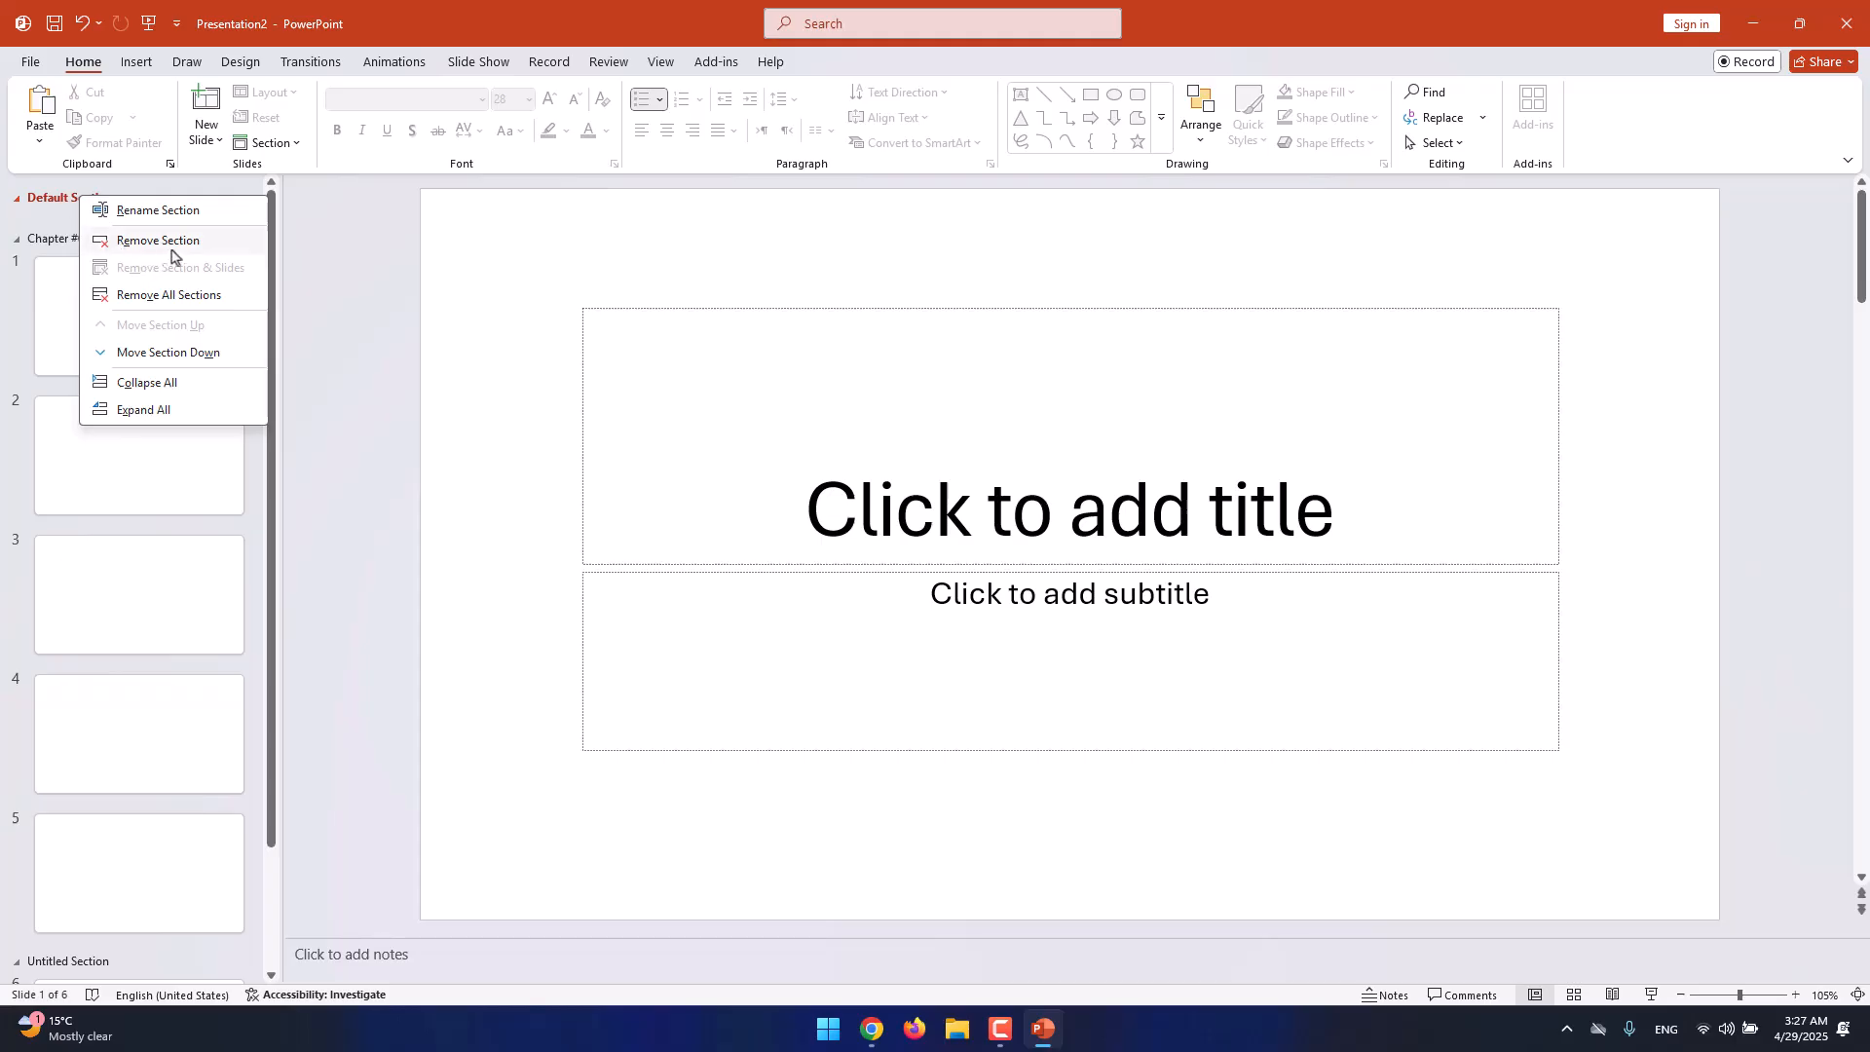
{"action": "left_click", "coordinate": [156, 239]}
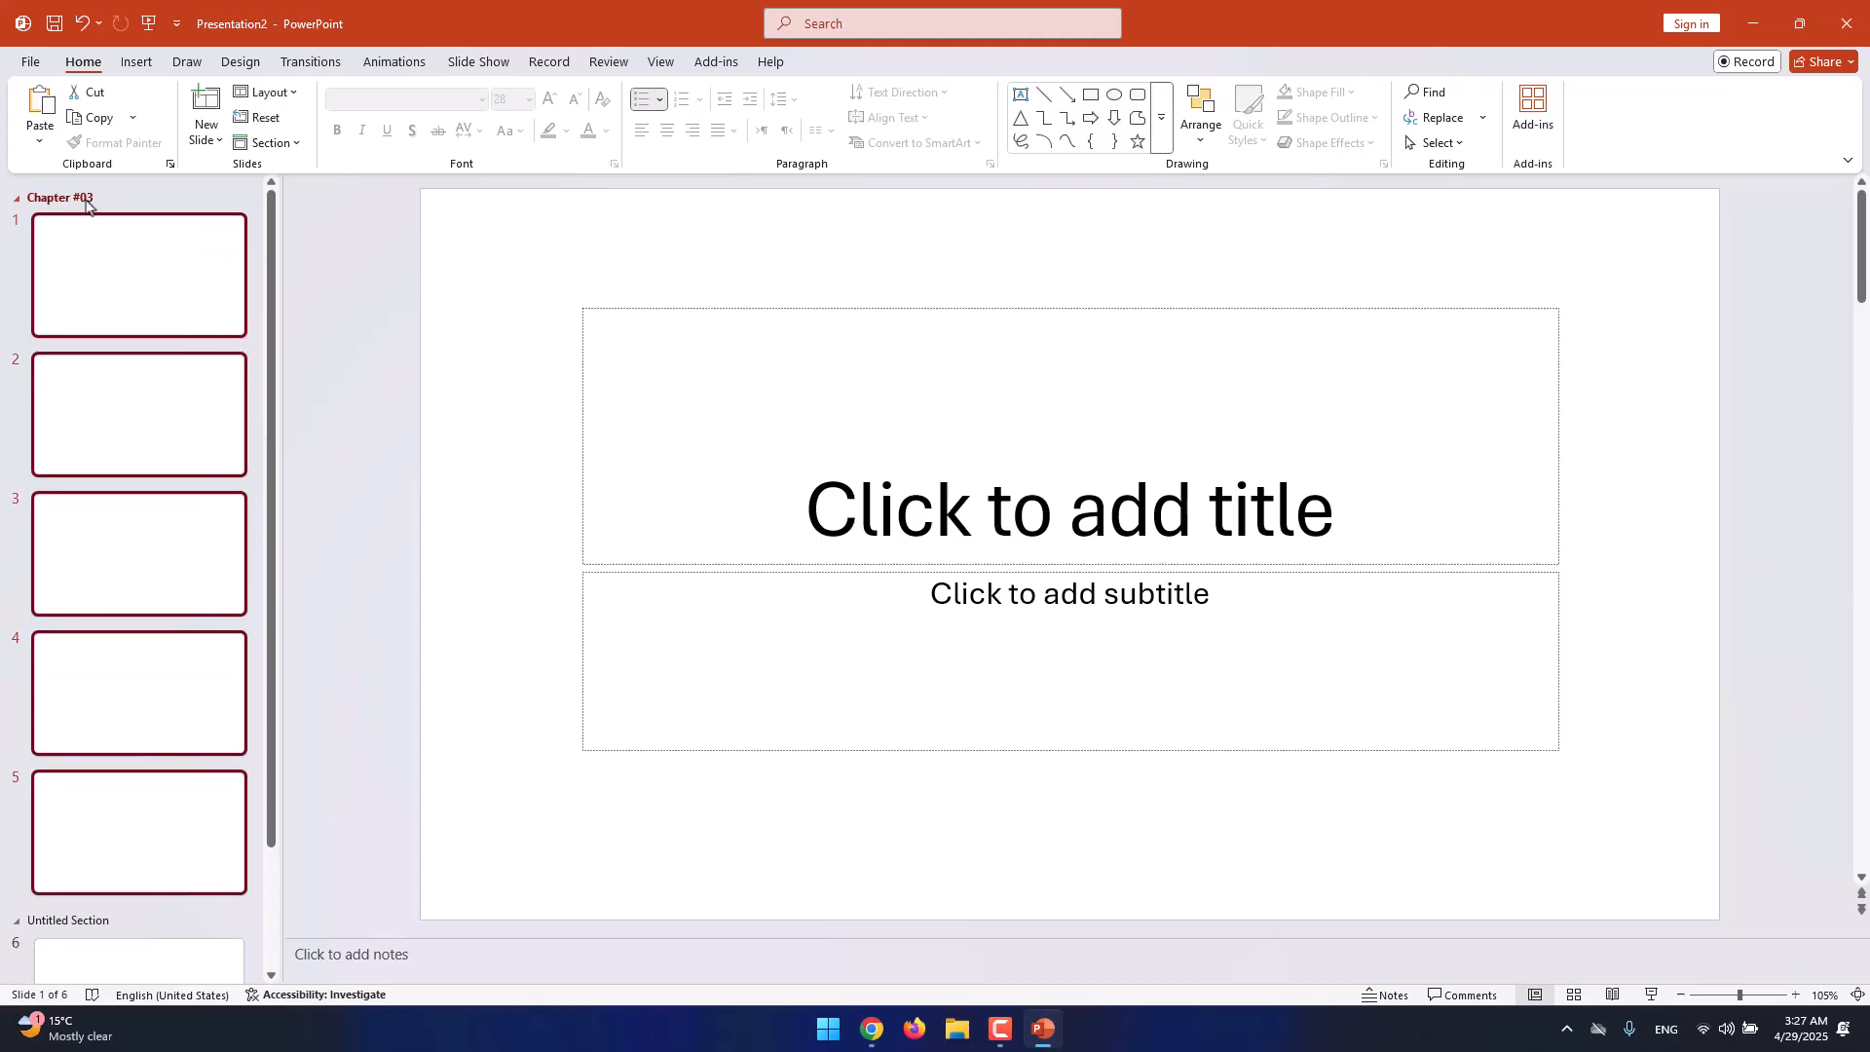
Remove all sections, starting from the Chapter #03 section's context menu.
{"action": "right_click", "coordinate": [63, 197]}
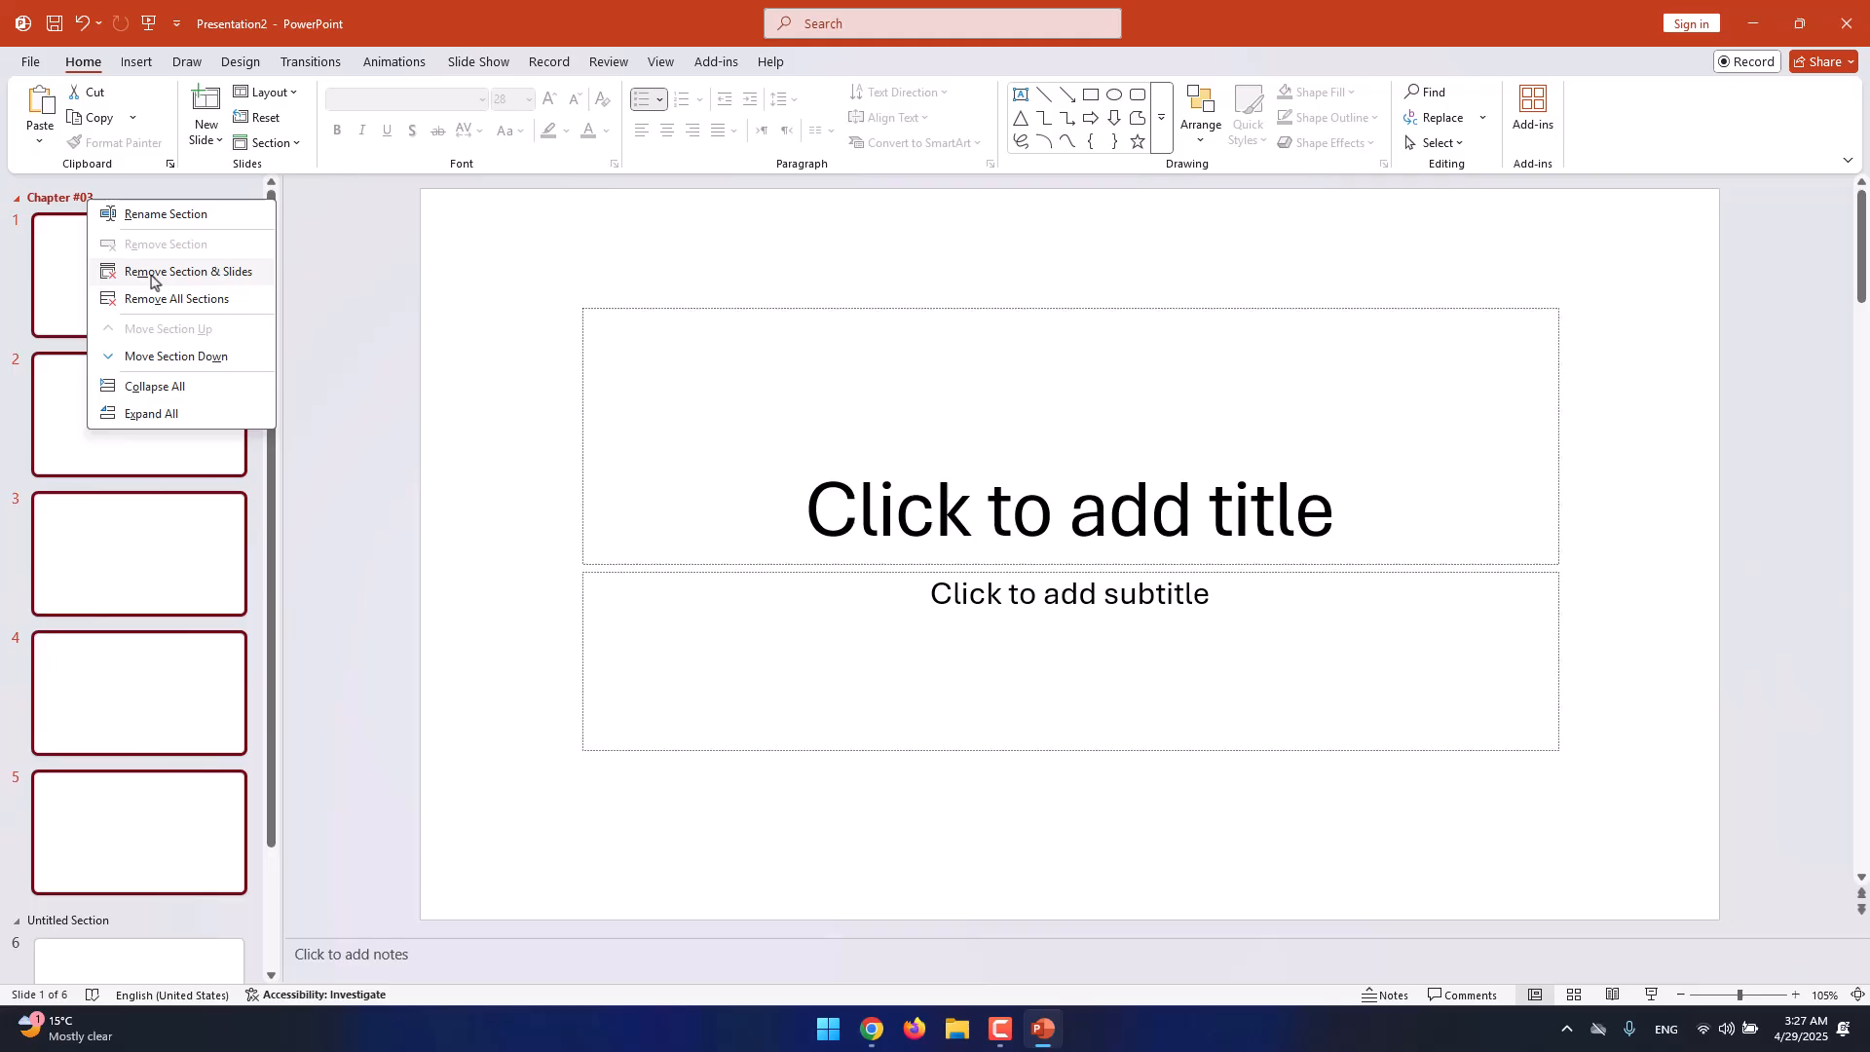
{"action": "mouse_move", "coordinate": [175, 219]}
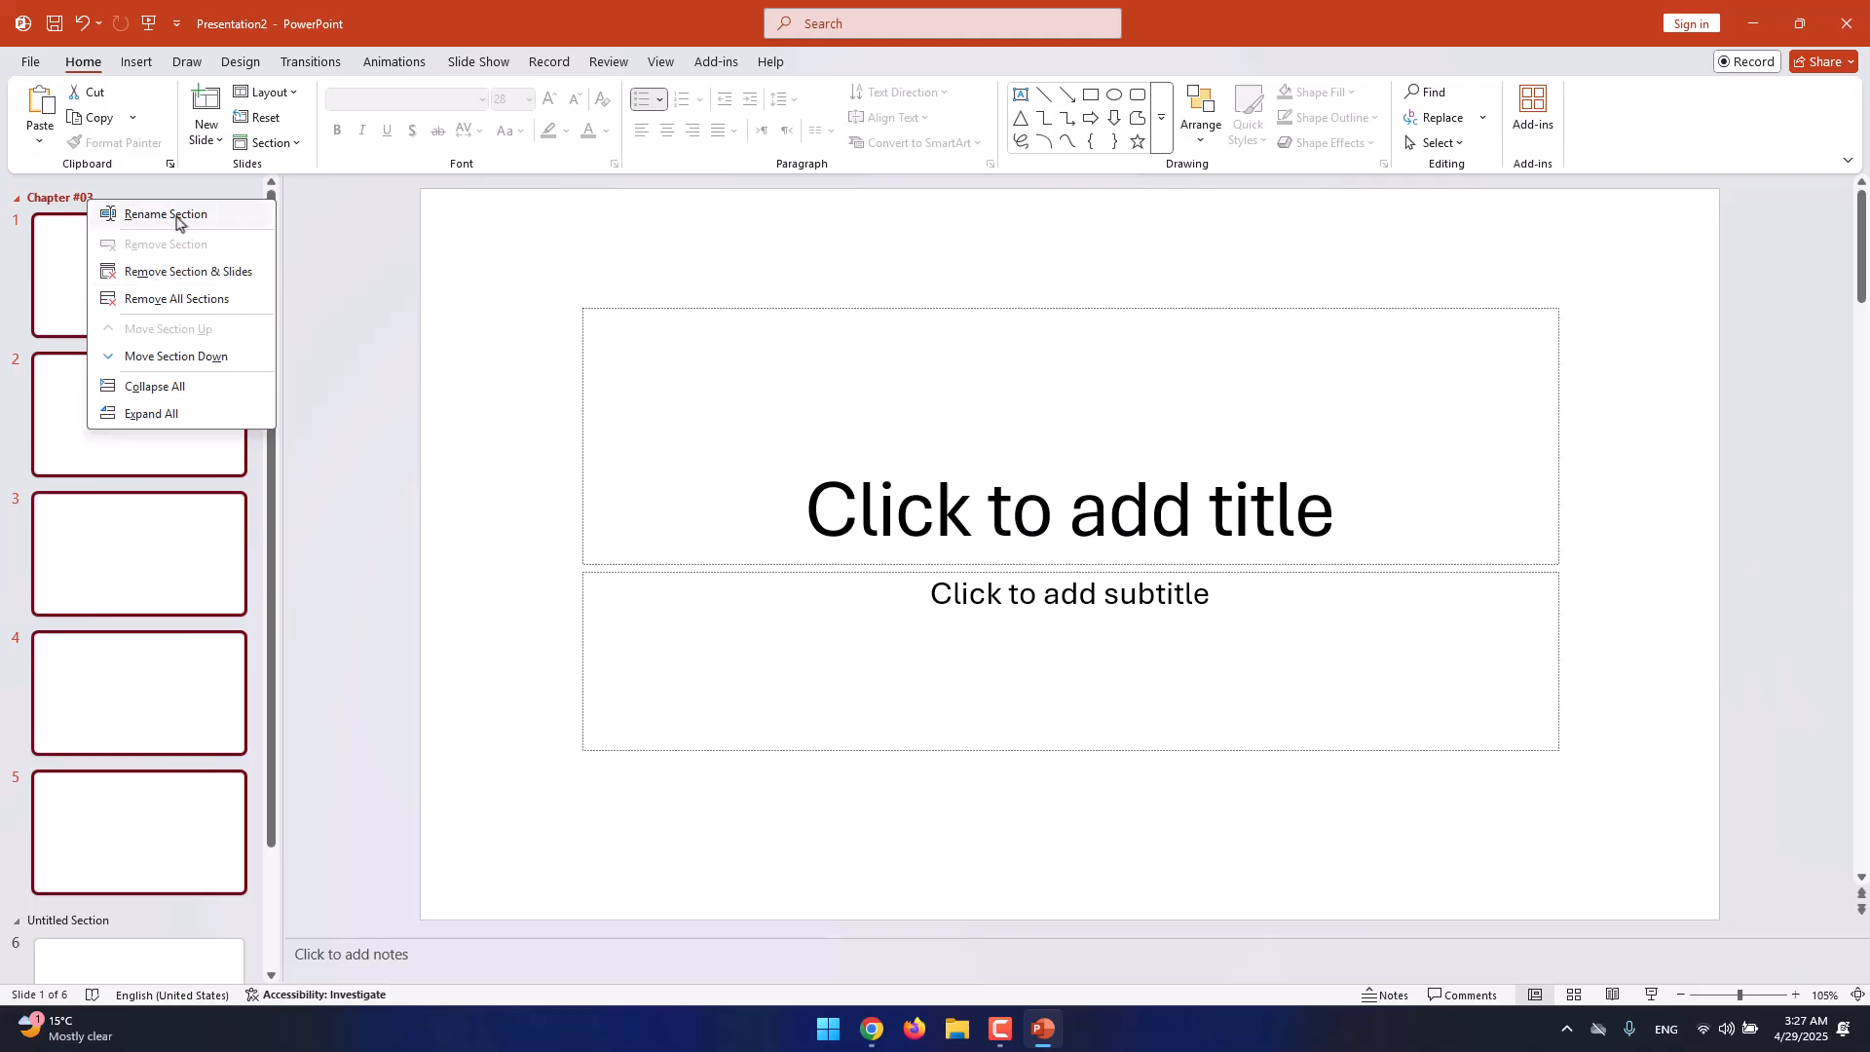
{"action": "mouse_move", "coordinate": [185, 340]}
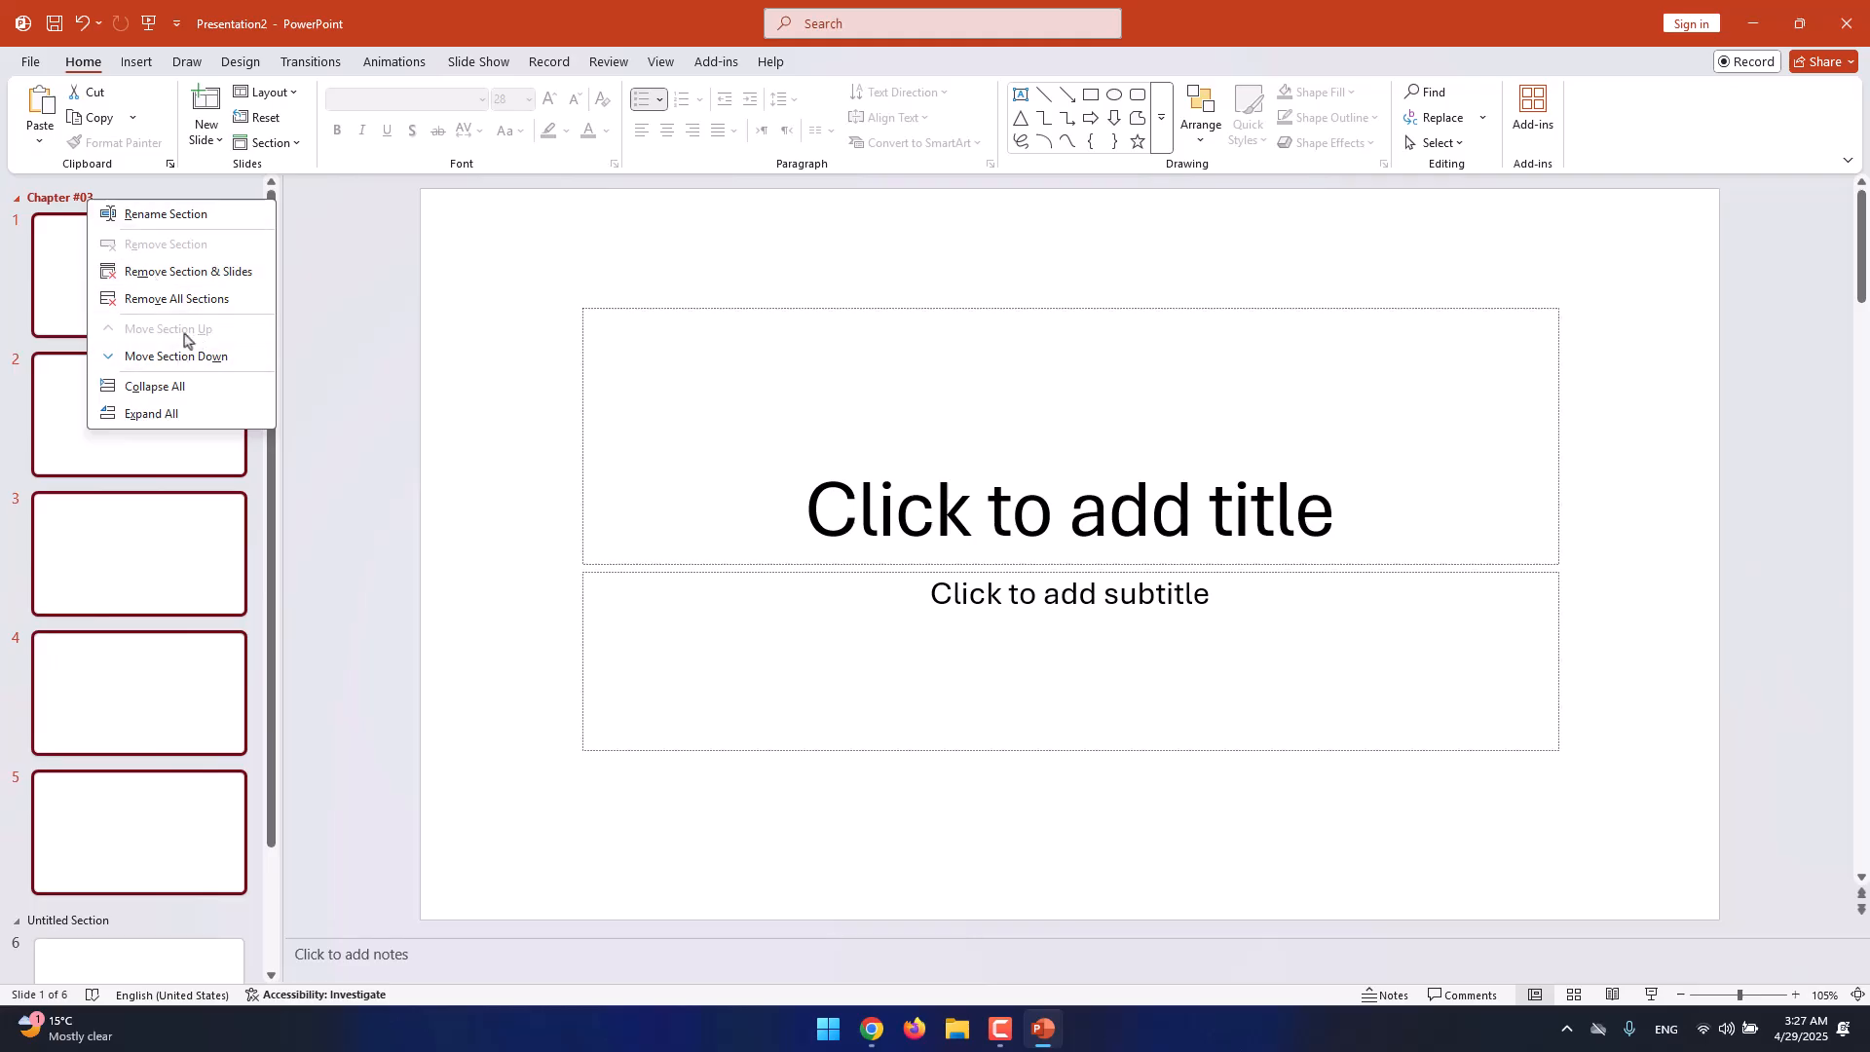
{"action": "mouse_move", "coordinate": [176, 298]}
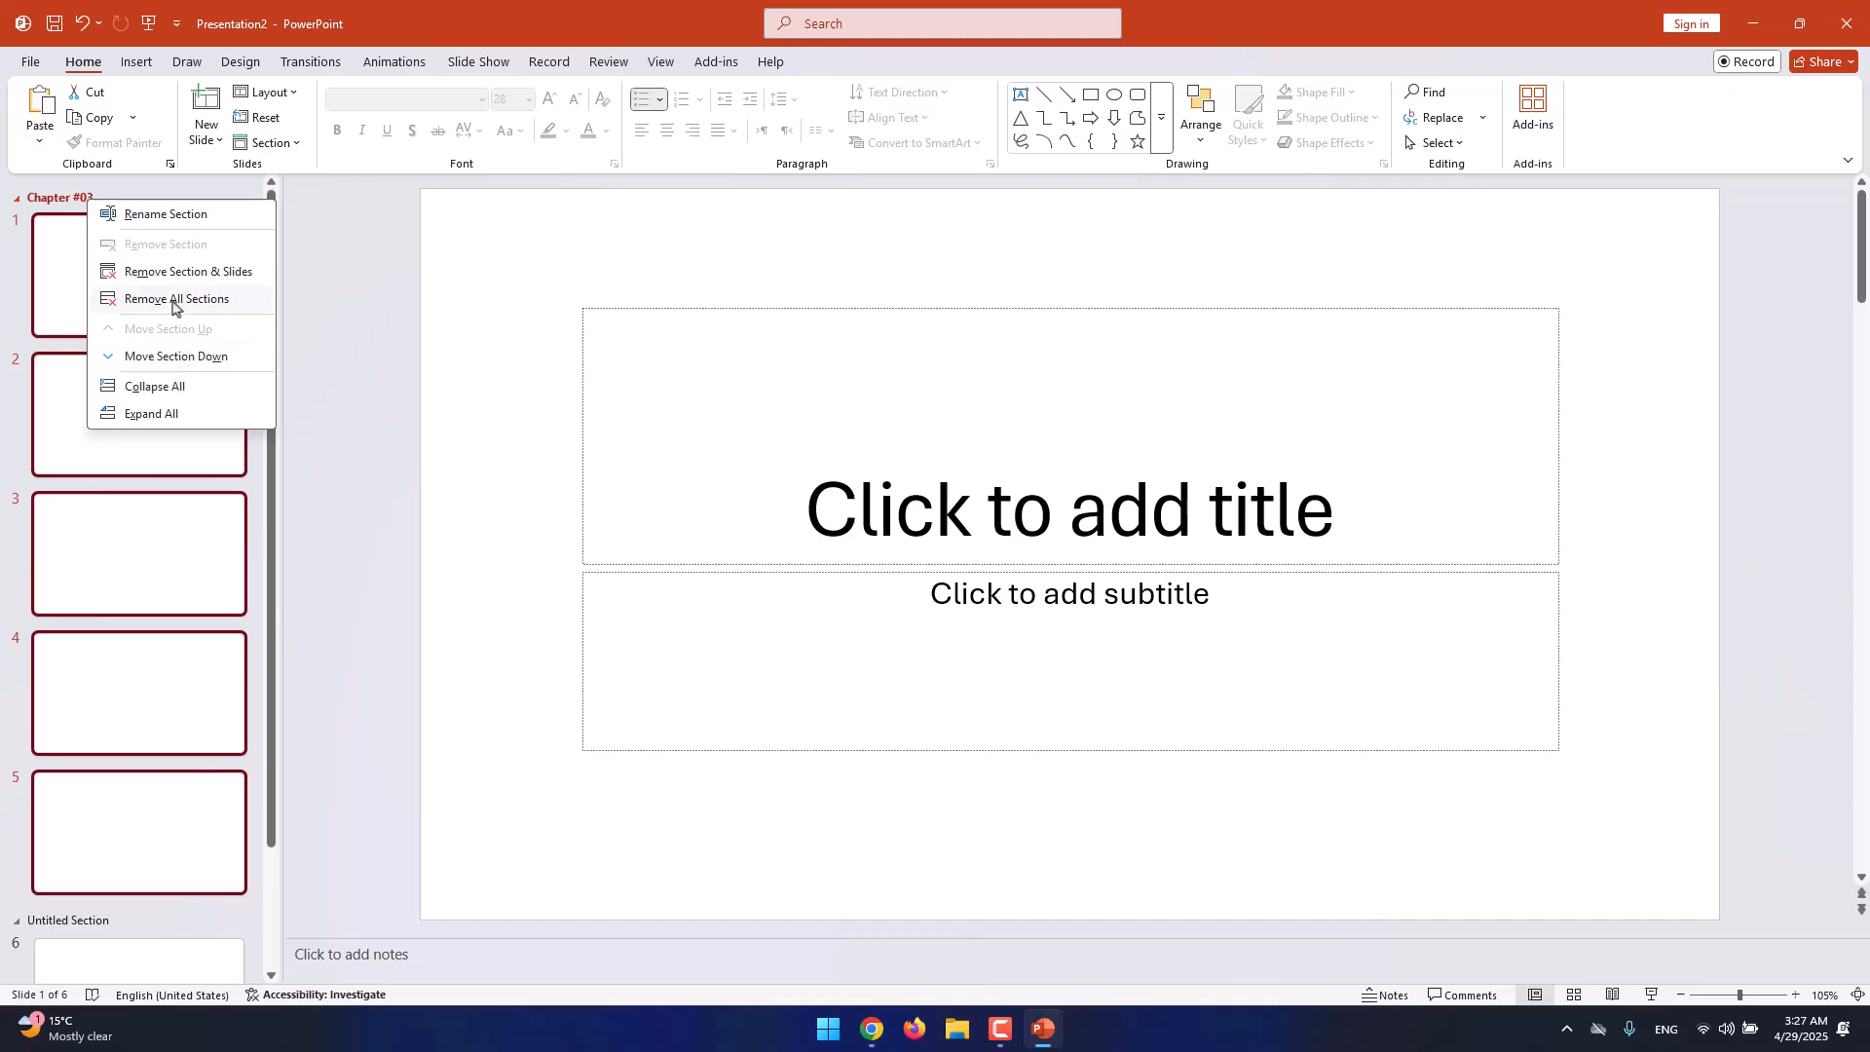
{"action": "mouse_move", "coordinate": [244, 280]}
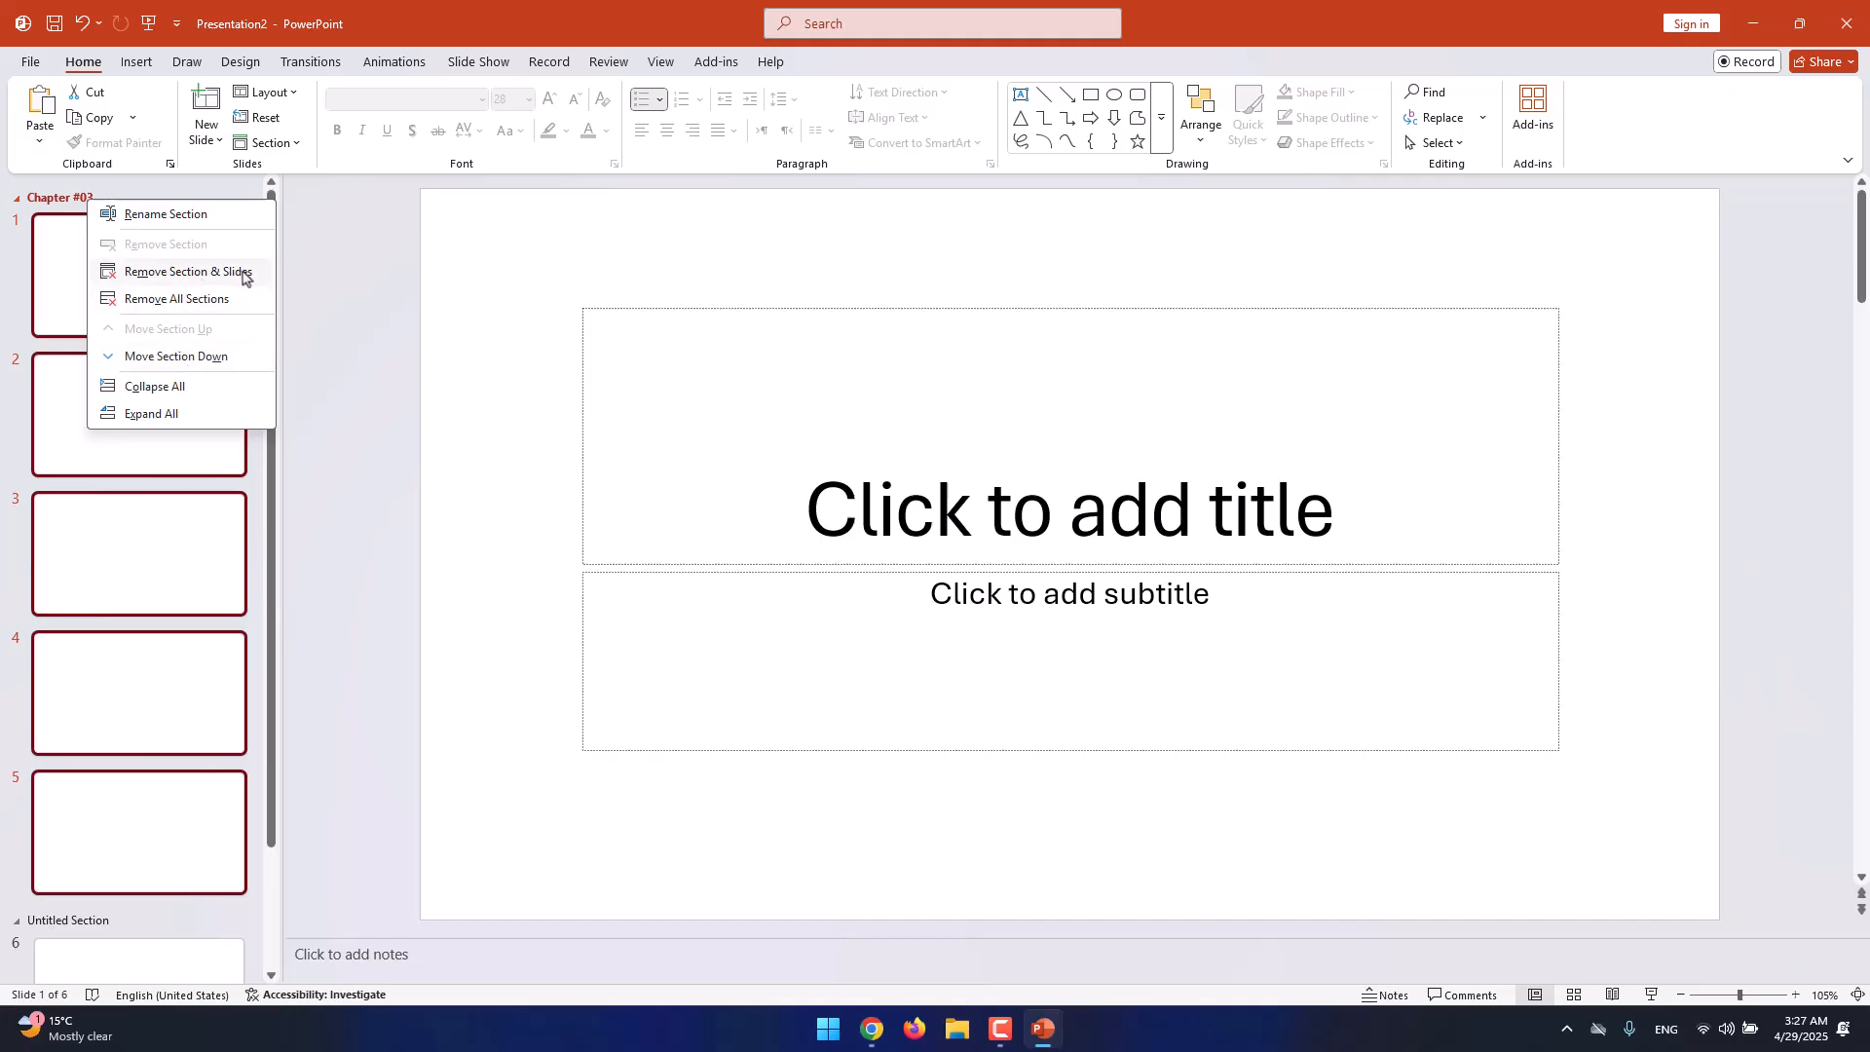
{"action": "mouse_move", "coordinate": [186, 308]}
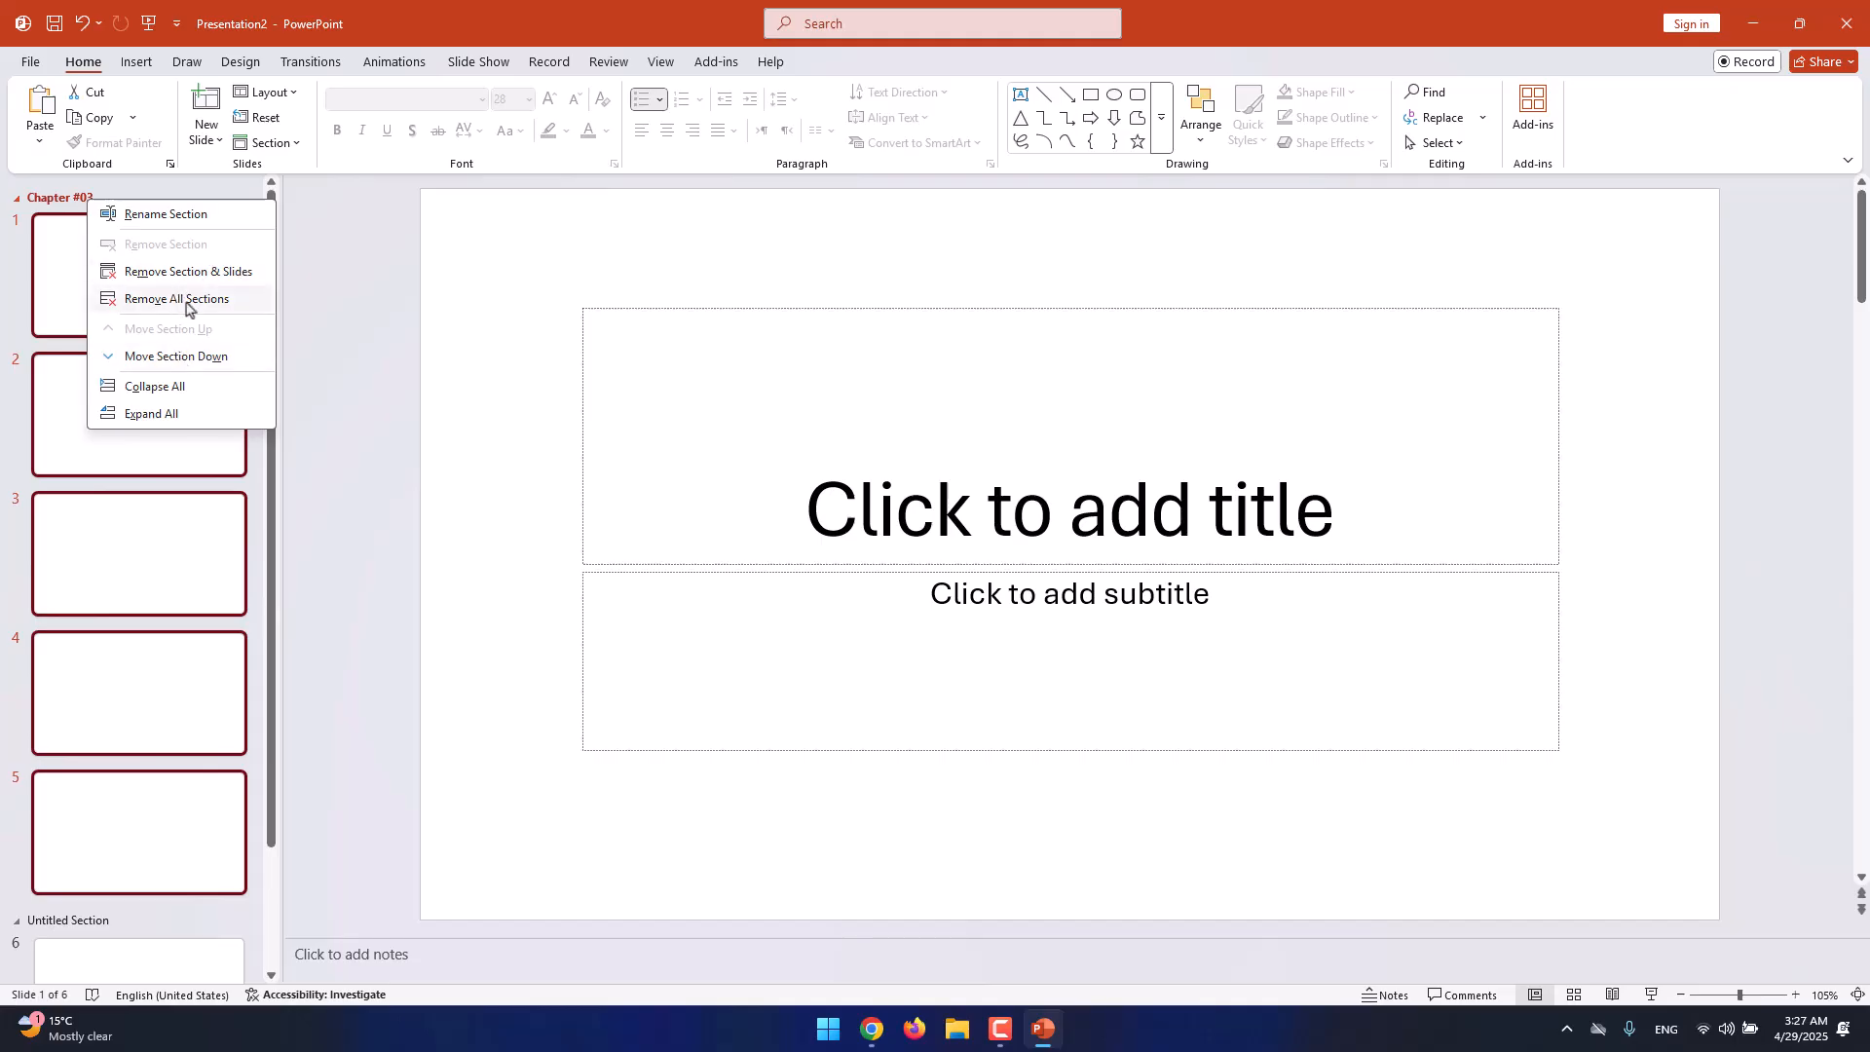
{"action": "left_click", "coordinate": [175, 298]}
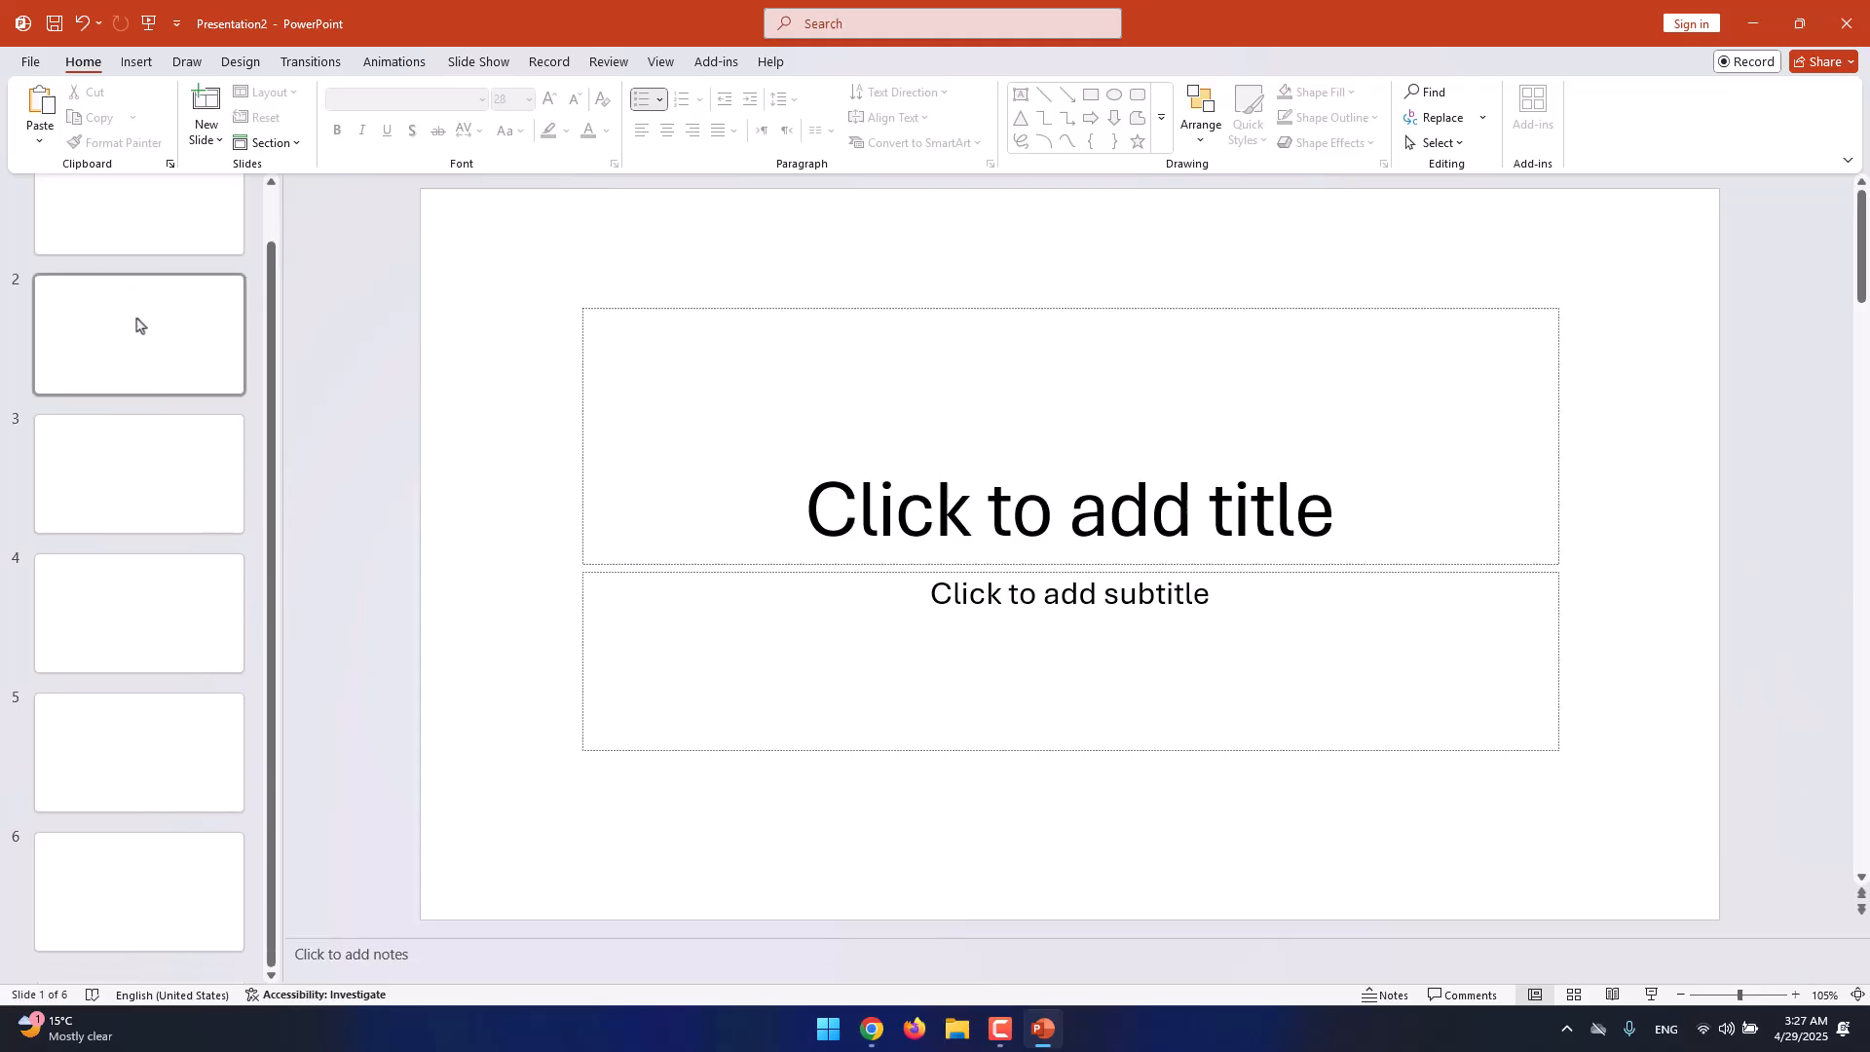
{"action": "scroll", "scroll_direction": "up", "scroll_amount": 3}
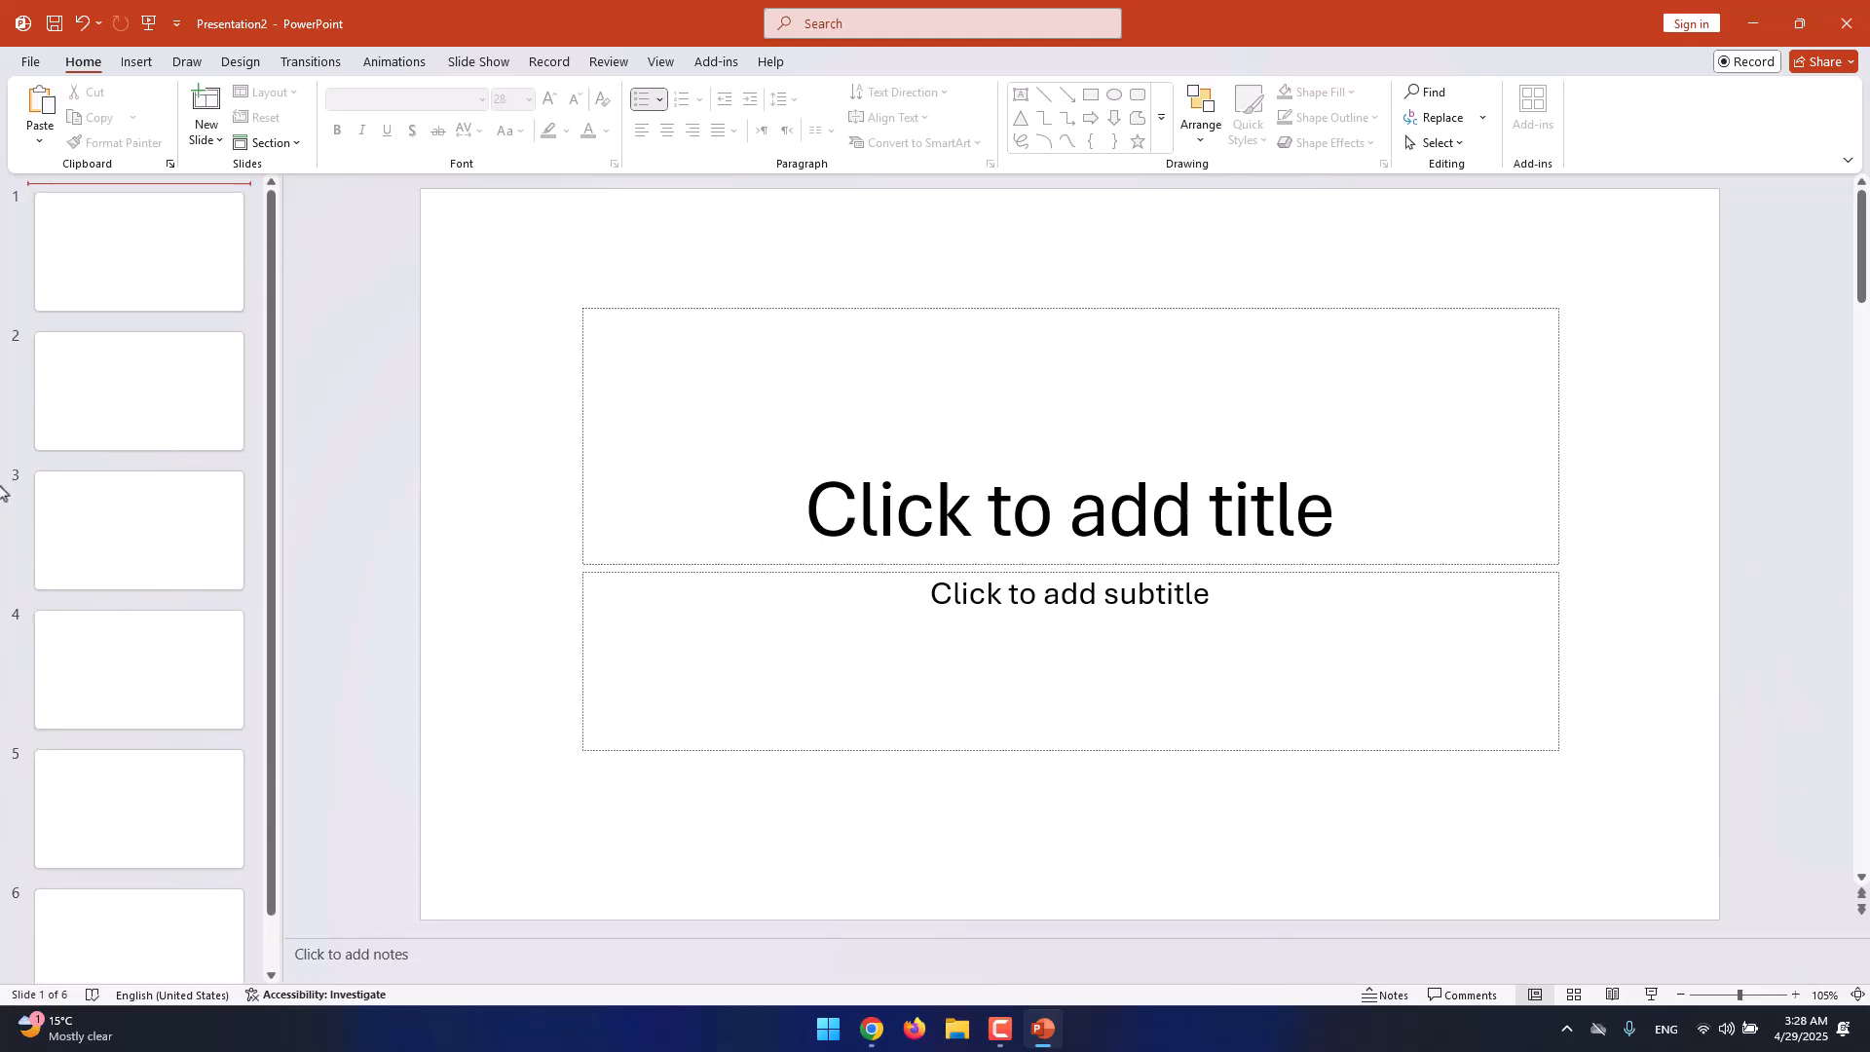
{"action": "left_click", "coordinate": [139, 250]}
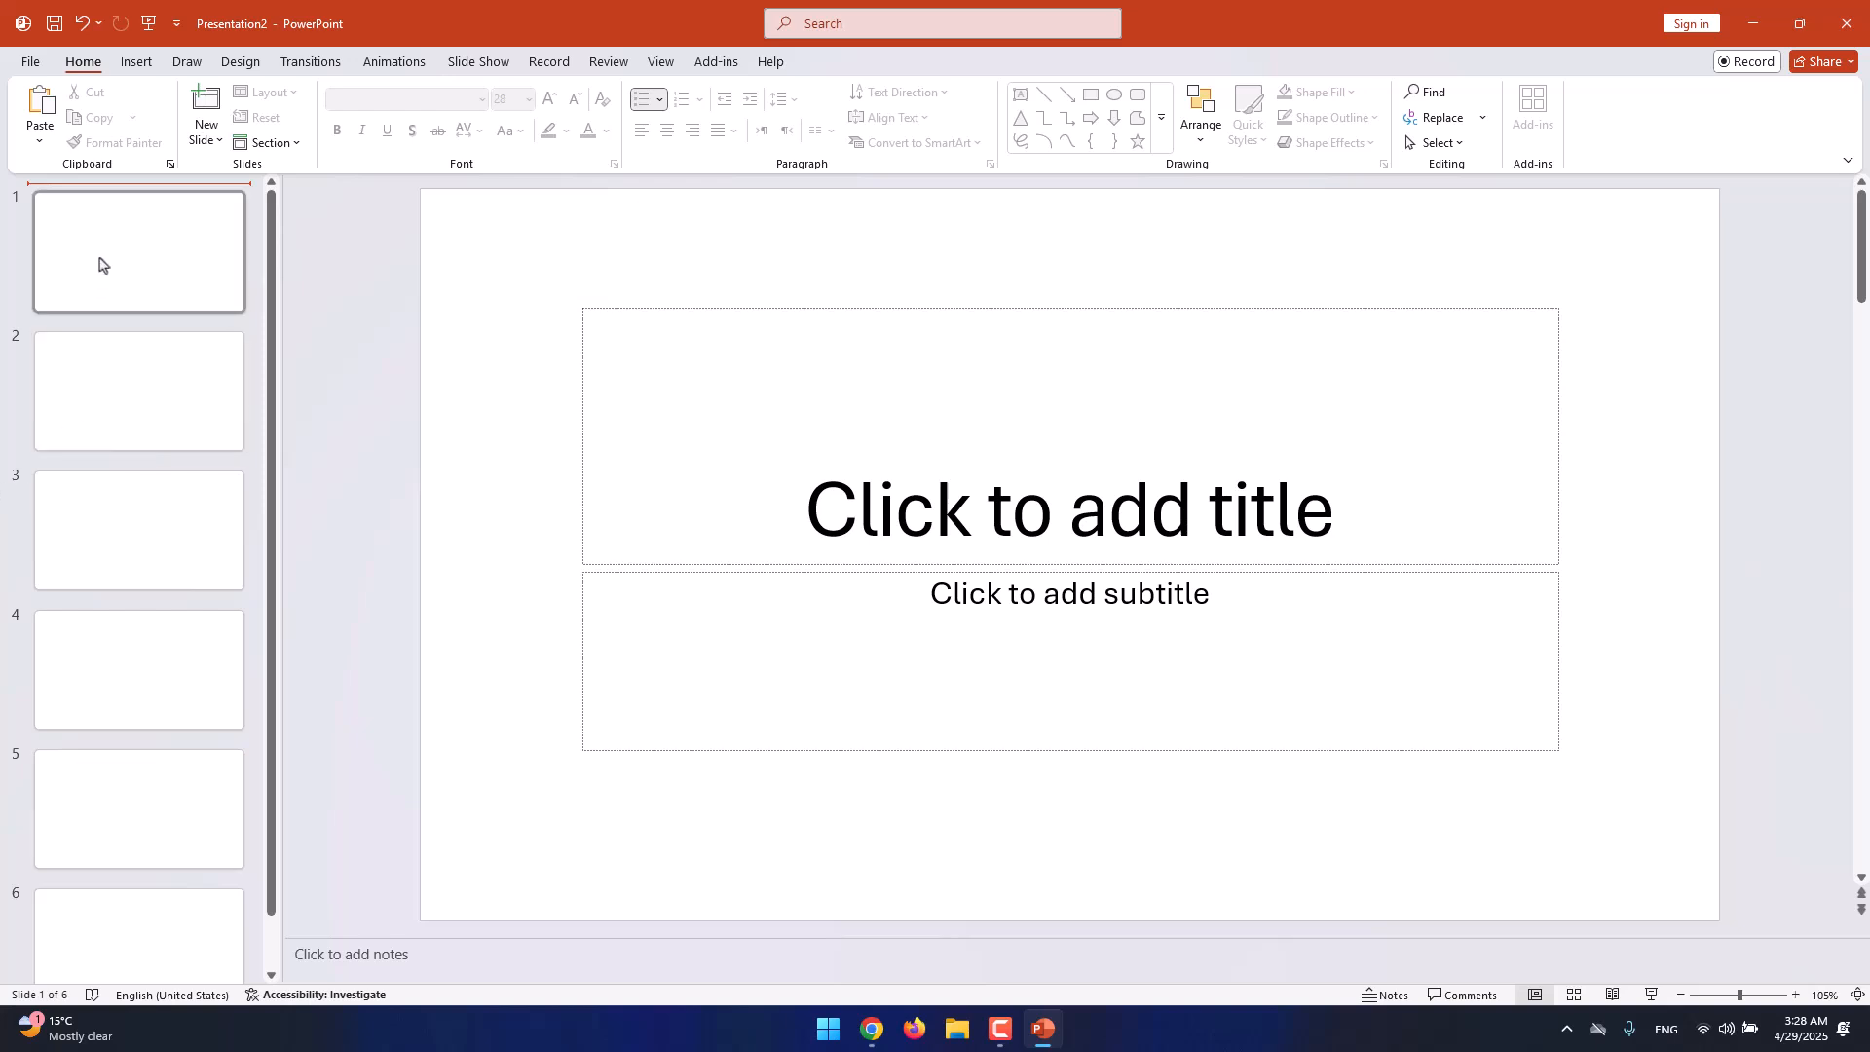